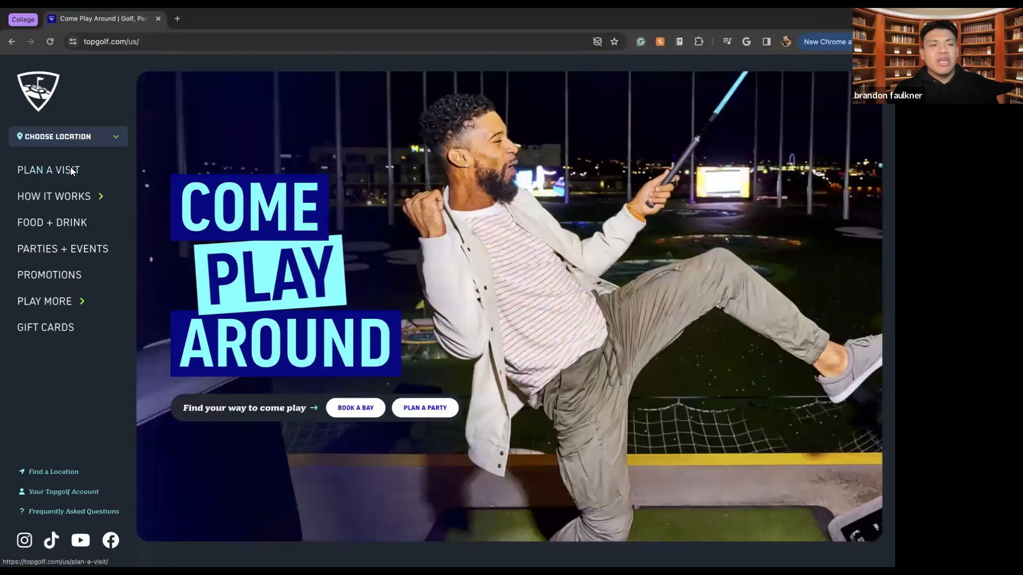
# Step: Go to the Plan a Visit page and review its booking form and Know Before You Go cards
pyautogui.click(46, 170)
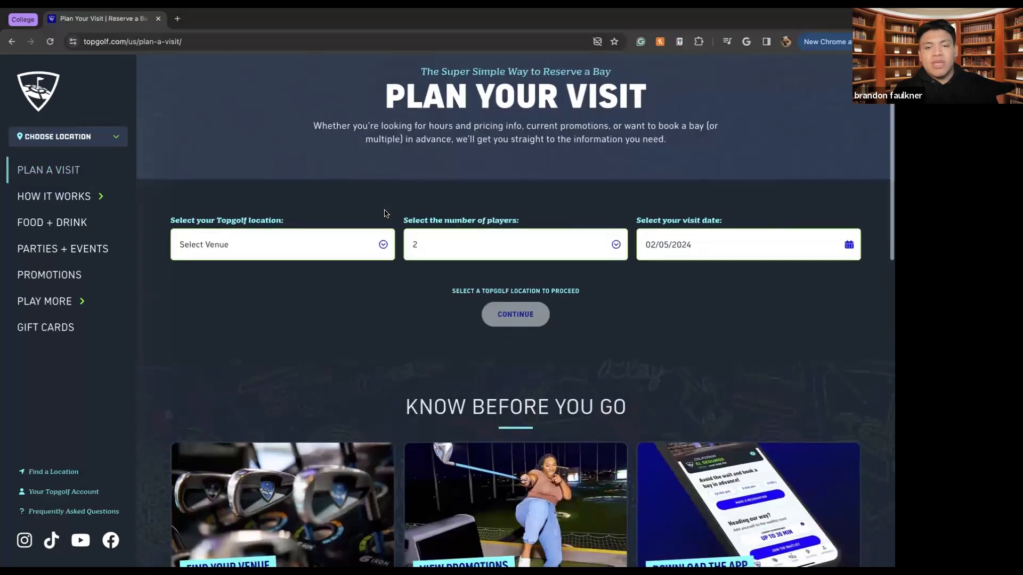
pyautogui.scroll(-3)
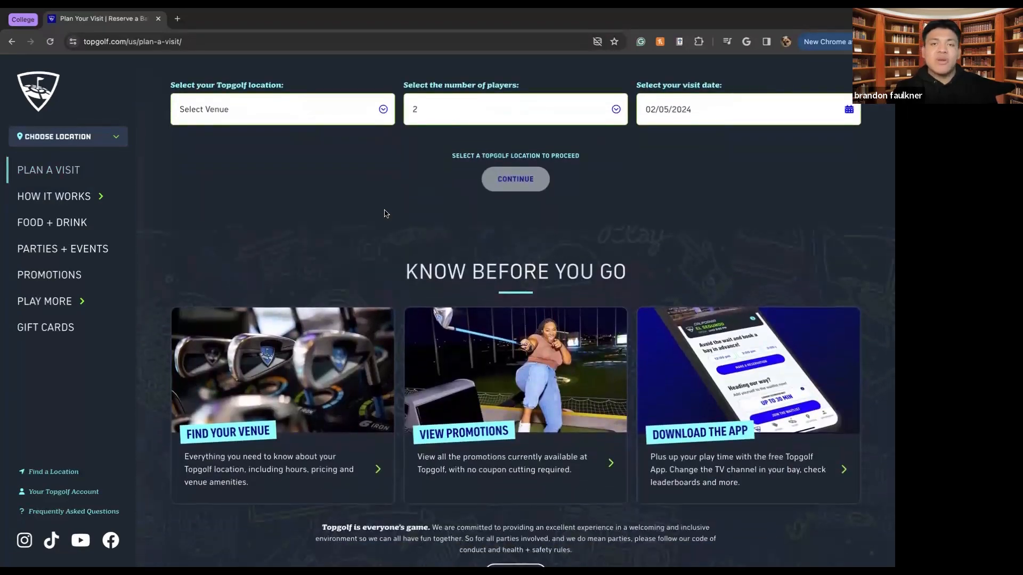
pyautogui.moveTo(462, 313)
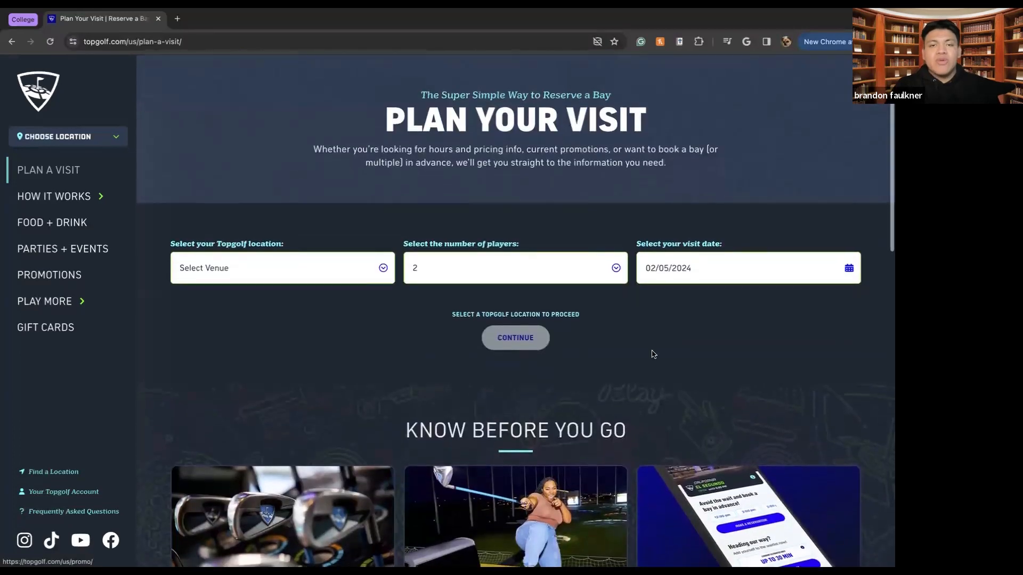
pyautogui.moveTo(740, 353)
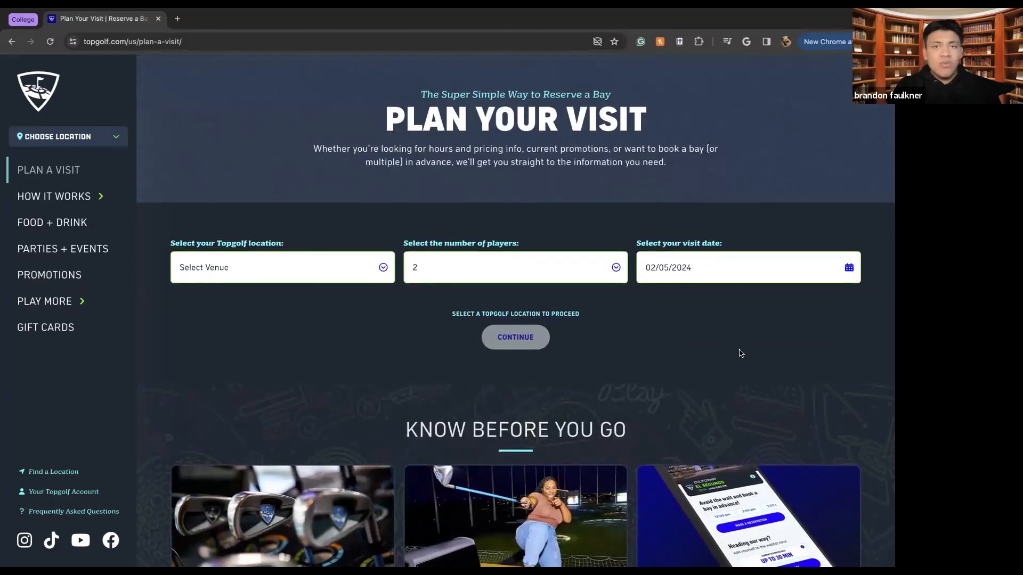
pyautogui.moveTo(241, 351)
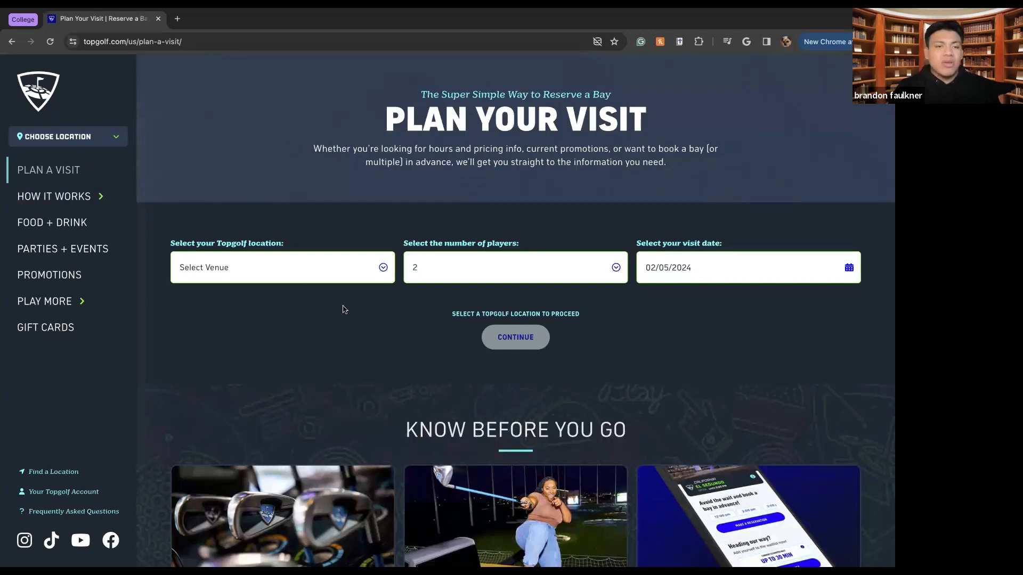
# Step: Choose AZ - Phoenix - Scottsdale as the venue
pyautogui.click(282, 268)
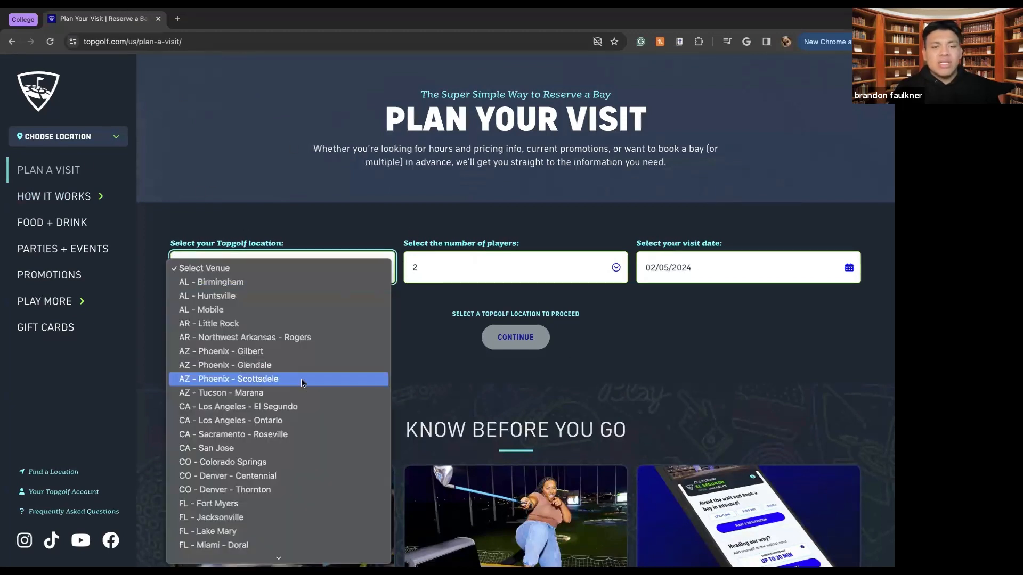
pyautogui.scroll(-3)
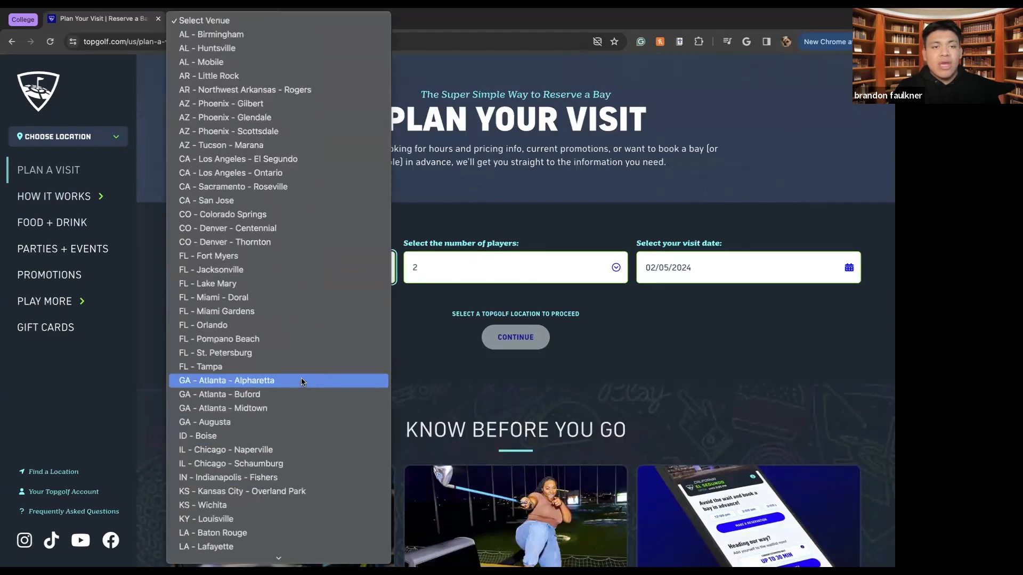
pyautogui.scroll(-3)
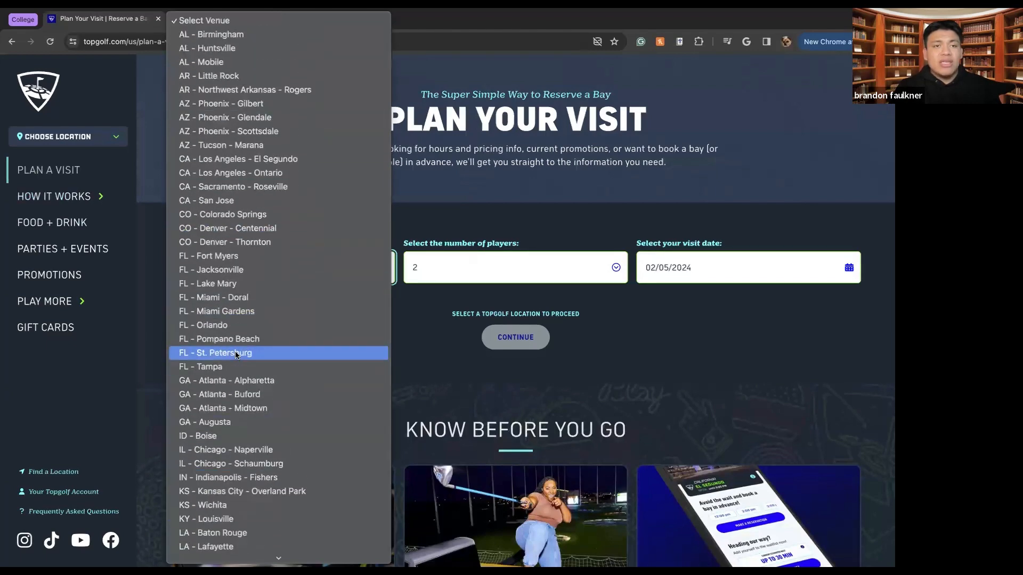
pyautogui.scroll(-3)
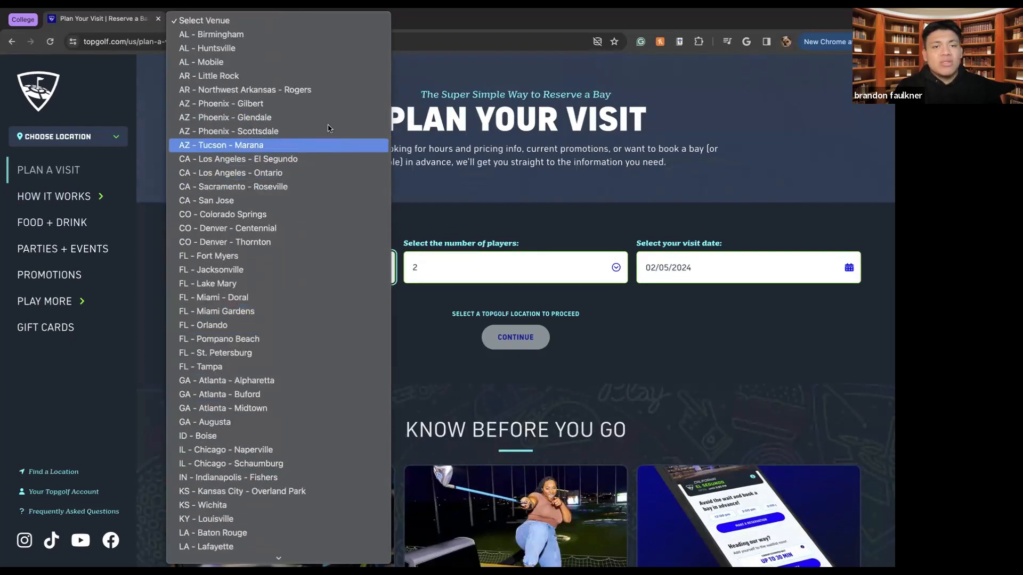
pyautogui.moveTo(304, 174)
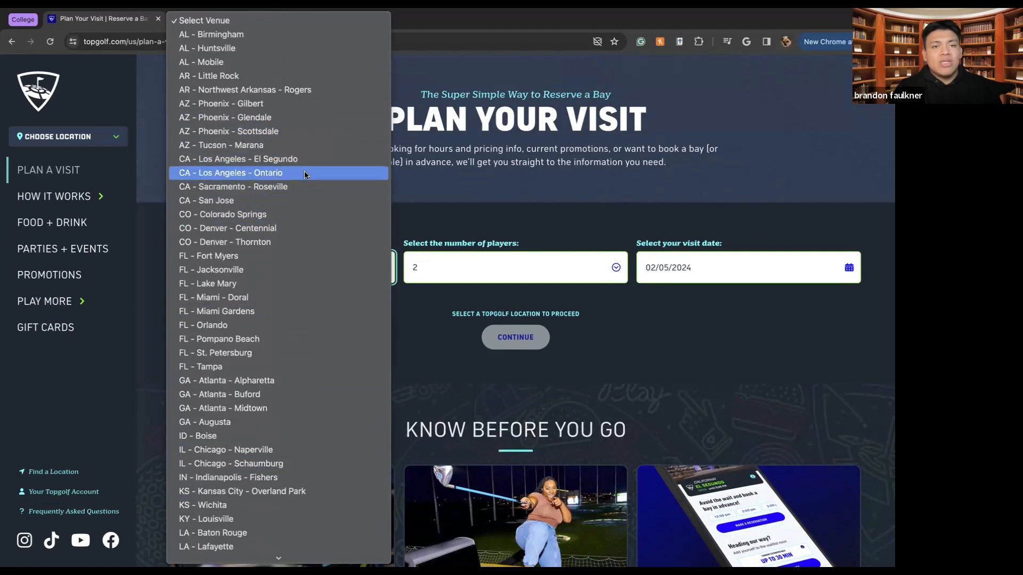
pyautogui.moveTo(307, 151)
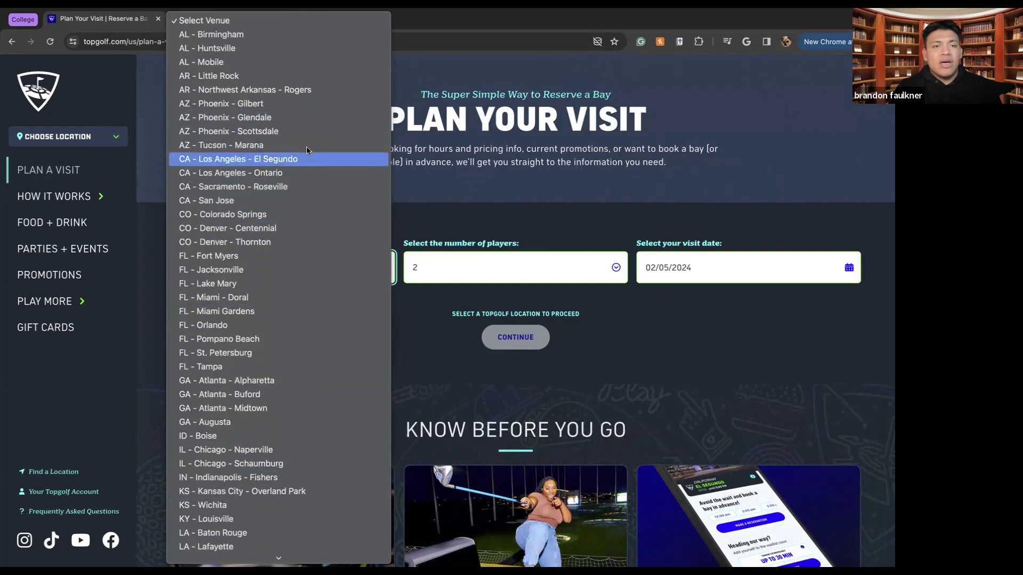
pyautogui.click(223, 131)
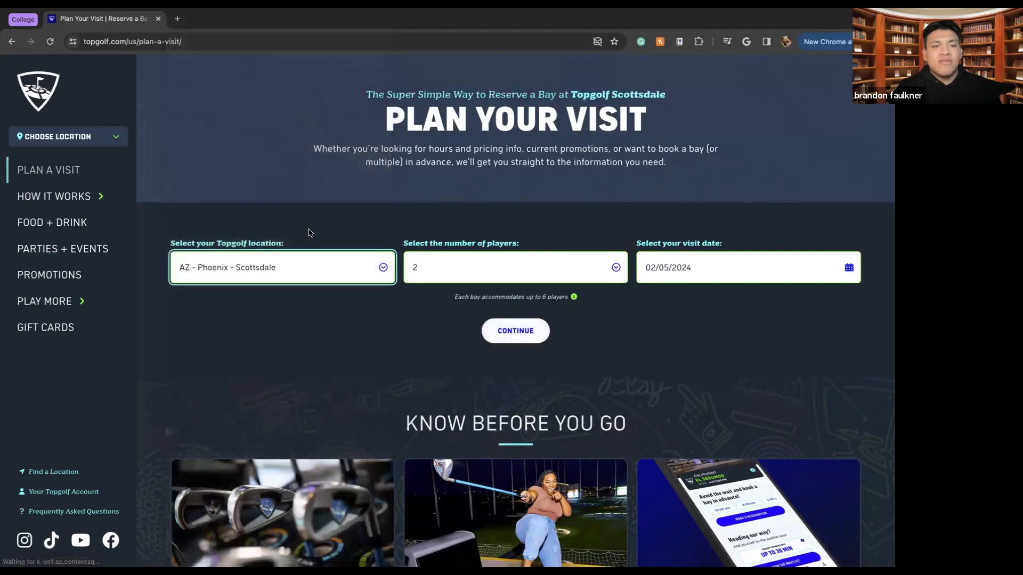
# Step: Set the party to 4 players and the visit date to June 14, 2024
pyautogui.click(516, 268)
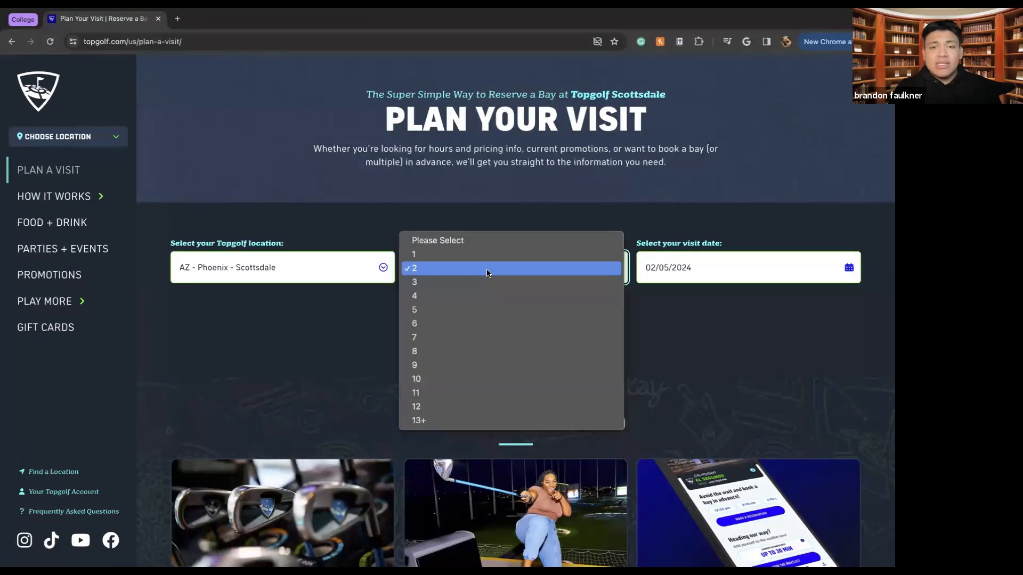
pyautogui.click(414, 268)
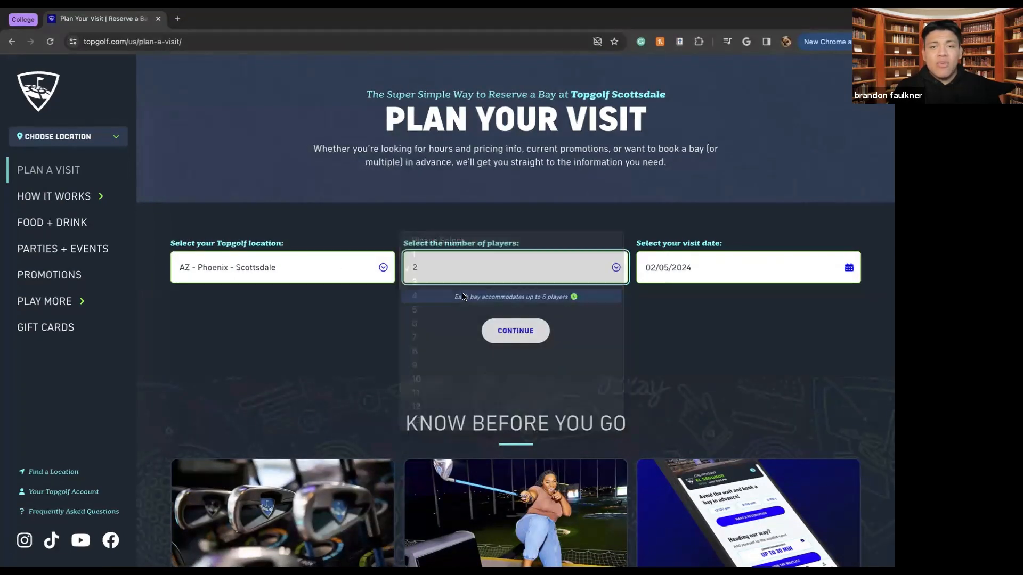
pyautogui.click(414, 297)
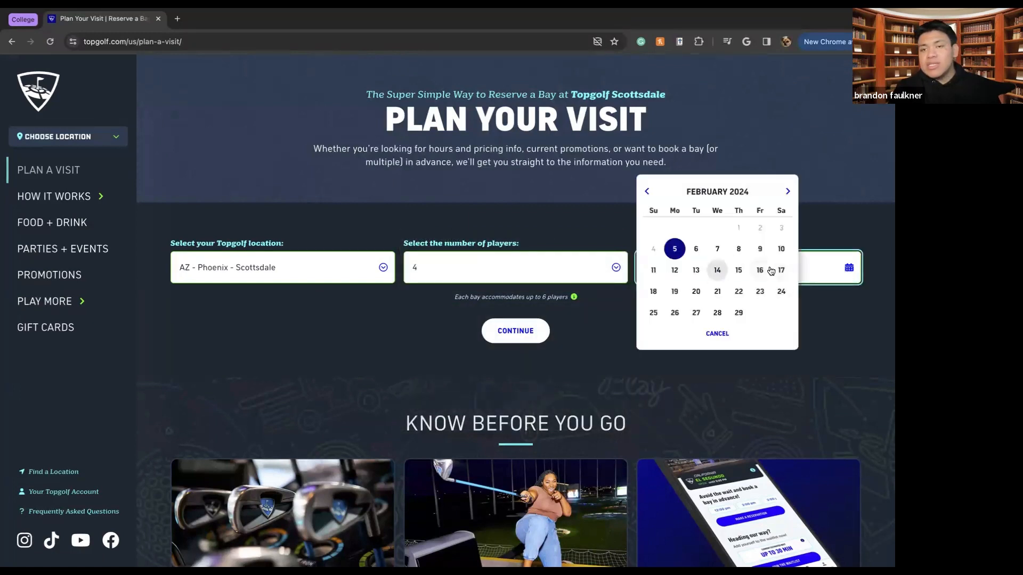
pyautogui.click(789, 191)
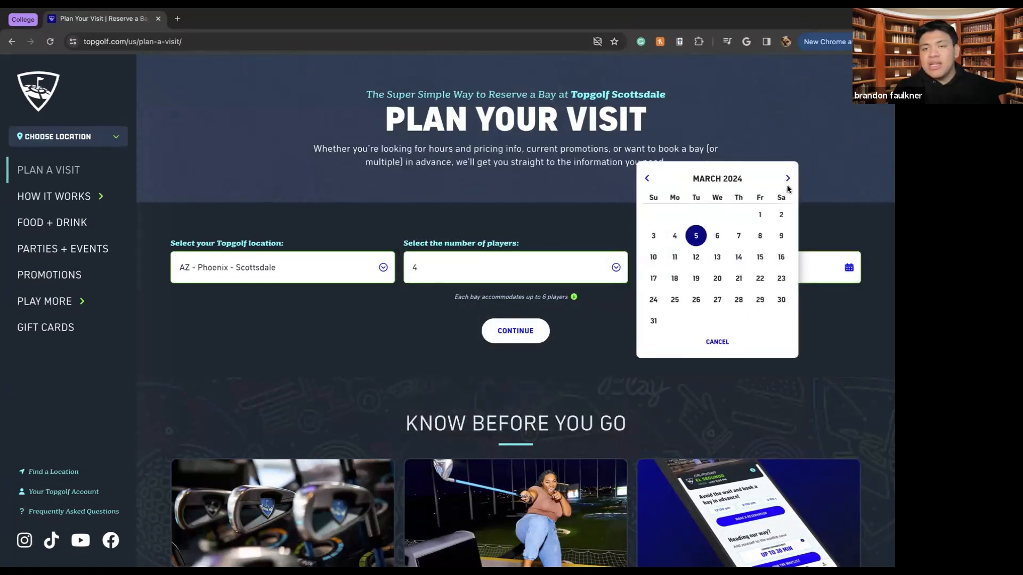
pyautogui.click(787, 179)
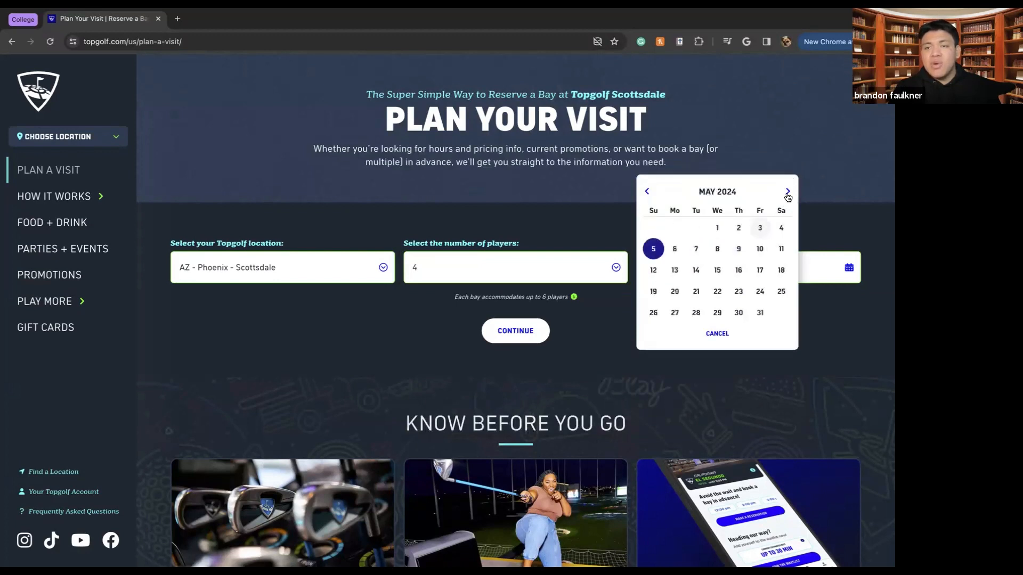
pyautogui.click(789, 193)
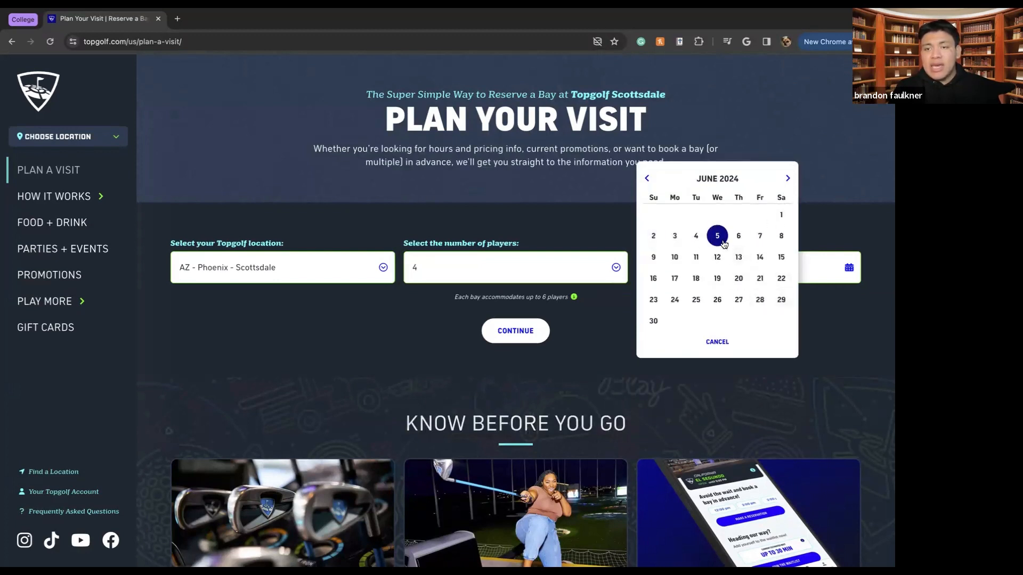
pyautogui.click(760, 257)
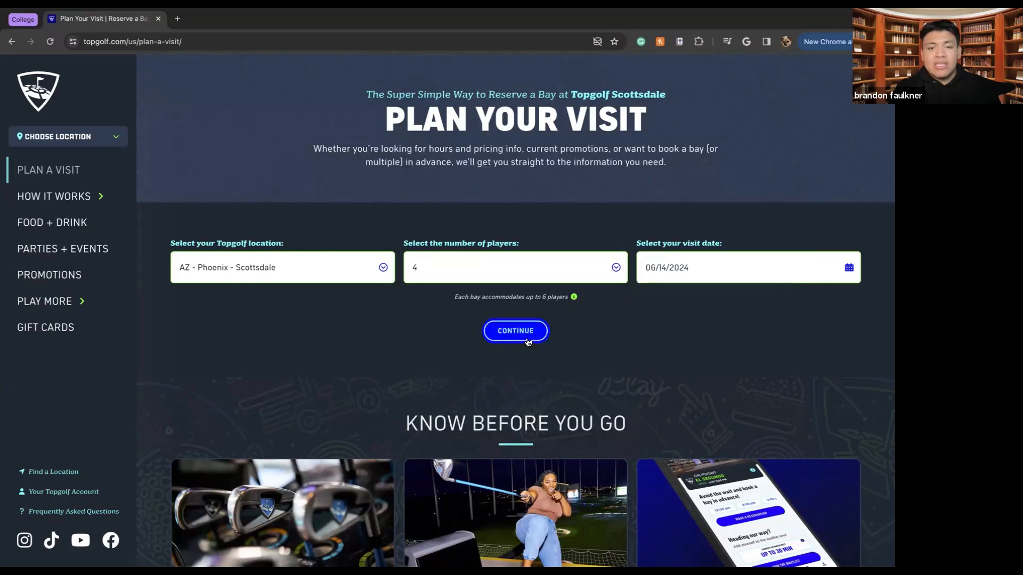
# Step: Continue to the Scottsdale visit options and look over the option cards
pyautogui.click(515, 330)
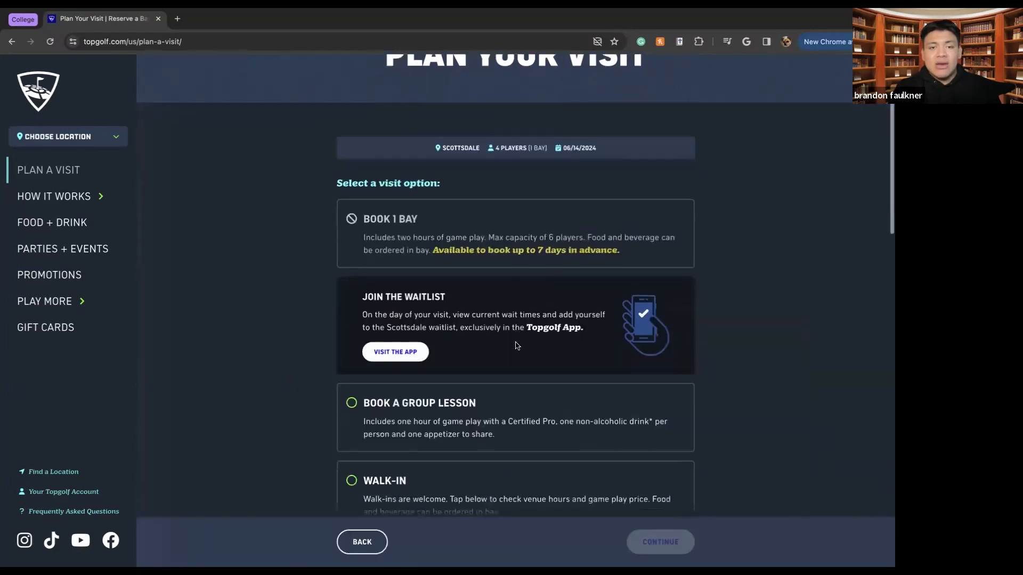
pyautogui.scroll(-3)
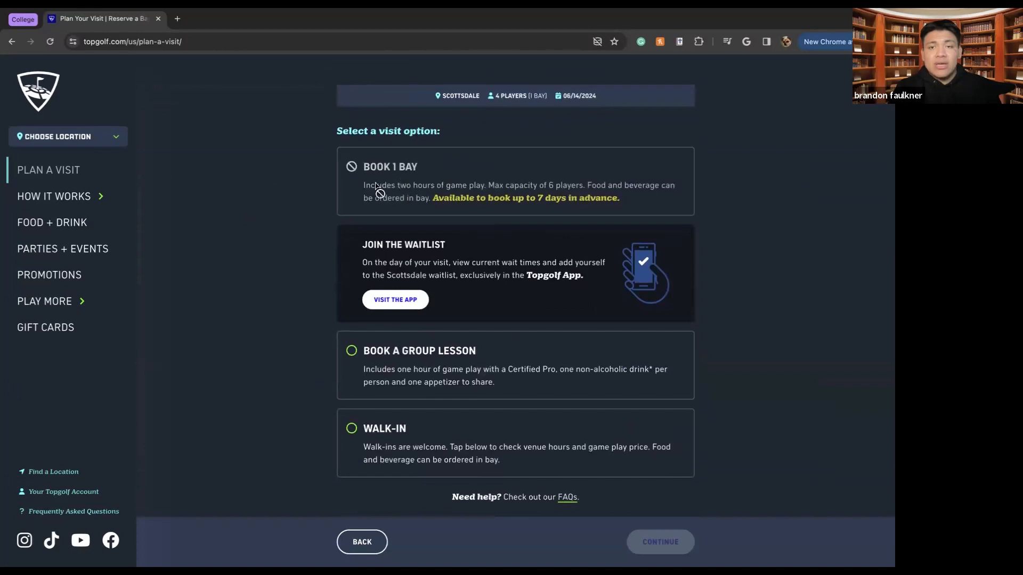
pyautogui.moveTo(401, 184)
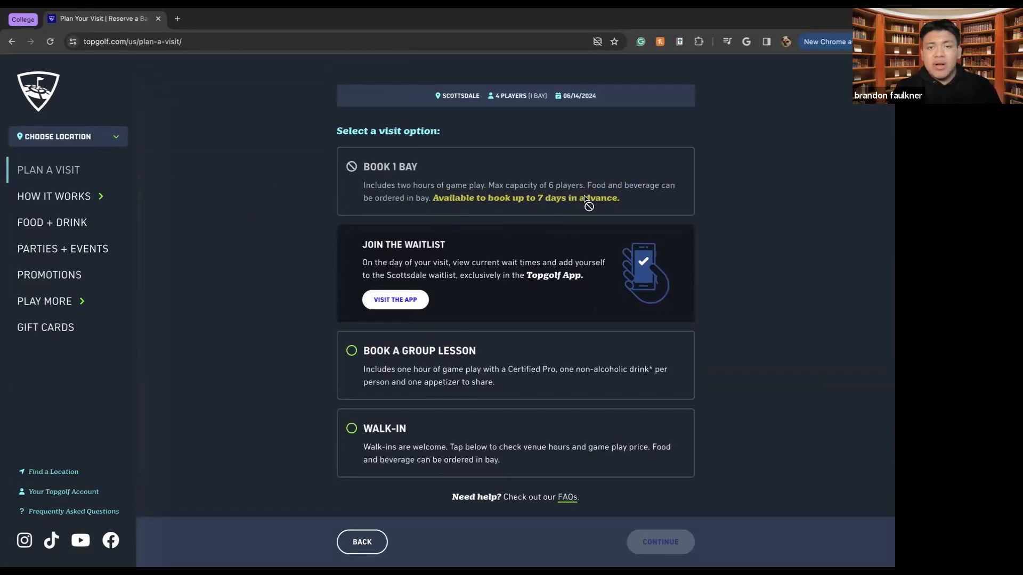
pyautogui.moveTo(444, 341)
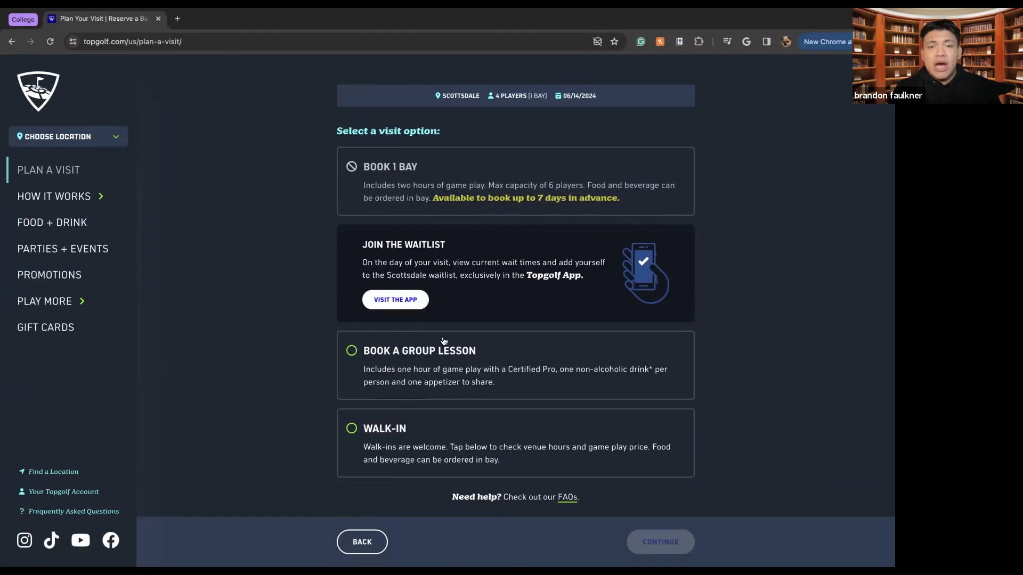
pyautogui.scroll(3)
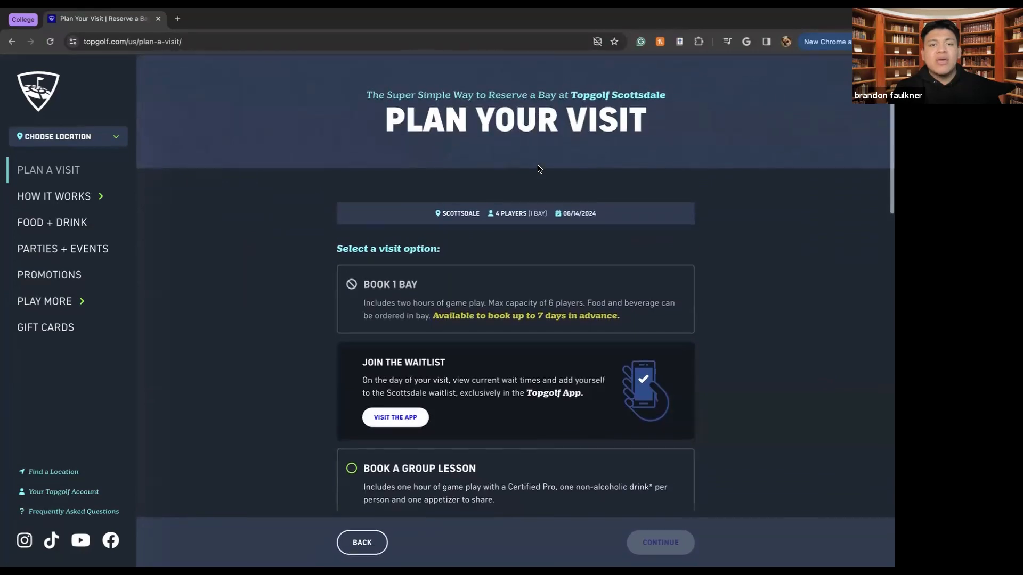
pyautogui.scroll(-3)
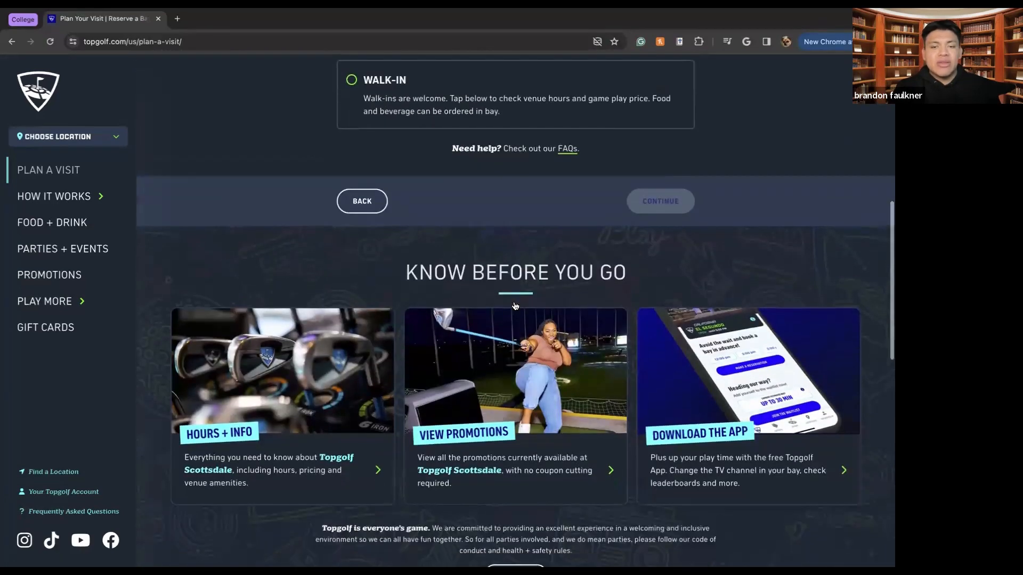
pyautogui.scroll(3)
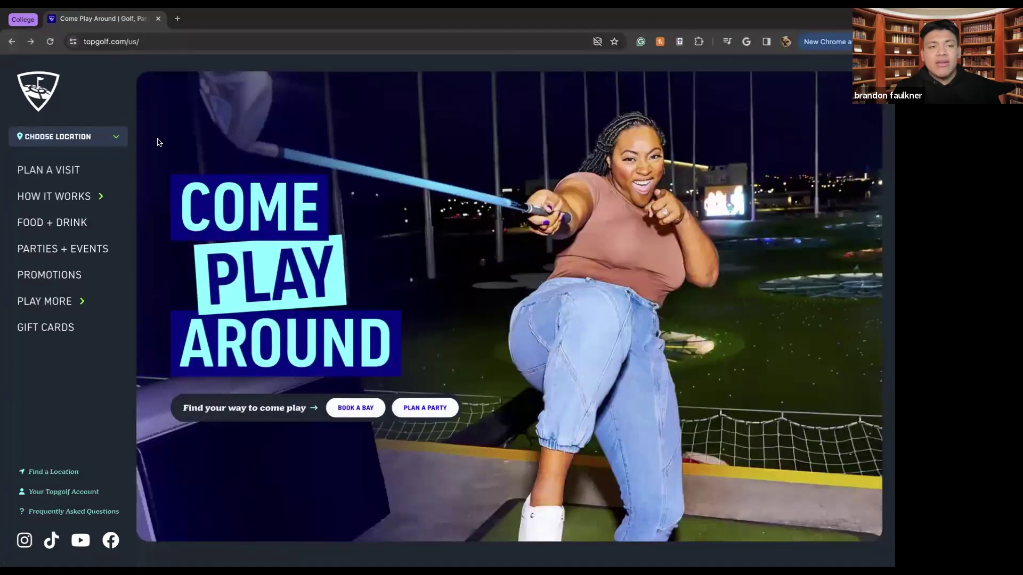
# Step: Reopen Plan a Visit with Phoenix - Scottsdale and February 10, 2024 as the date
pyautogui.click(49, 169)
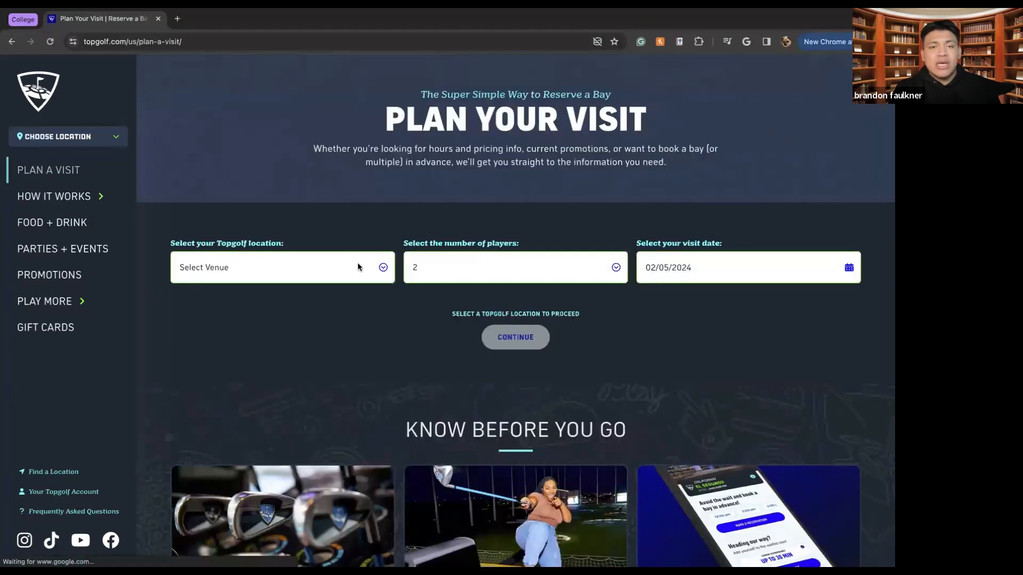
pyautogui.click(282, 268)
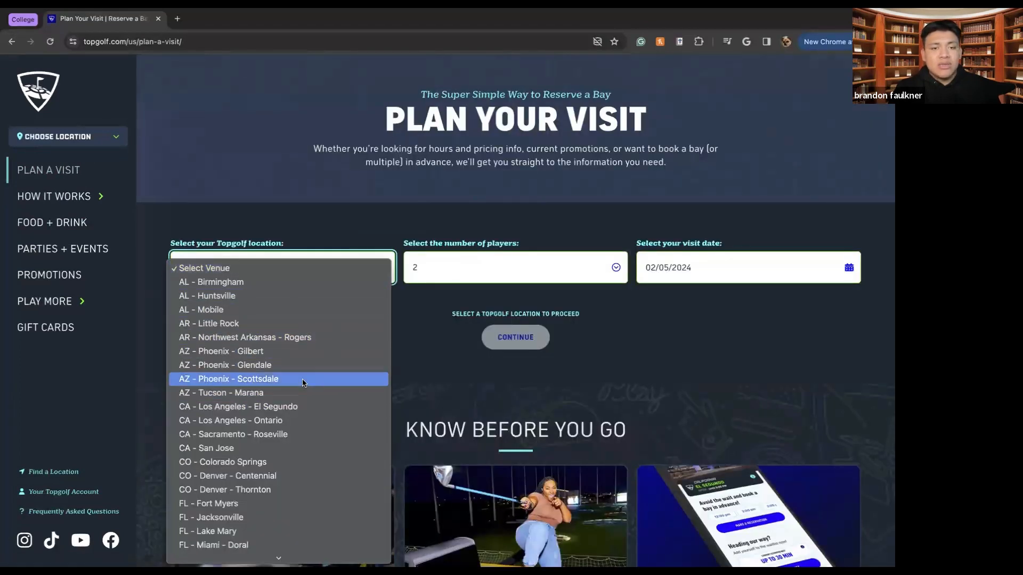
pyautogui.click(228, 379)
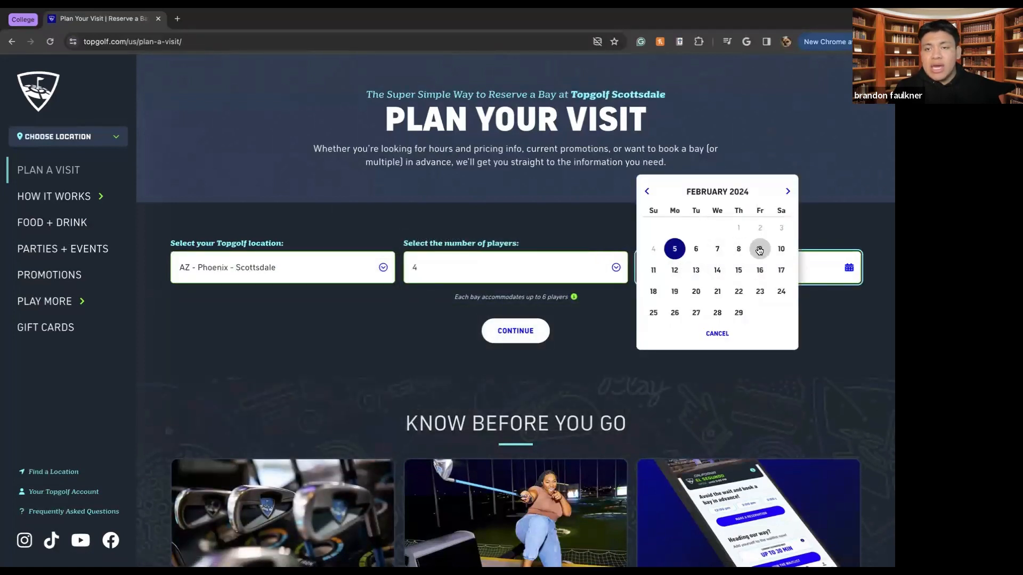
pyautogui.click(760, 249)
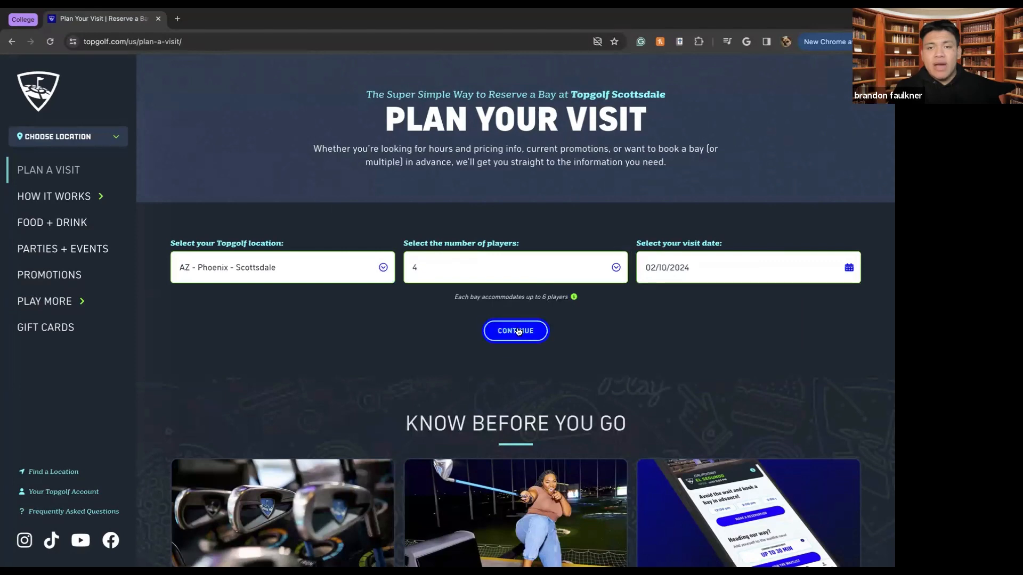
# Step: Choose the Book 1 Bay visit option and move down toward Check Availability
pyautogui.click(515, 330)
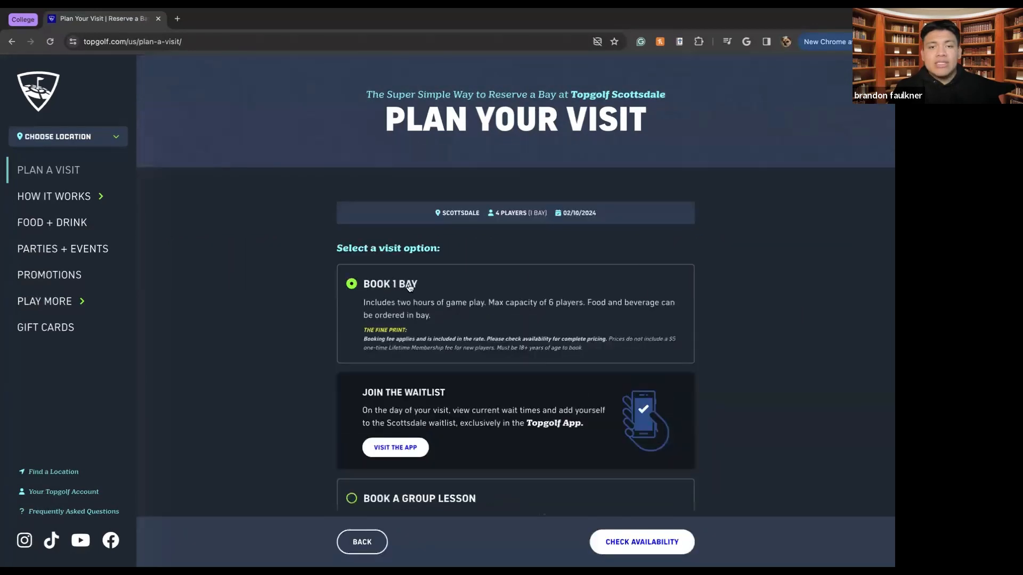
pyautogui.scroll(-3)
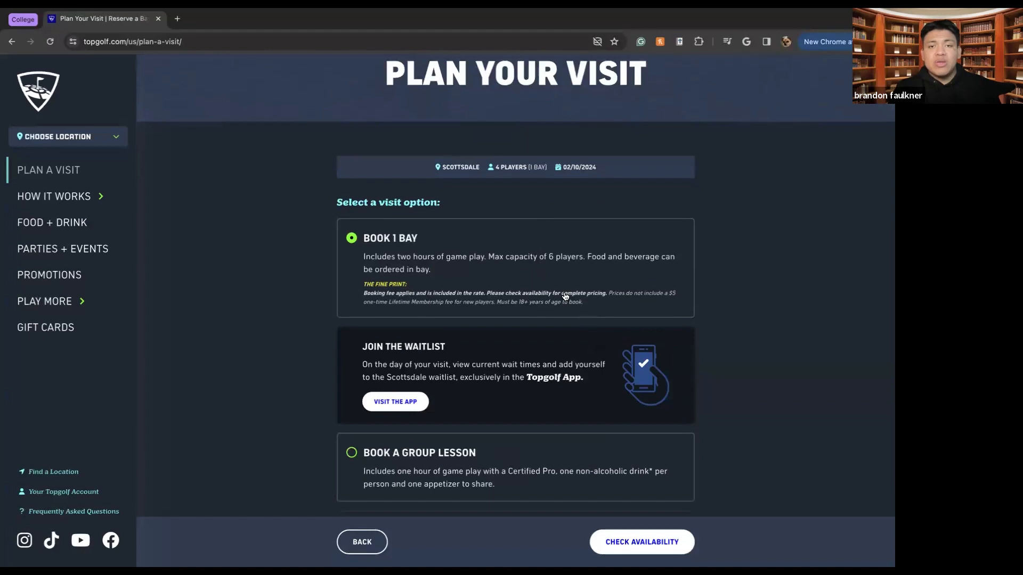
pyautogui.moveTo(601, 285)
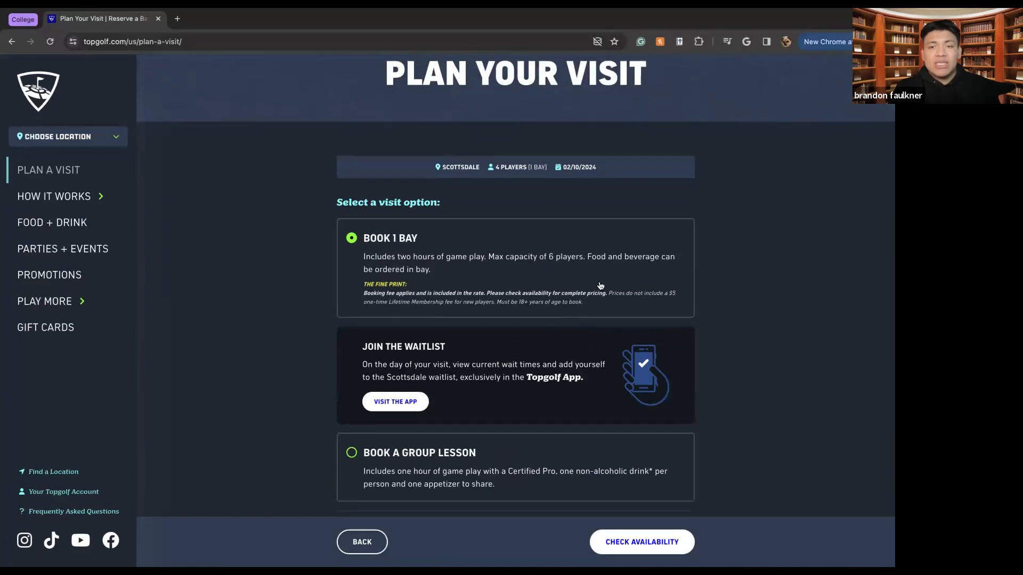
pyautogui.moveTo(591, 281)
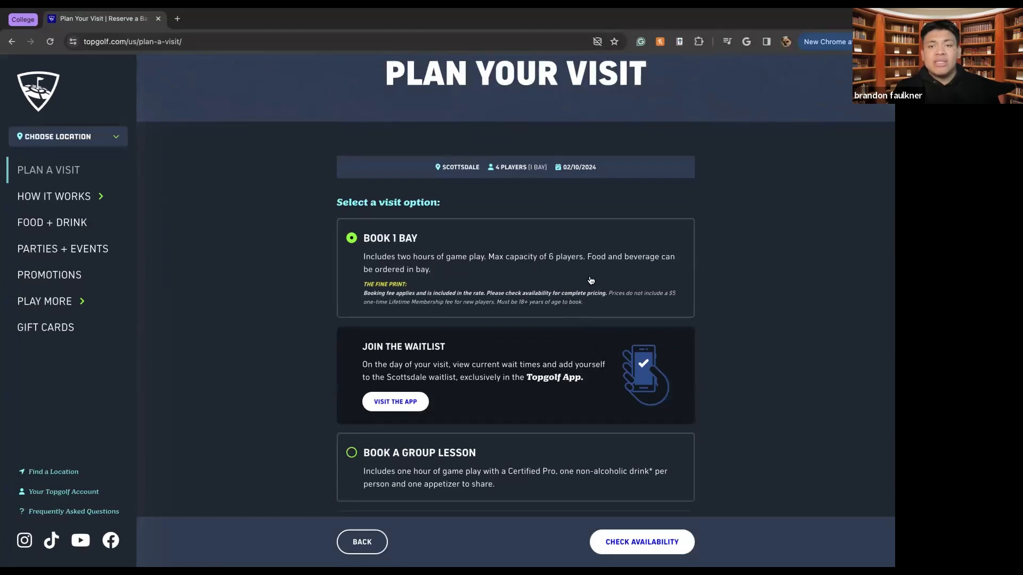
pyautogui.scroll(-3)
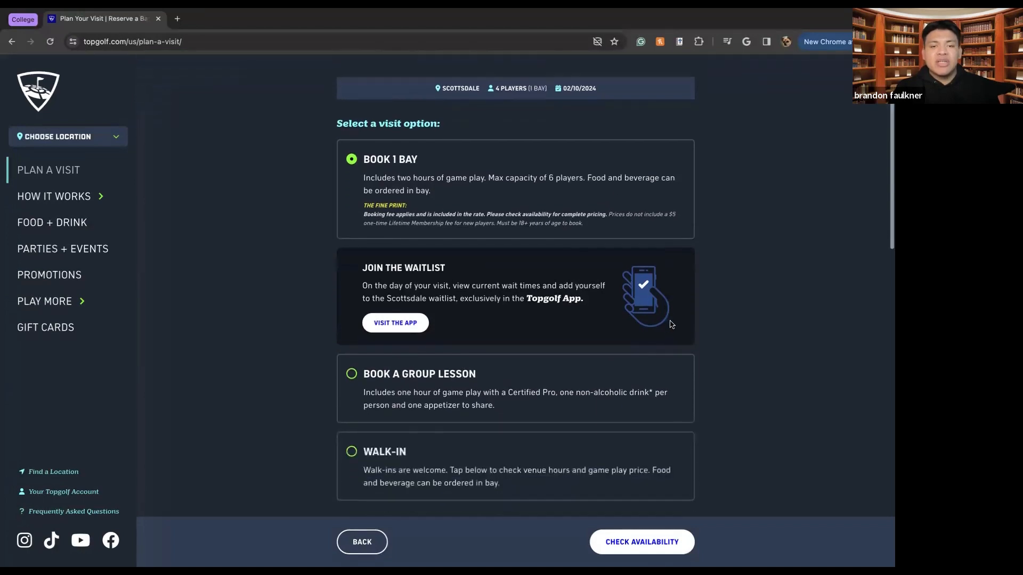
pyautogui.scroll(-3)
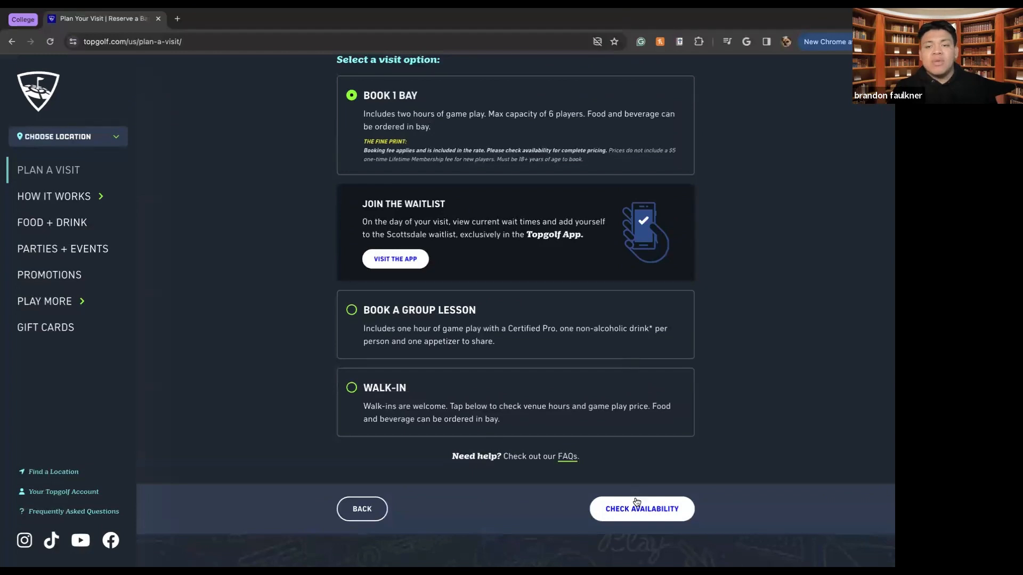
# Step: Check available Scottsdale bay times and select the 9:30–11:30 PM evening slot
pyautogui.click(641, 508)
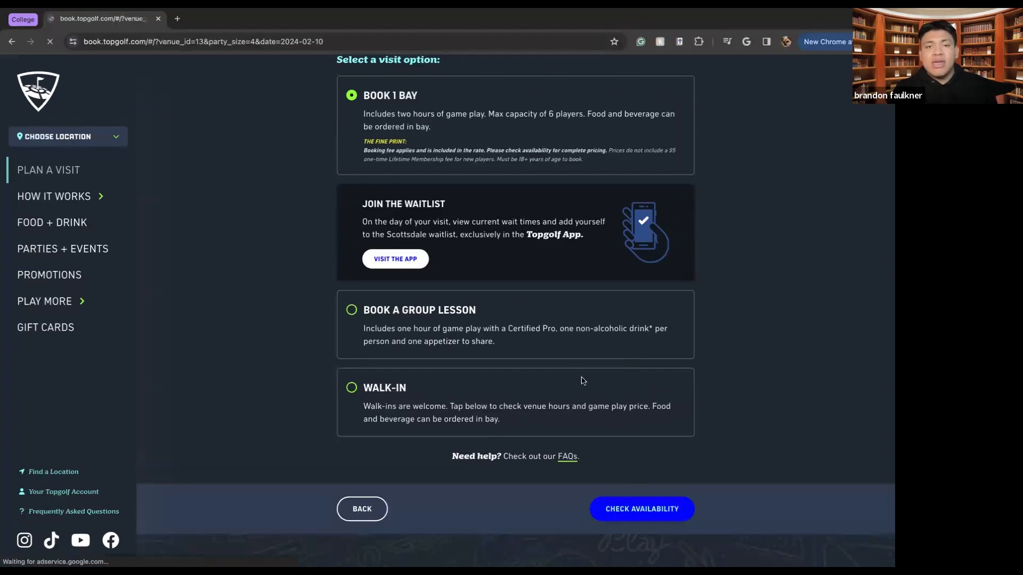
pyautogui.click(641, 509)
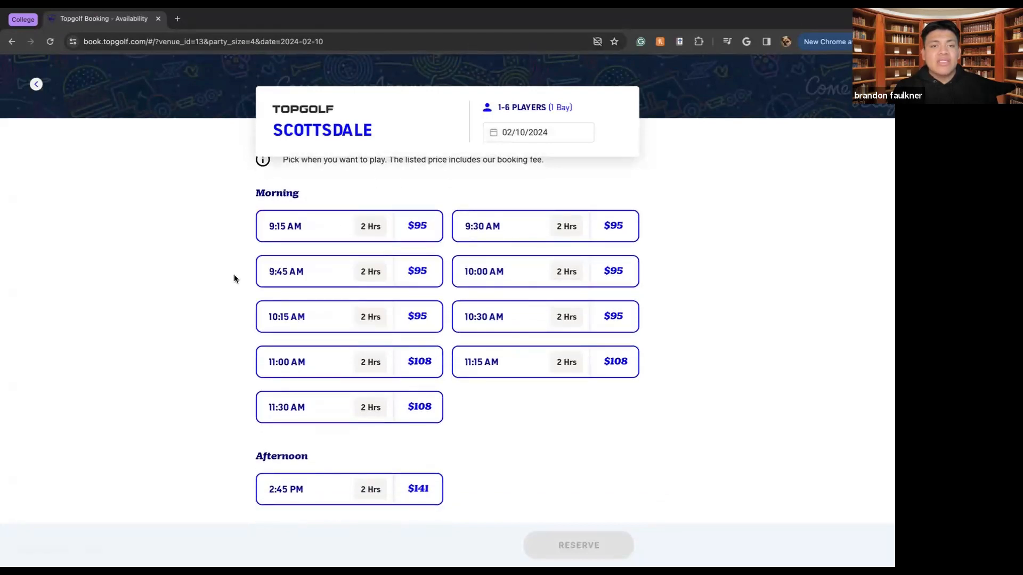
pyautogui.scroll(-3)
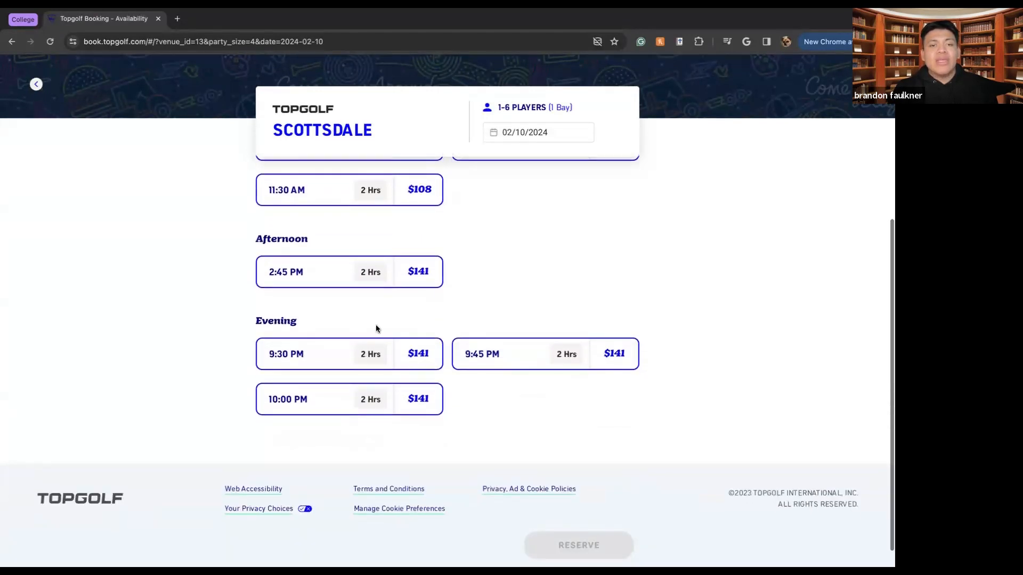
pyautogui.click(307, 354)
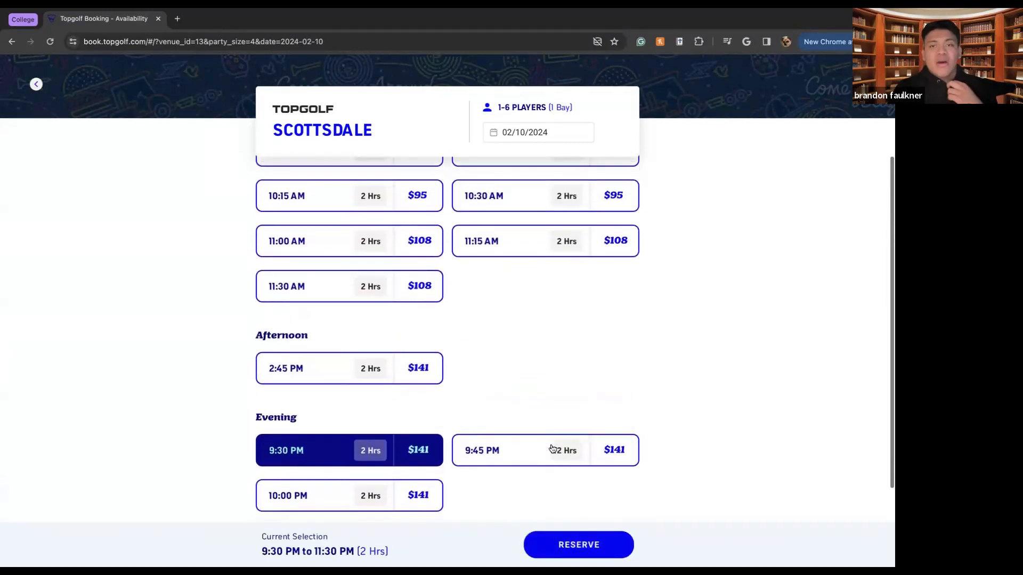
pyautogui.scroll(3)
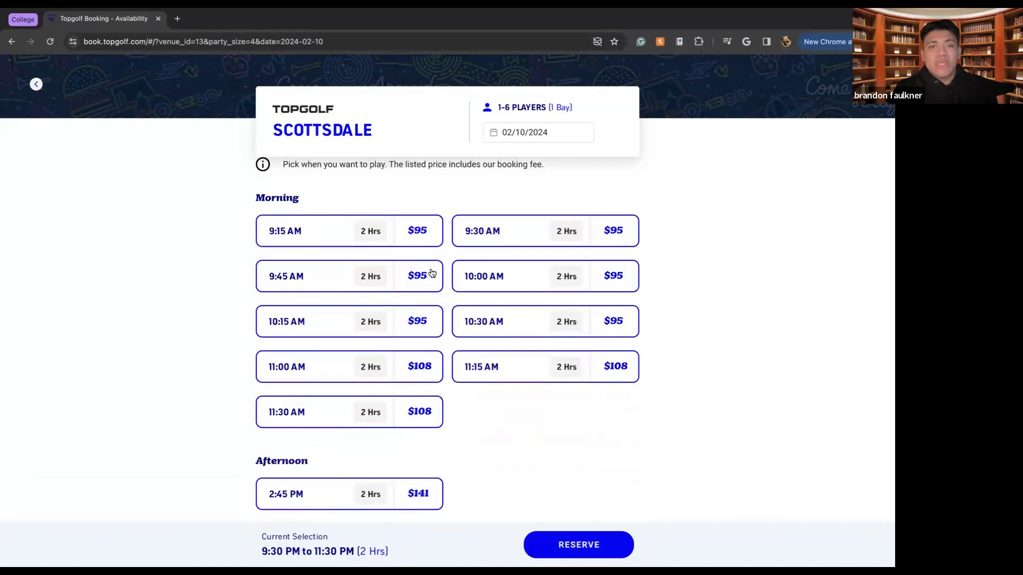
pyautogui.moveTo(390, 394)
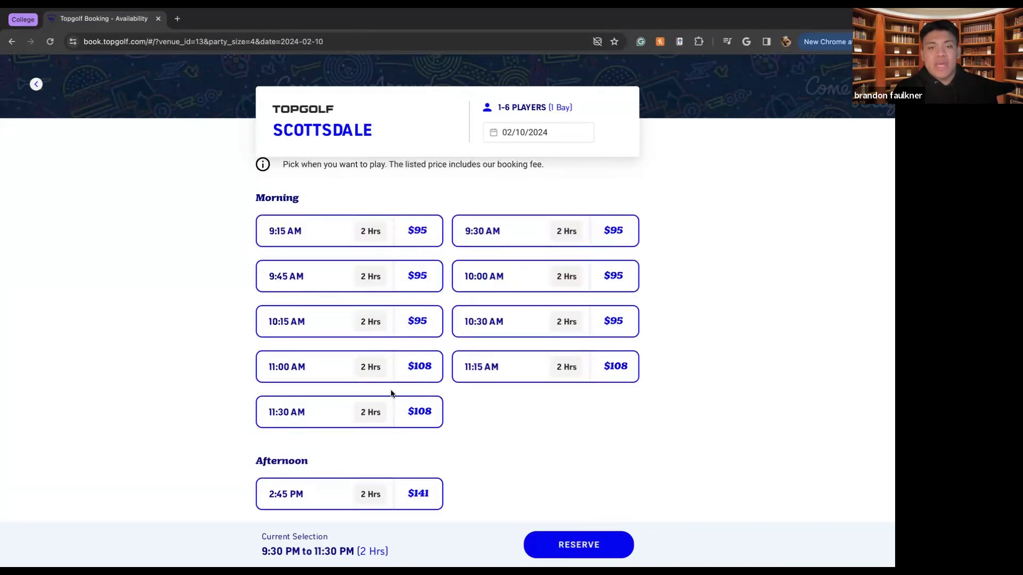
pyautogui.scroll(-3)
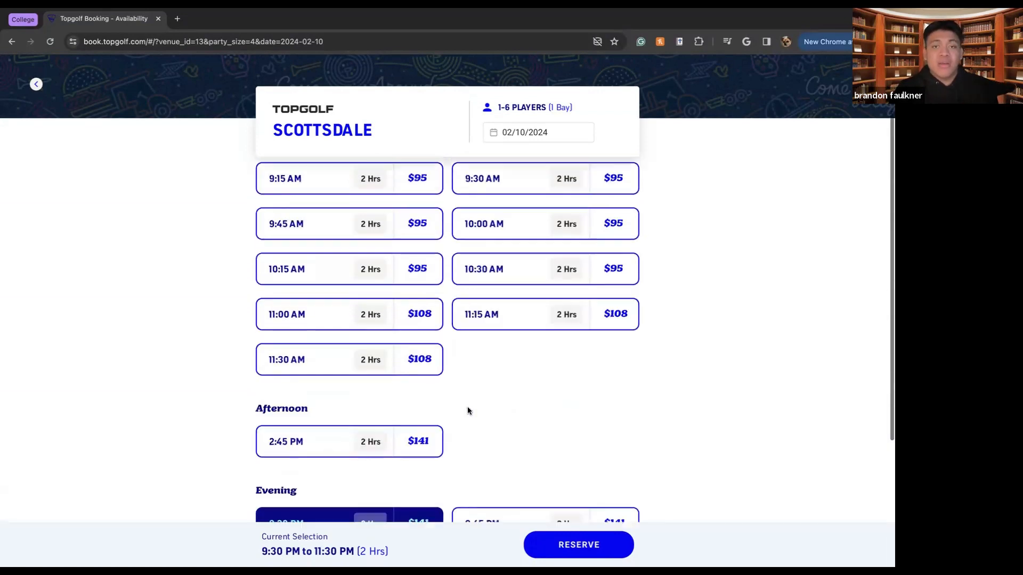
pyautogui.scroll(-3)
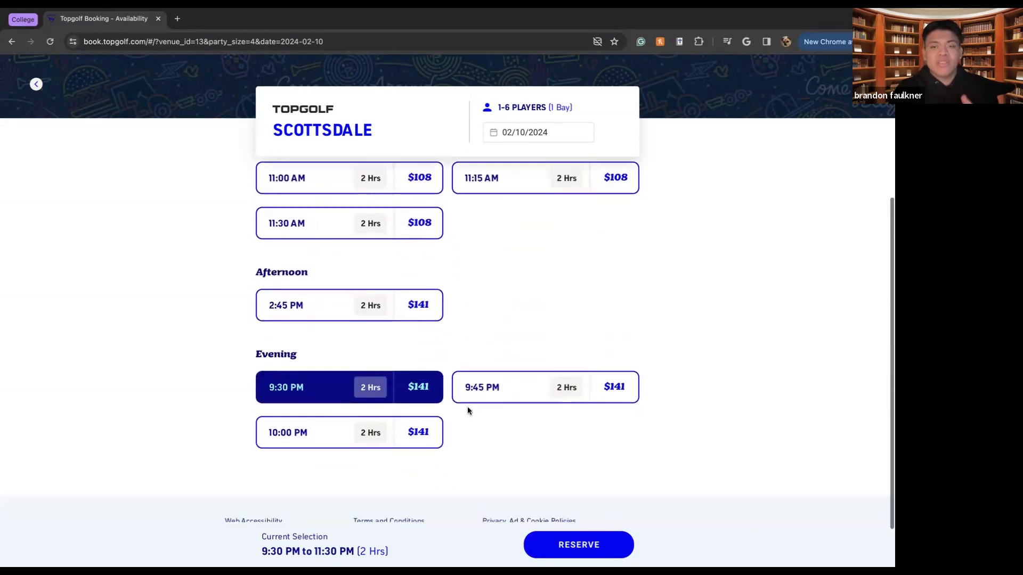
pyautogui.scroll(-3)
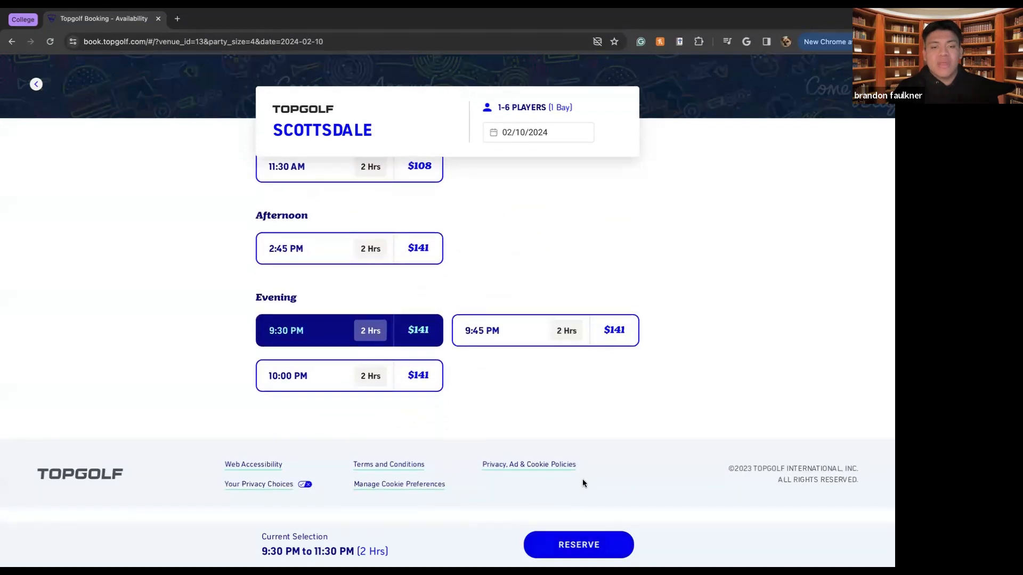
pyautogui.scroll(3)
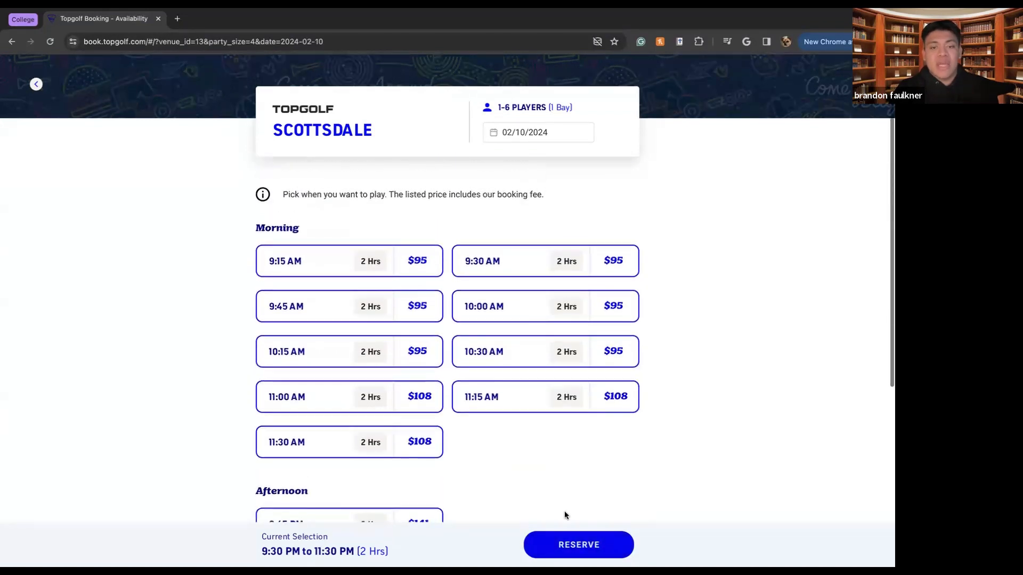
# Step: Reserve the 9:30 PM slot and continue to checkout as a guest with a $38.09 deposit due
pyautogui.click(577, 544)
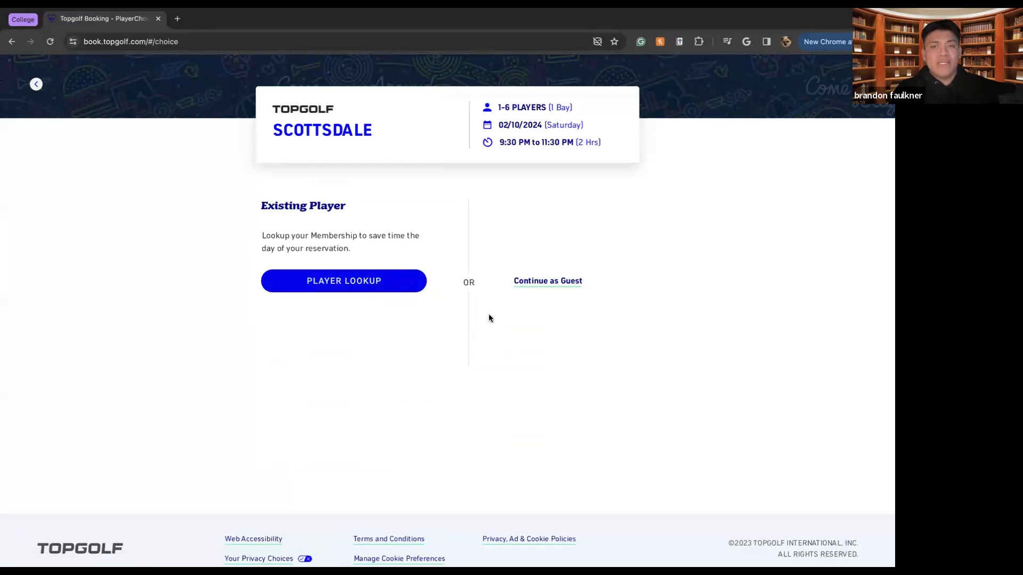
pyautogui.click(548, 281)
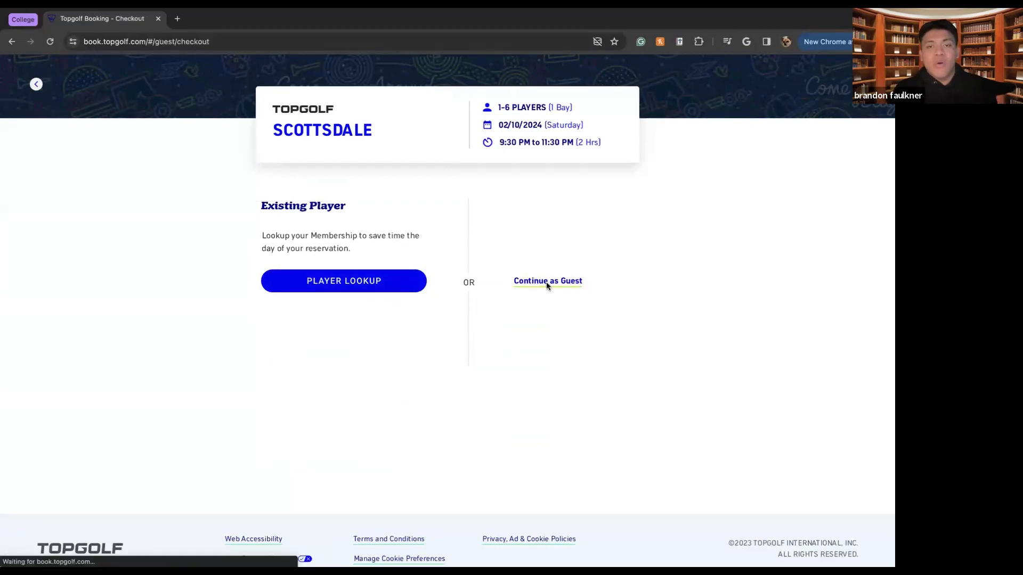
pyautogui.click(547, 281)
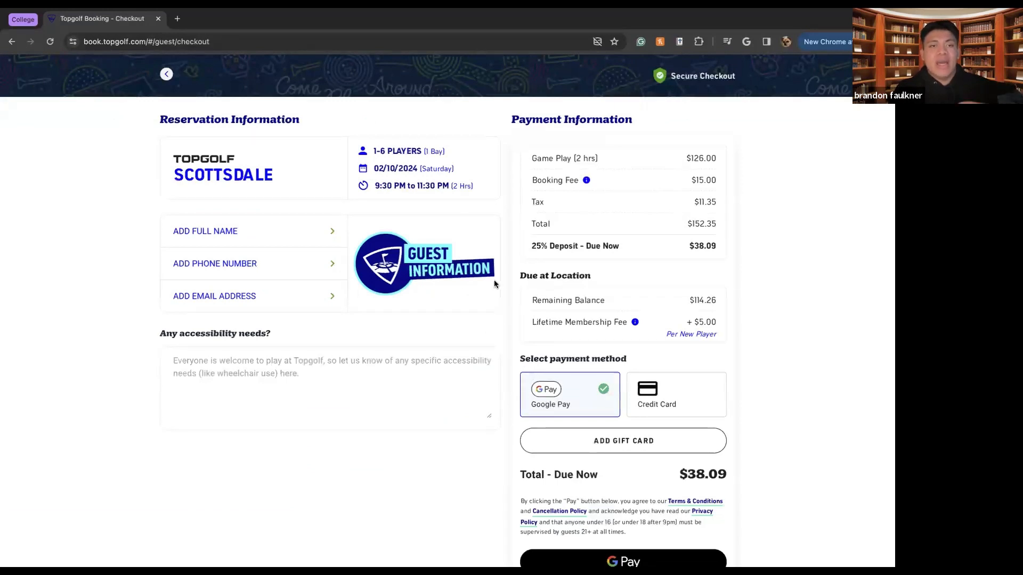
pyautogui.scroll(-3)
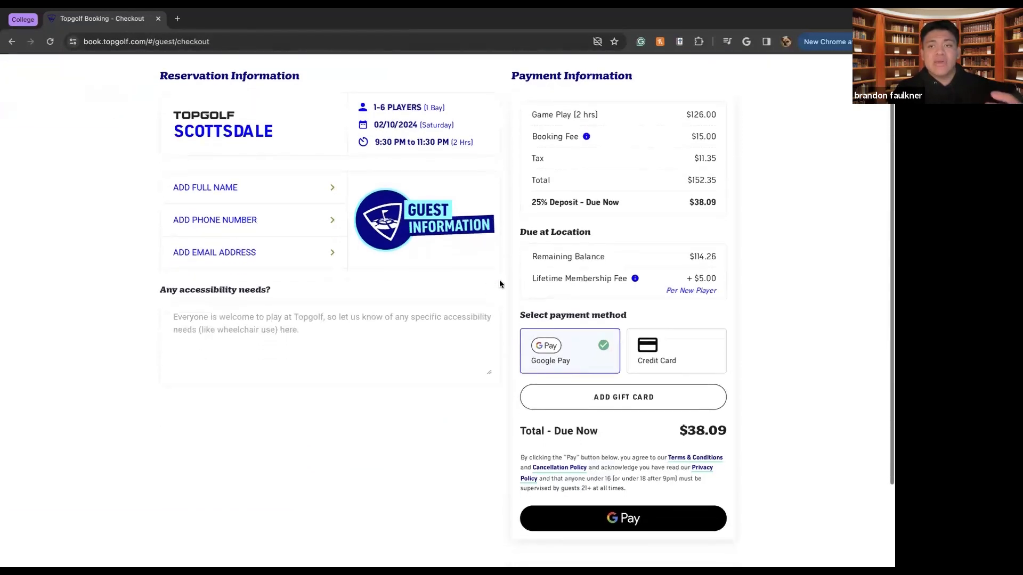
pyautogui.scroll(-3)
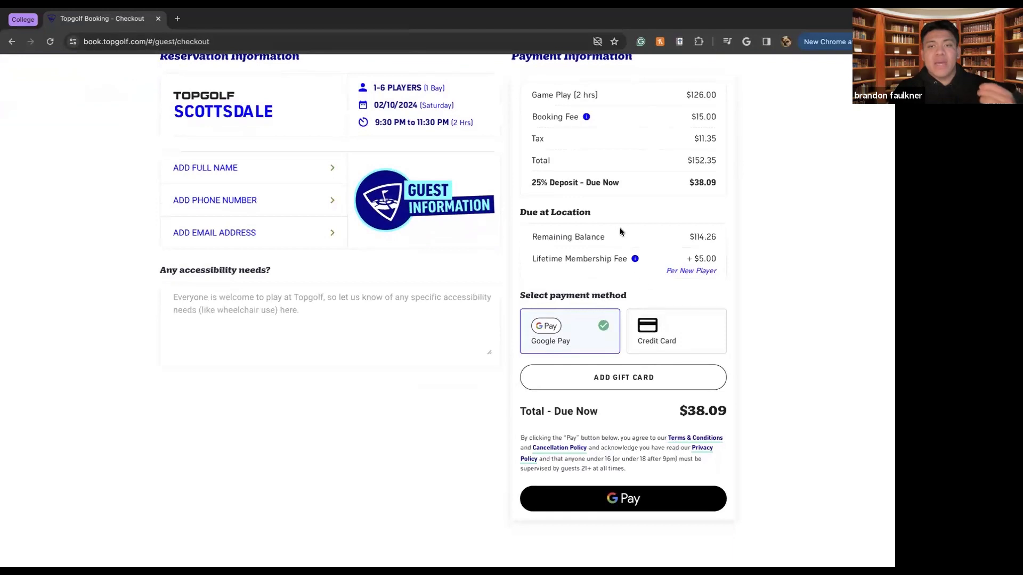
pyautogui.moveTo(684, 120)
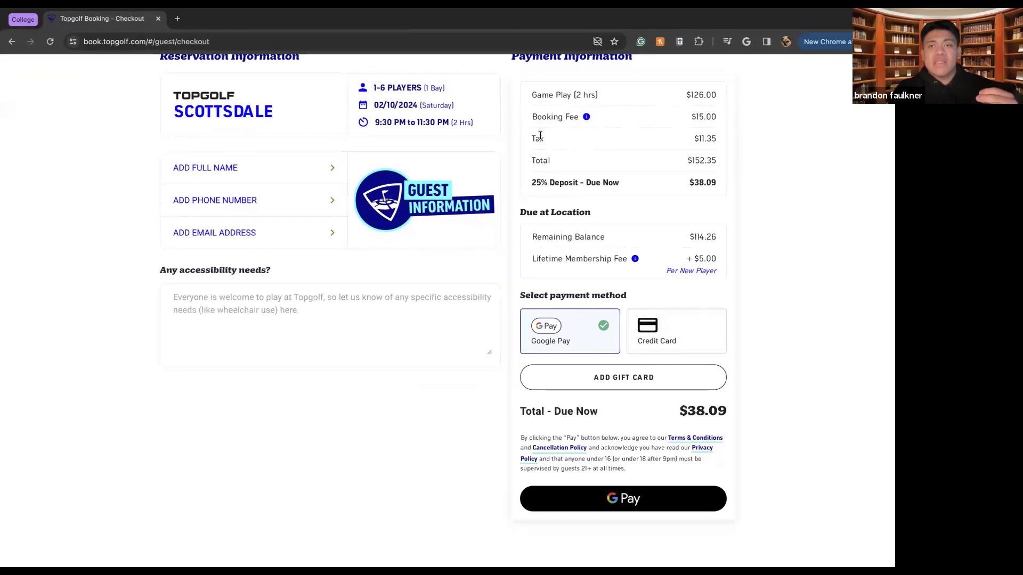
pyautogui.moveTo(540, 196)
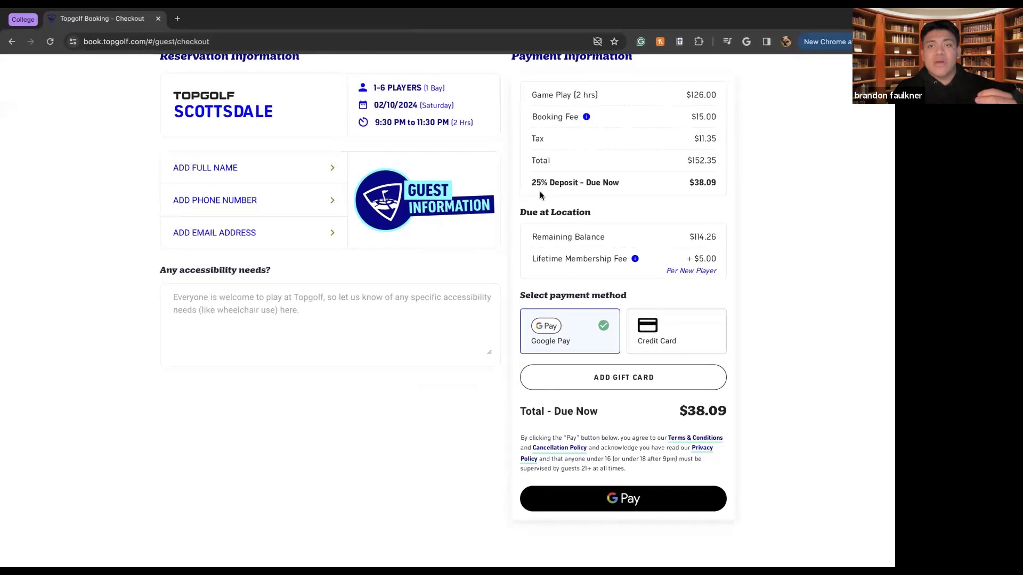
pyautogui.moveTo(620, 208)
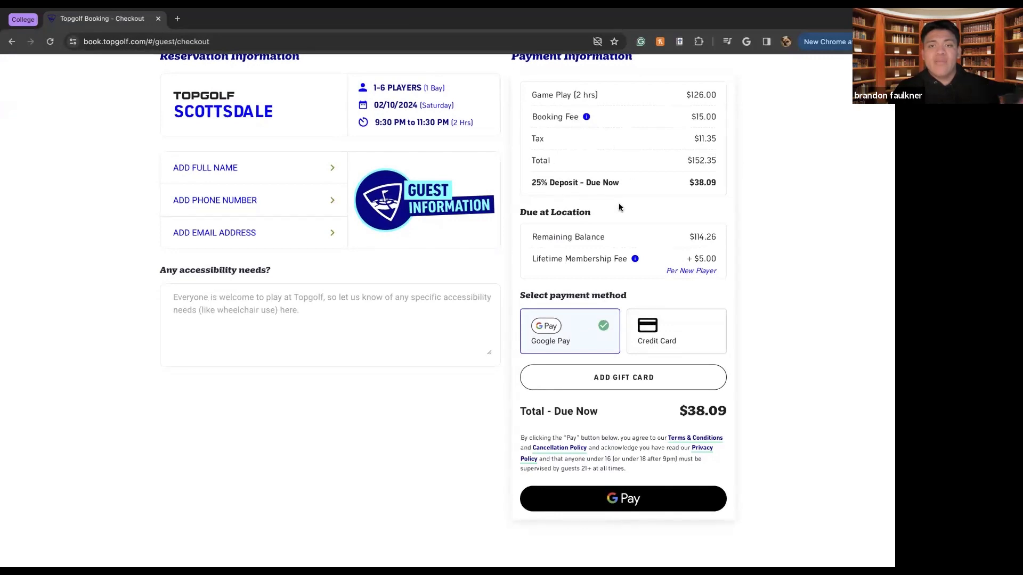
pyautogui.moveTo(696, 222)
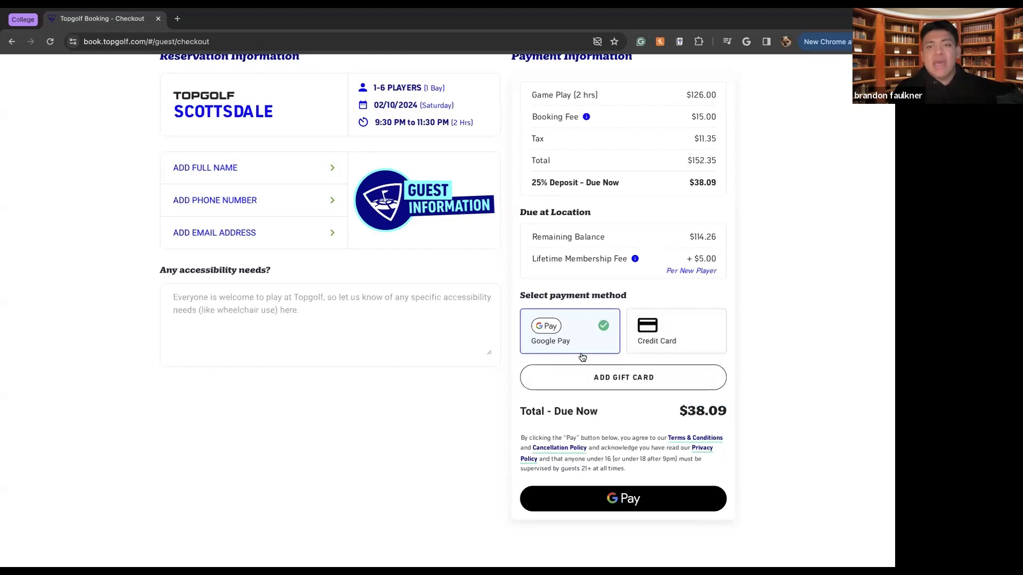
# Step: Settle on credit card as the payment method and go to the accessibility needs field
pyautogui.click(676, 330)
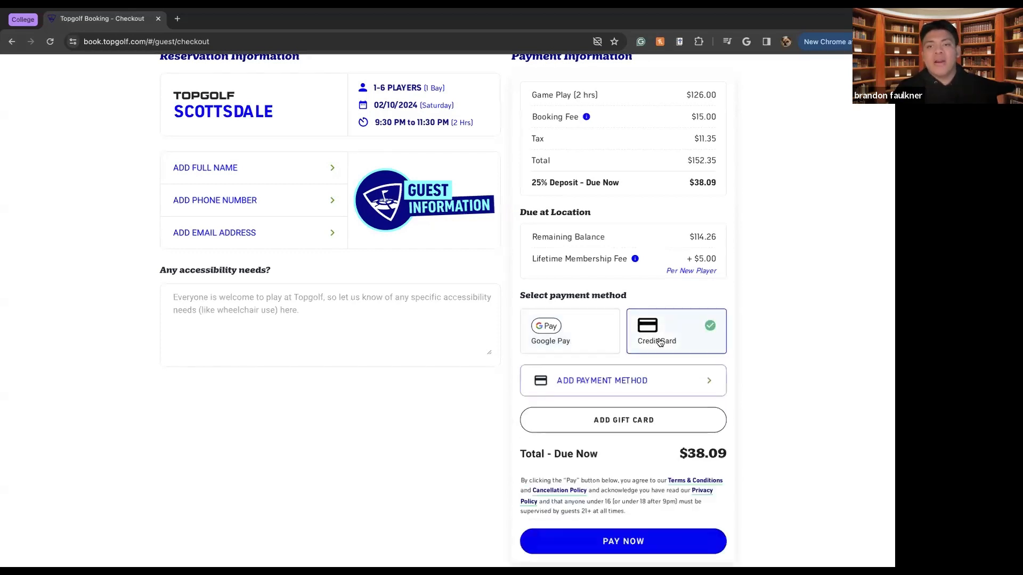
pyautogui.click(569, 330)
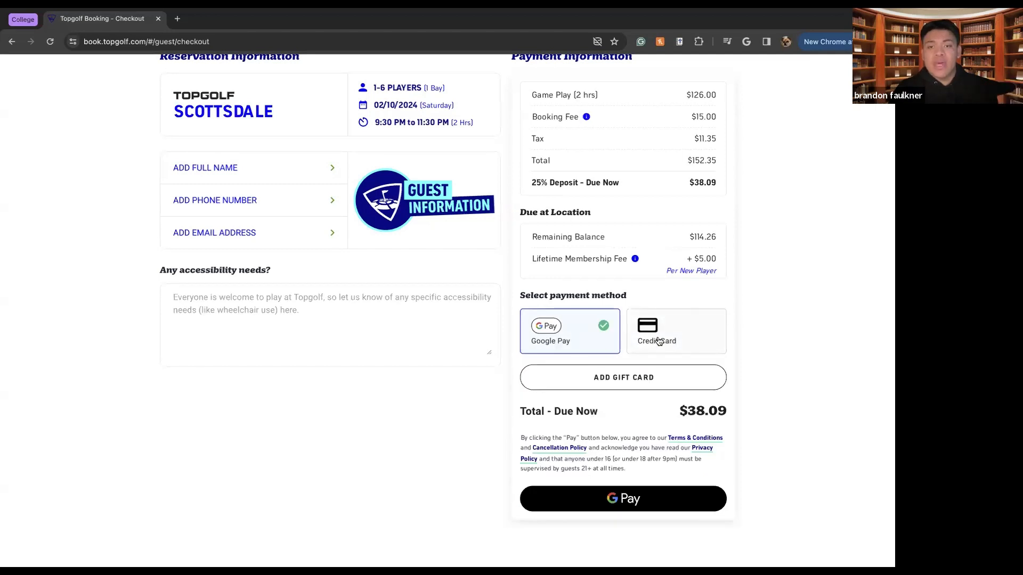
pyautogui.click(675, 330)
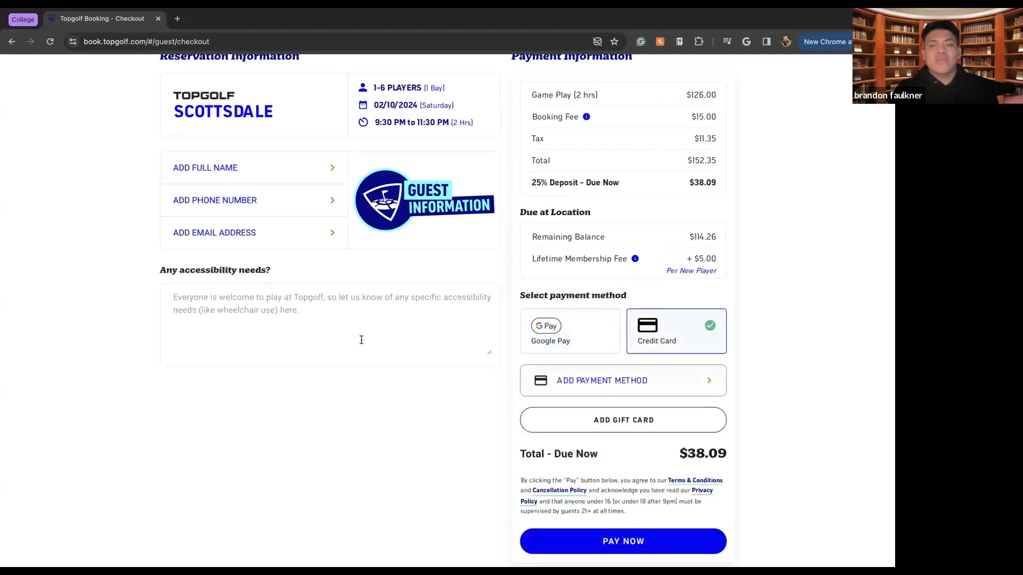
pyautogui.moveTo(391, 347)
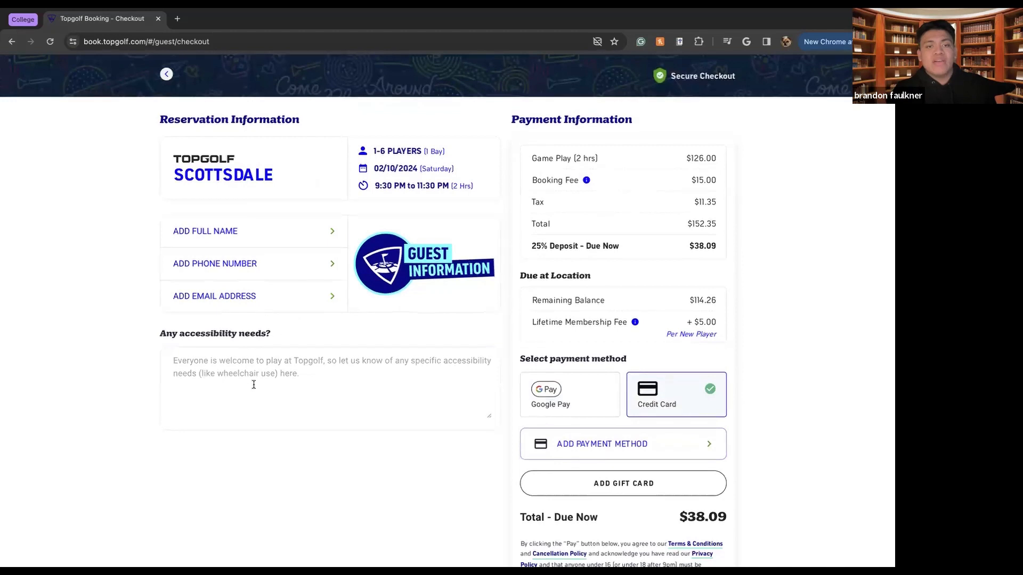
pyautogui.click(253, 384)
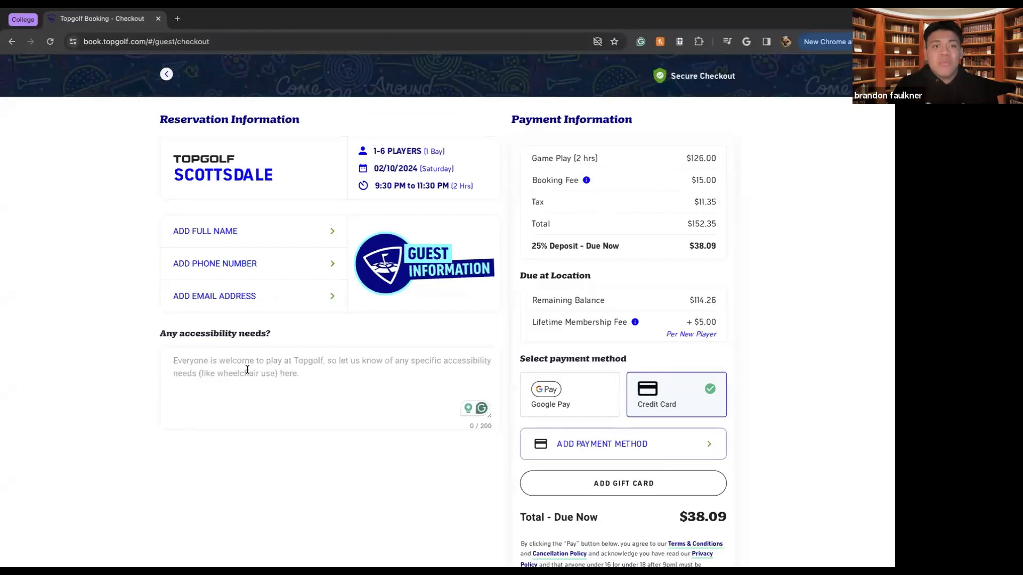
pyautogui.scroll(-3)
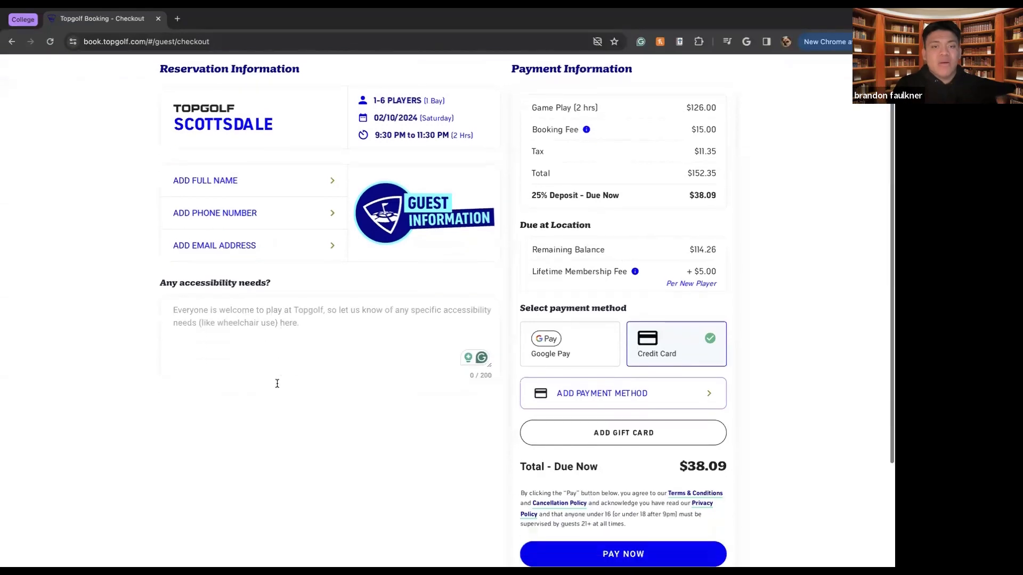
pyautogui.scroll(-3)
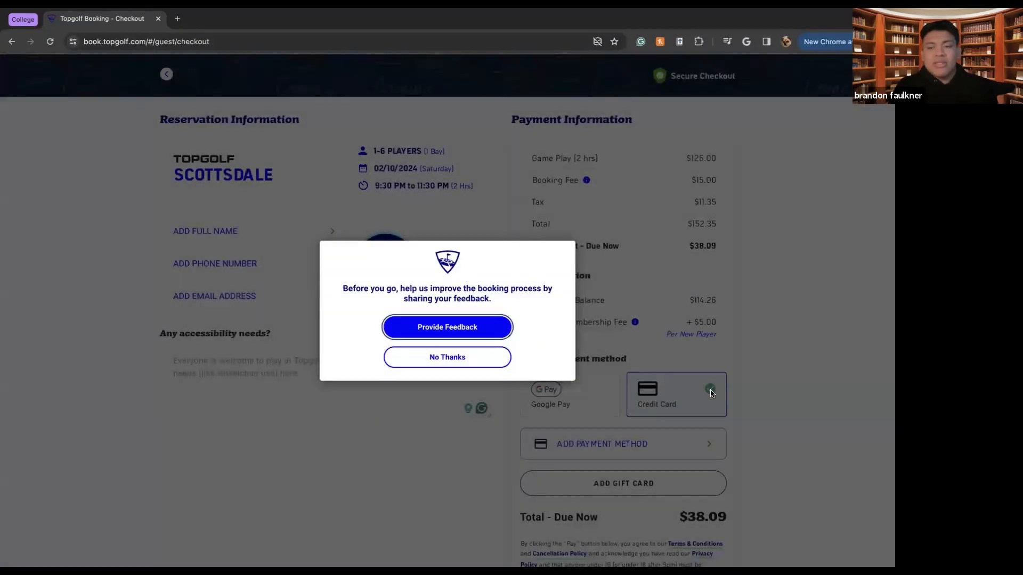
# Step: Leave checkout for the Plan Your Visit page and review Know Before You Go
pyautogui.scroll(-3)
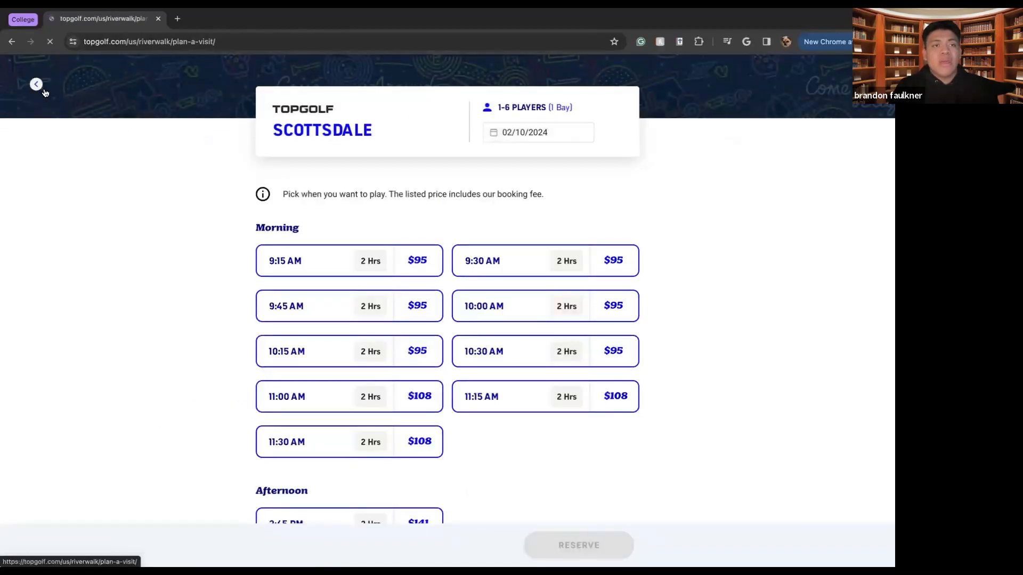
pyautogui.click(36, 83)
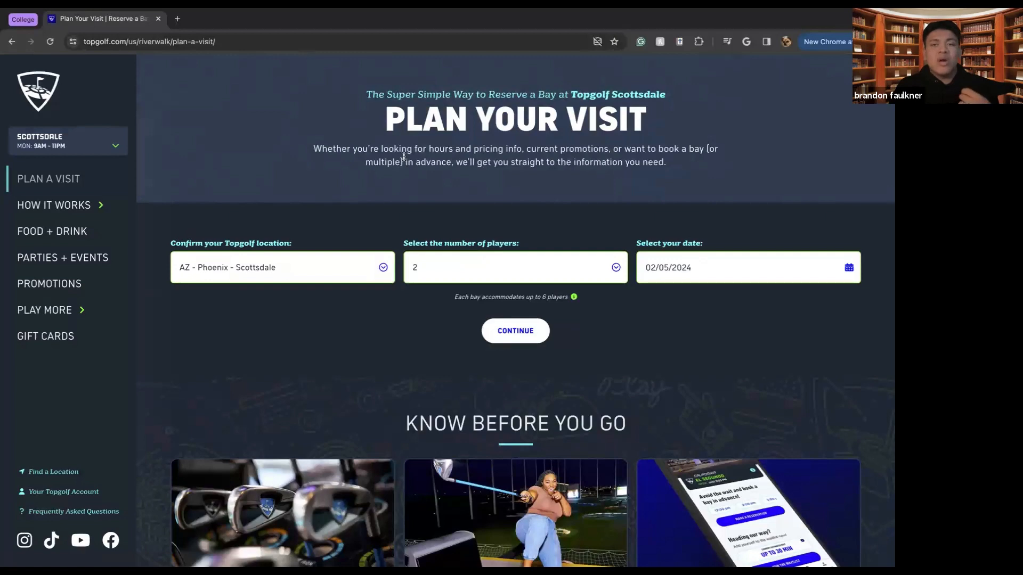
pyautogui.scroll(-3)
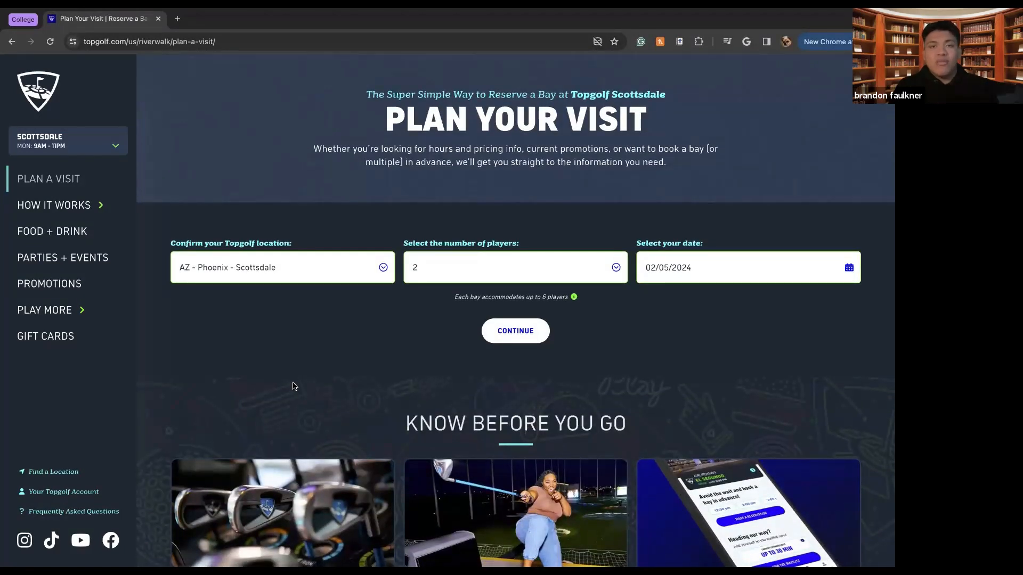
pyautogui.scroll(-3)
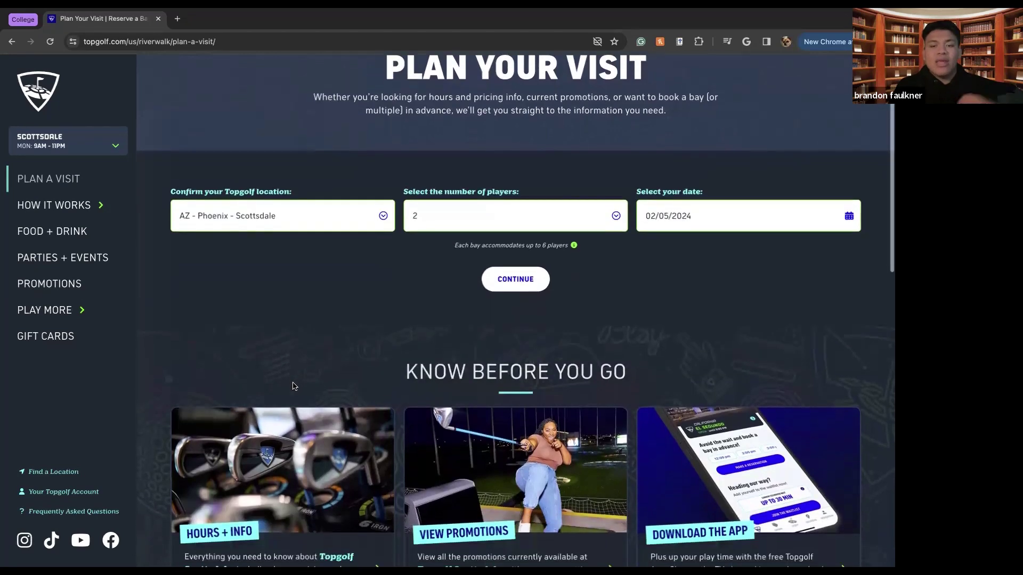
pyautogui.scroll(-3)
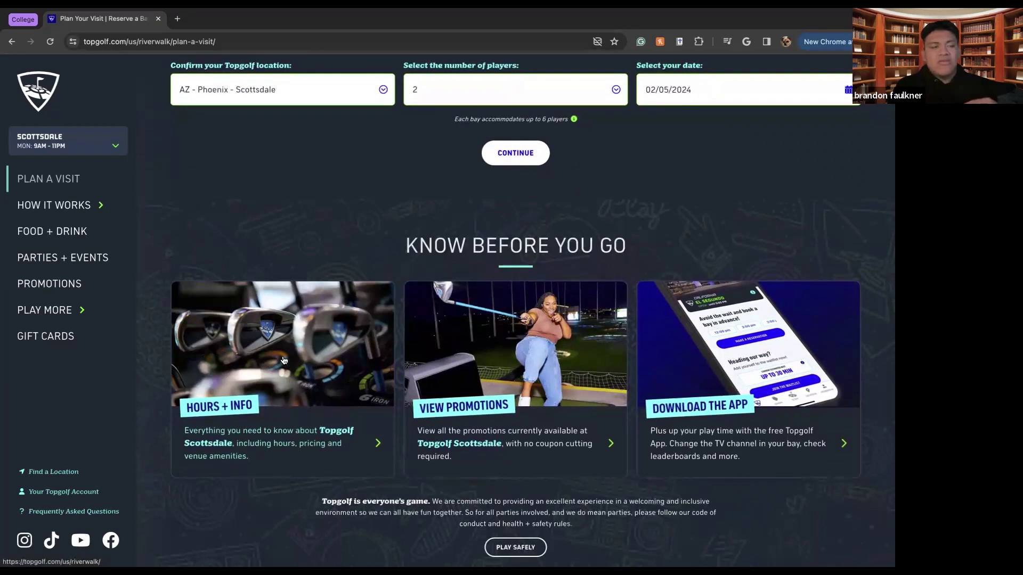
pyautogui.moveTo(251, 358)
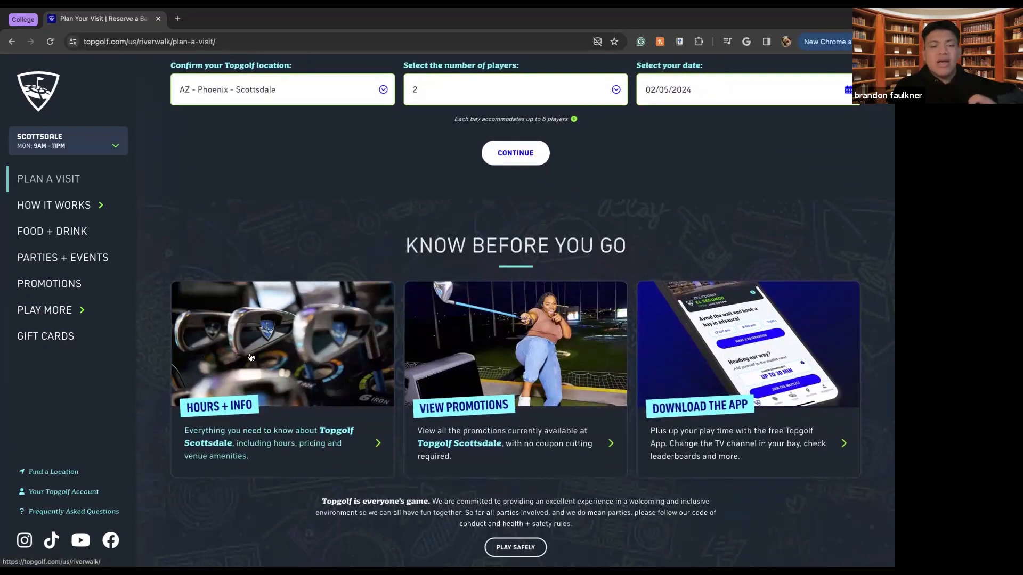
pyautogui.moveTo(260, 369)
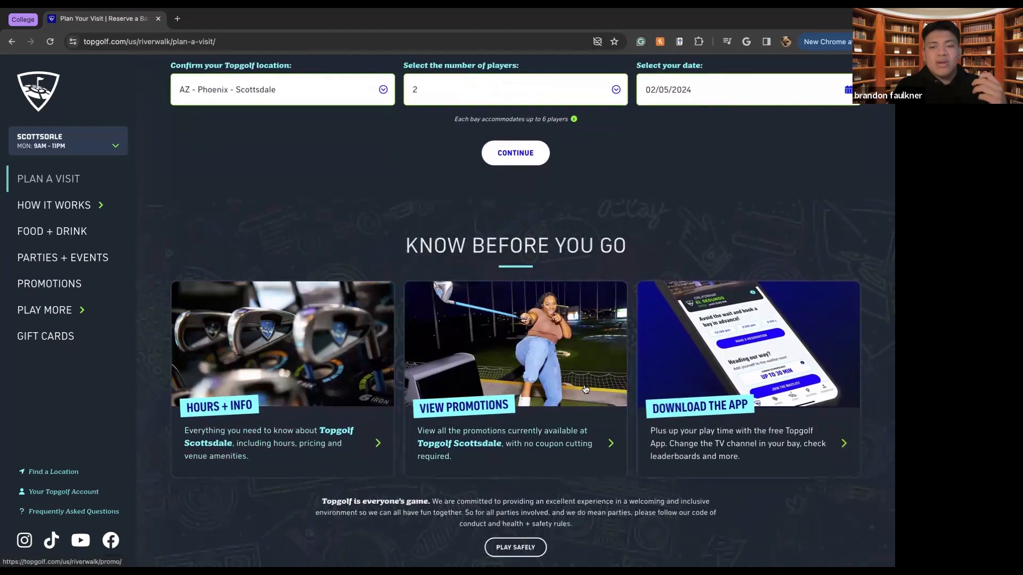
pyautogui.moveTo(24, 181)
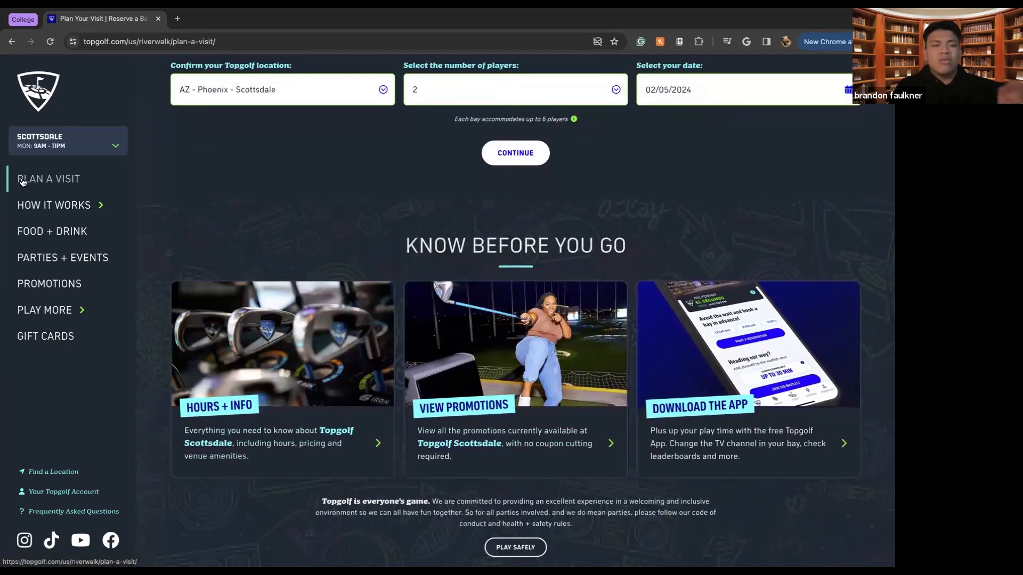
# Step: Open The Experience guide under How It Works and read the first steps
pyautogui.click(53, 206)
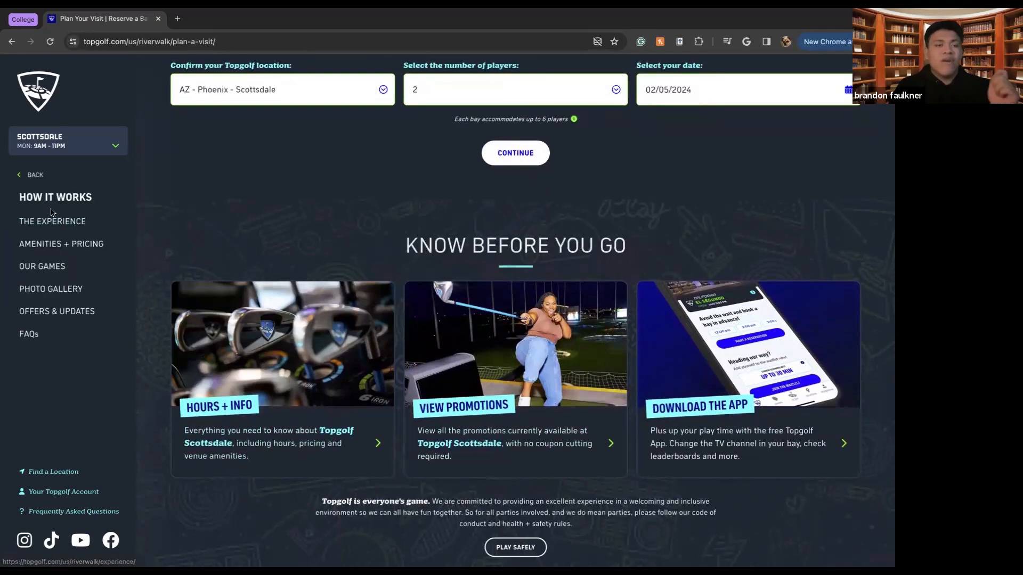
pyautogui.click(52, 221)
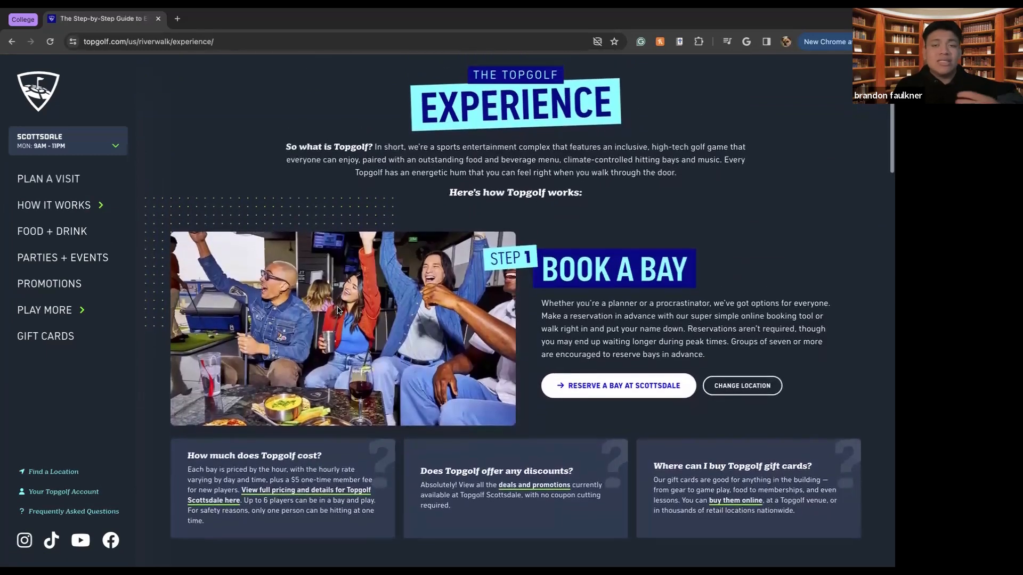
pyautogui.scroll(-3)
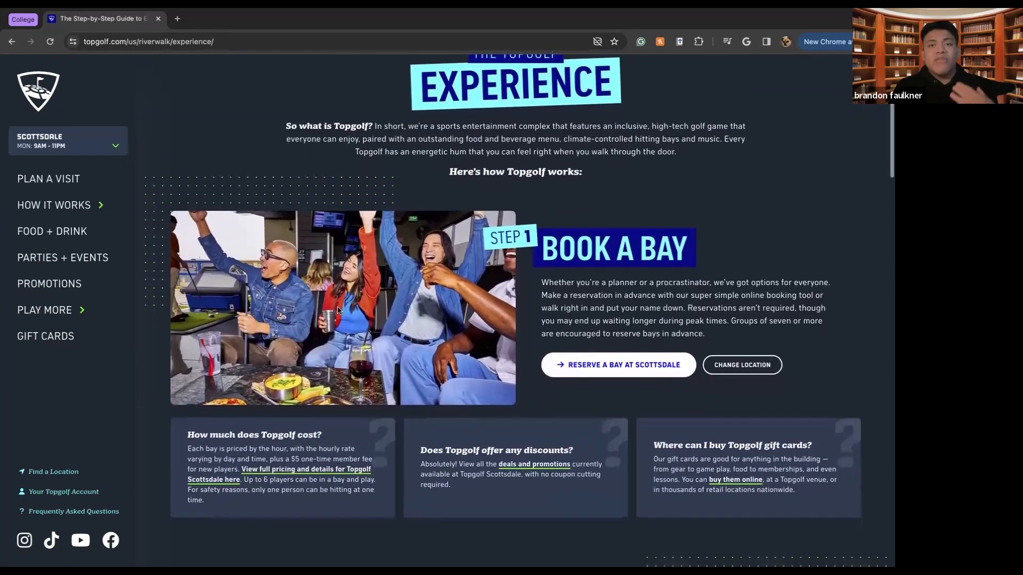
pyautogui.scroll(-3)
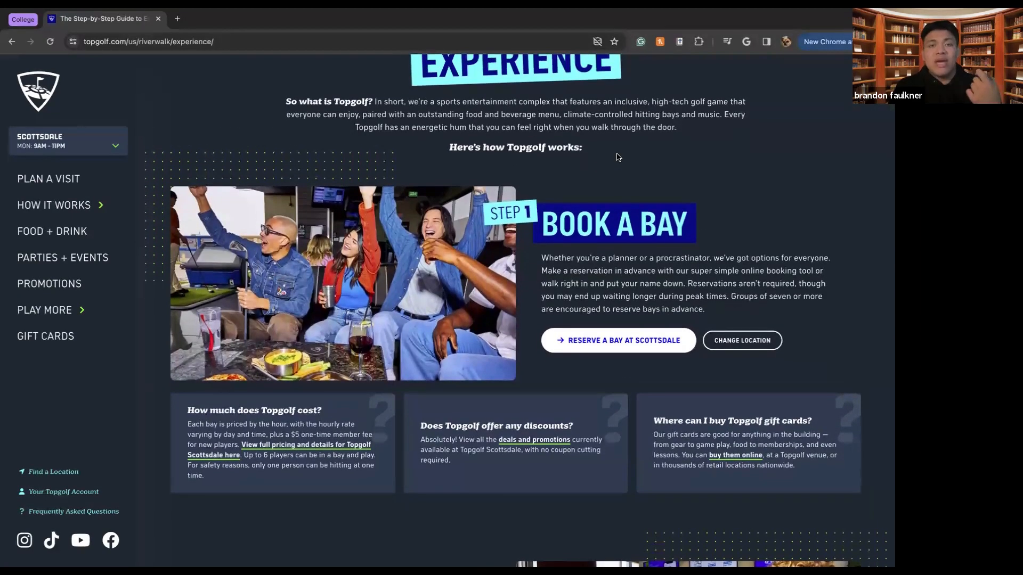
pyautogui.scroll(-3)
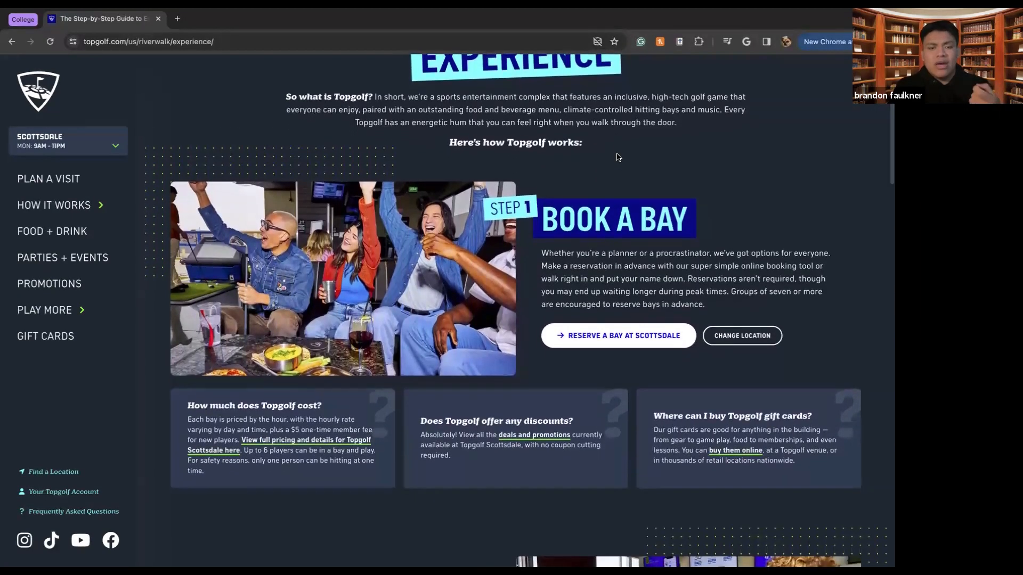
pyautogui.scroll(-3)
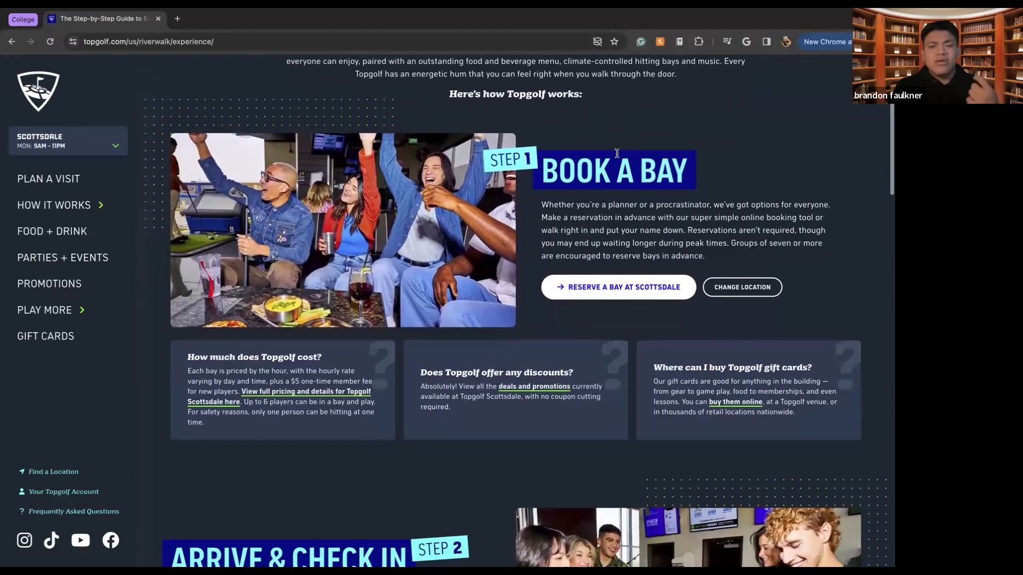
pyautogui.scroll(3)
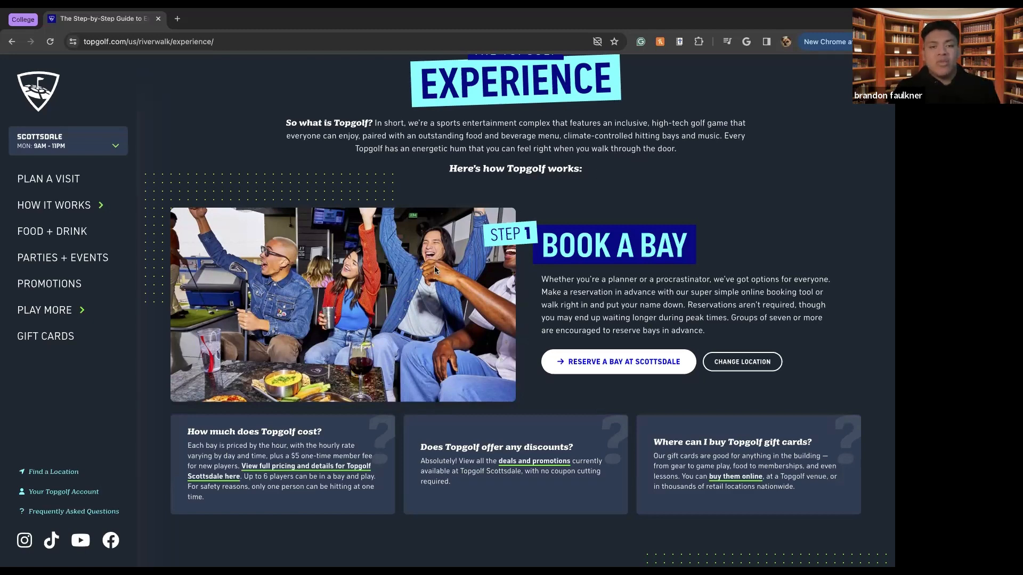
# Step: Continue through Book a Bay, Arrive & Check In and Pick Your Game steps
pyautogui.scroll(-3)
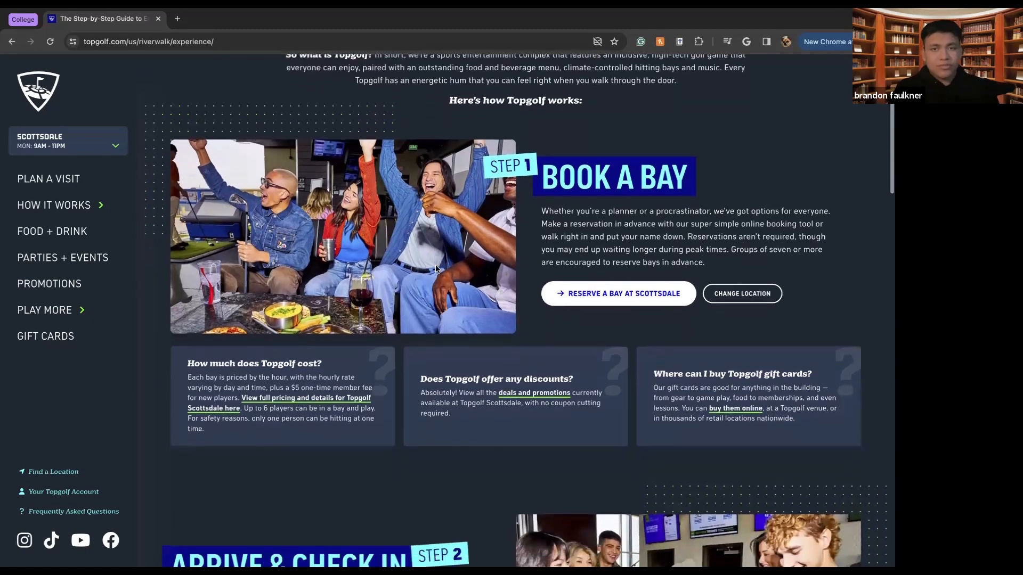
pyautogui.scroll(-3)
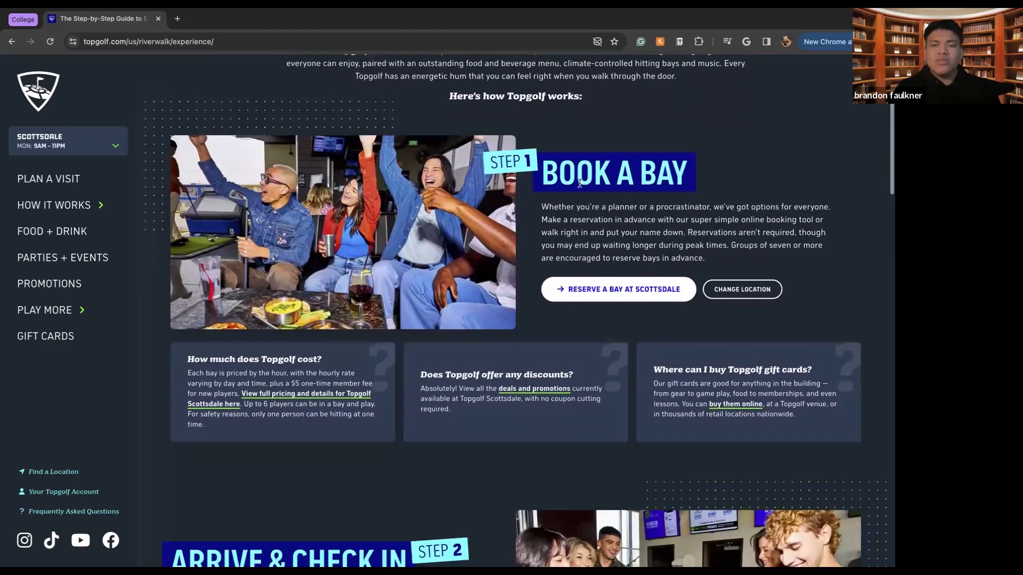
pyautogui.scroll(-3)
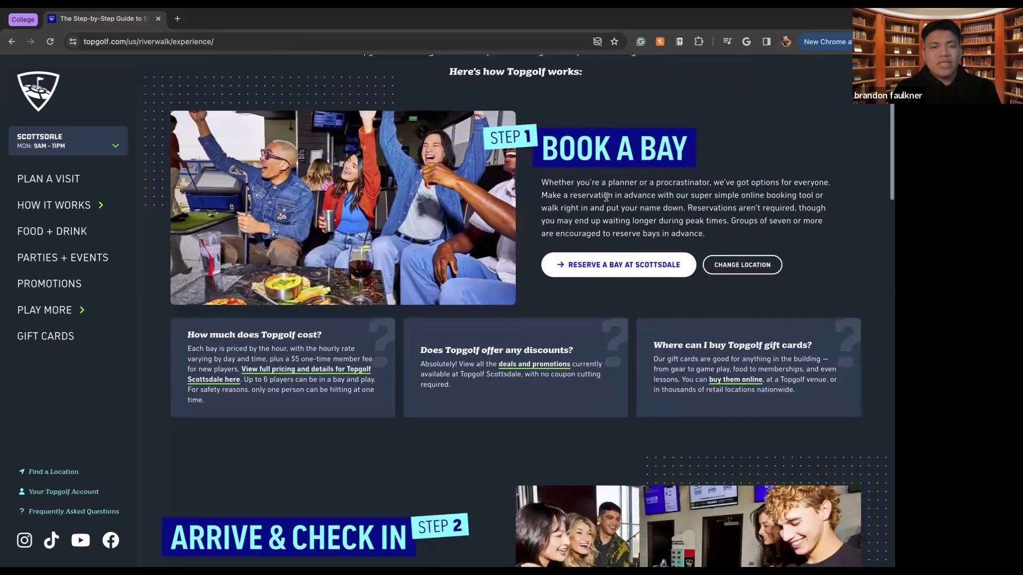
pyautogui.scroll(-3)
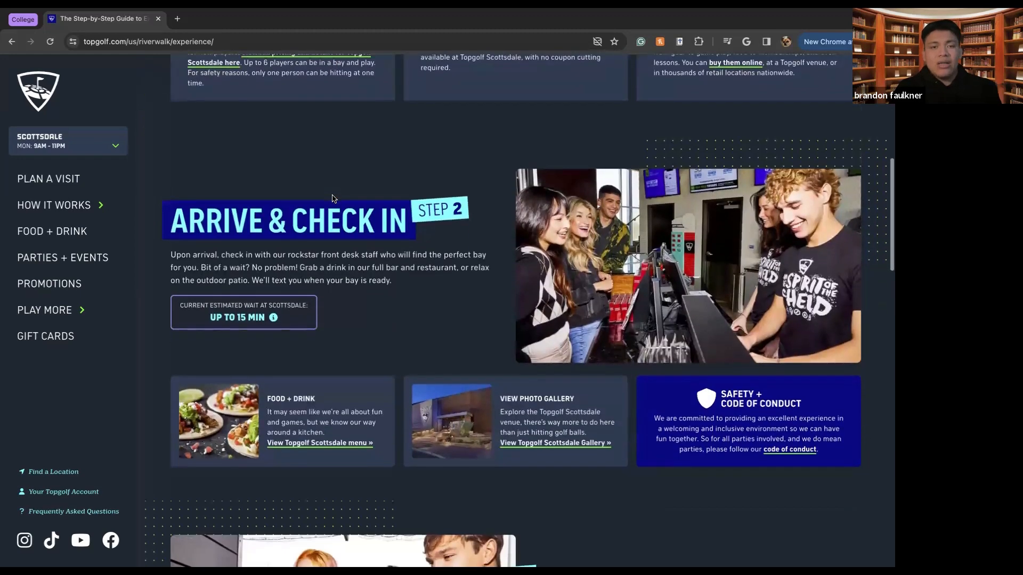
pyautogui.moveTo(600, 212)
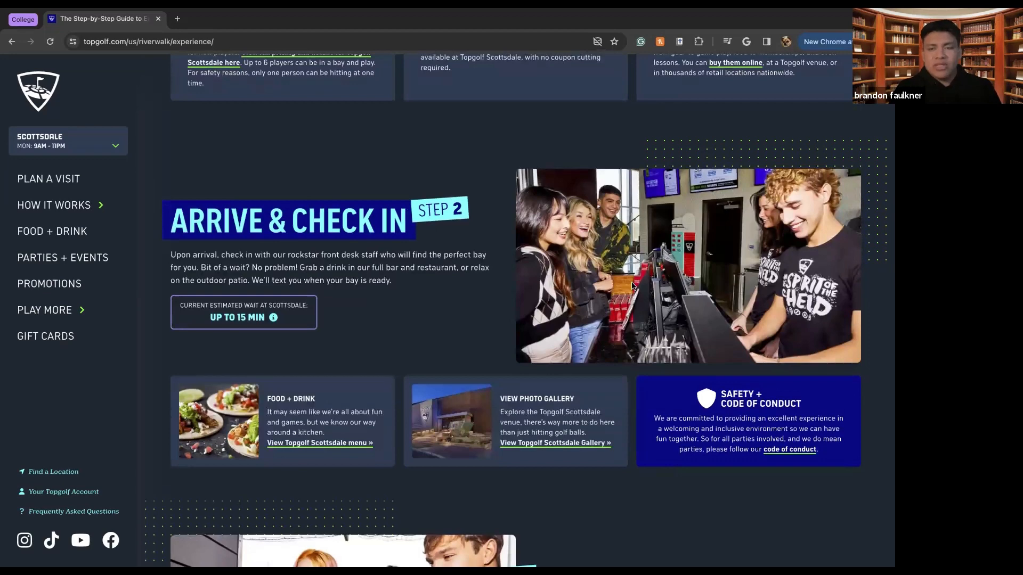
pyautogui.scroll(-3)
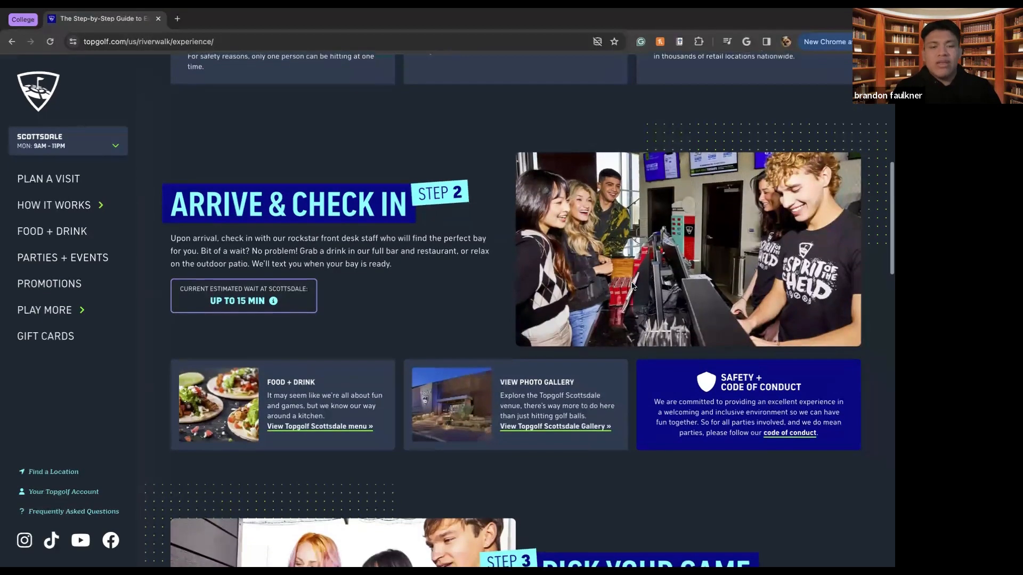
pyautogui.scroll(-3)
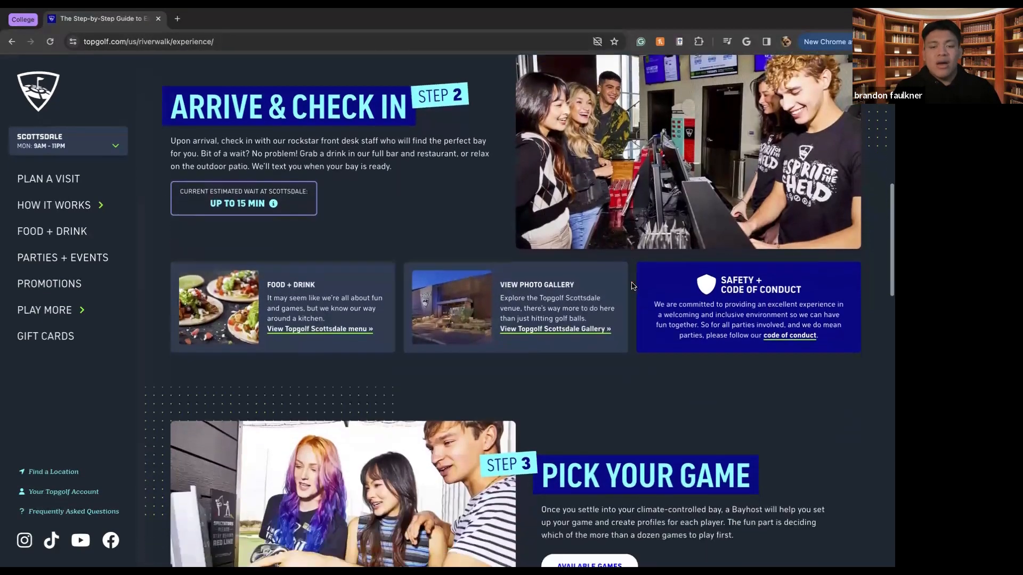
pyautogui.scroll(-3)
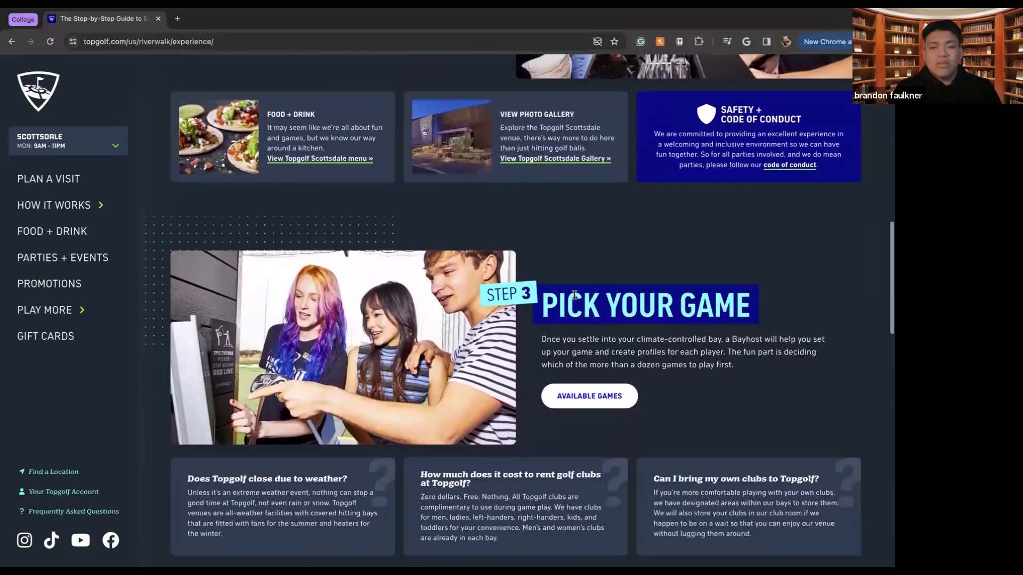
# Step: Open the Available Games list and read down from Topgolf and Angry Birds
pyautogui.click(590, 395)
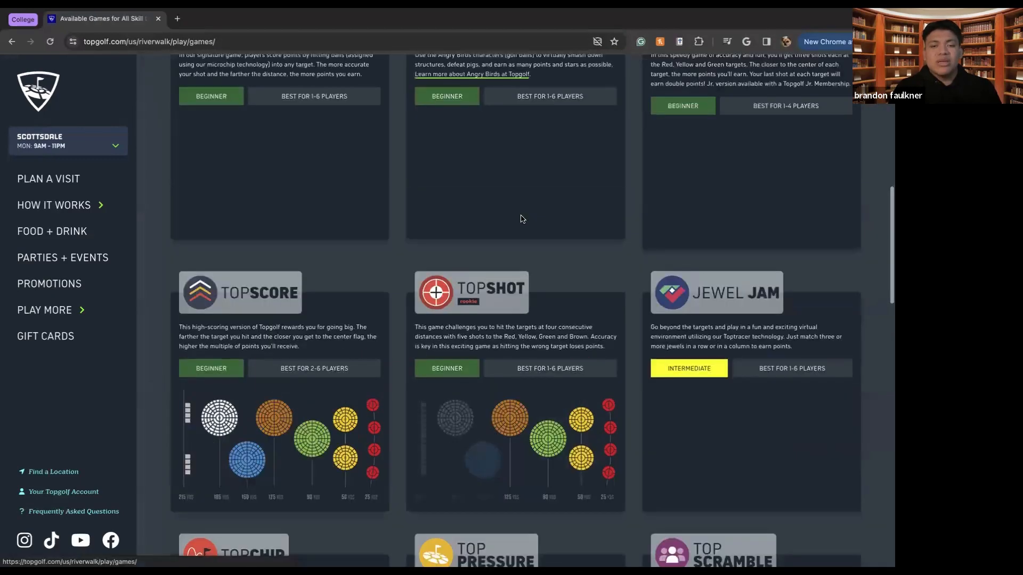
pyautogui.scroll(3)
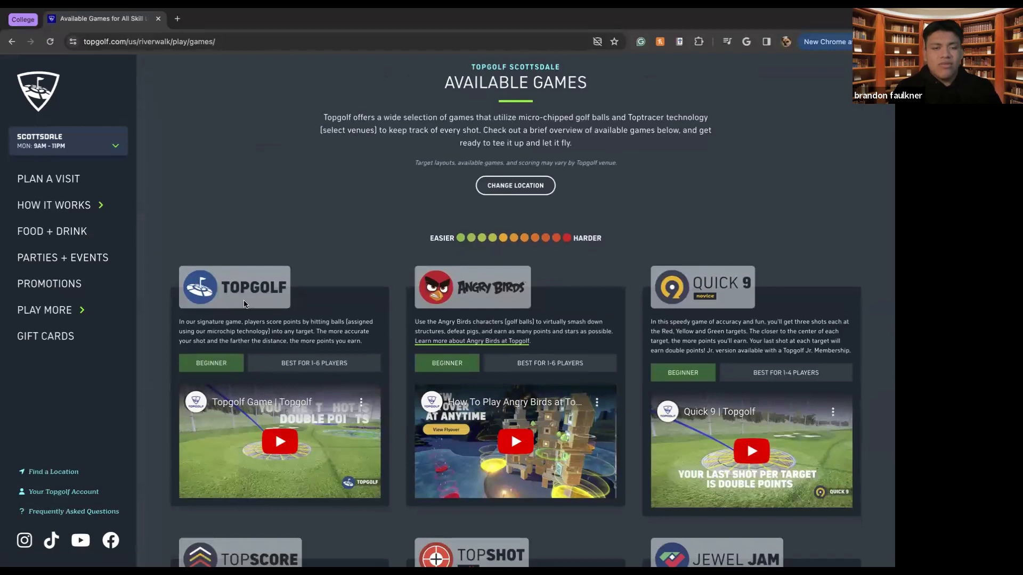
pyautogui.moveTo(296, 320)
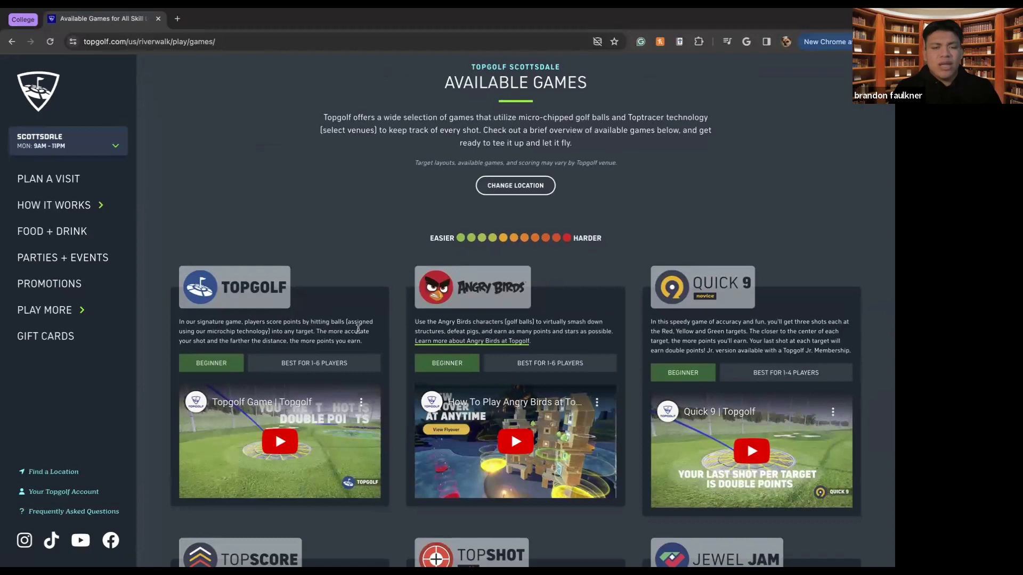
pyautogui.moveTo(304, 329)
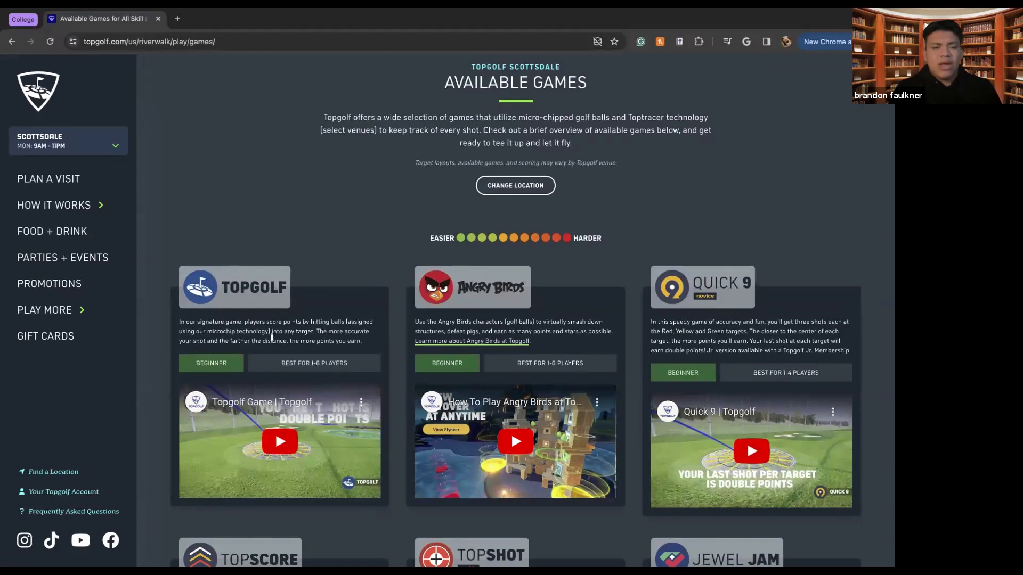
pyautogui.moveTo(368, 323)
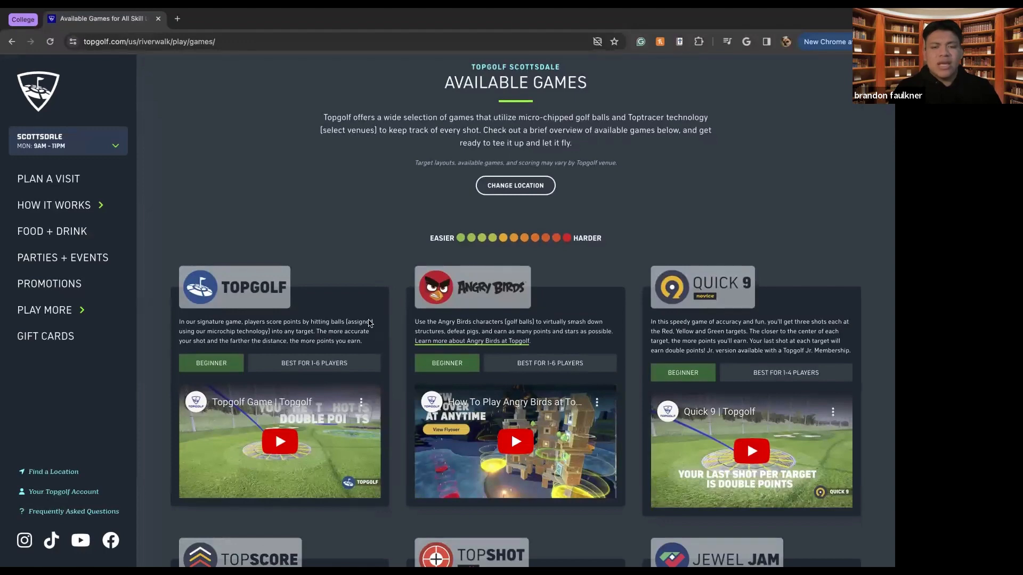
pyautogui.scroll(-3)
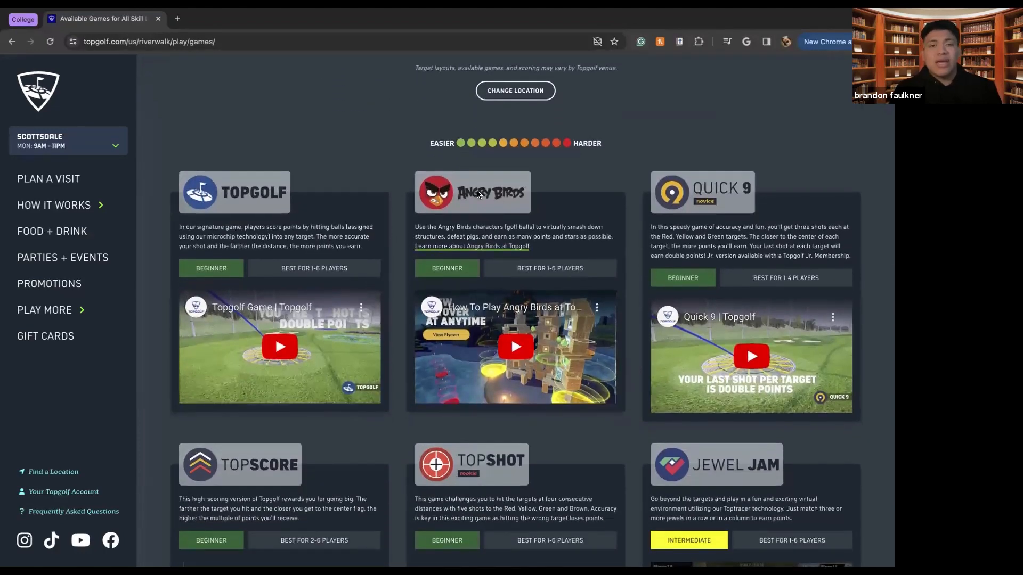
pyautogui.moveTo(614, 232)
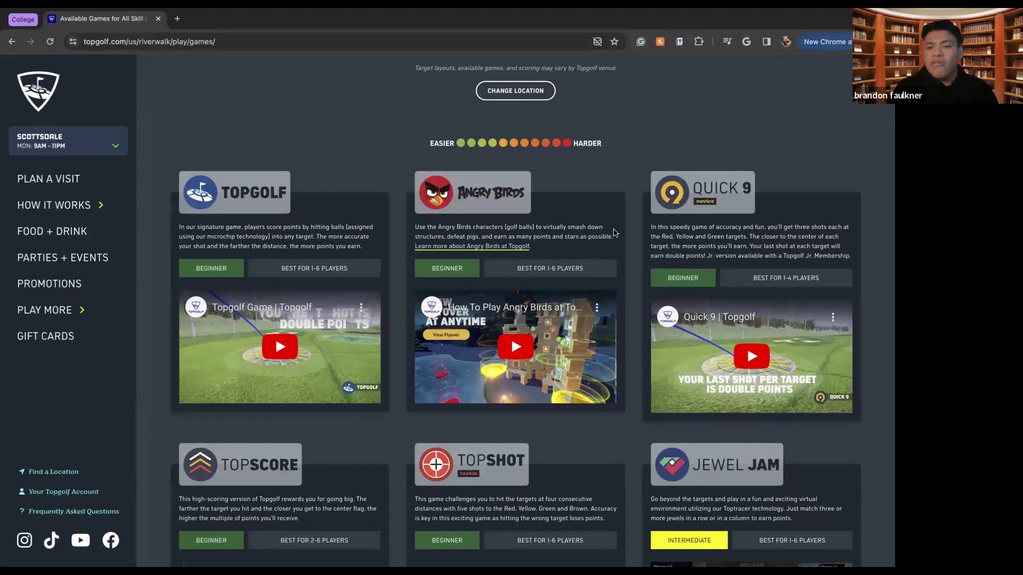
pyautogui.moveTo(707, 213)
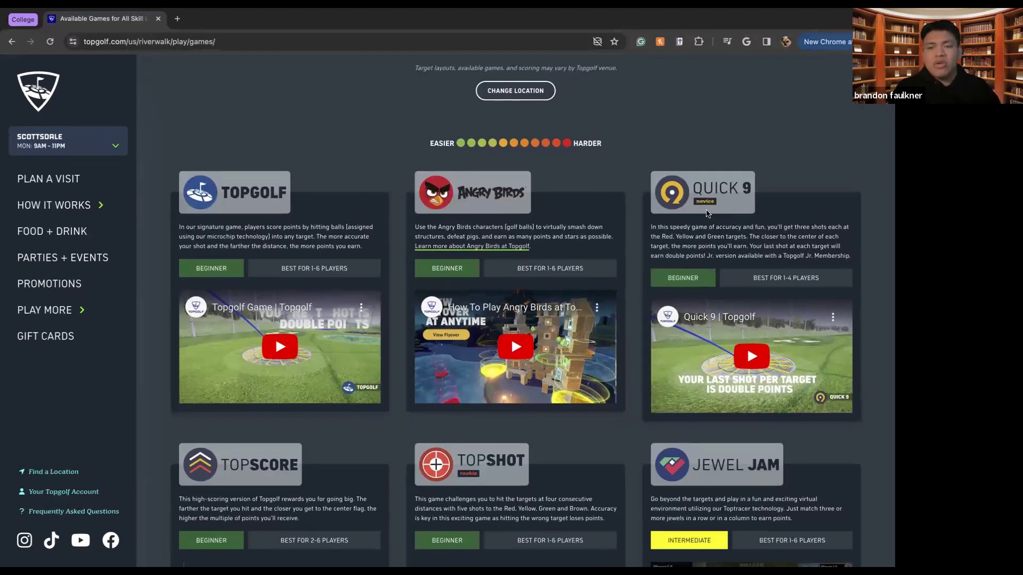
pyautogui.scroll(-3)
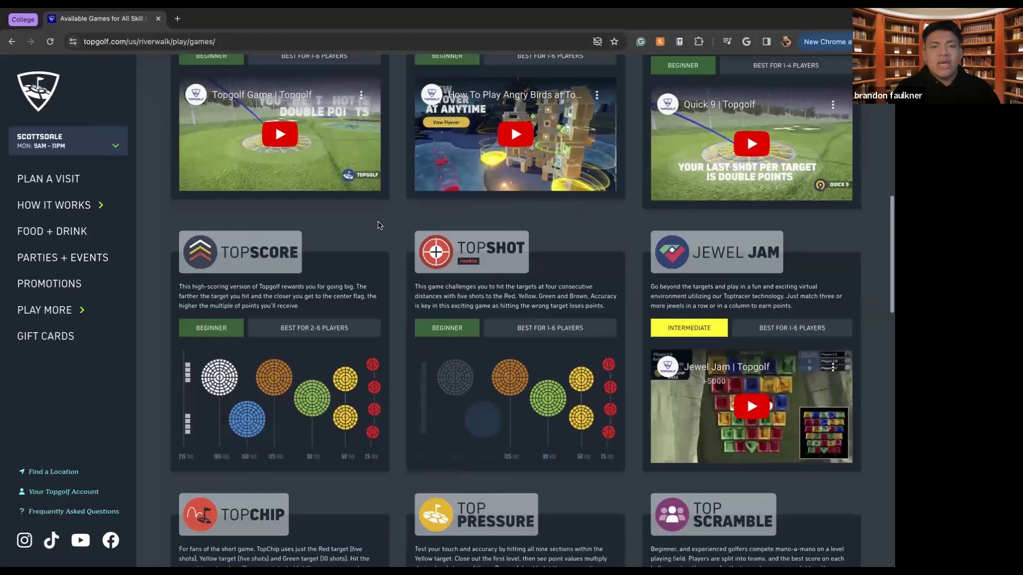
pyautogui.moveTo(252, 274)
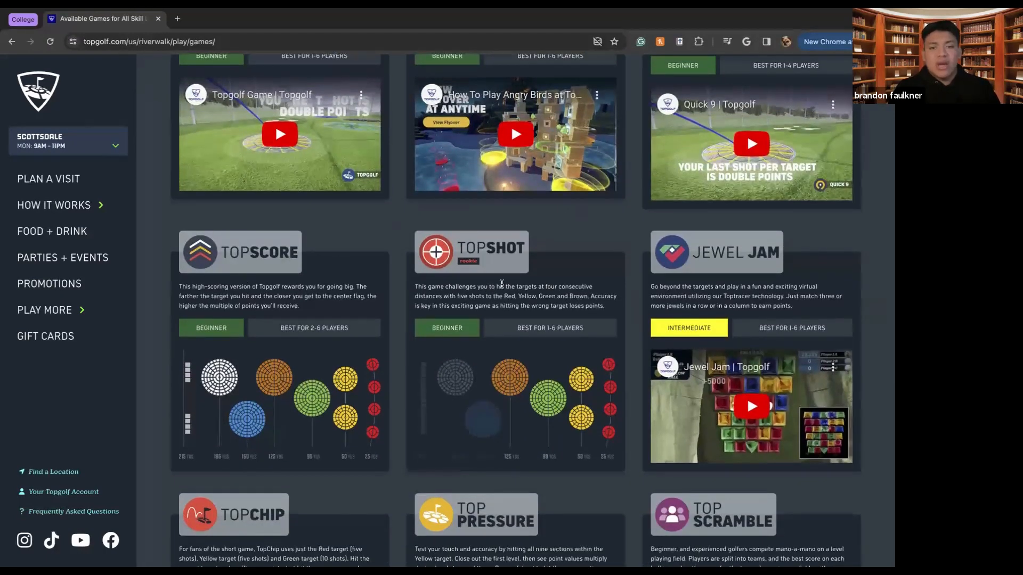
pyautogui.scroll(-3)
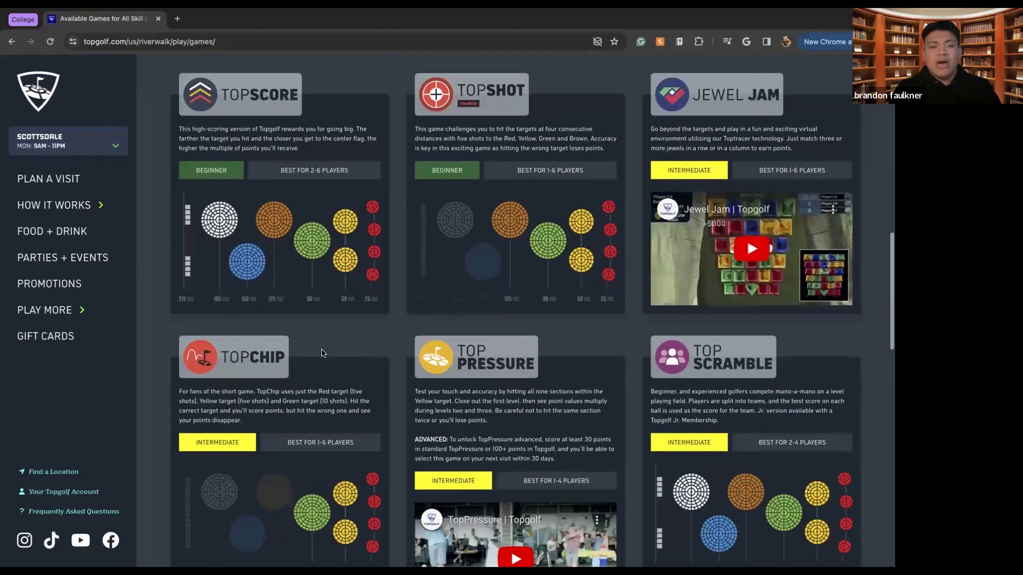
pyautogui.scroll(-3)
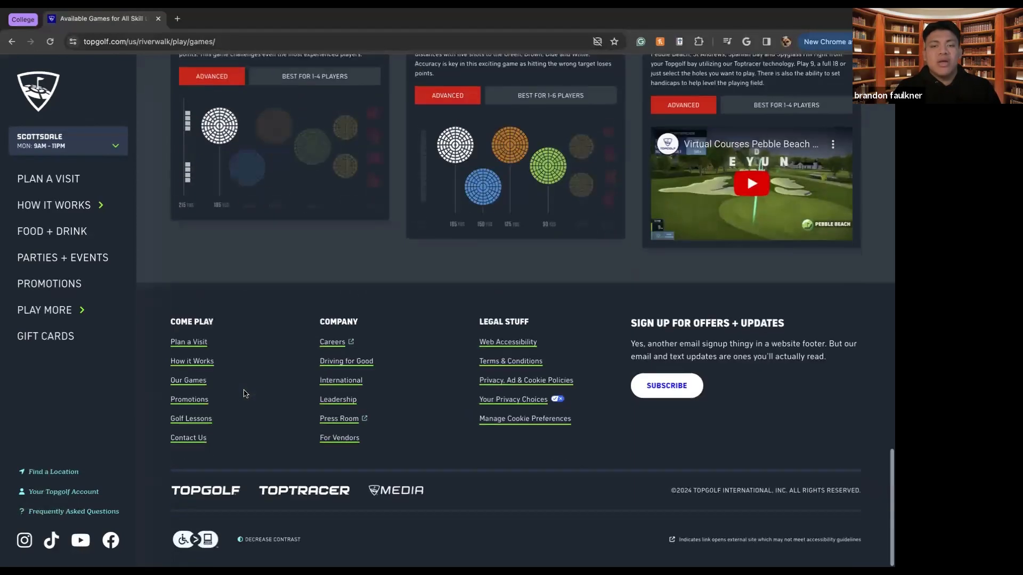
# Step: Finish the games down to Virtual Courses and the footer, then return to the top
pyautogui.scroll(3)
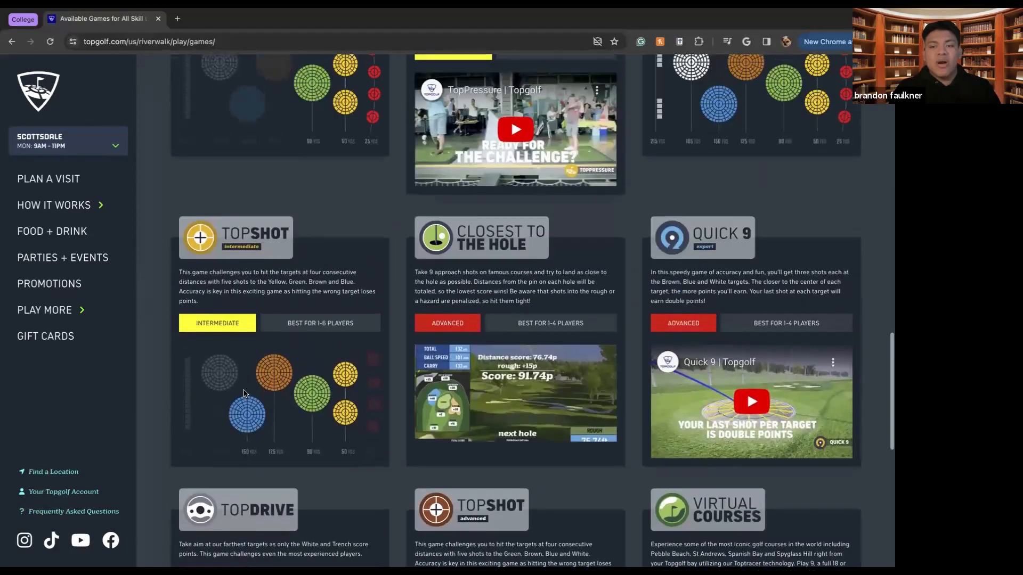
pyautogui.scroll(-3)
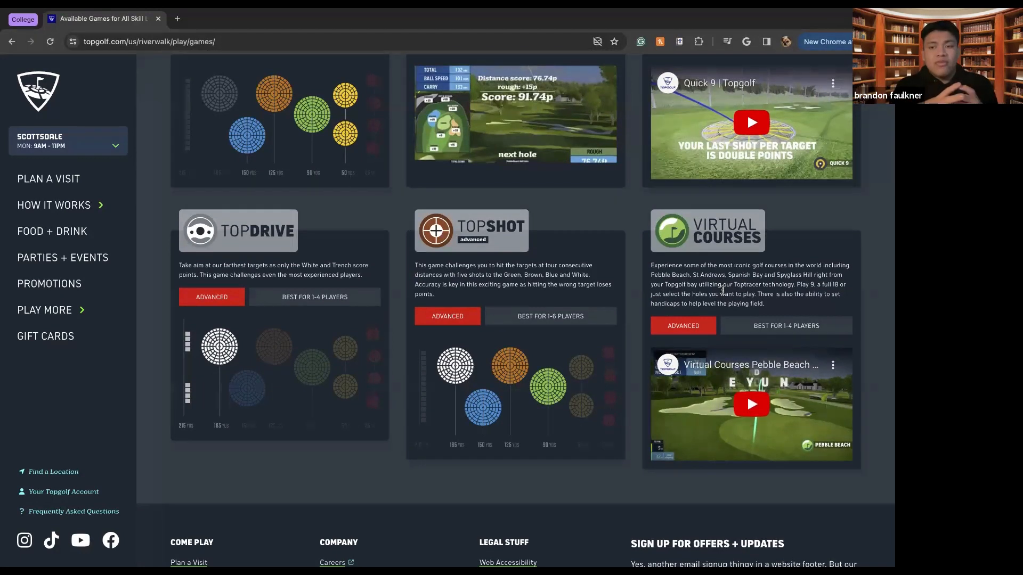
pyautogui.scroll(3)
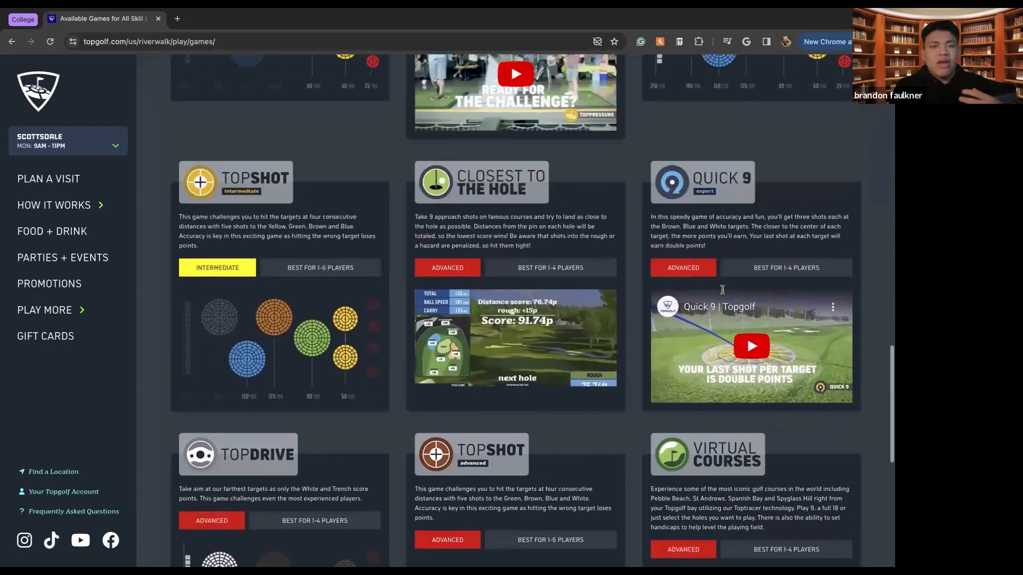
pyautogui.scroll(-3)
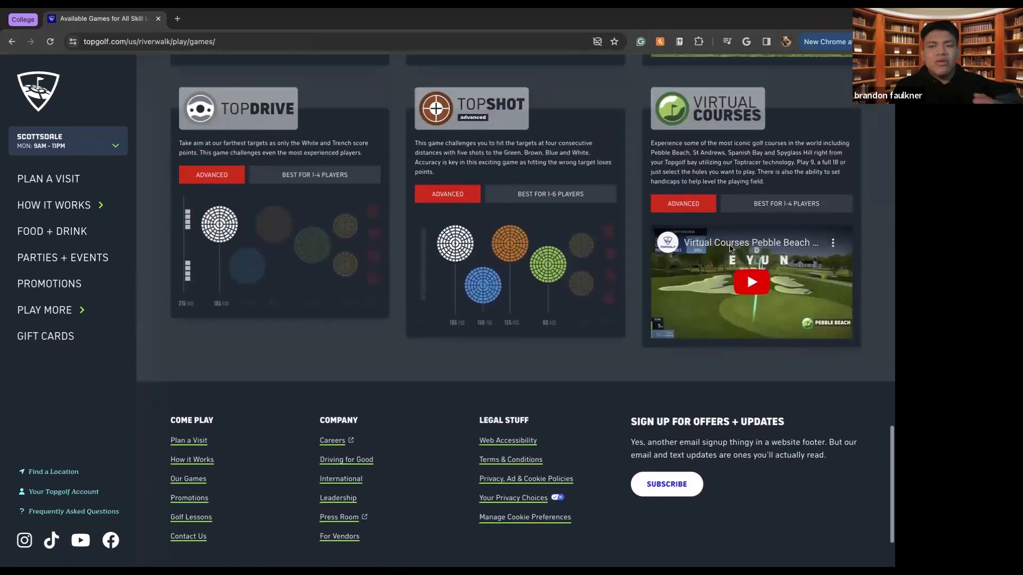
pyautogui.scroll(3)
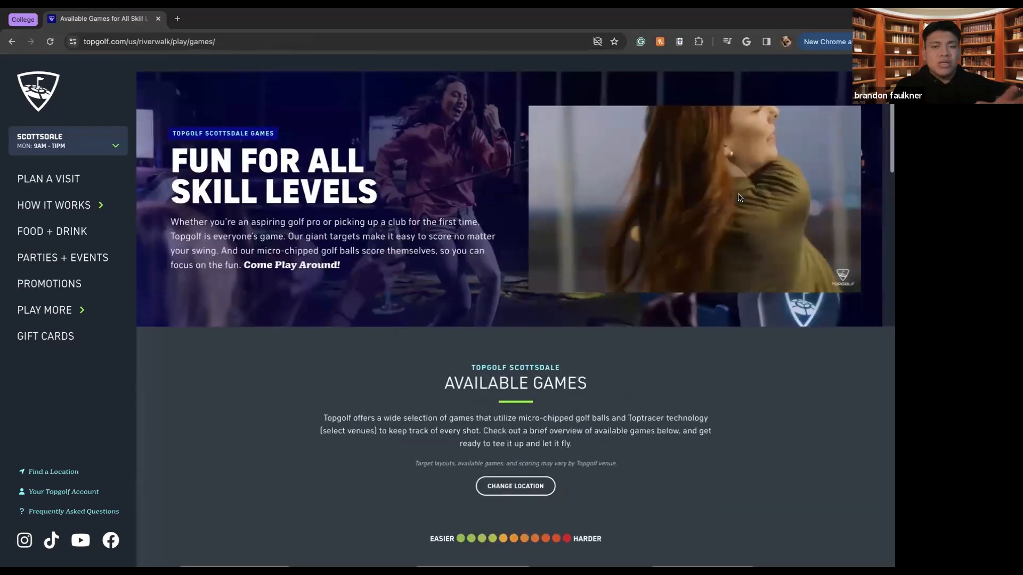
# Step: Read down the Scottsdale visit guide through its steps to Step 4, Crush It
pyautogui.scroll(-3)
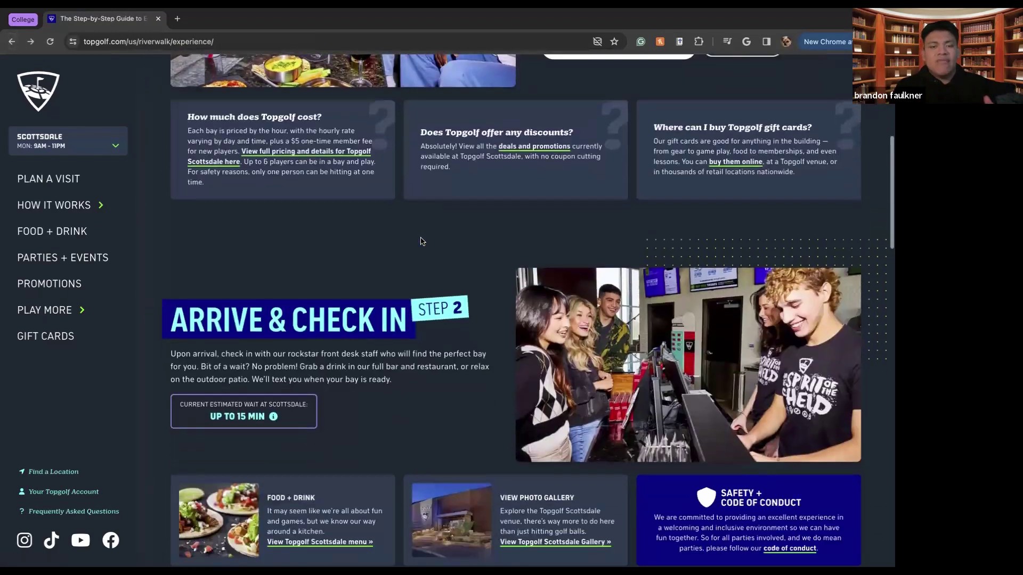
pyautogui.scroll(-3)
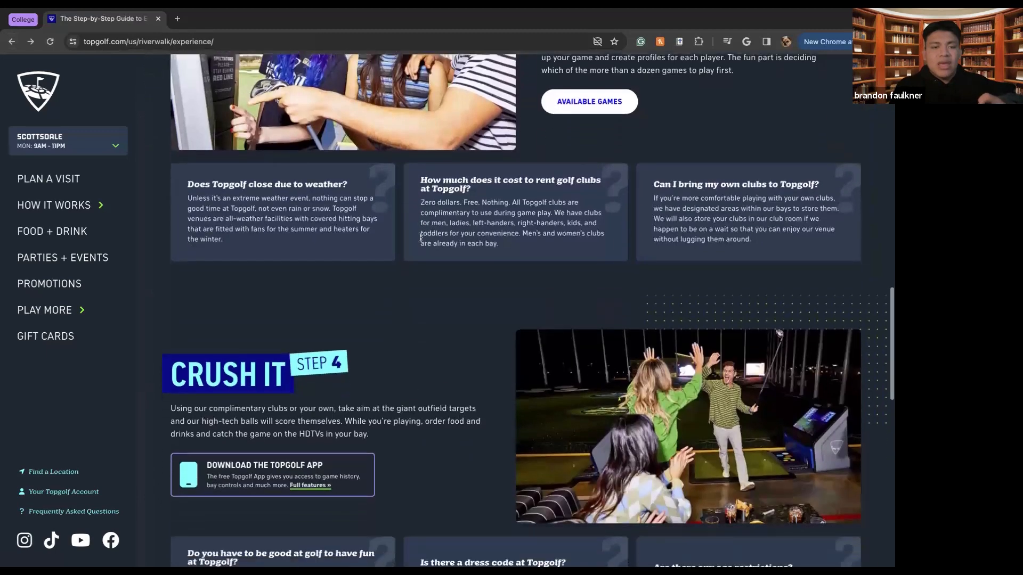
pyautogui.scroll(-3)
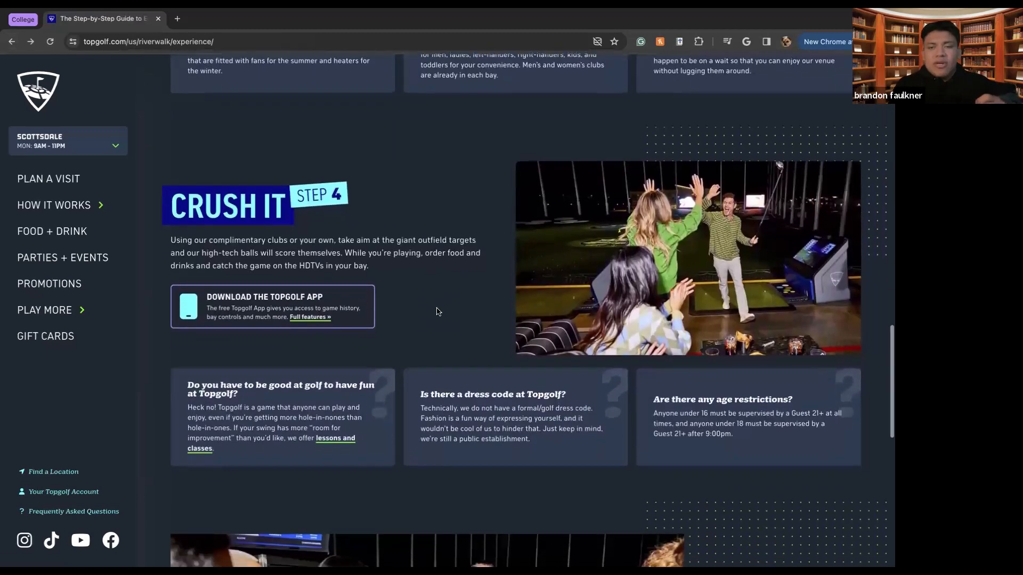
pyautogui.scroll(-3)
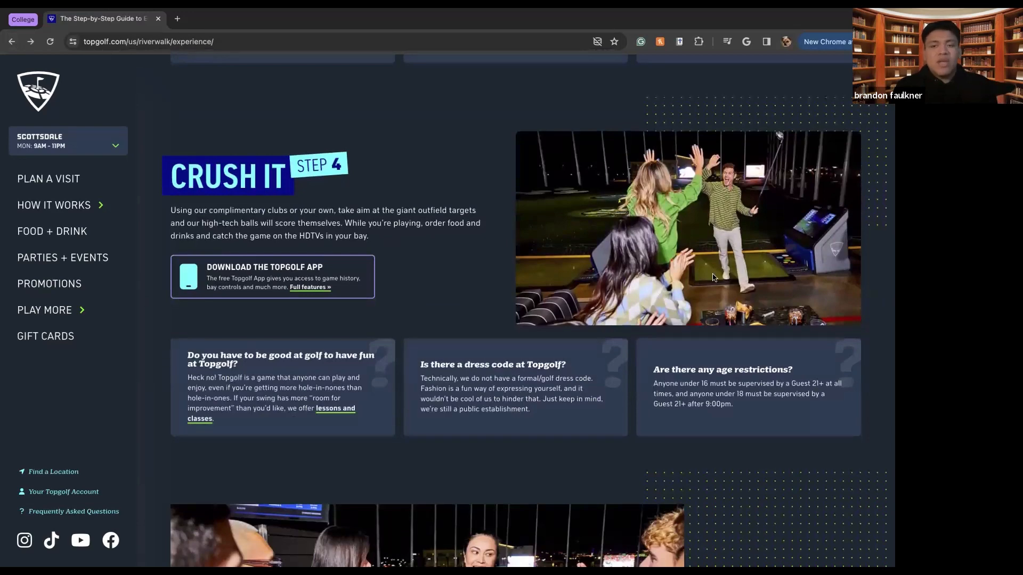
pyautogui.scroll(-3)
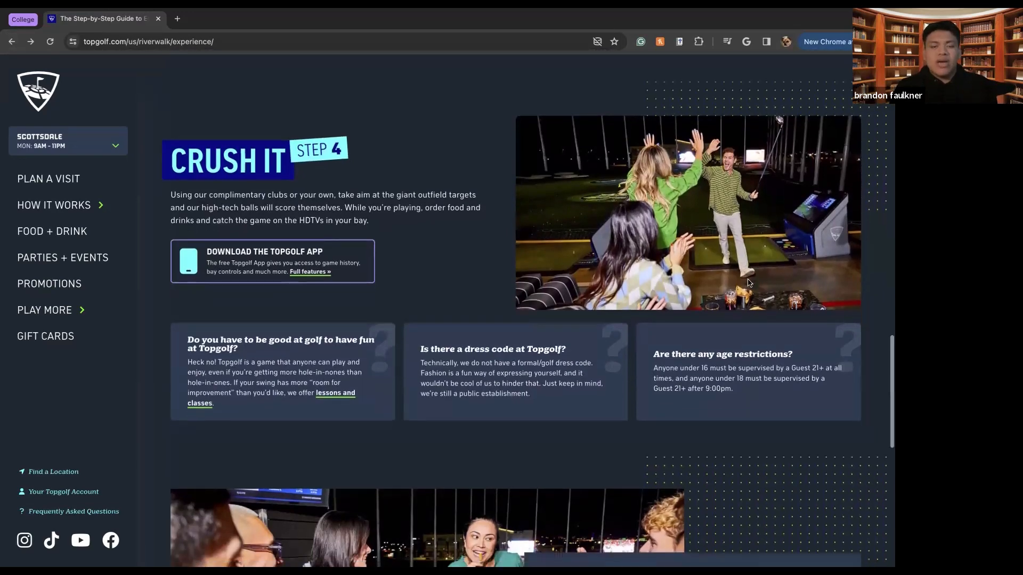
# Step: Continue past the guide's FAQs down to the Make Your Event More Eventful section
pyautogui.scroll(-3)
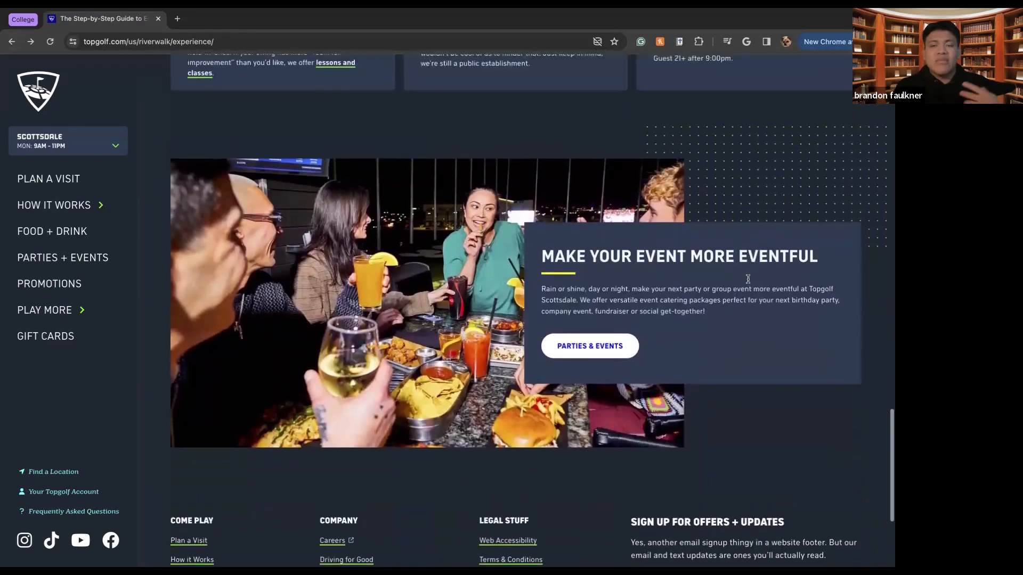
pyautogui.scroll(3)
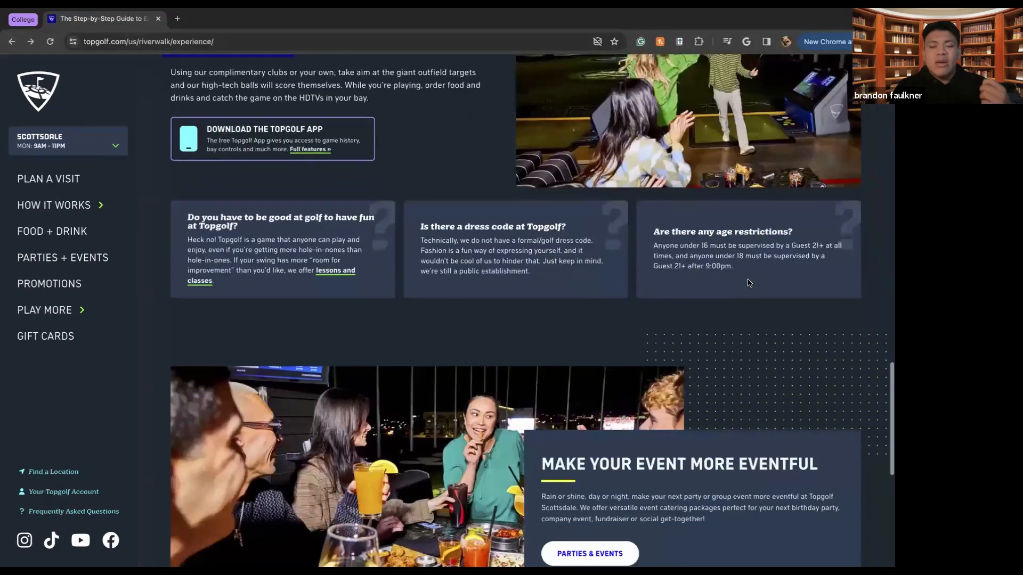
pyautogui.scroll(-3)
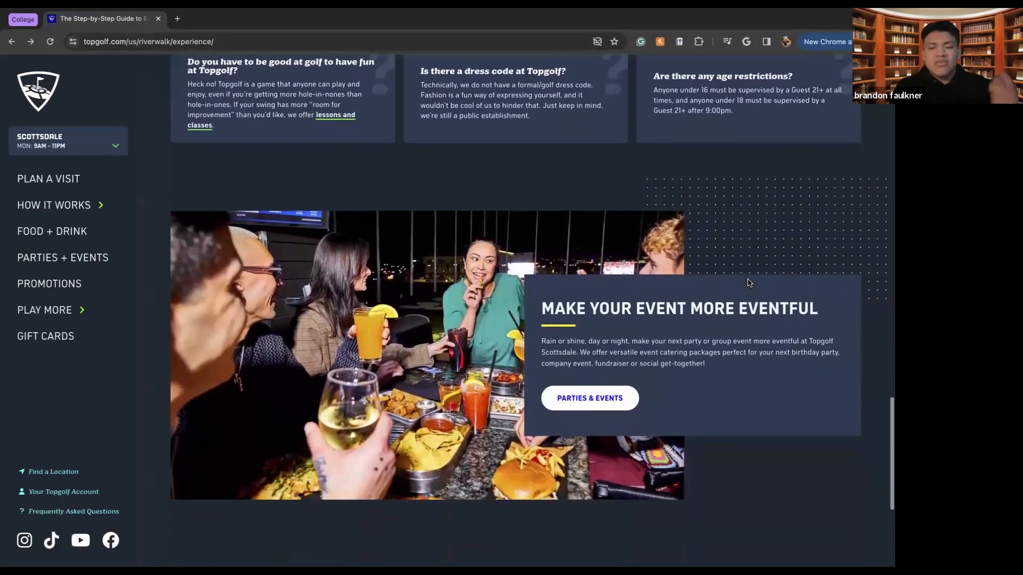
pyautogui.scroll(-3)
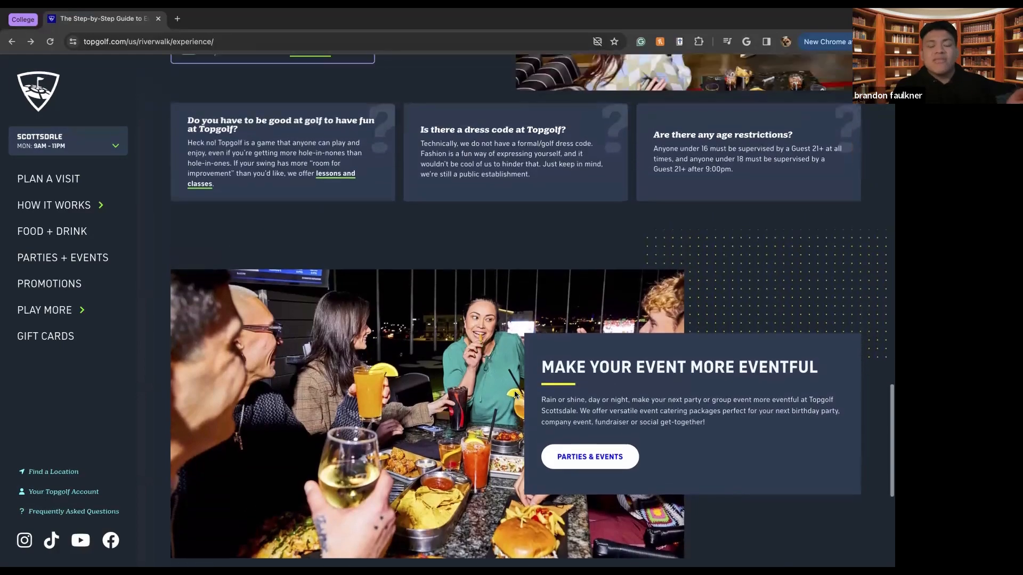
pyautogui.scroll(-3)
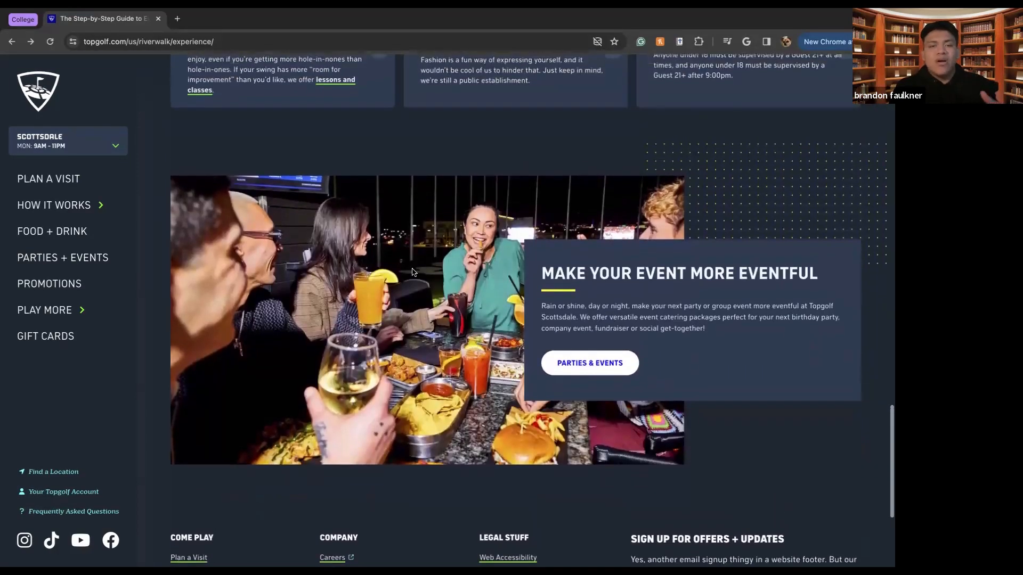
# Step: Go to the Scottsdale Food + Drink page and look over its featured dishes and food FAQs
pyautogui.click(52, 231)
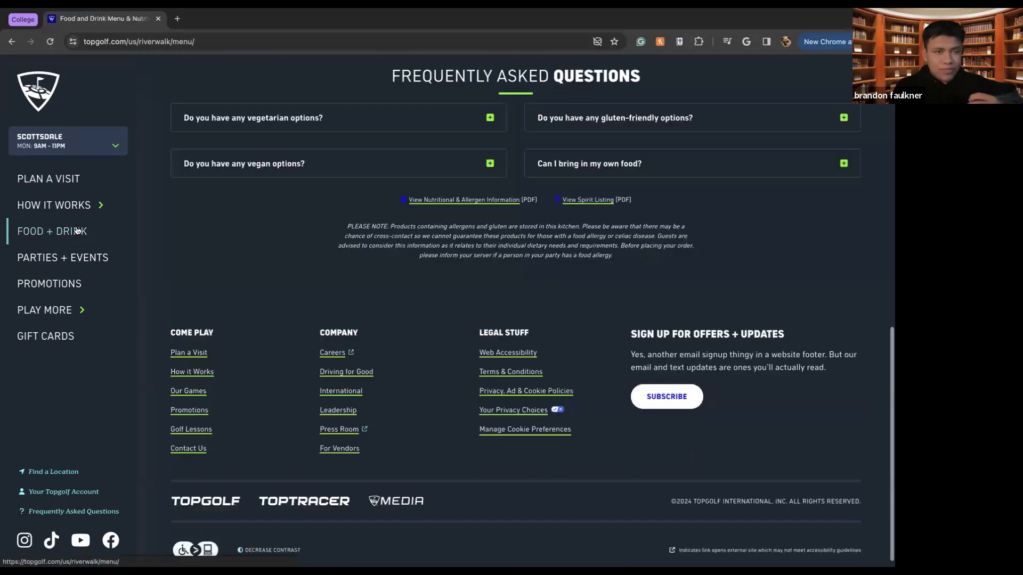
pyautogui.scroll(3)
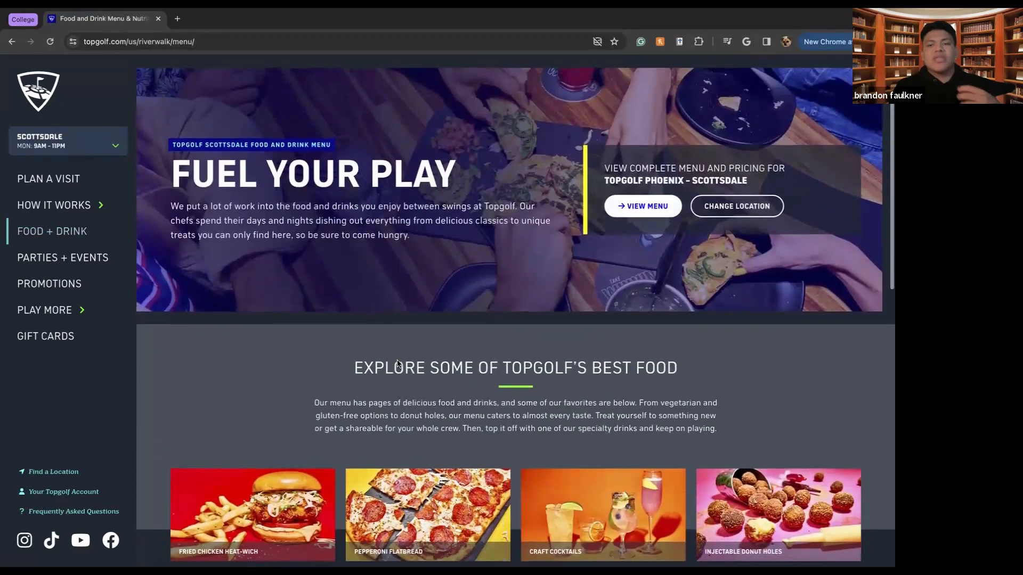
pyautogui.moveTo(392, 358)
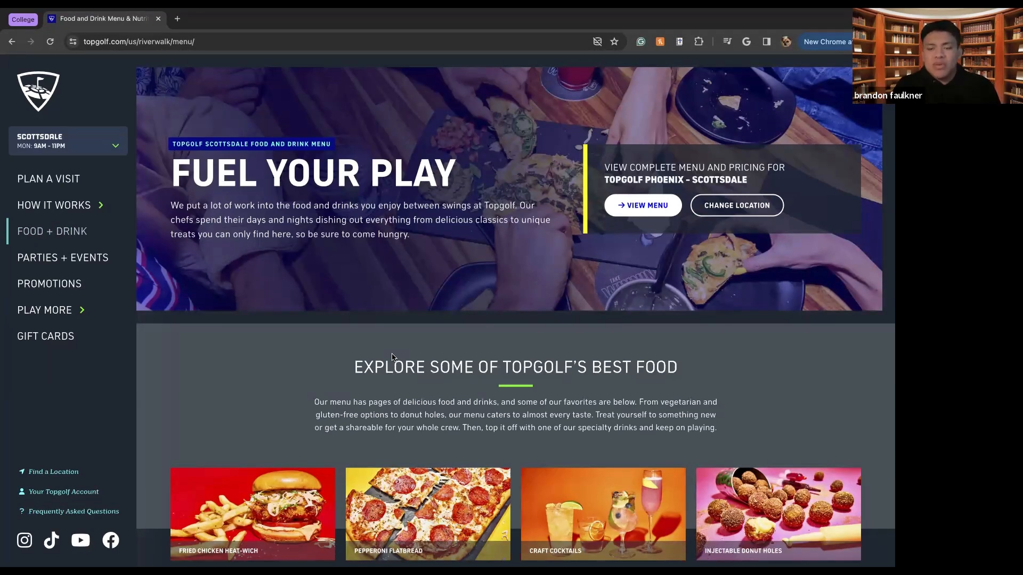
pyautogui.scroll(-3)
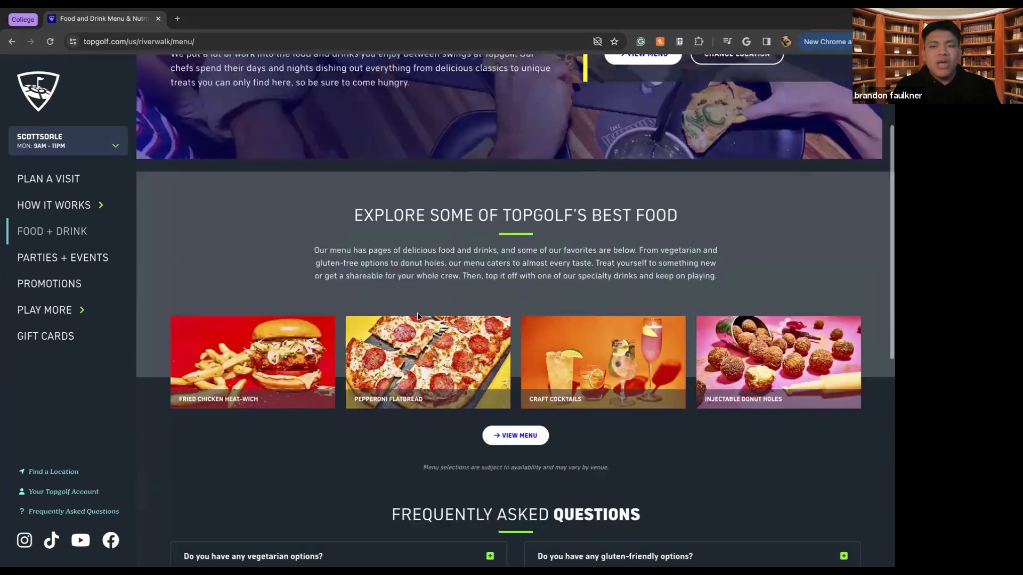
pyautogui.scroll(3)
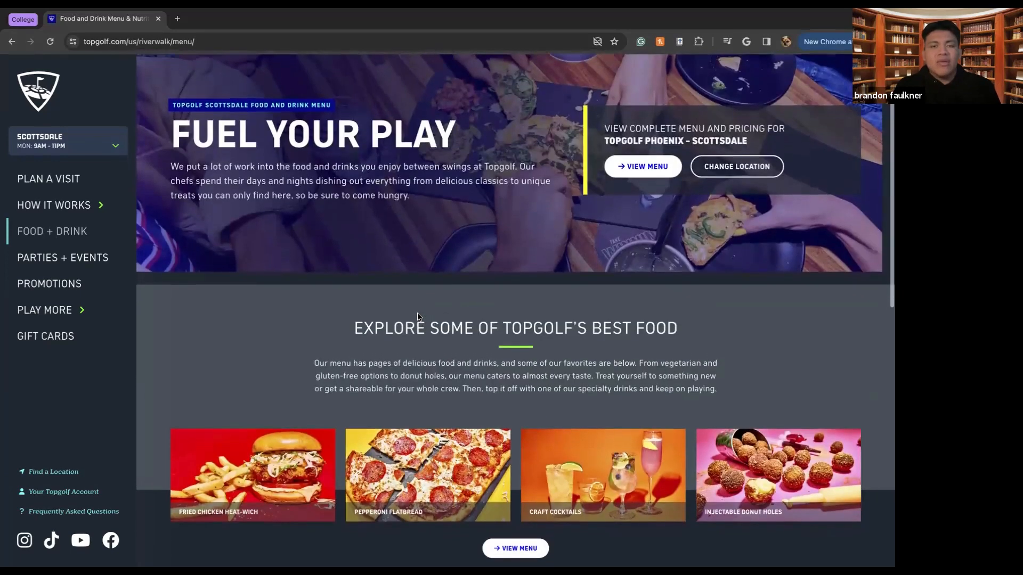
pyautogui.scroll(-3)
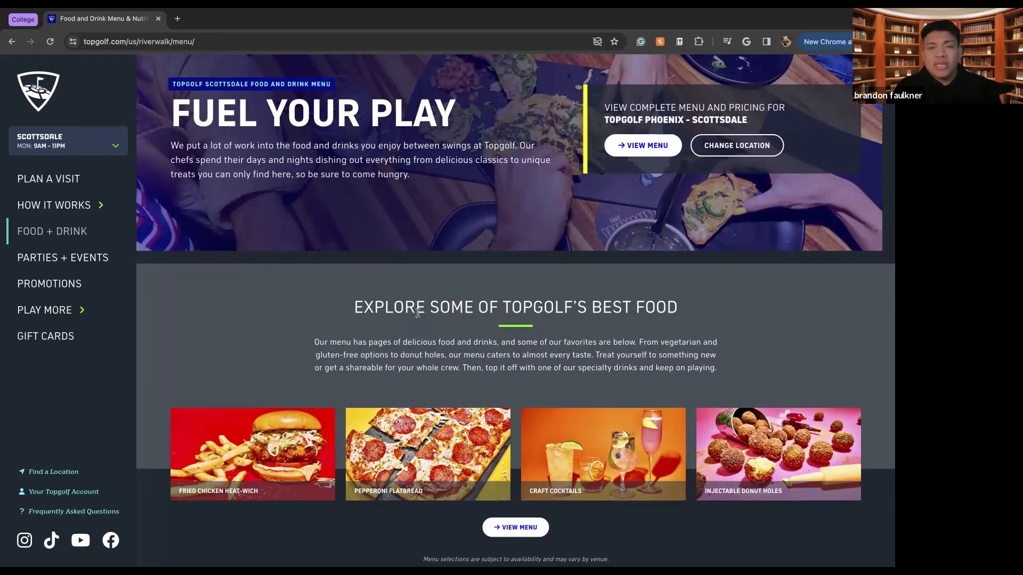
pyautogui.moveTo(302, 296)
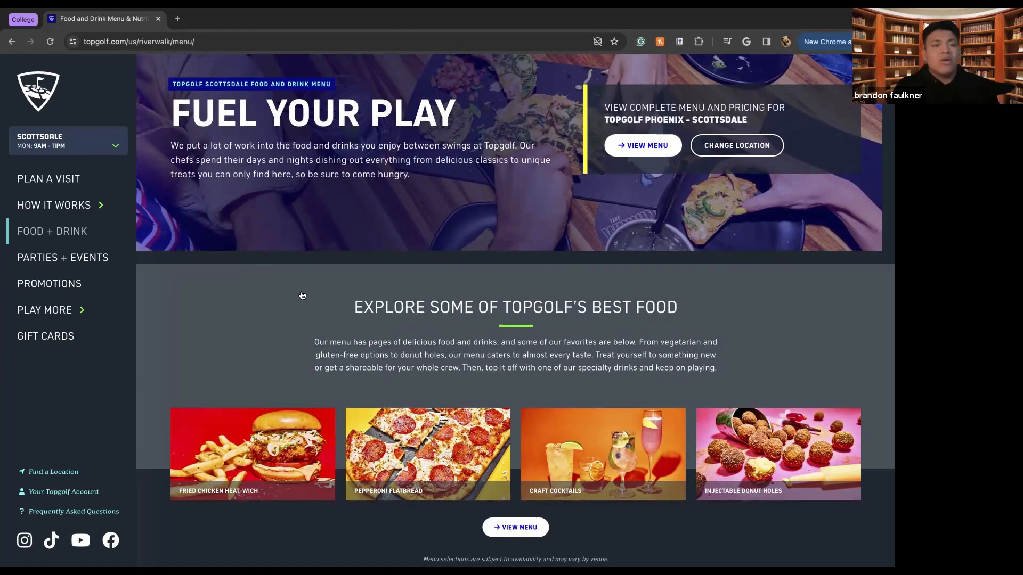
# Step: Go to the Scottsdale Plan an Event page and reach the Plan Your Party or Event list
pyautogui.click(63, 258)
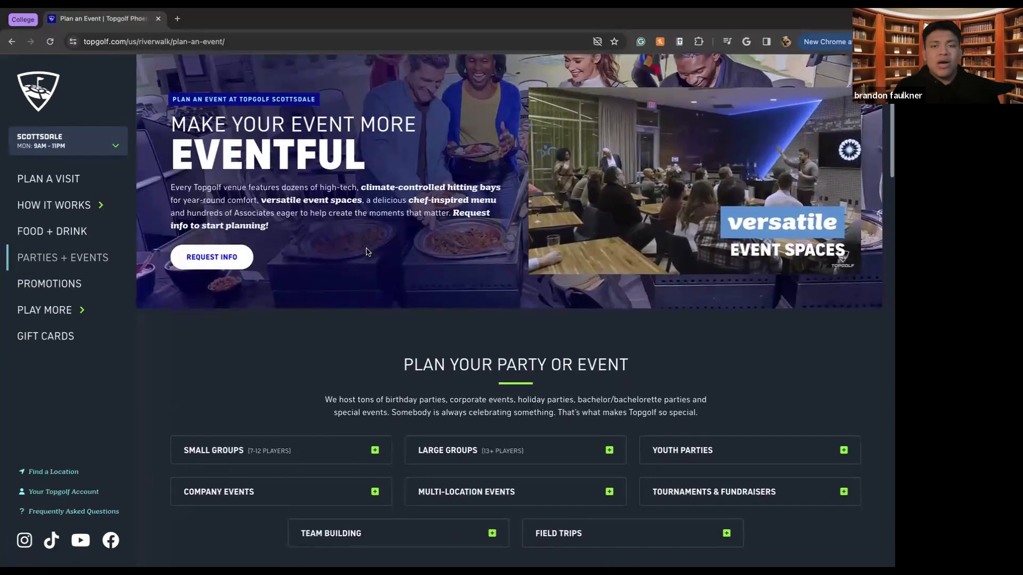
pyautogui.scroll(-3)
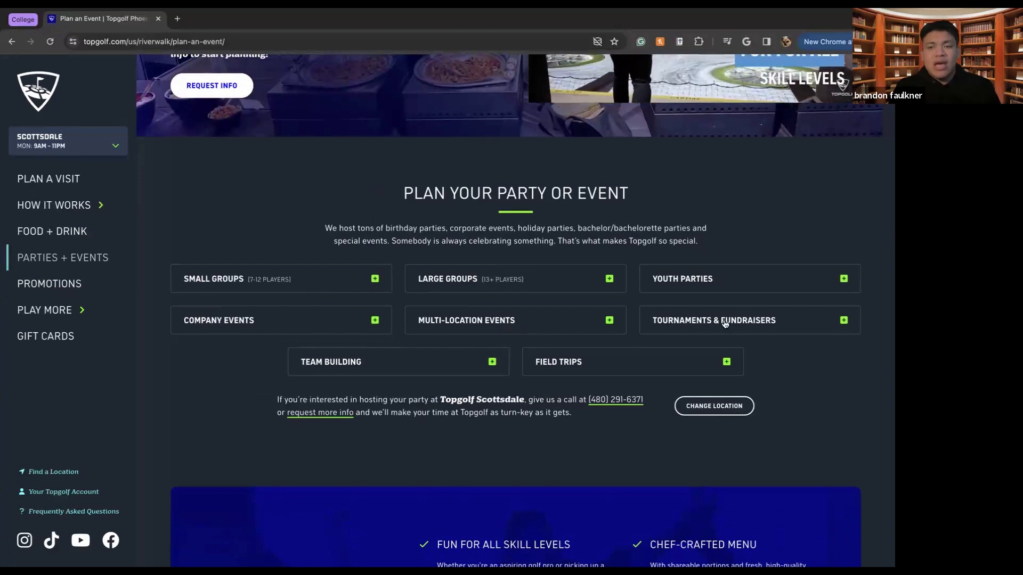
pyautogui.moveTo(558, 351)
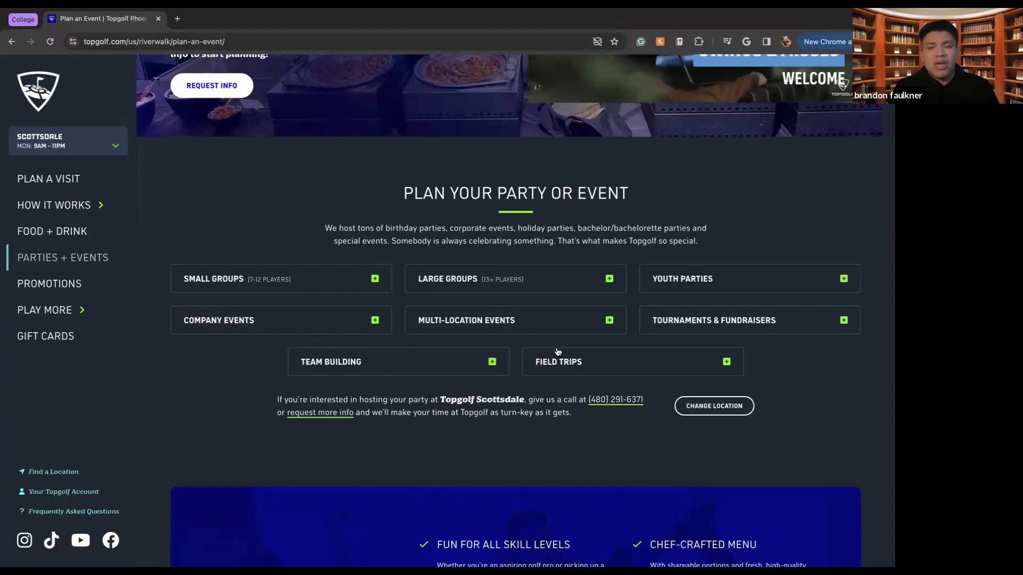
pyautogui.scroll(-3)
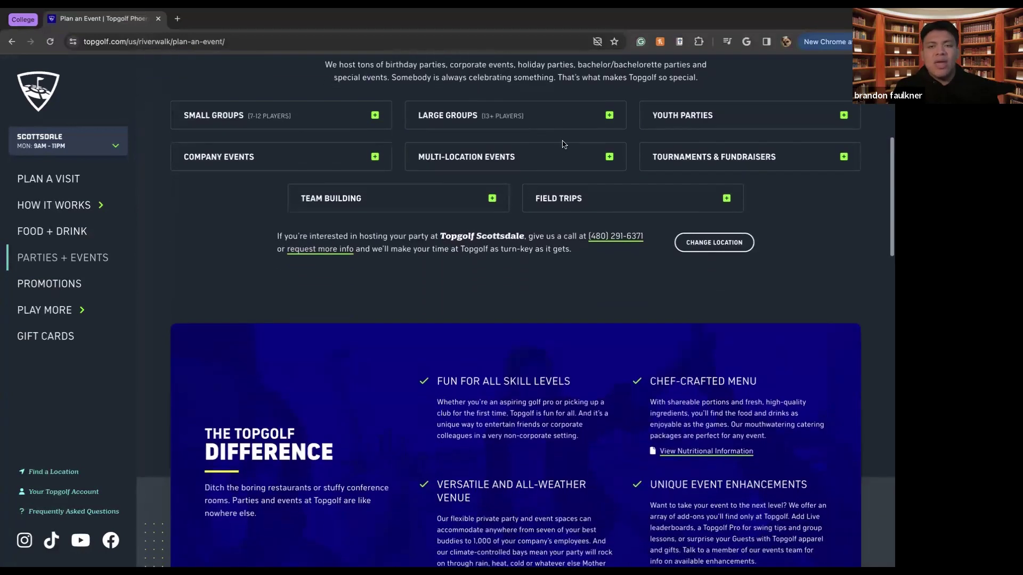
# Step: Expand the Multi-Location Events details, then collapse them again
pyautogui.click(608, 156)
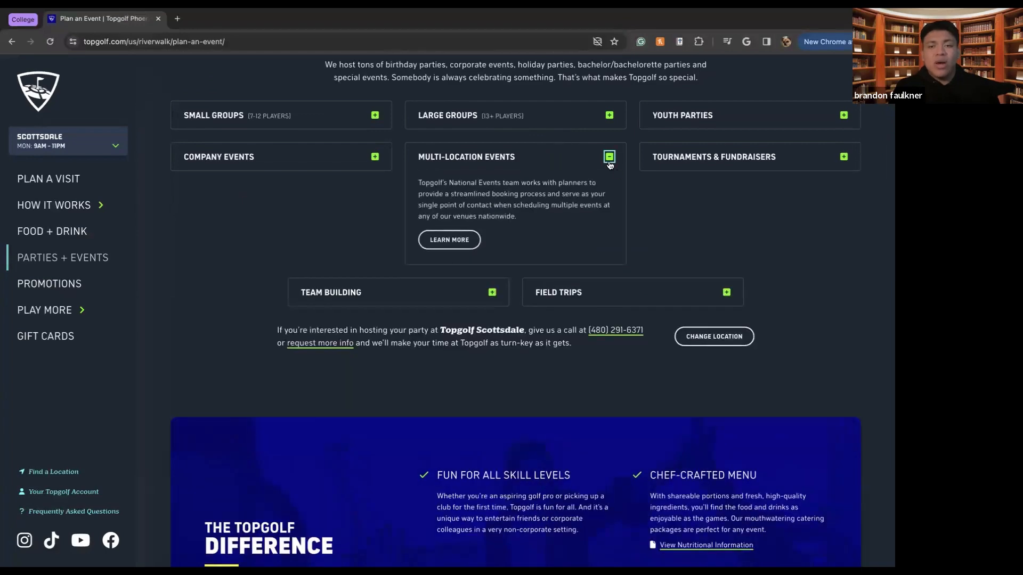
pyautogui.click(608, 157)
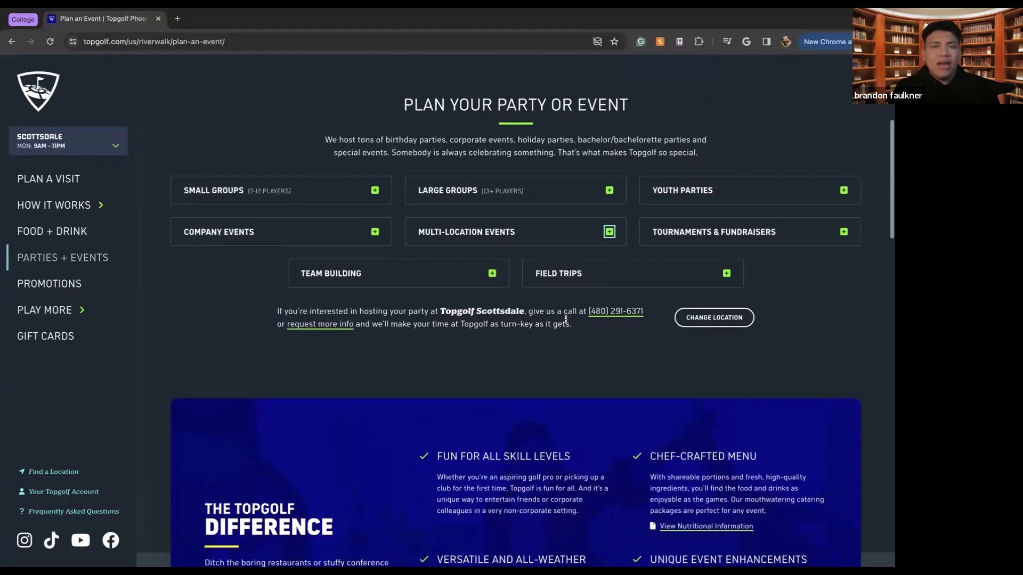
# Step: Scroll past The Topgolf Difference panel to the Versatile Event Spaces section showing Outdoor Patio
pyautogui.scroll(-3)
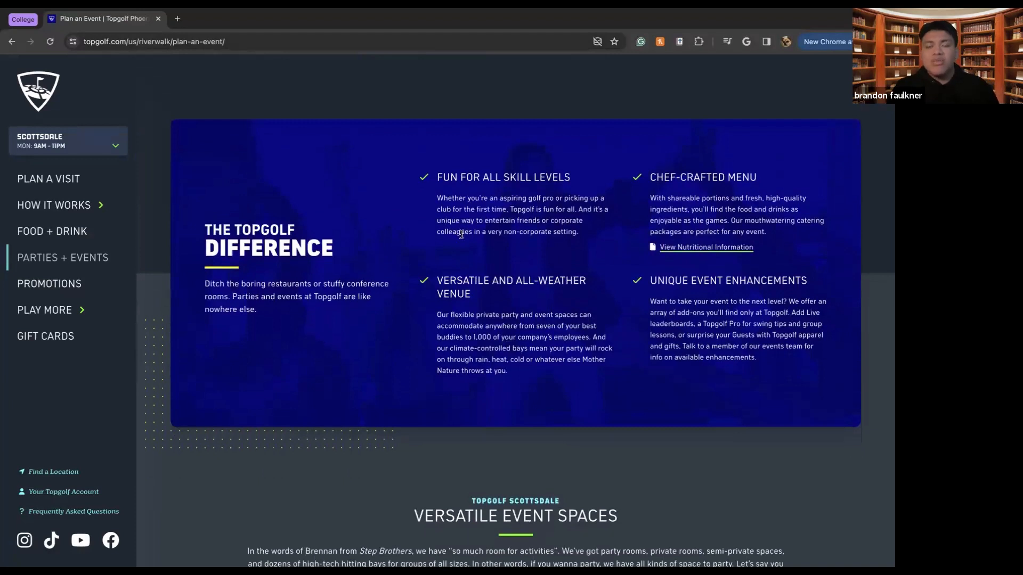
pyautogui.moveTo(493, 309)
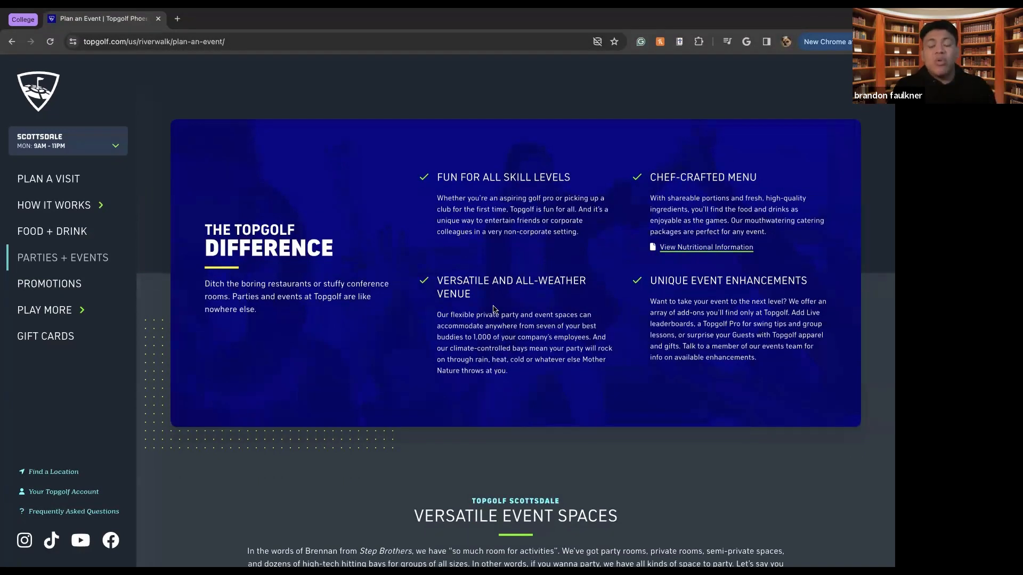
pyautogui.moveTo(488, 296)
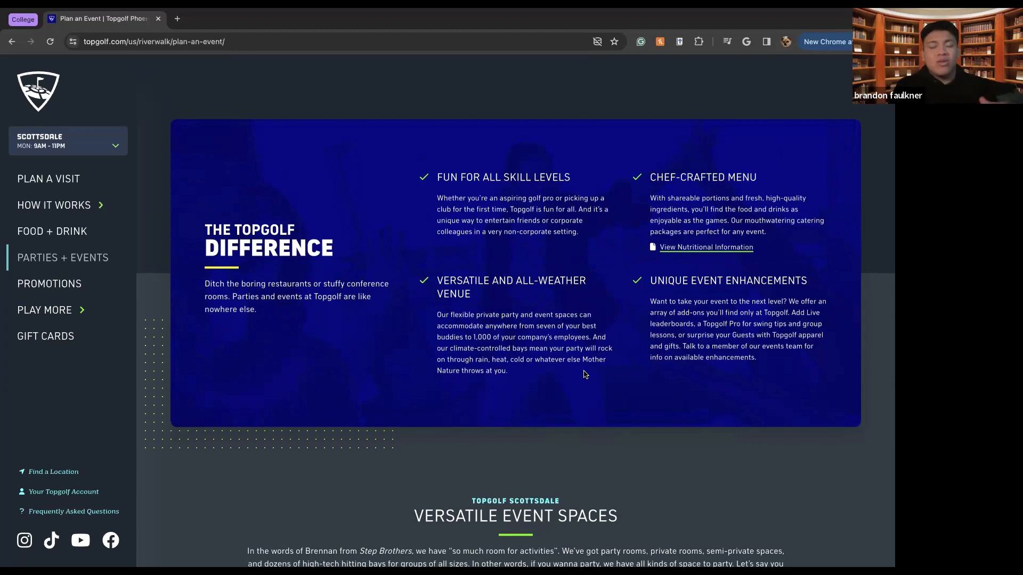
pyautogui.moveTo(625, 319)
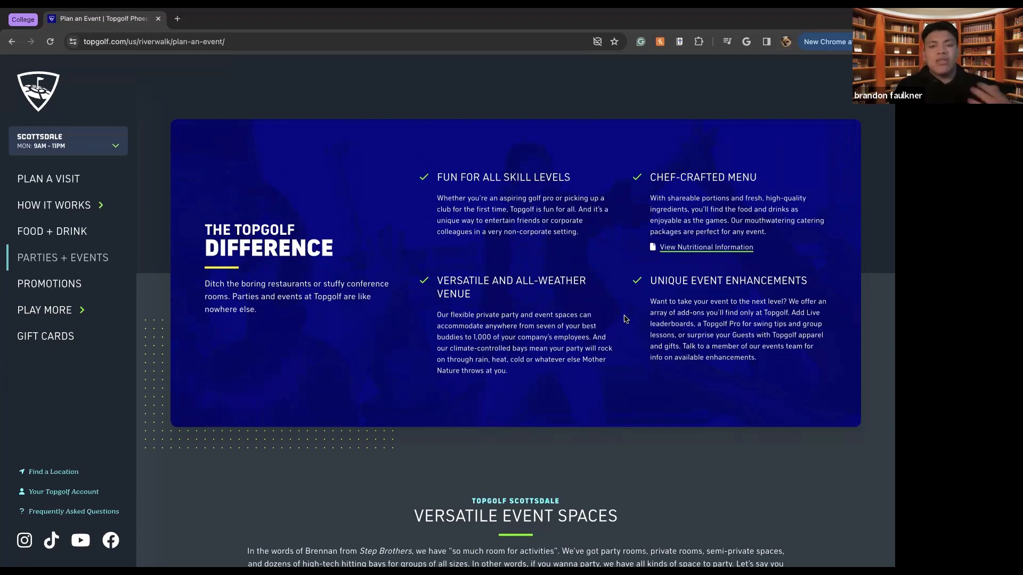
pyautogui.moveTo(662, 382)
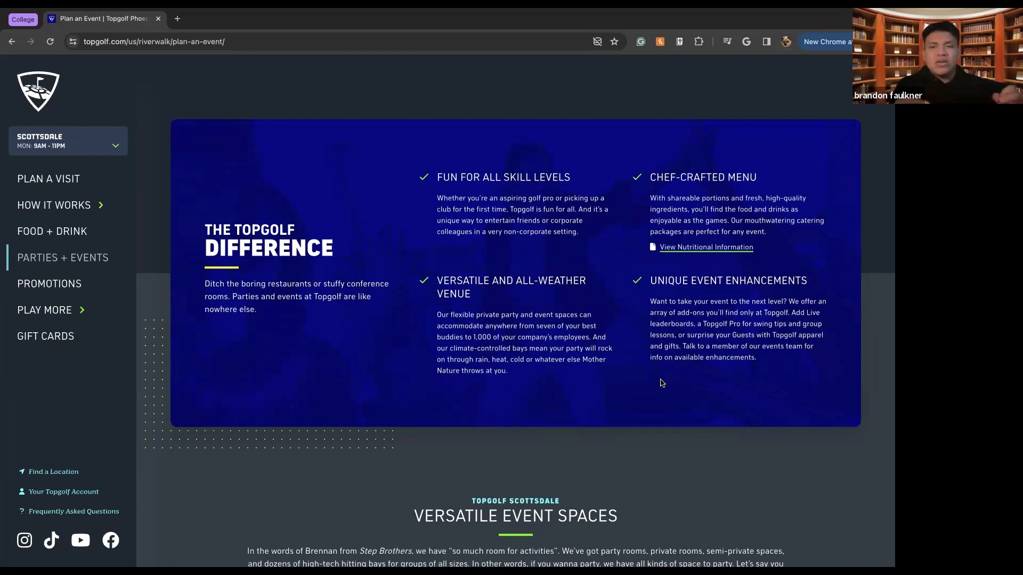
pyautogui.moveTo(684, 297)
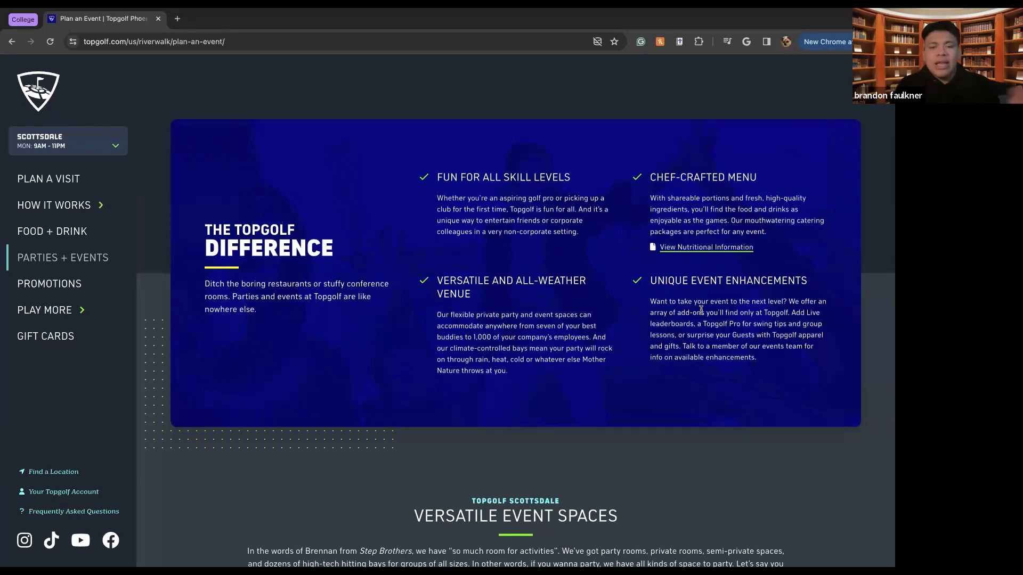
pyautogui.scroll(-3)
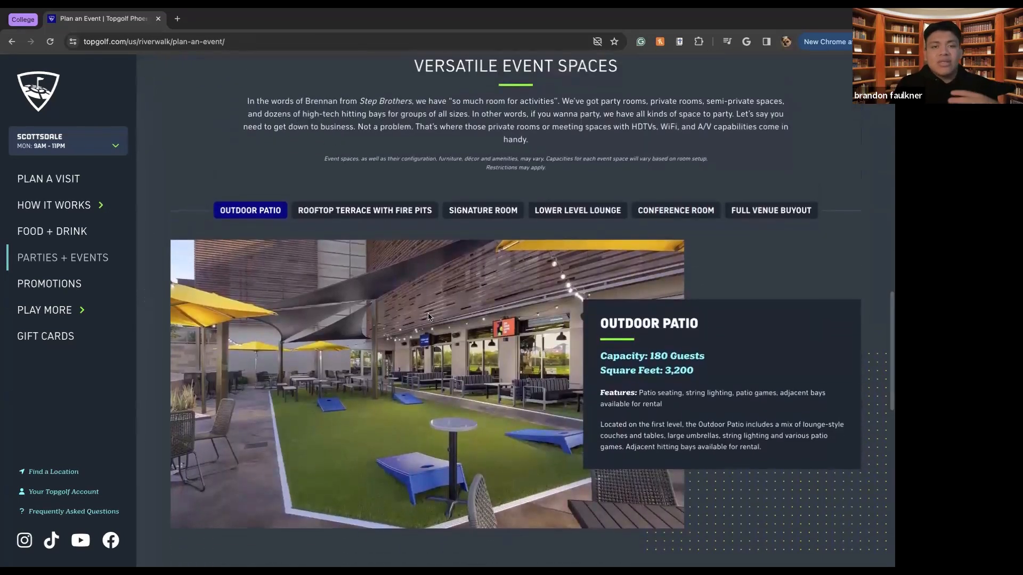
# Step: View the Rooftop Terrace, Signature Room, Lower Level Lounge, Conference Room and Full Venue Buyout spaces in turn
pyautogui.scroll(-3)
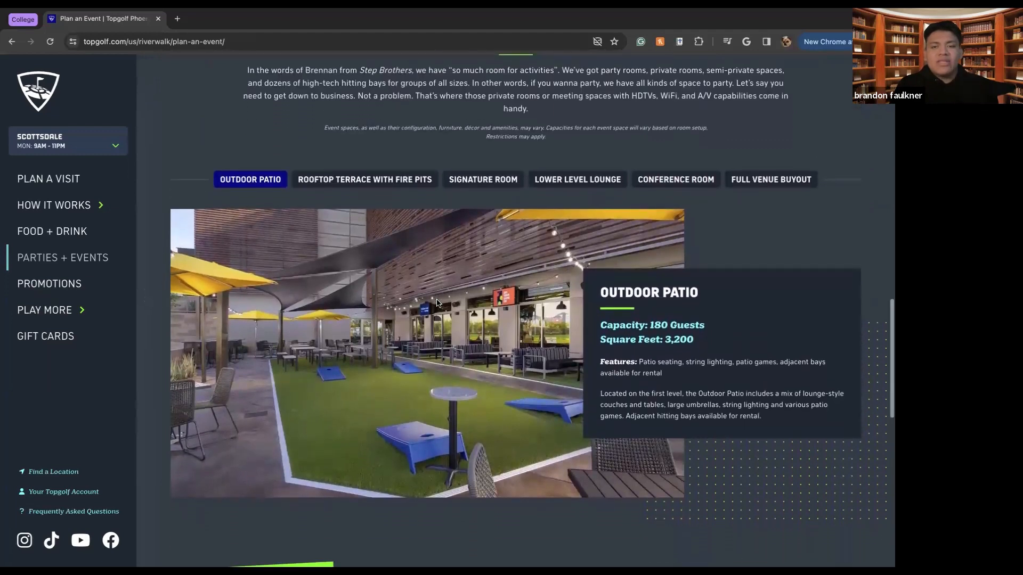
pyautogui.click(365, 179)
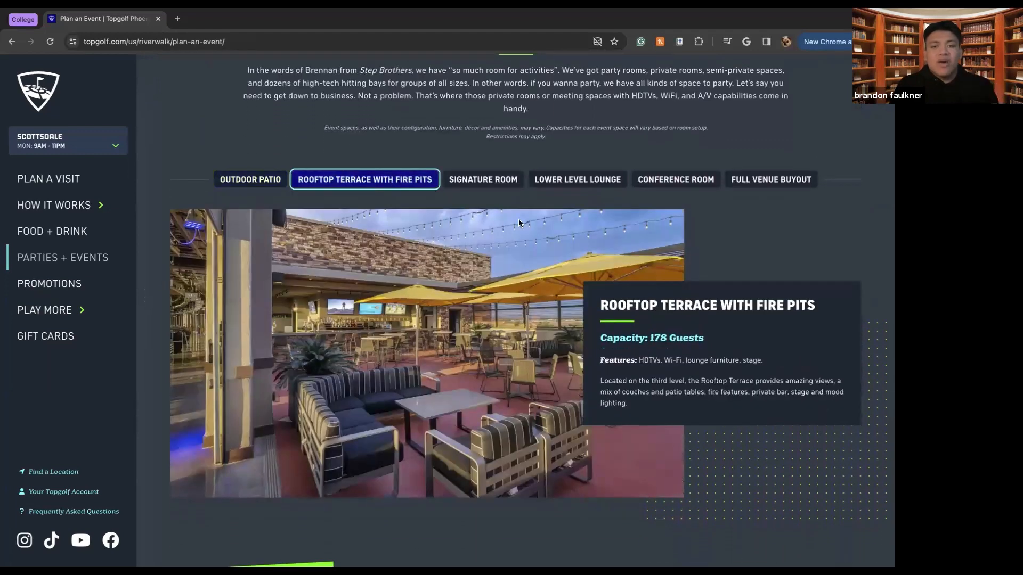
pyautogui.click(483, 179)
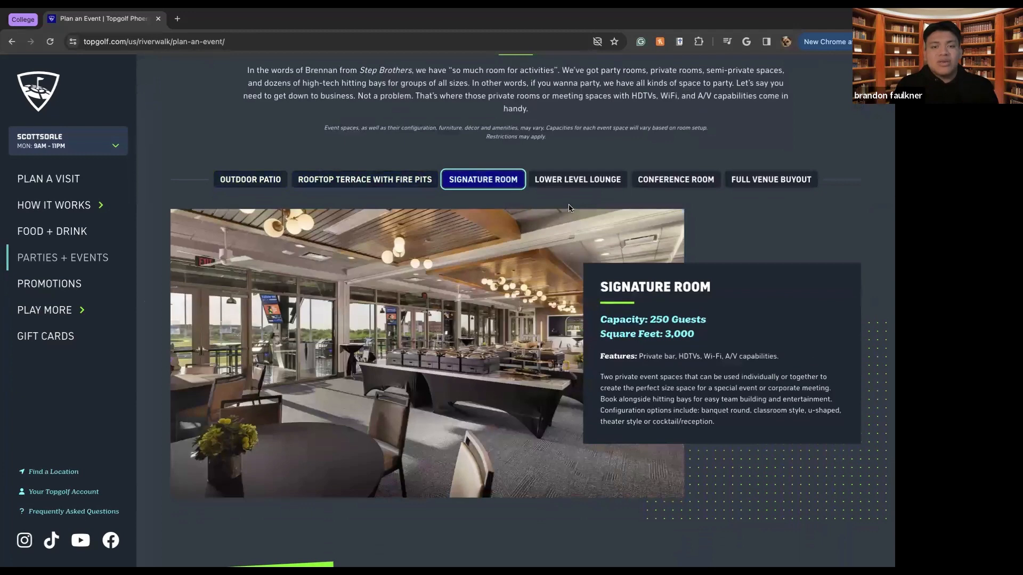
pyautogui.click(577, 179)
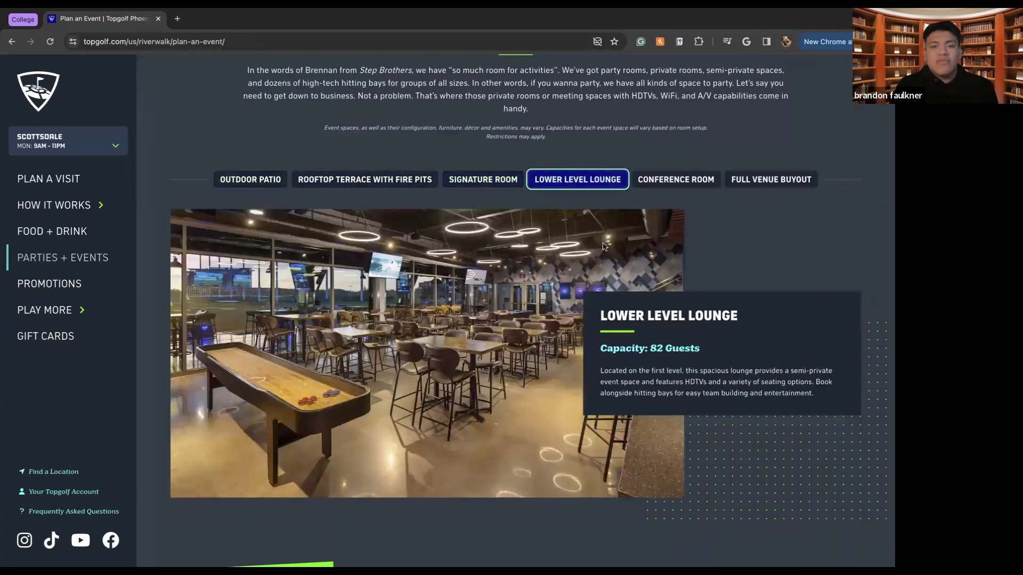
pyautogui.click(675, 179)
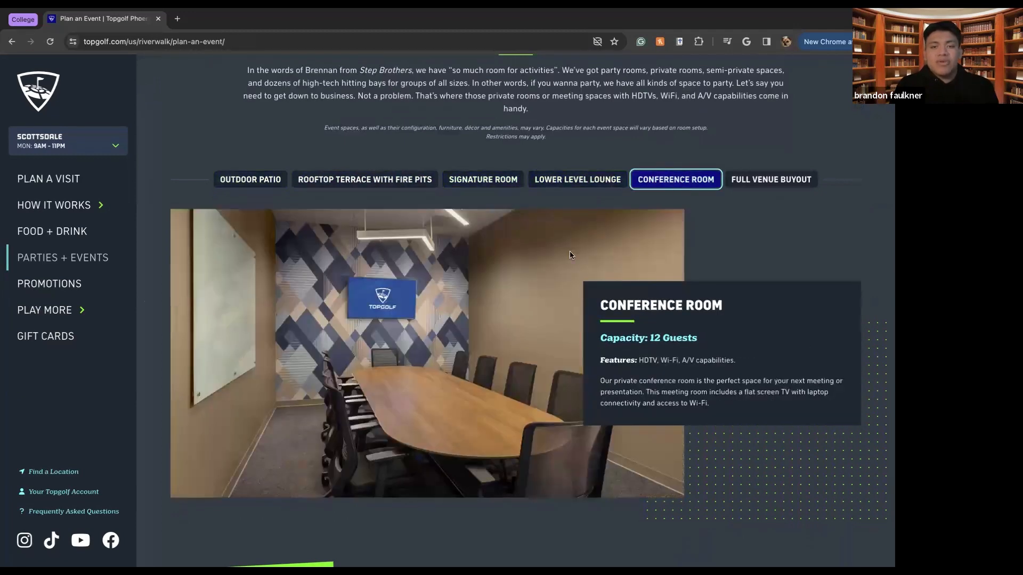
pyautogui.moveTo(581, 259)
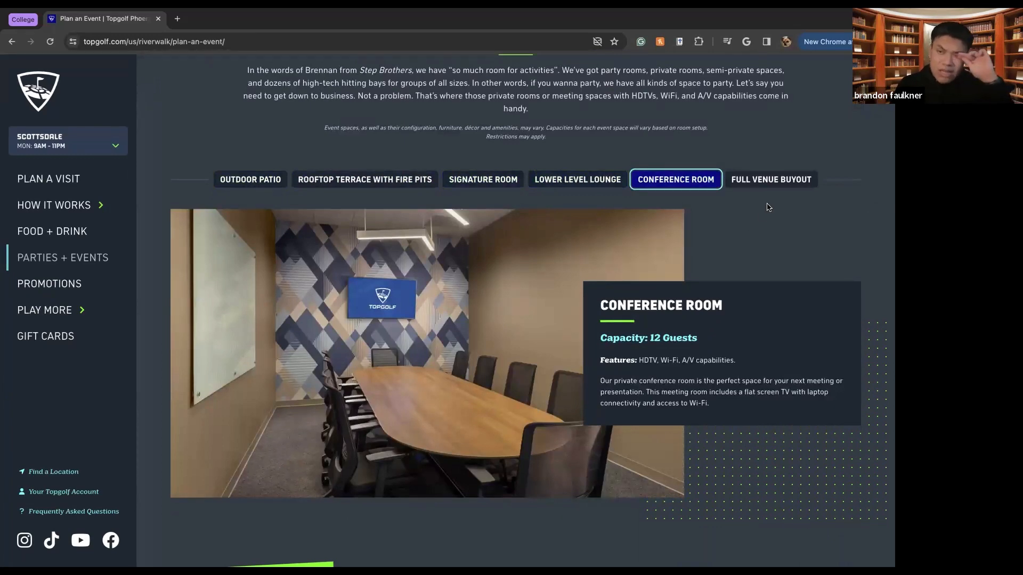
pyautogui.click(771, 179)
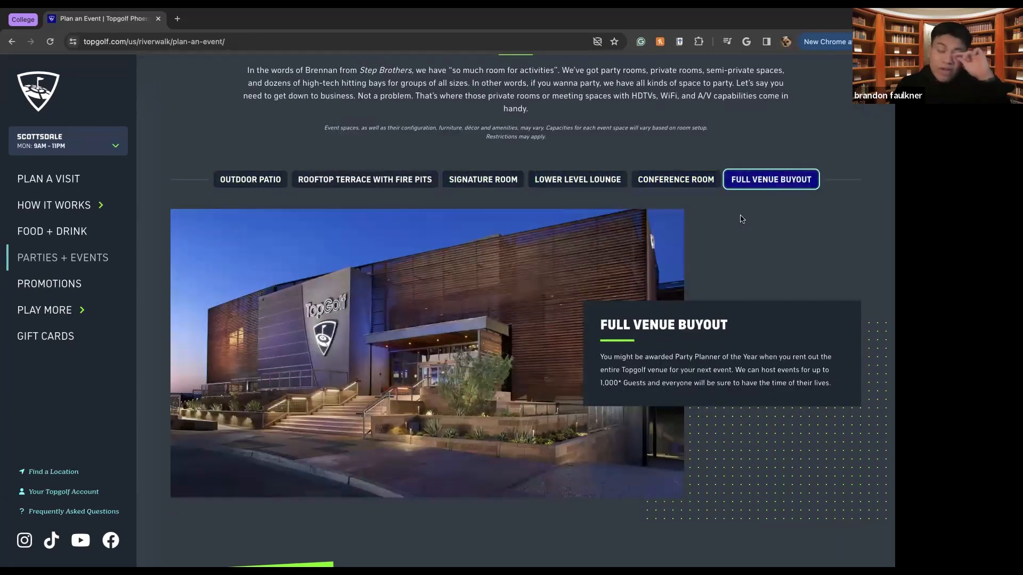
pyautogui.moveTo(723, 317)
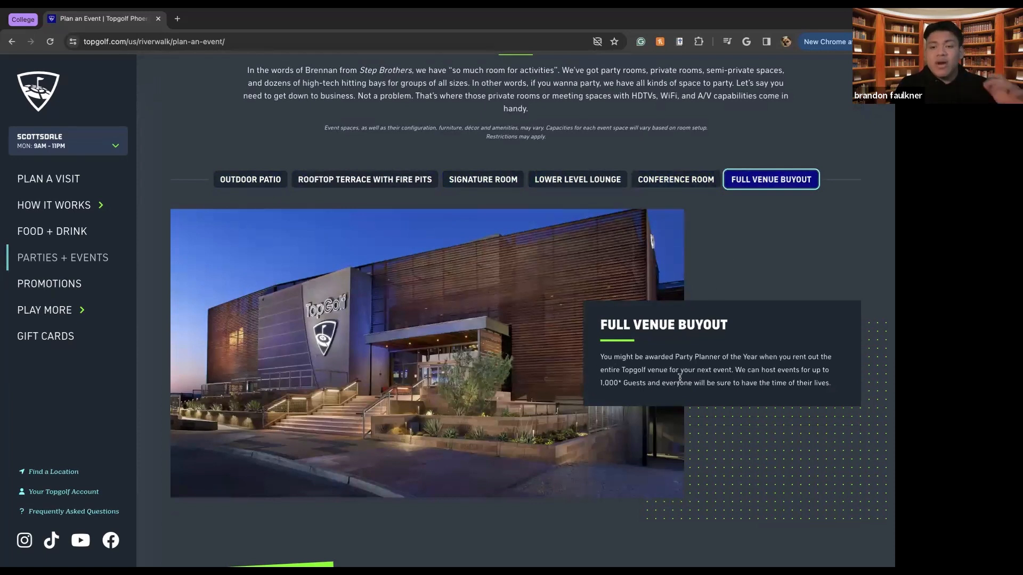
pyautogui.moveTo(688, 373)
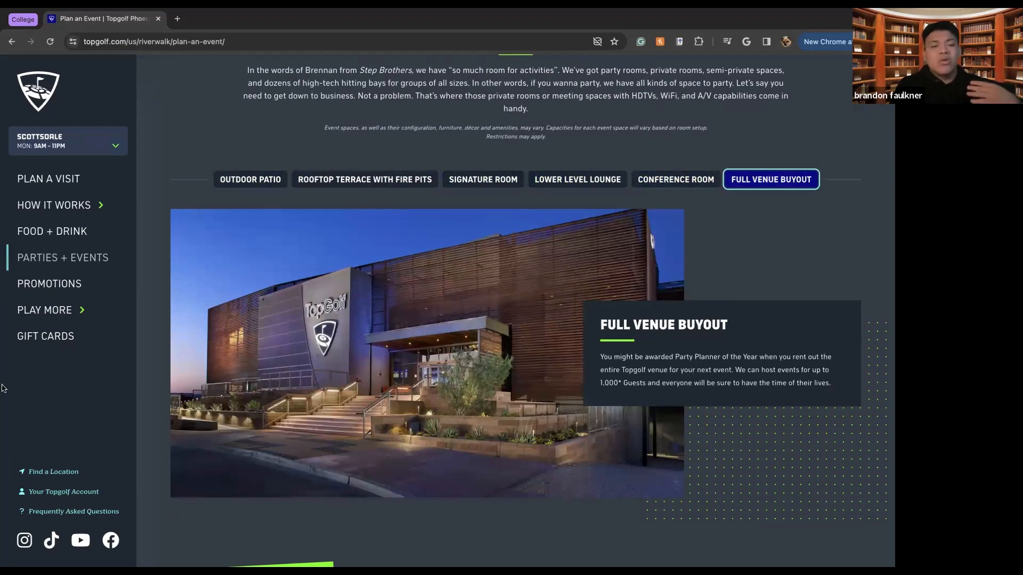
pyautogui.moveTo(56, 291)
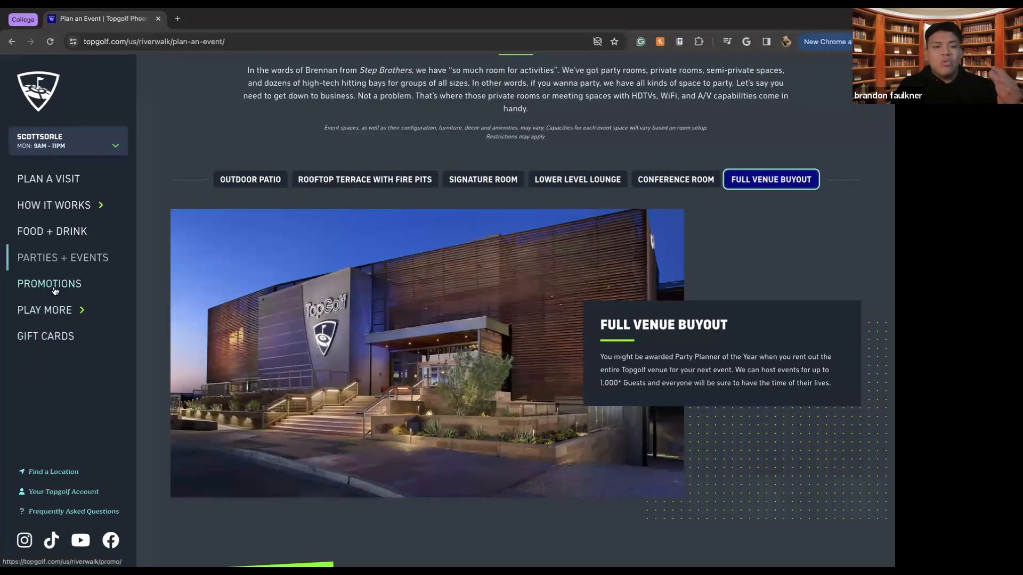
# Step: Go to Scottsdale Promotions and browse offers from Half-Off Golf Tuesdays to New Flavors to Fall For
pyautogui.click(49, 284)
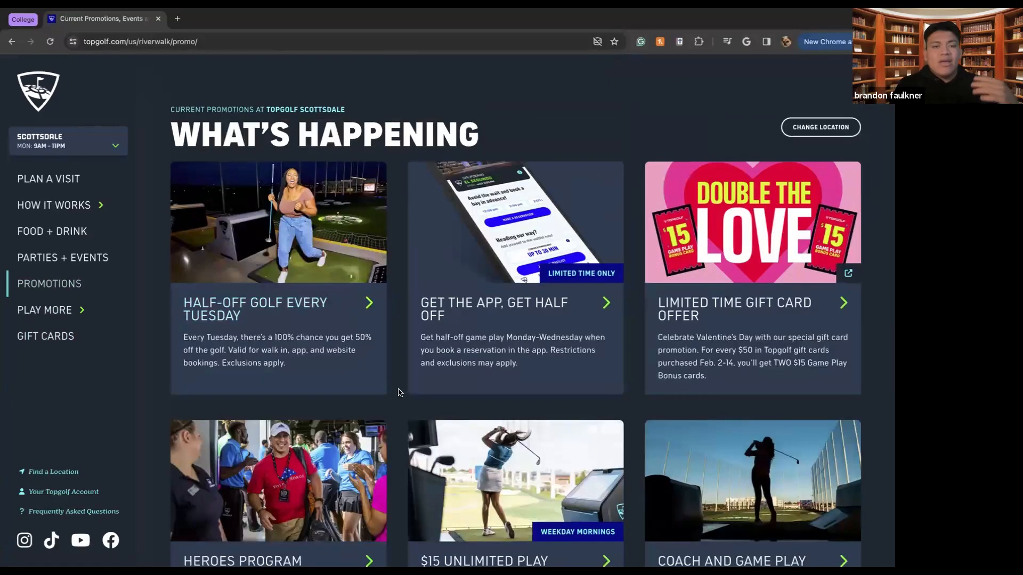
pyautogui.moveTo(239, 324)
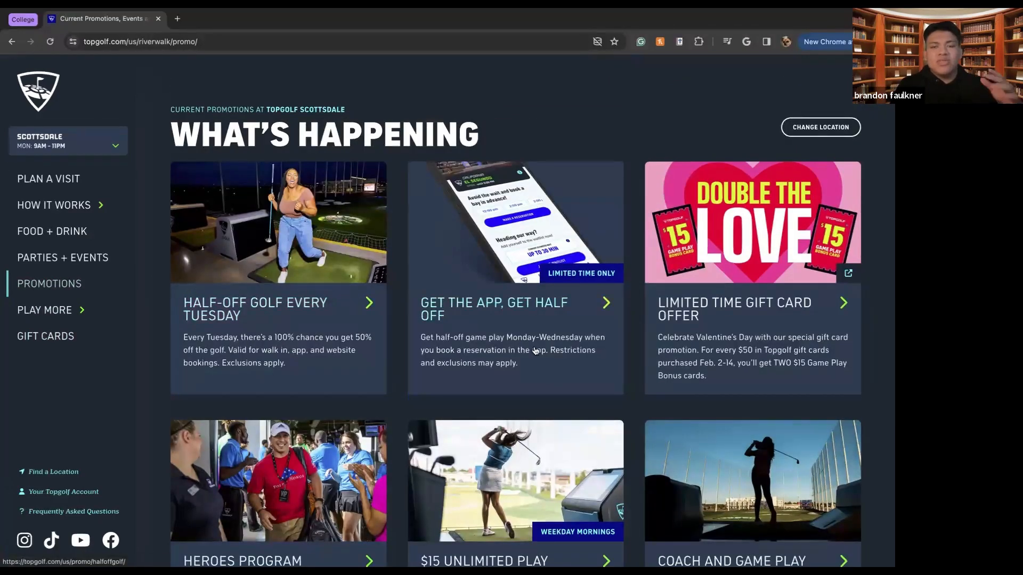
pyautogui.scroll(-3)
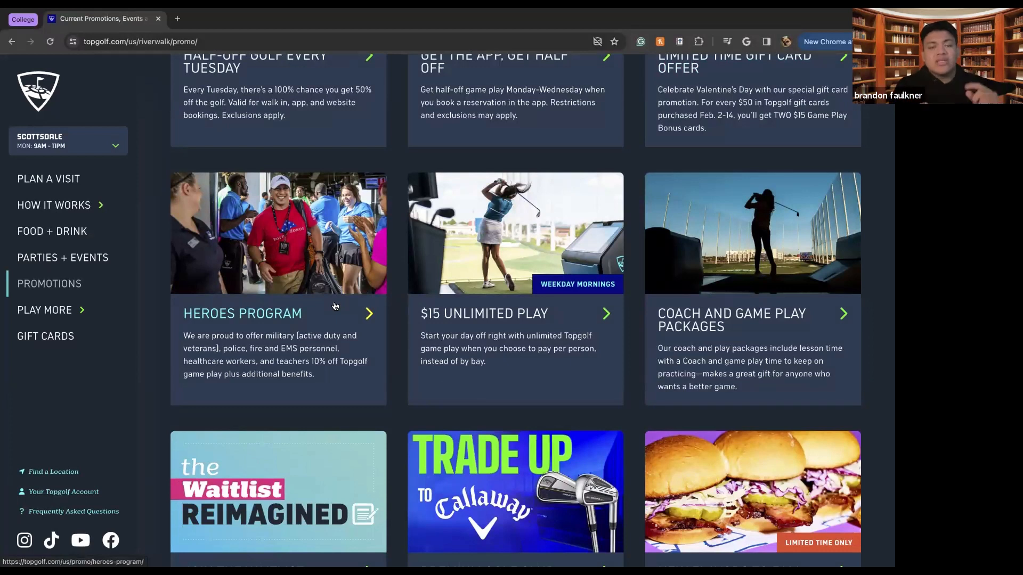
pyautogui.moveTo(466, 183)
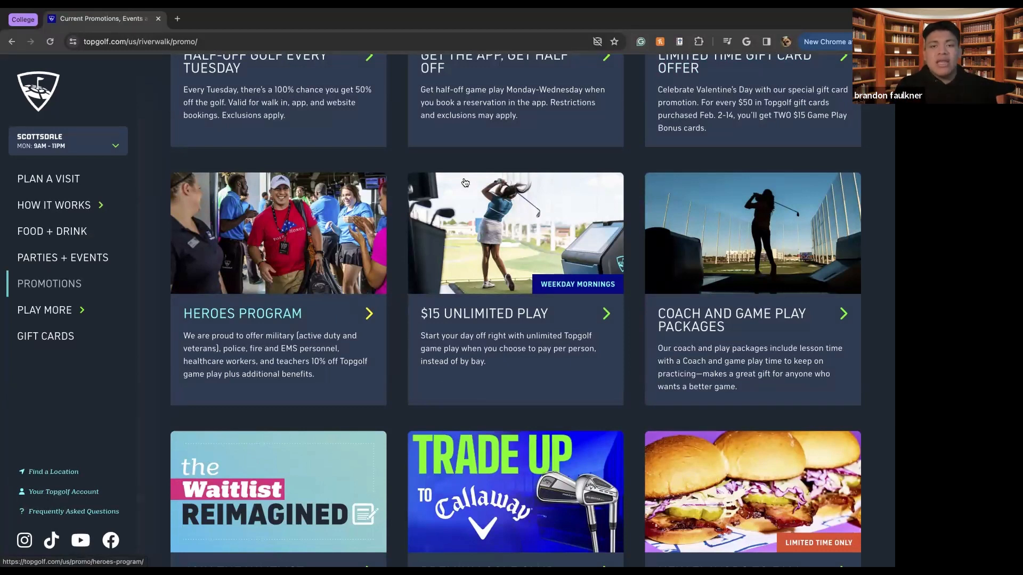
pyautogui.moveTo(520, 346)
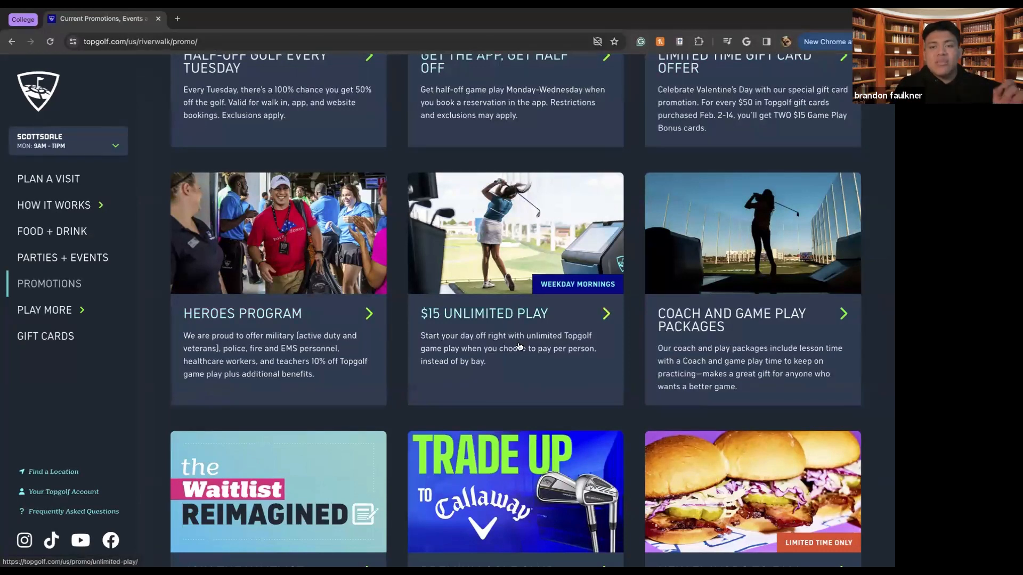
pyautogui.moveTo(722, 352)
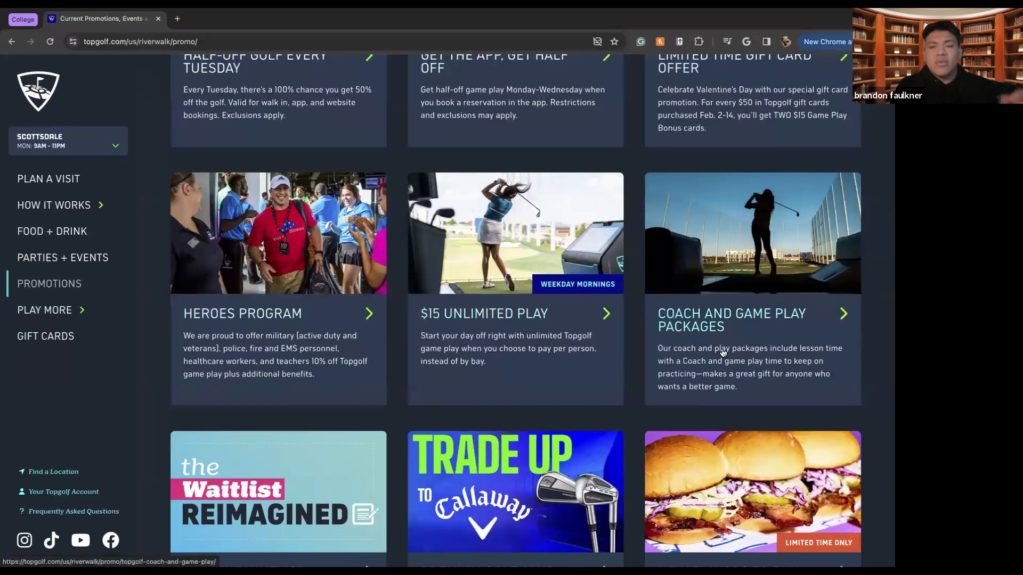
pyautogui.scroll(-3)
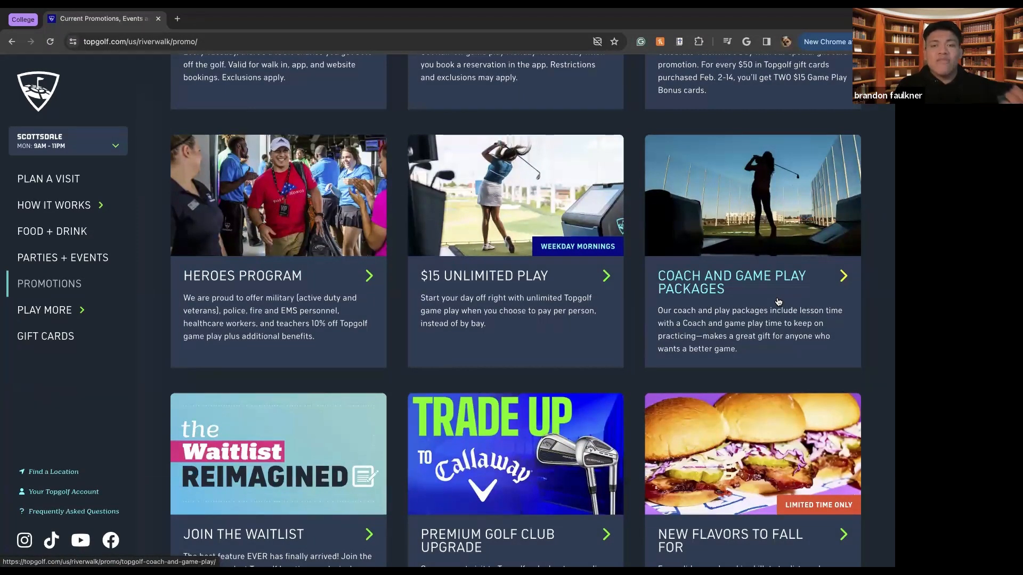
pyautogui.moveTo(756, 332)
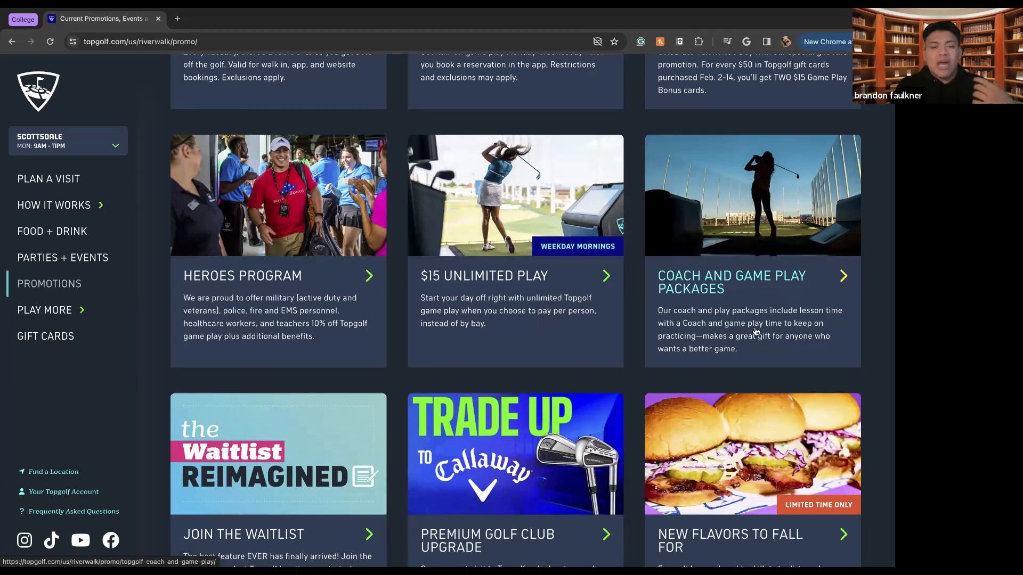
pyautogui.scroll(-3)
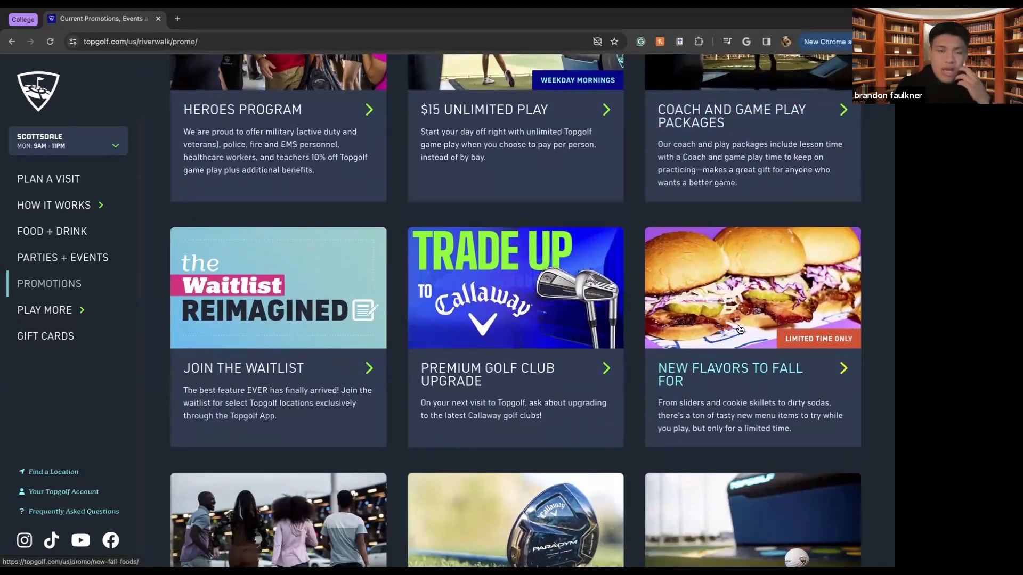
pyautogui.moveTo(326, 368)
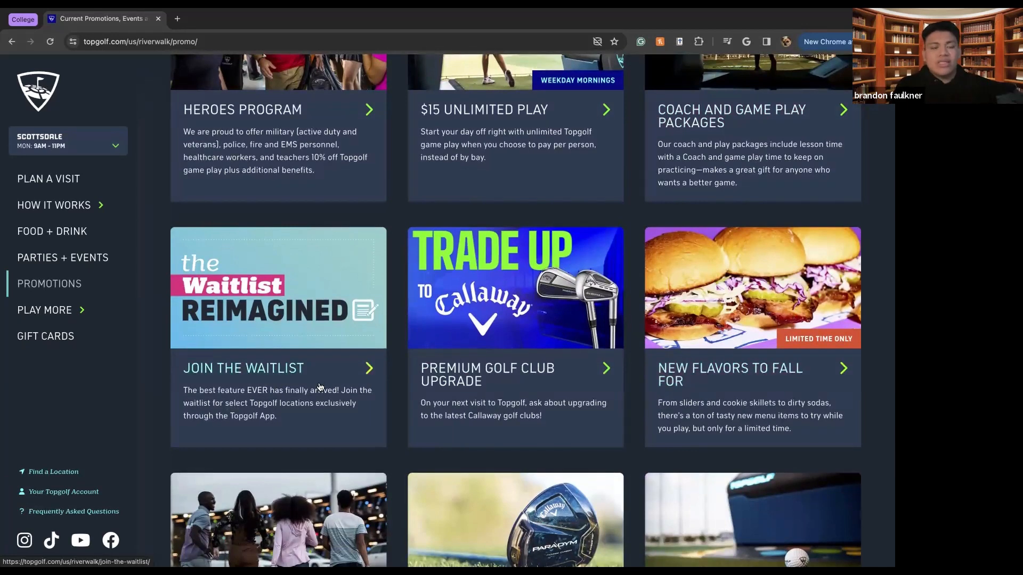
pyautogui.moveTo(338, 411)
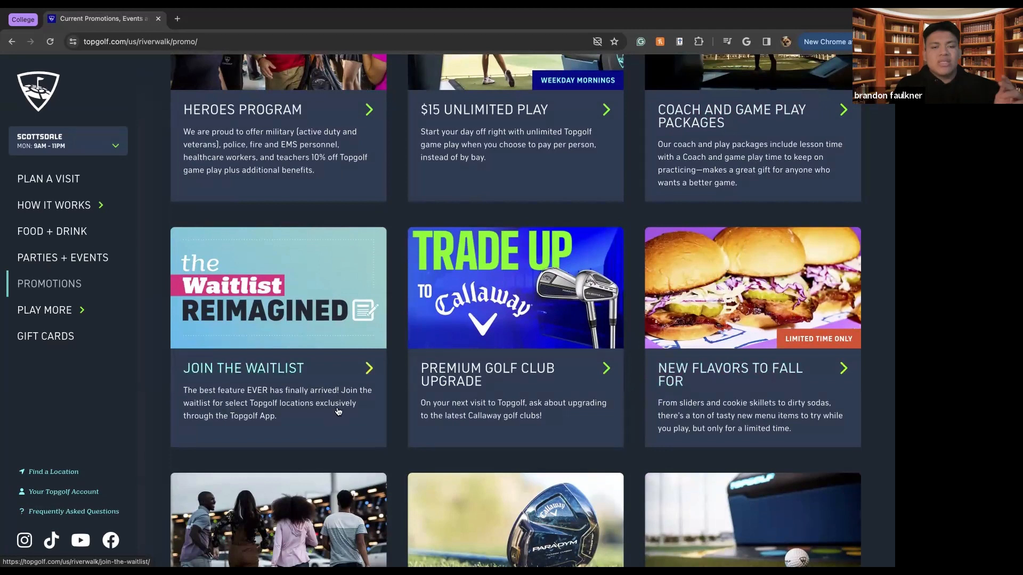
pyautogui.moveTo(336, 414)
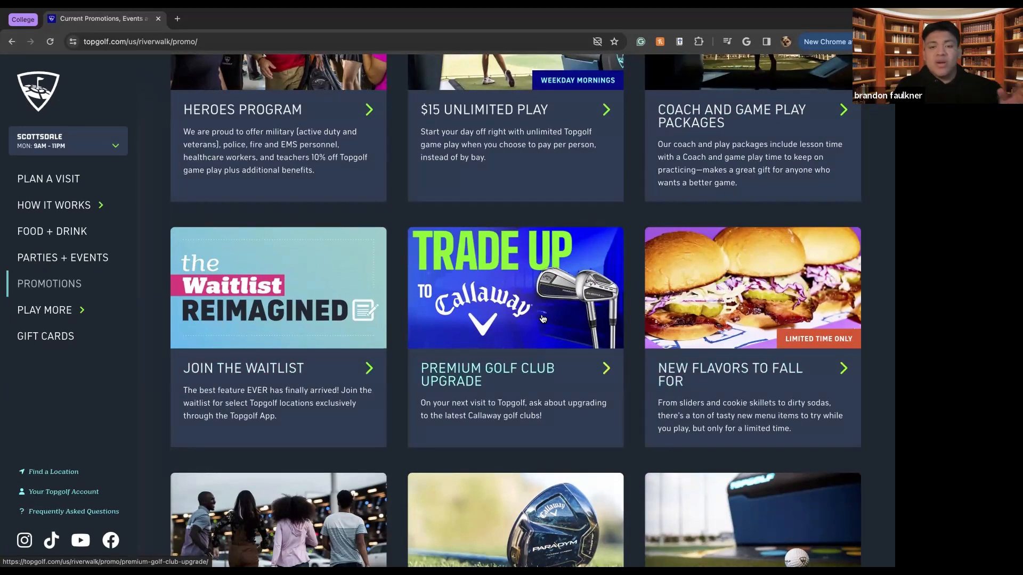
# Step: Browse the remaining promotions through Lyft Rider Offer to the bottom of the page
pyautogui.scroll(-3)
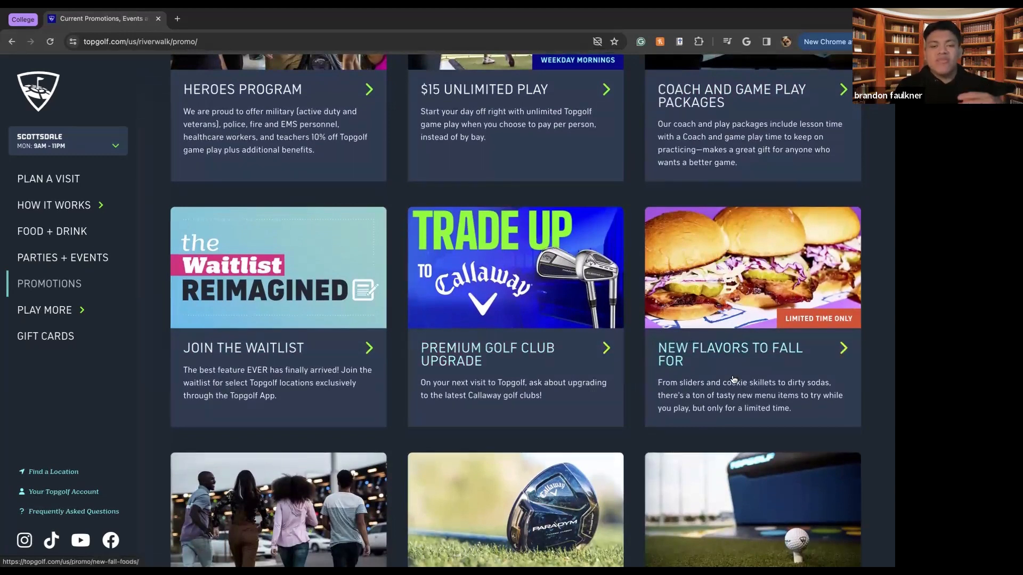
pyautogui.scroll(-3)
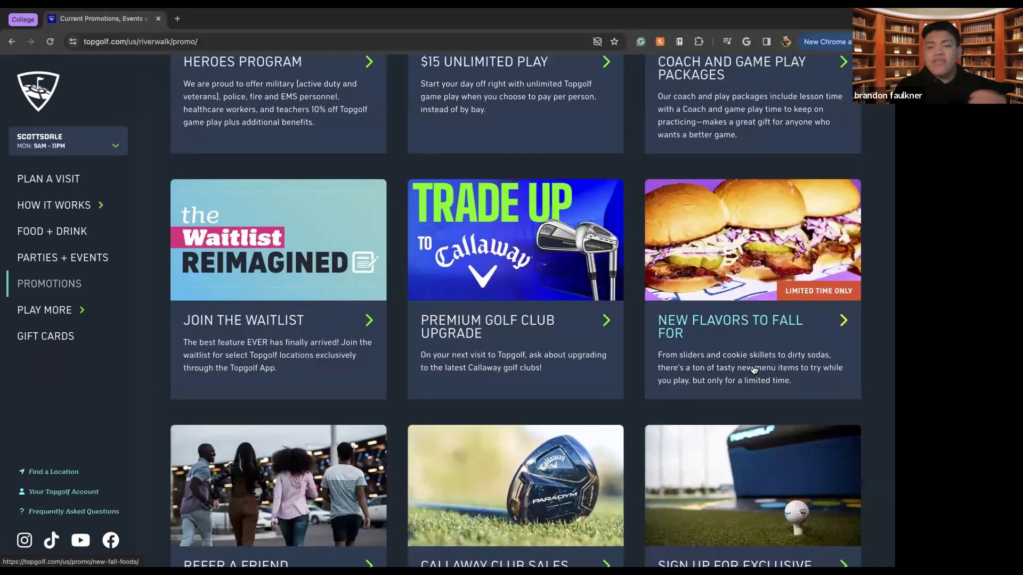
pyautogui.scroll(-3)
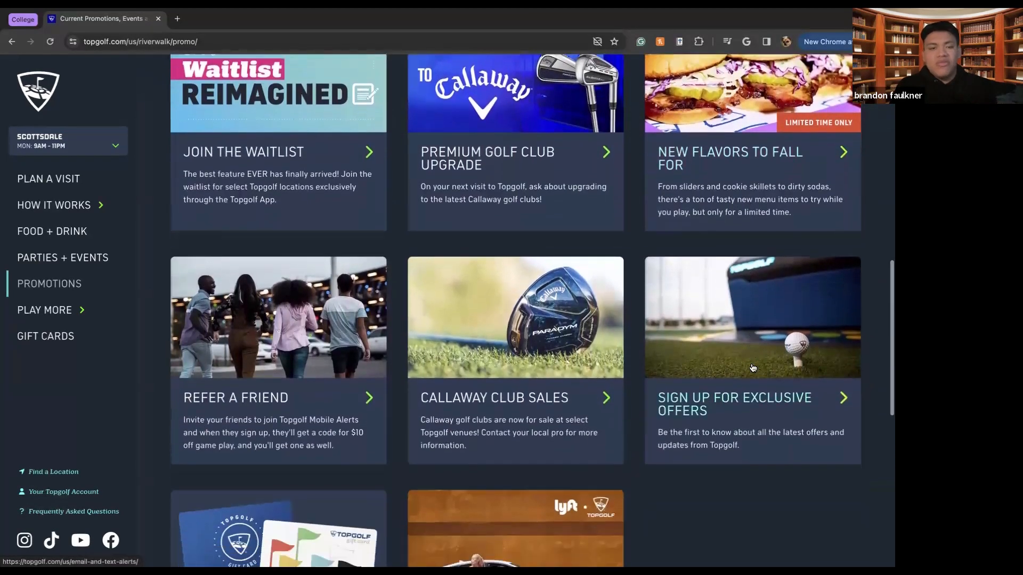
pyautogui.scroll(-3)
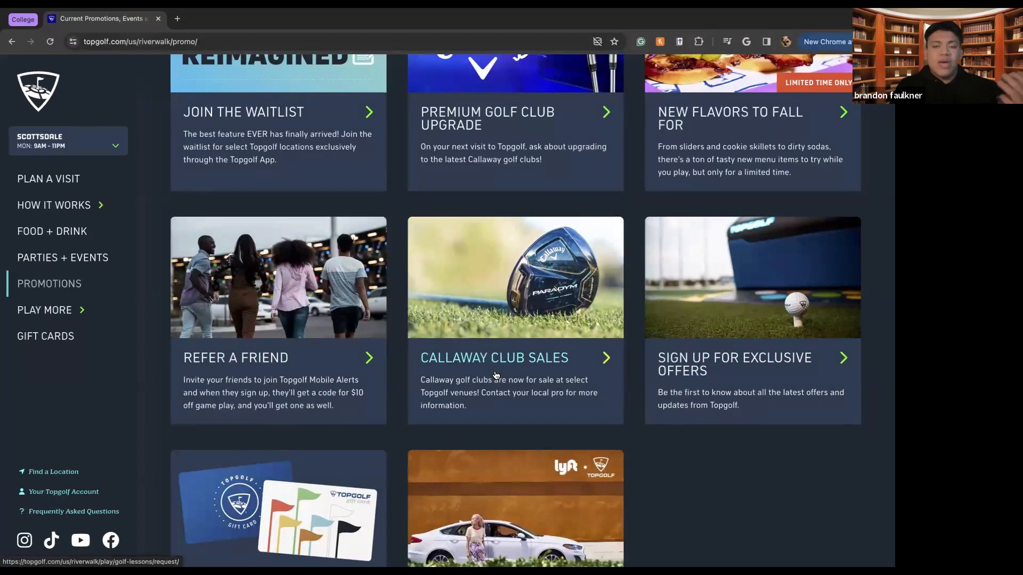
pyautogui.moveTo(556, 398)
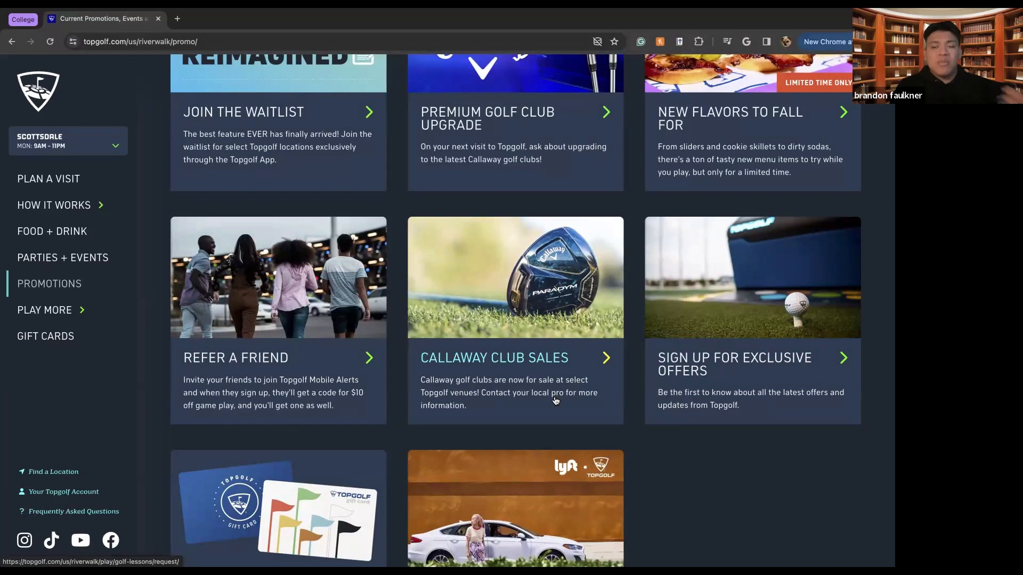
pyautogui.scroll(-3)
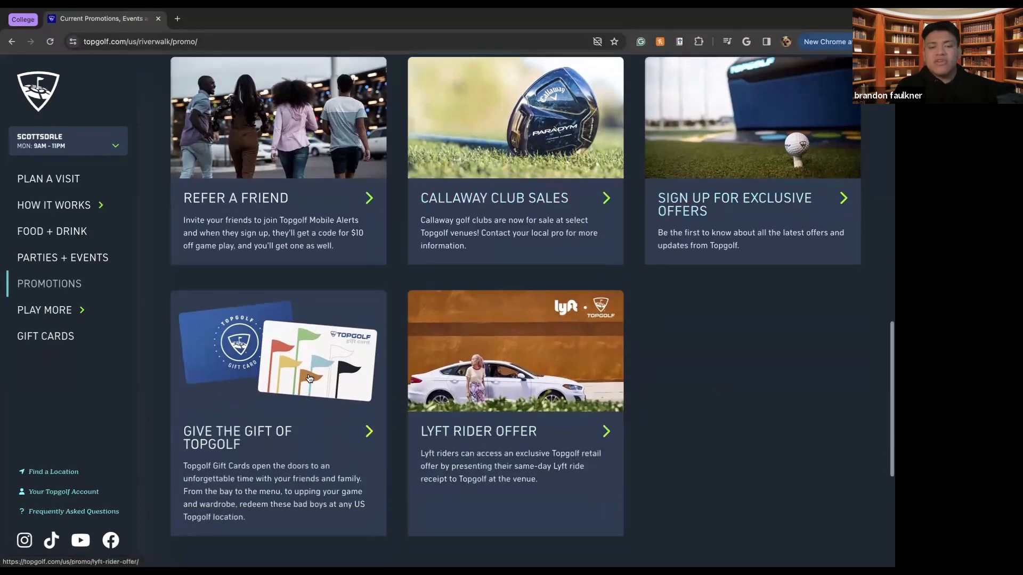
pyautogui.scroll(-3)
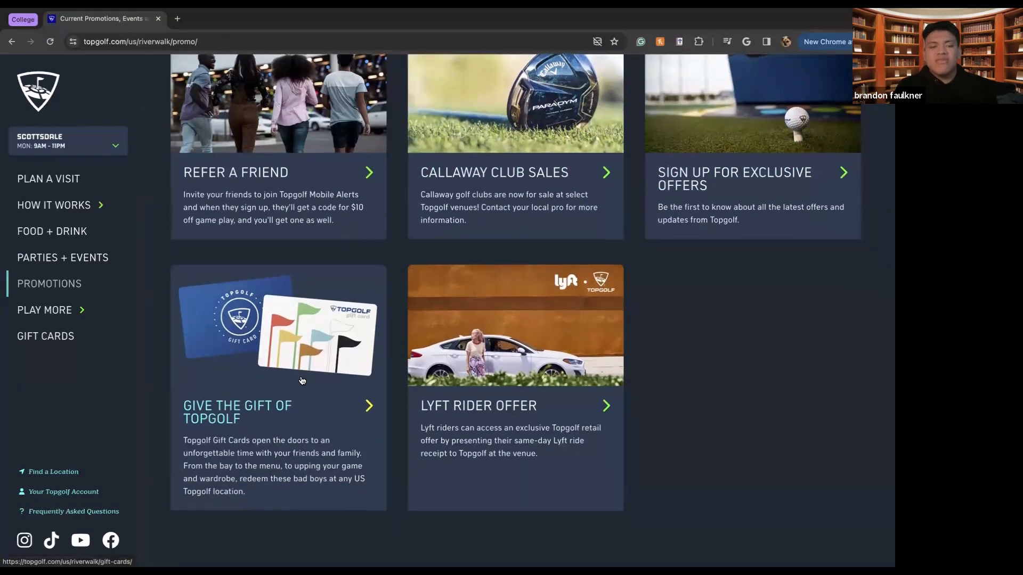
pyautogui.scroll(-3)
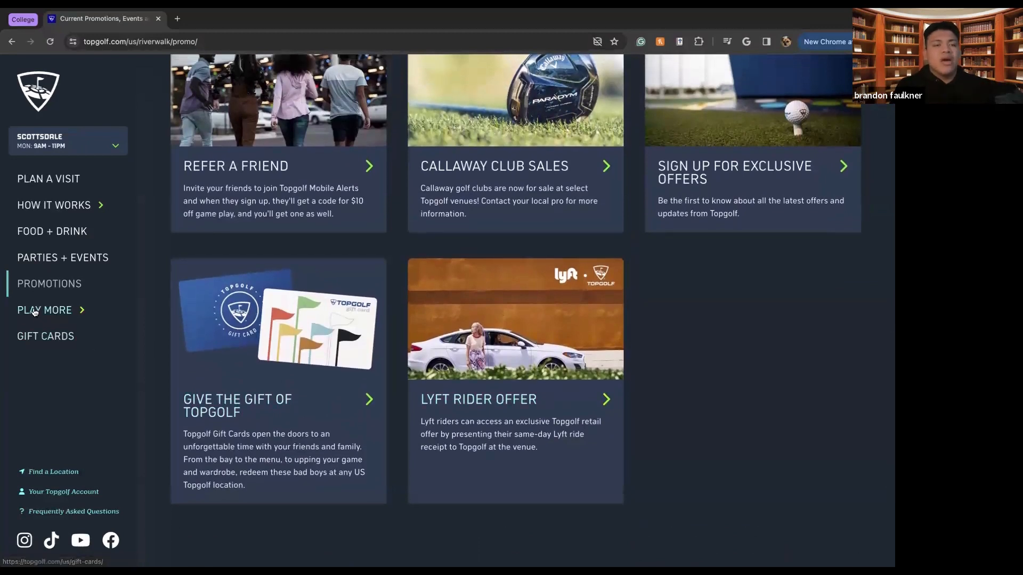
# Step: Expand the Play More submenu in the left sidebar
pyautogui.click(45, 310)
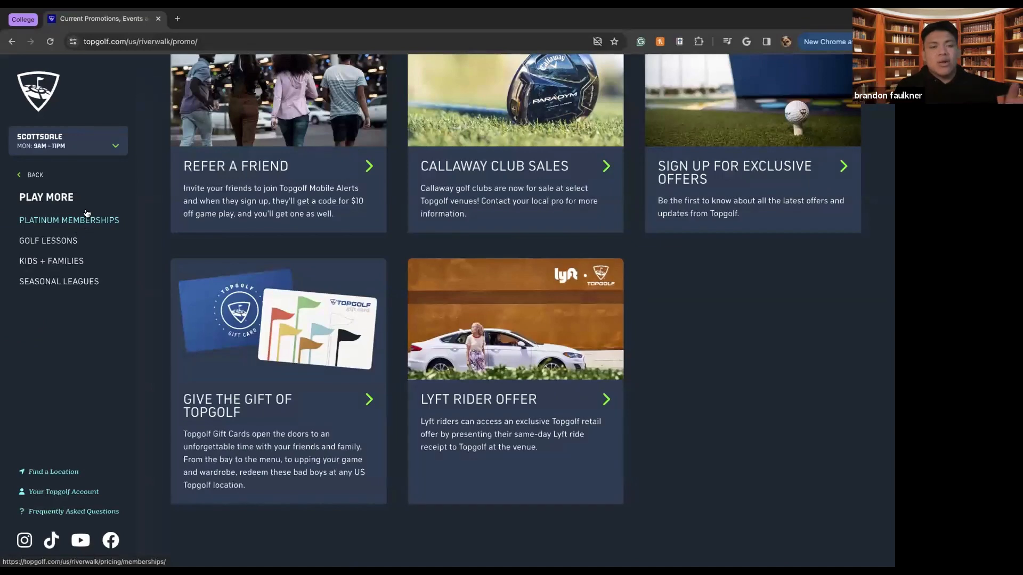
# Step: Go to the Scottsdale Platinum Memberships page and read its introduction
pyautogui.click(68, 219)
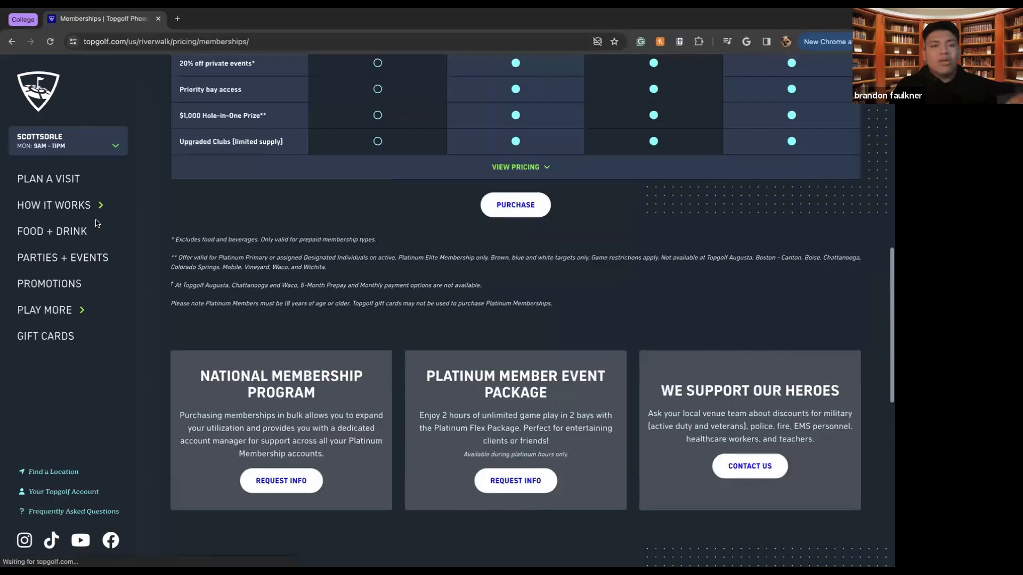
pyautogui.scroll(3)
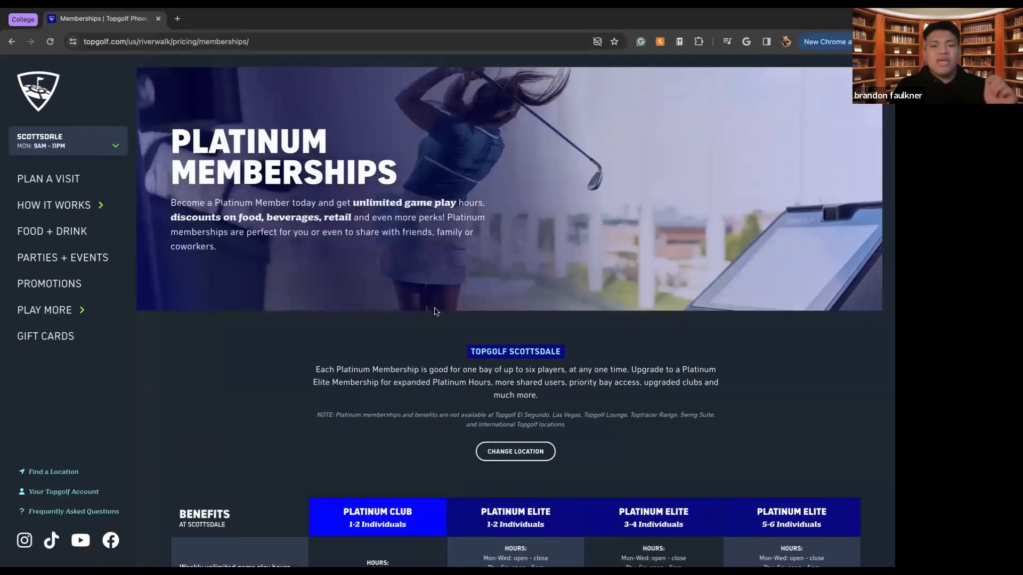
pyautogui.scroll(-3)
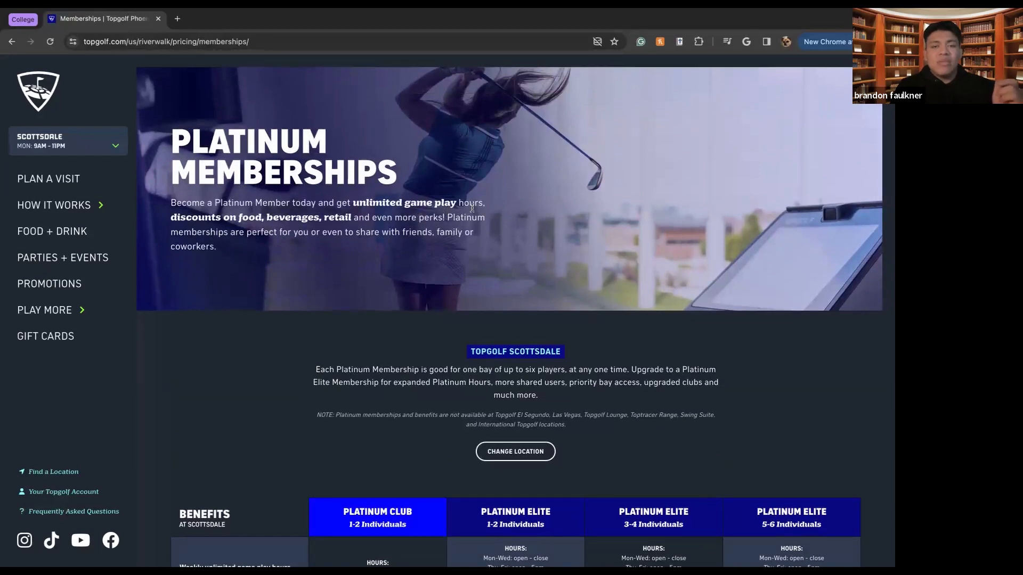
pyautogui.moveTo(213, 219)
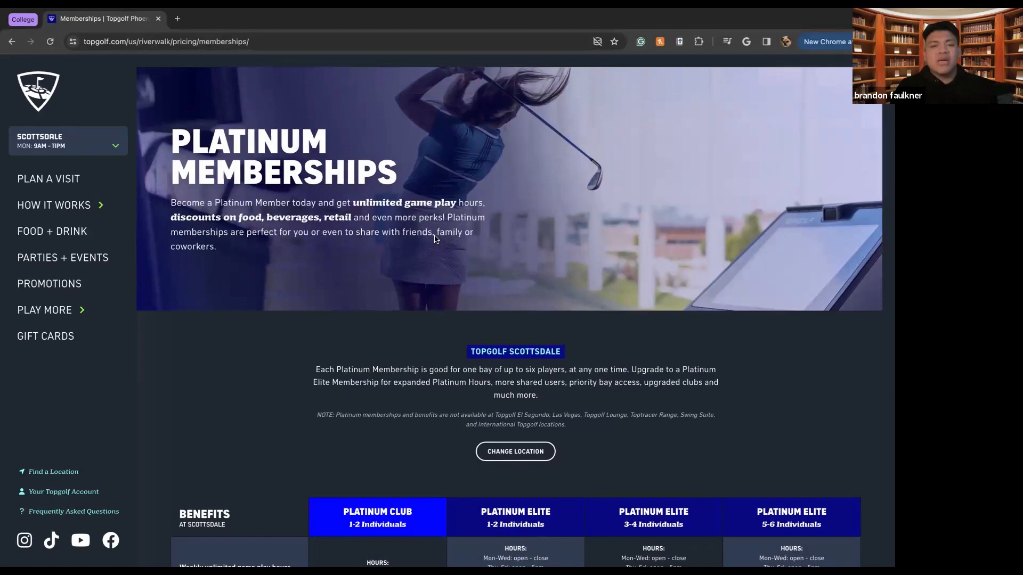
pyautogui.scroll(-3)
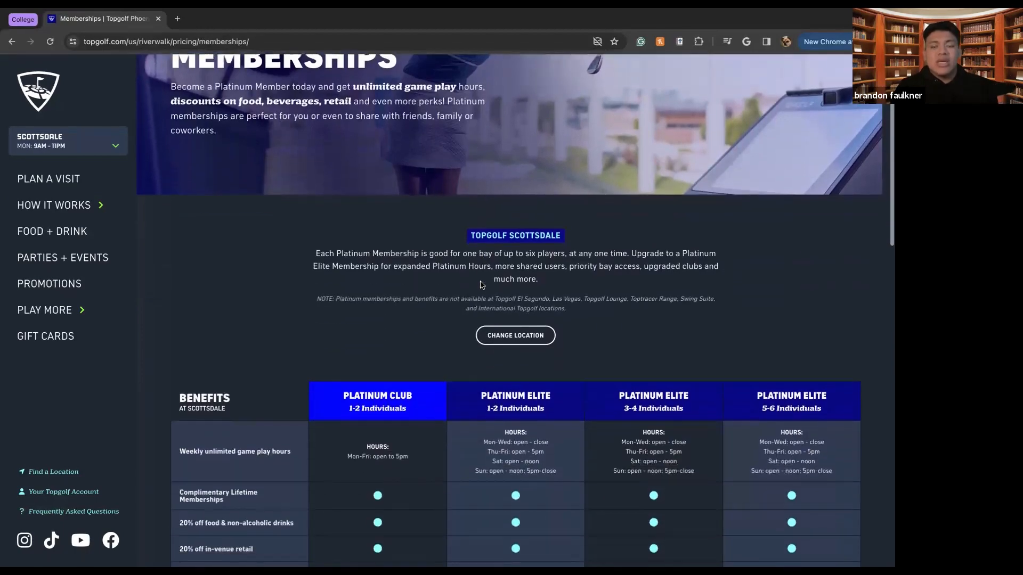
# Step: Review the Benefits table comparing the Platinum Club and Platinum Elite membership tiers
pyautogui.scroll(-3)
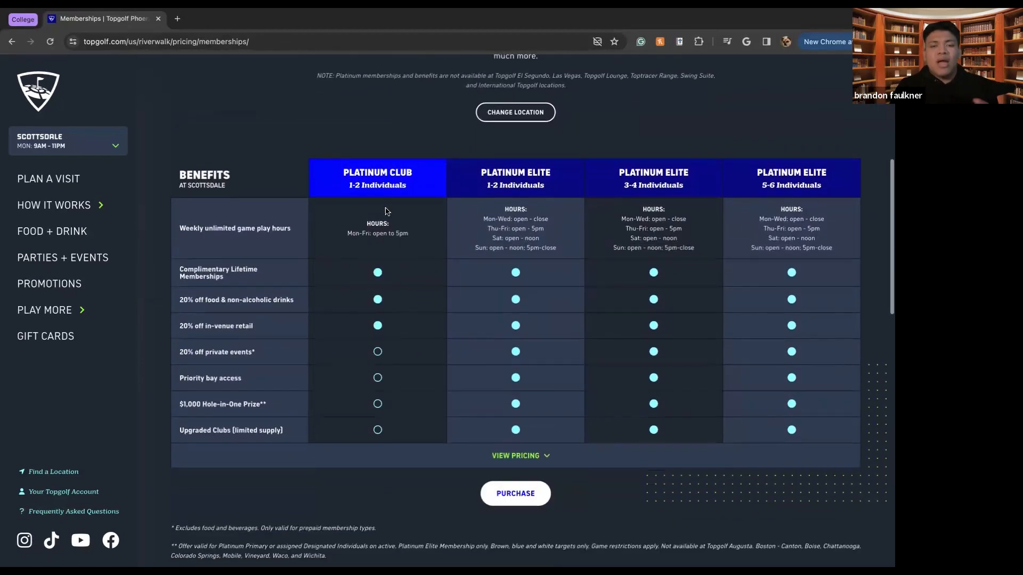
pyautogui.moveTo(740, 200)
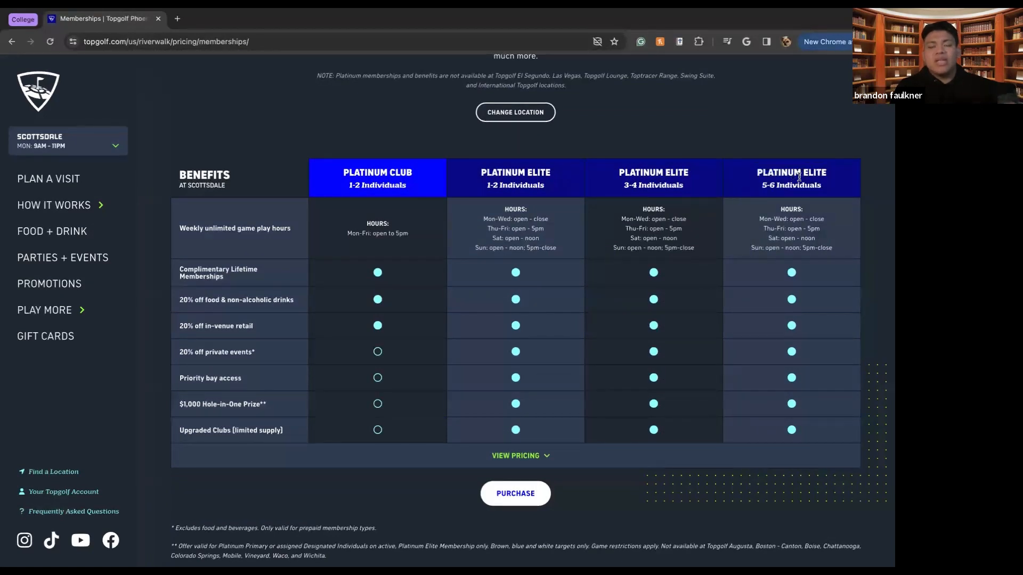
pyautogui.moveTo(501, 181)
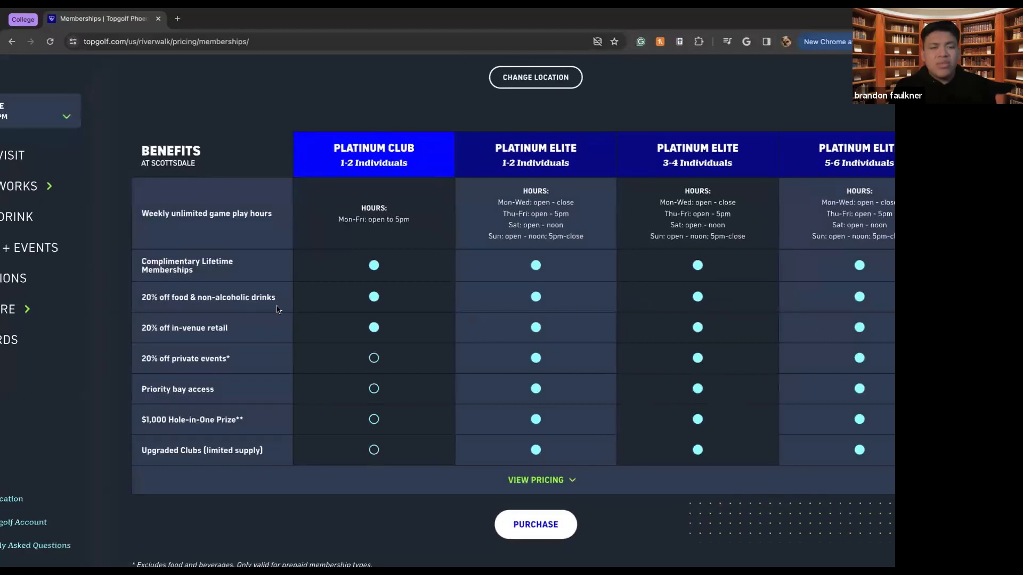
pyautogui.moveTo(157, 337)
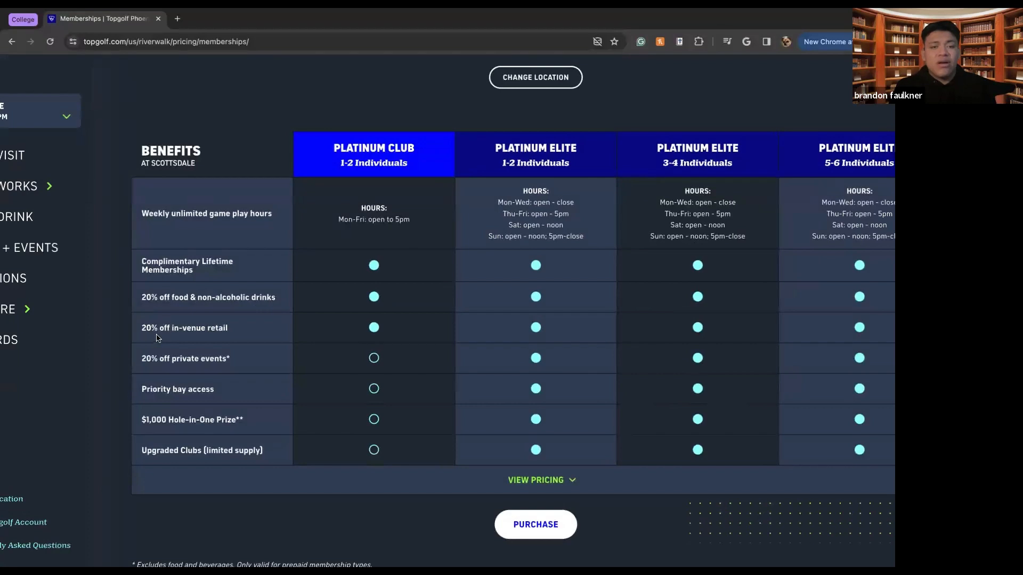
pyautogui.moveTo(232, 355)
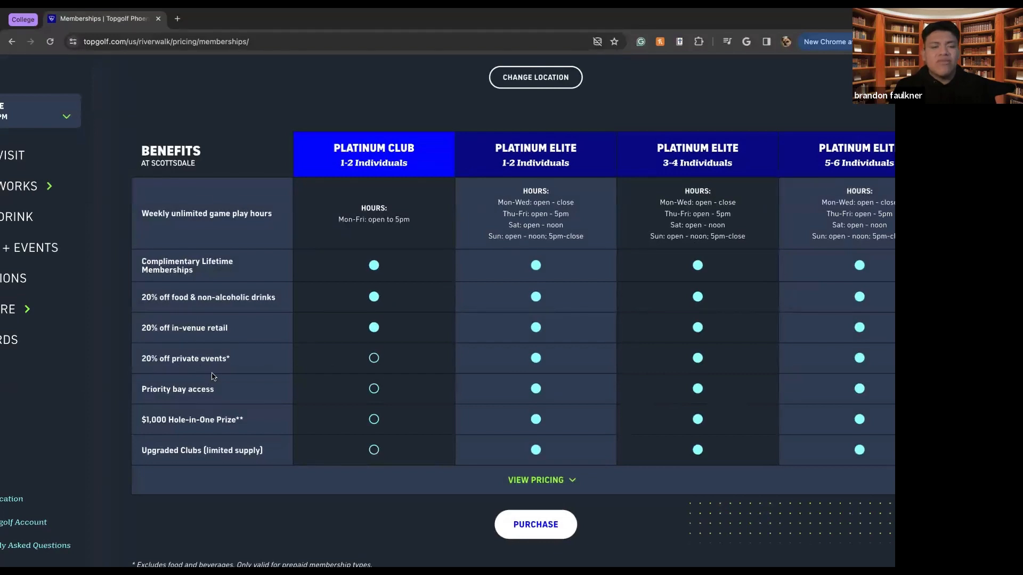
pyautogui.moveTo(302, 432)
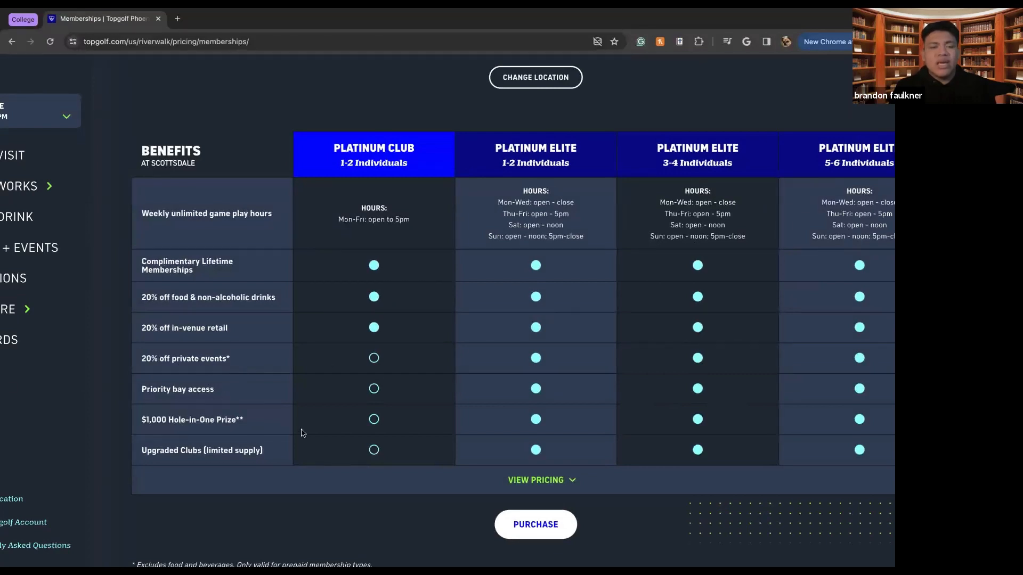
pyautogui.scroll(-3)
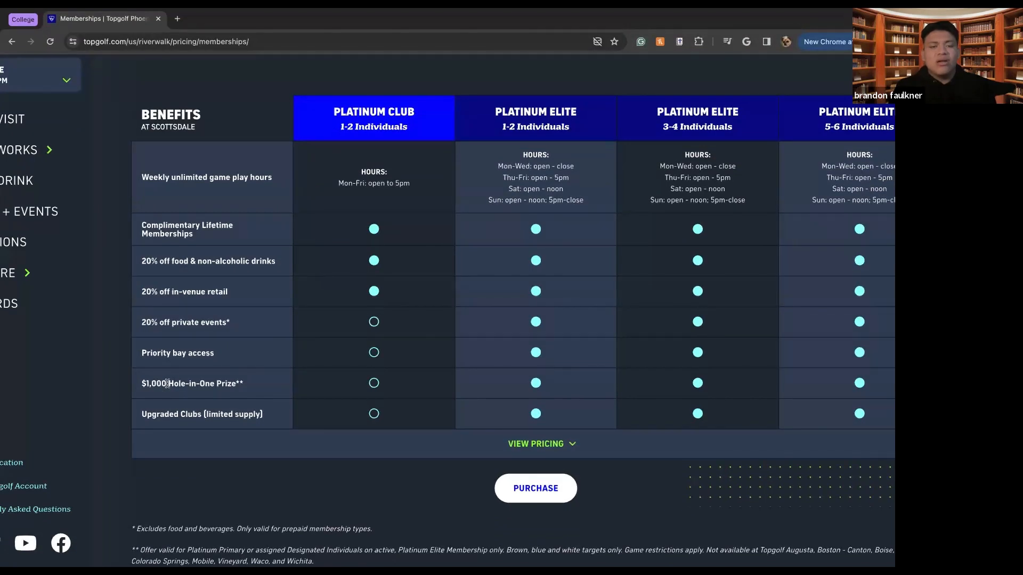
pyautogui.moveTo(251, 385)
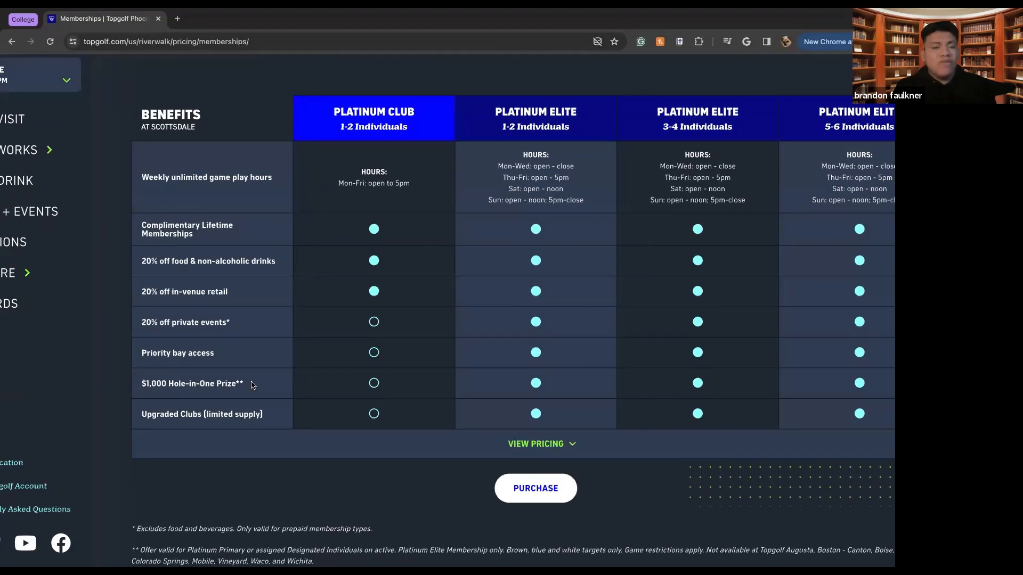
pyautogui.scroll(-3)
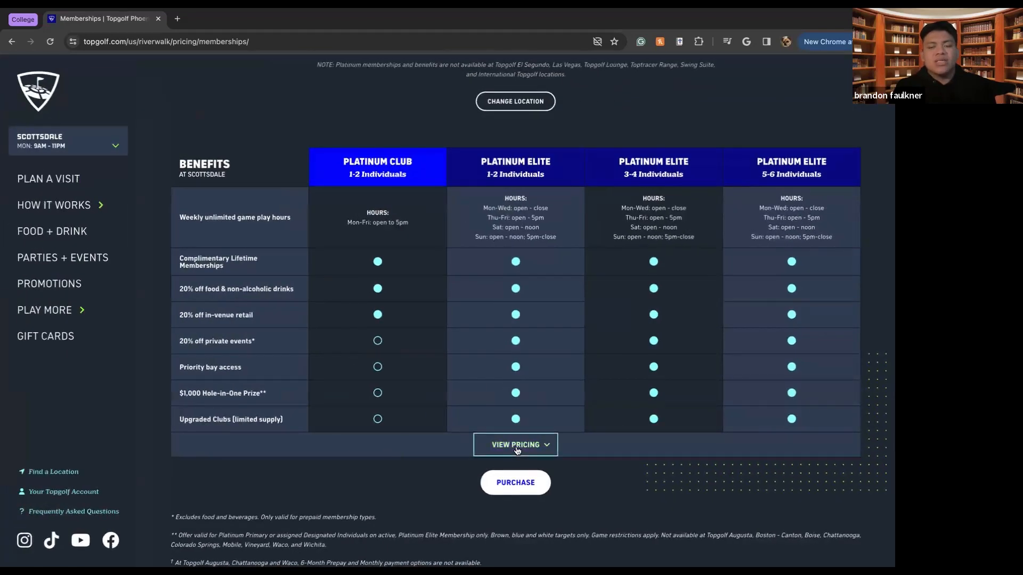
# Step: Expand View Pricing to show annual ($720 to $3,500), 6-month and monthly membership rates
pyautogui.click(516, 445)
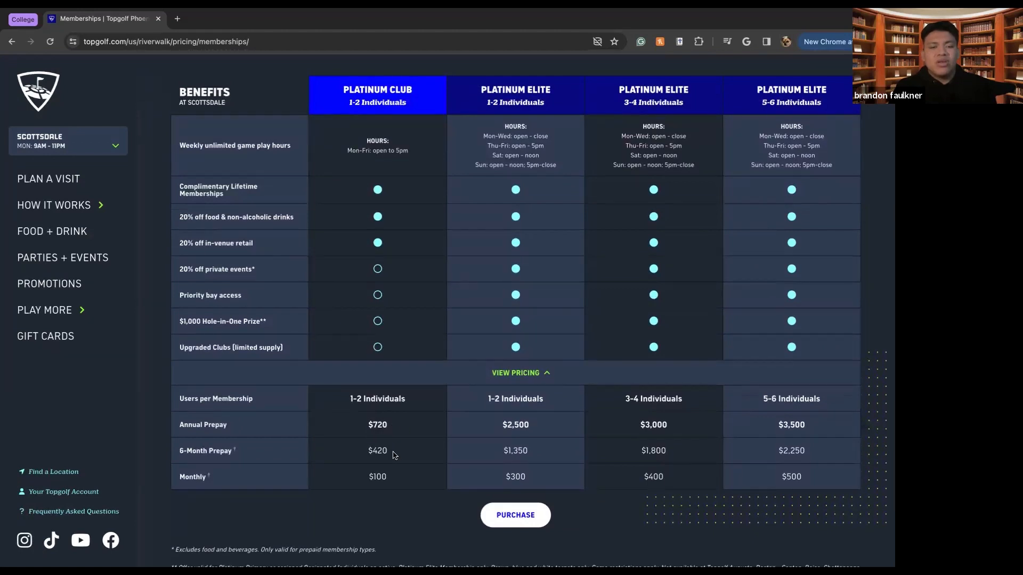
pyautogui.moveTo(498, 437)
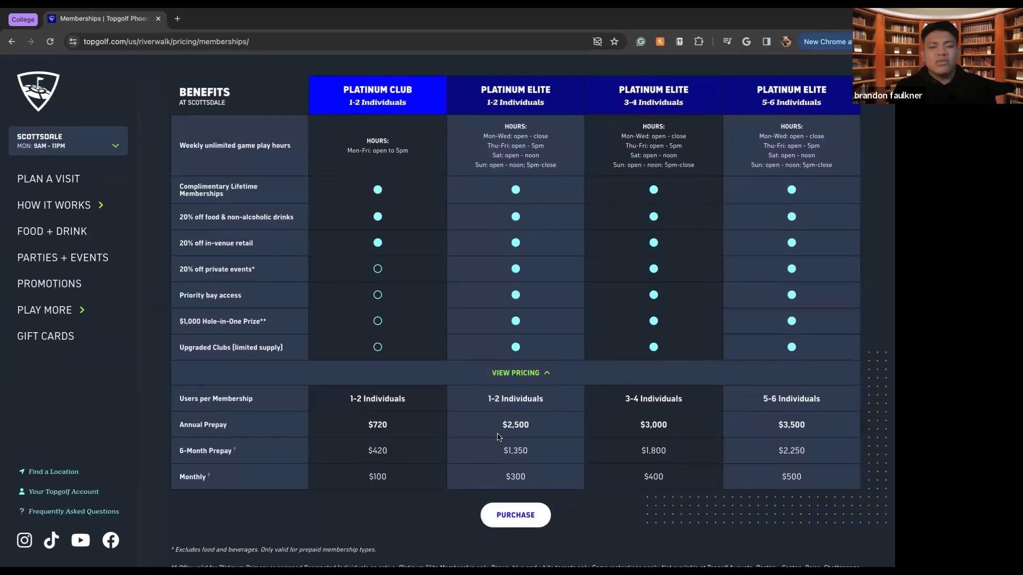
pyautogui.doubleClick(519, 424)
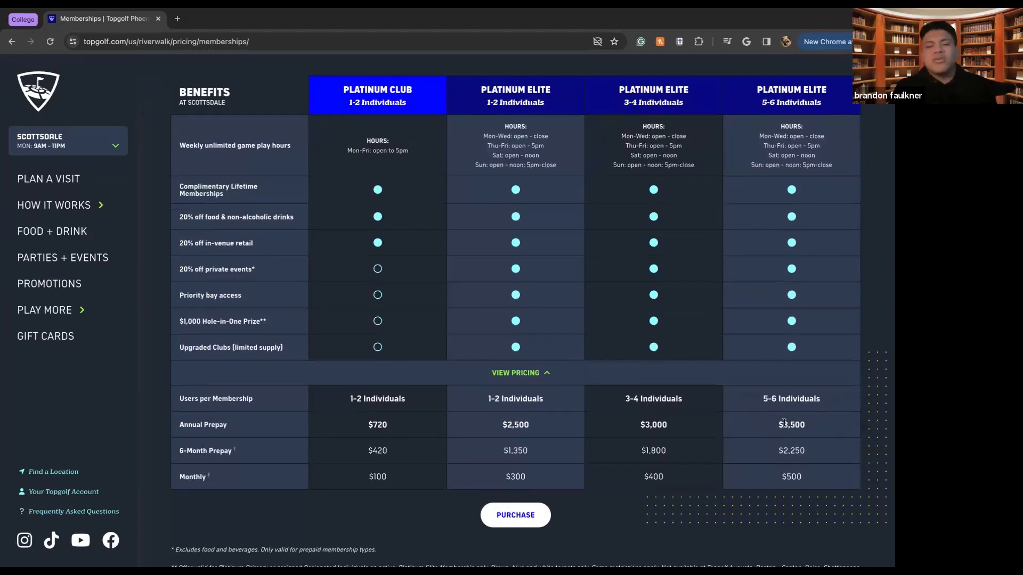
pyautogui.scroll(-3)
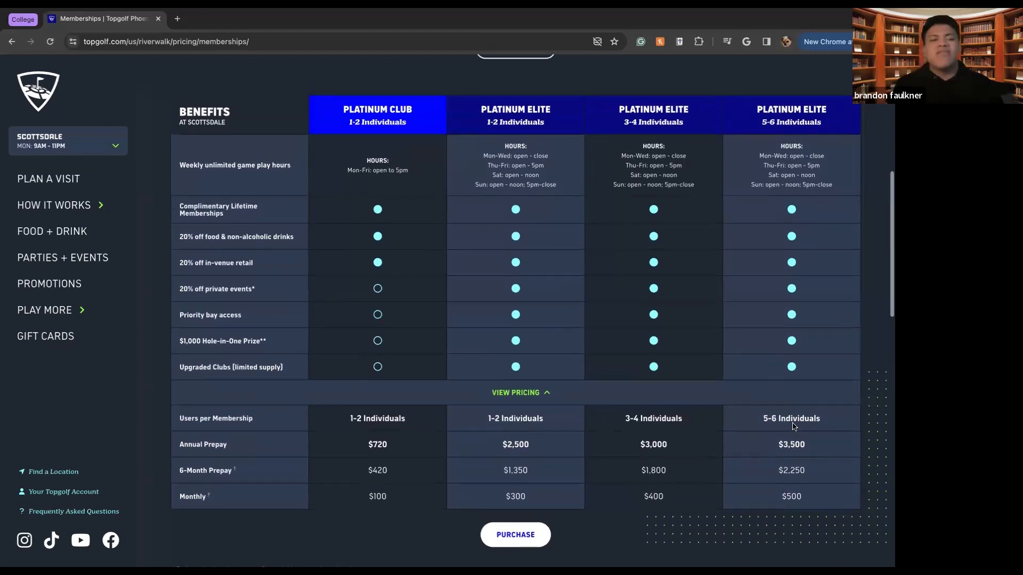
pyautogui.moveTo(784, 388)
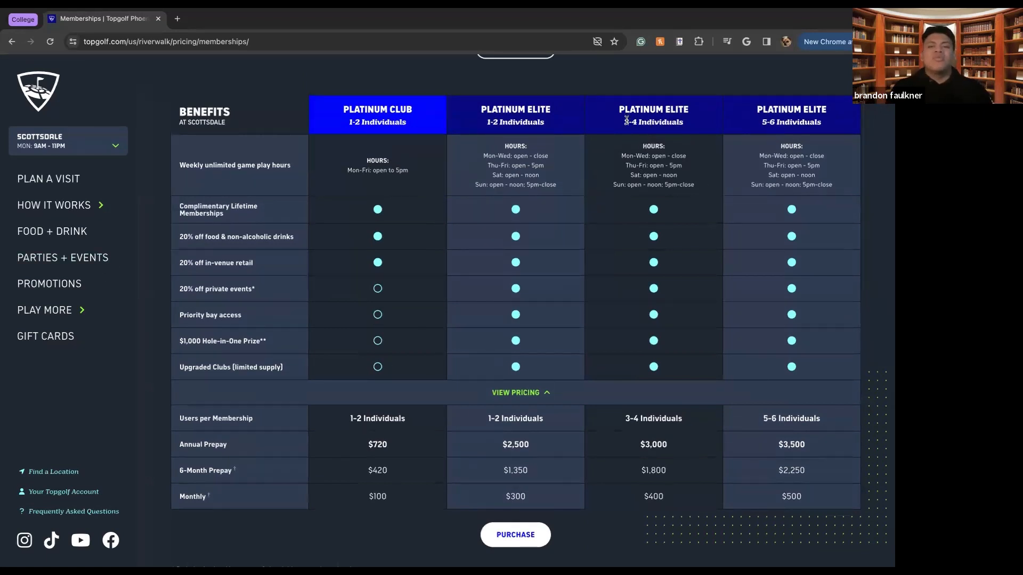
pyautogui.moveTo(150, 190)
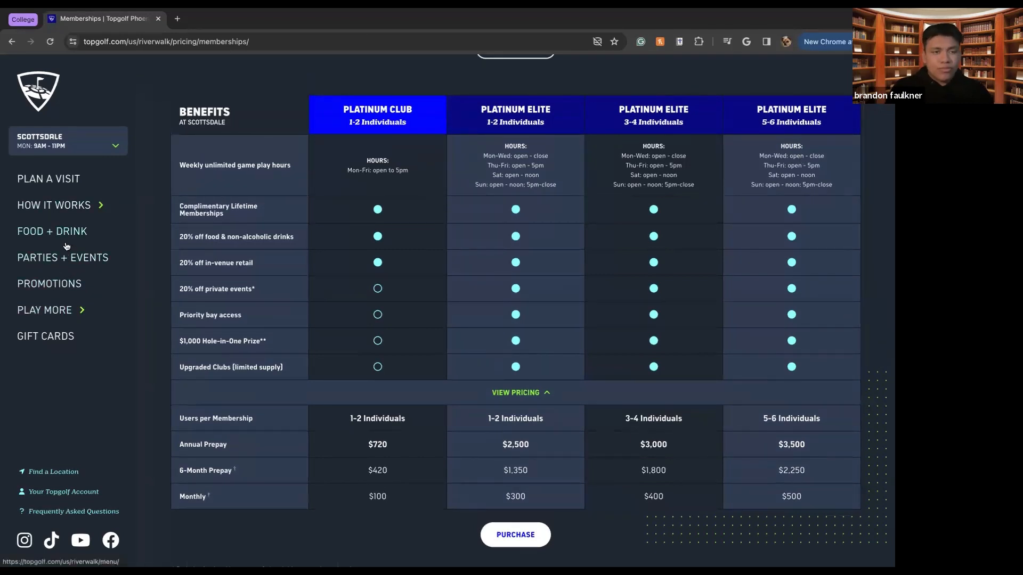
pyautogui.moveTo(55, 304)
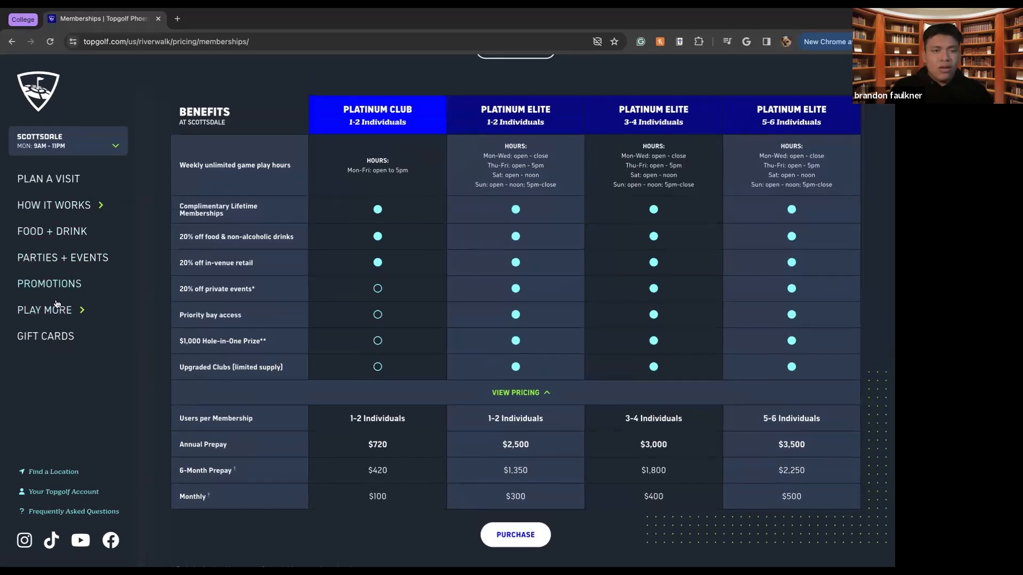
# Step: Return to the Scottsdale Plan an Event page and scroll to the Versatile Event Spaces section
pyautogui.click(49, 284)
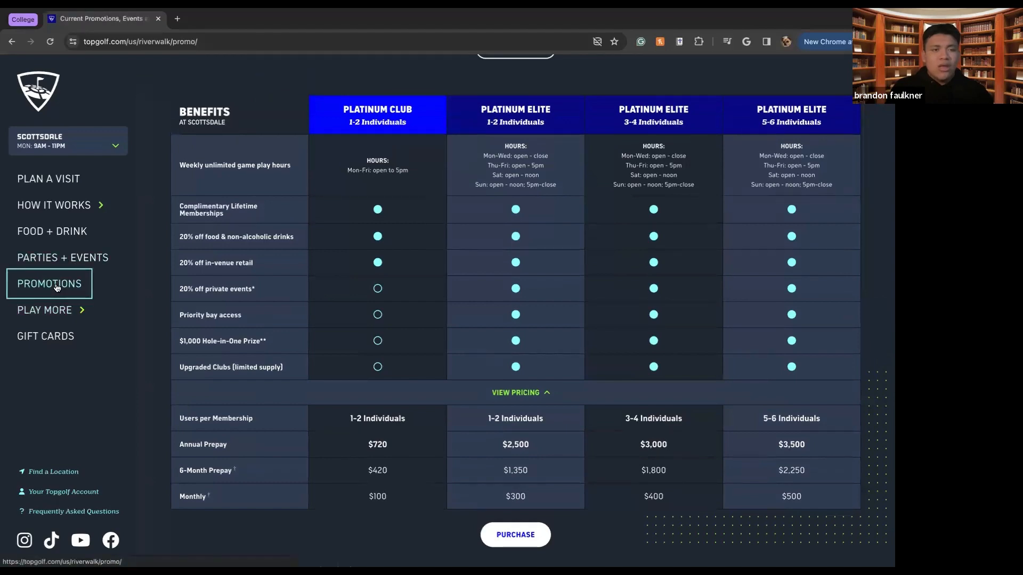
pyautogui.click(49, 283)
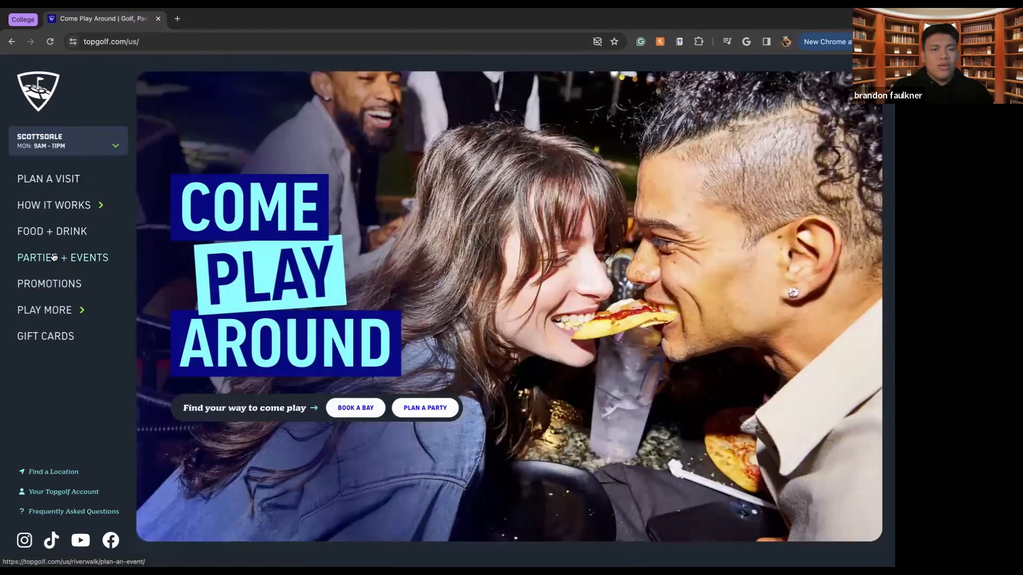
pyautogui.click(63, 257)
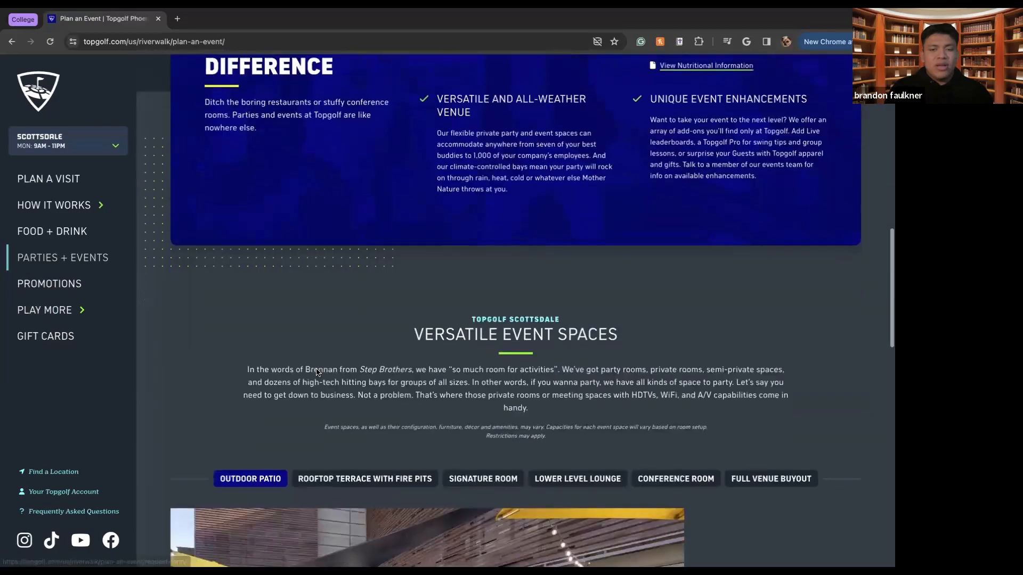
pyautogui.scroll(-3)
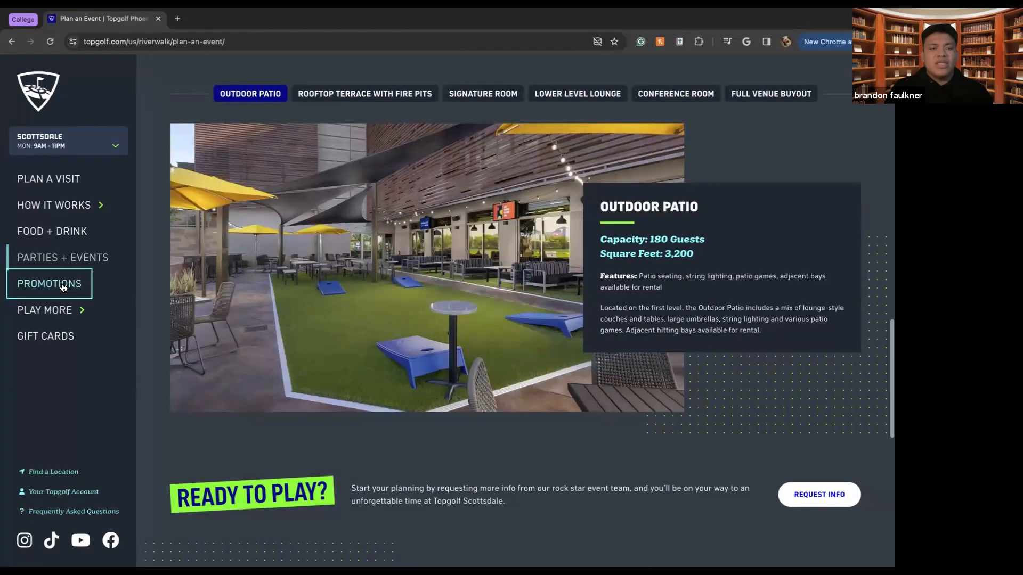
# Step: Go to Scottsdale Golf Lessons and scroll to the Single Lesson Types pricing cards ($29 to $169)
pyautogui.click(49, 283)
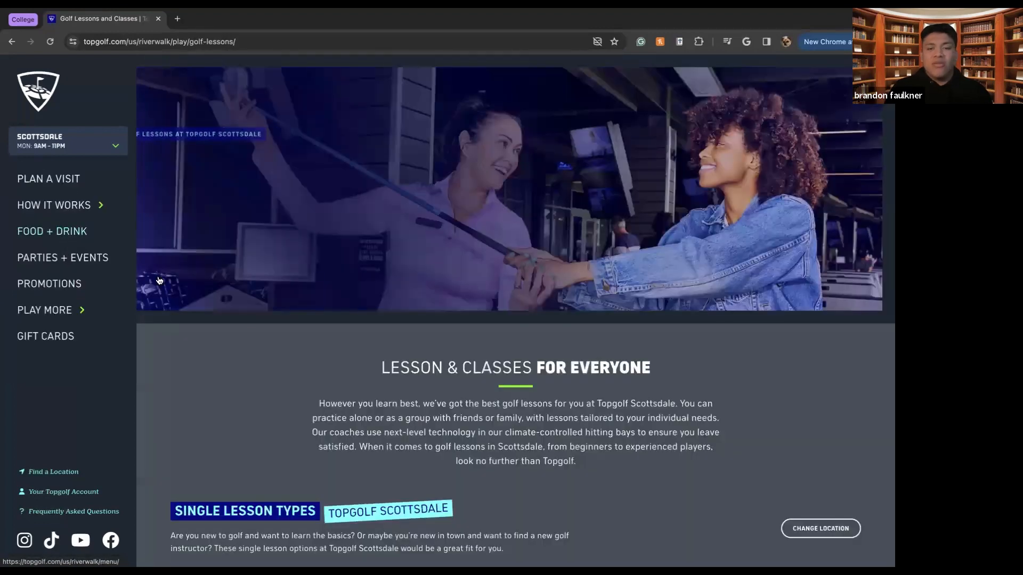
pyautogui.scroll(-3)
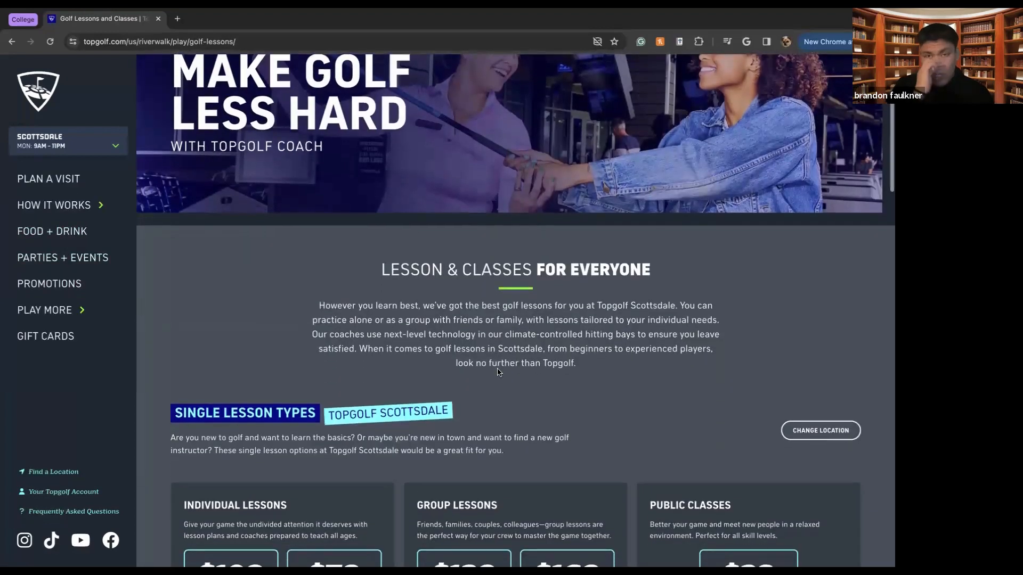
pyautogui.scroll(-3)
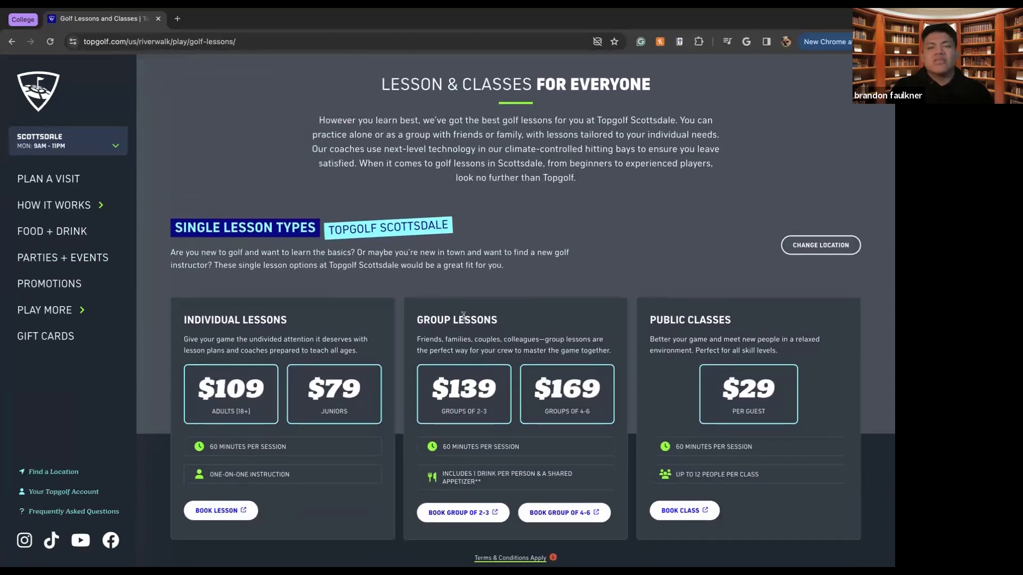
pyautogui.moveTo(699, 317)
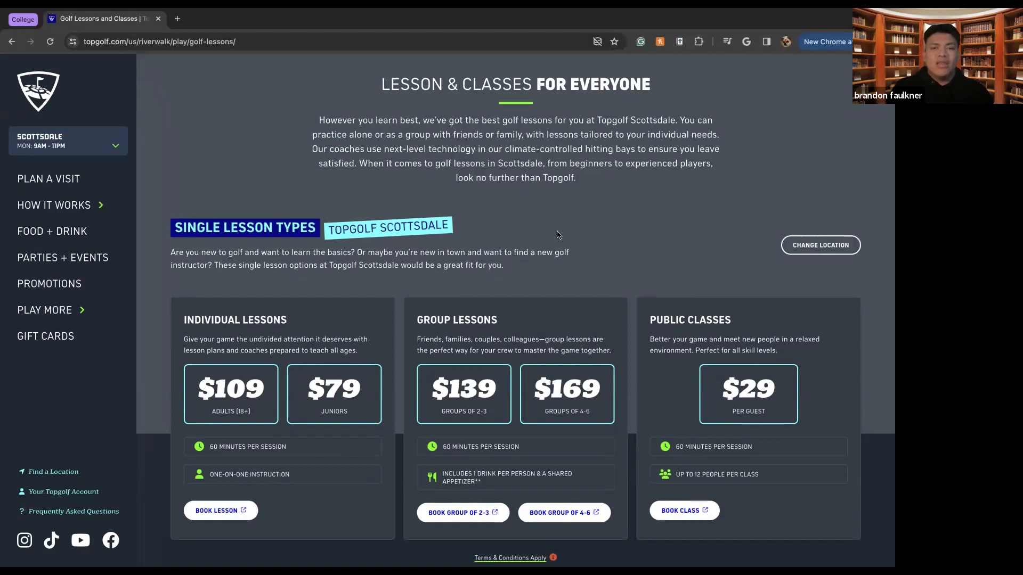
pyautogui.moveTo(211, 458)
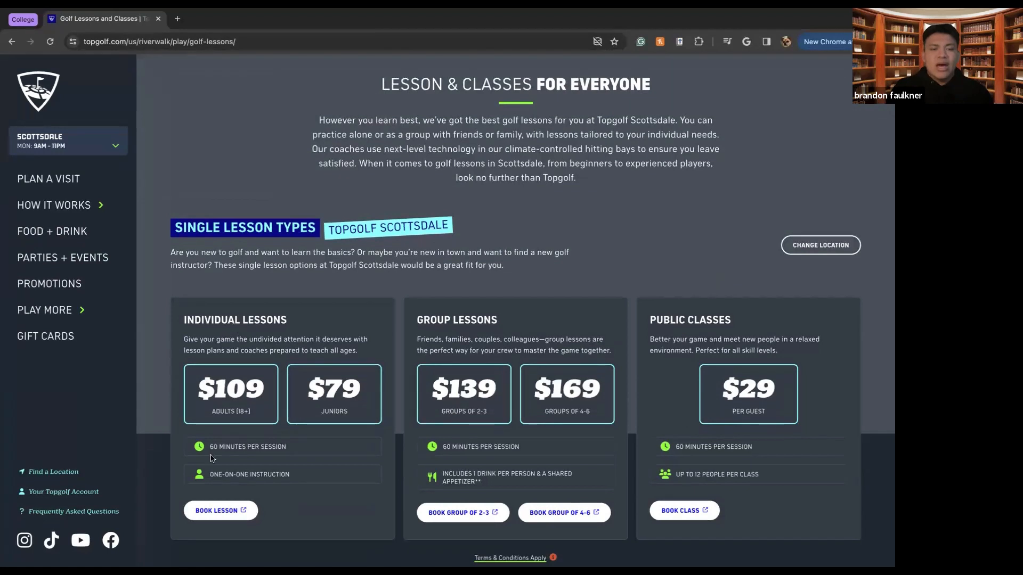
pyautogui.moveTo(211, 320)
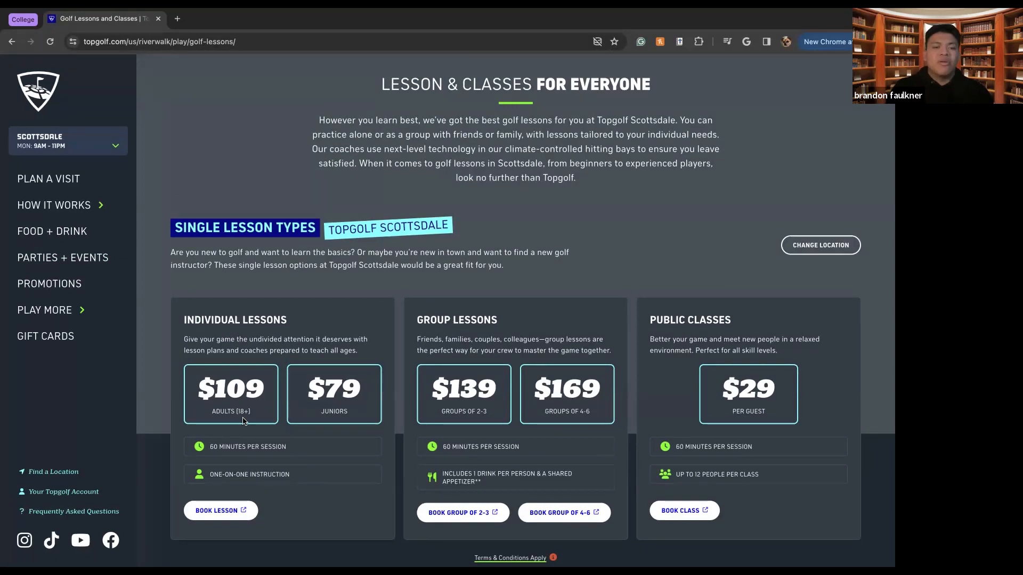
pyautogui.moveTo(339, 392)
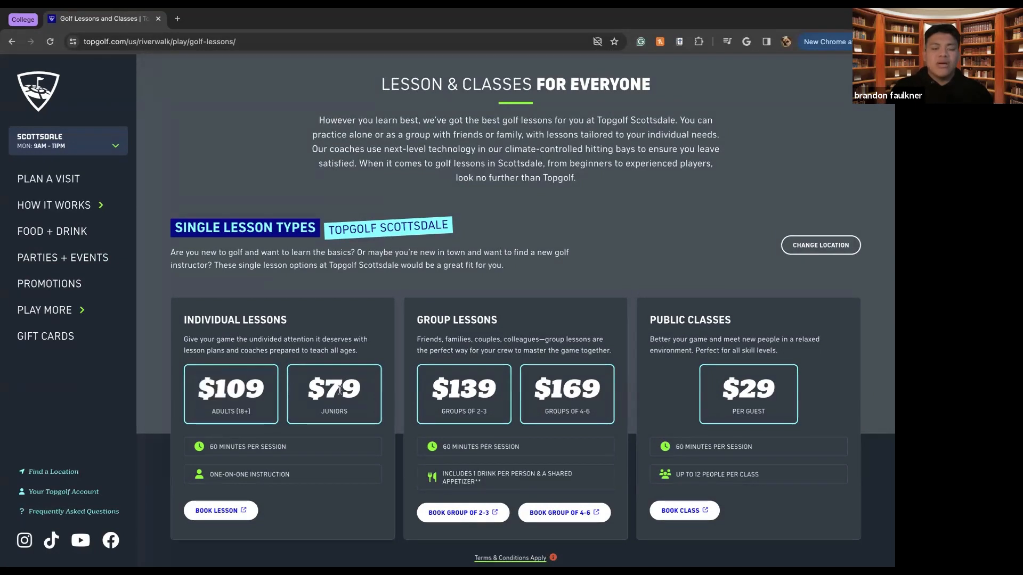
pyautogui.moveTo(364, 394)
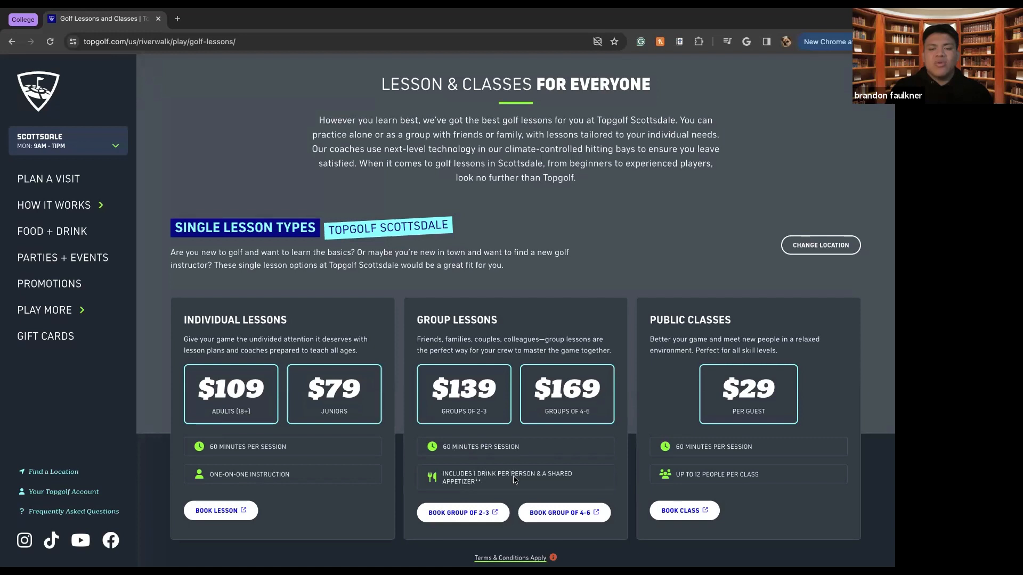
pyautogui.moveTo(550, 468)
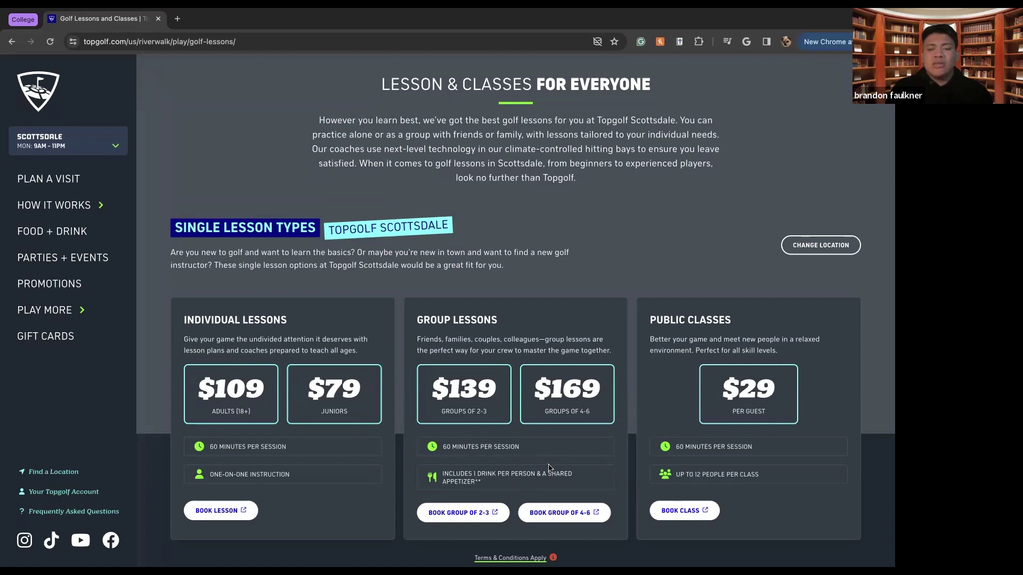
pyautogui.moveTo(486, 421)
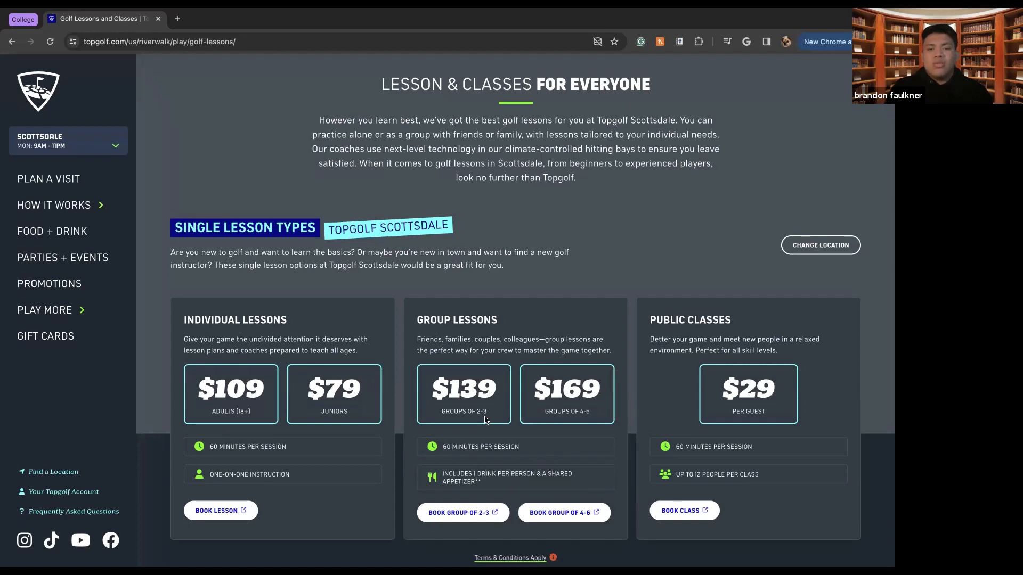
pyautogui.moveTo(542, 421)
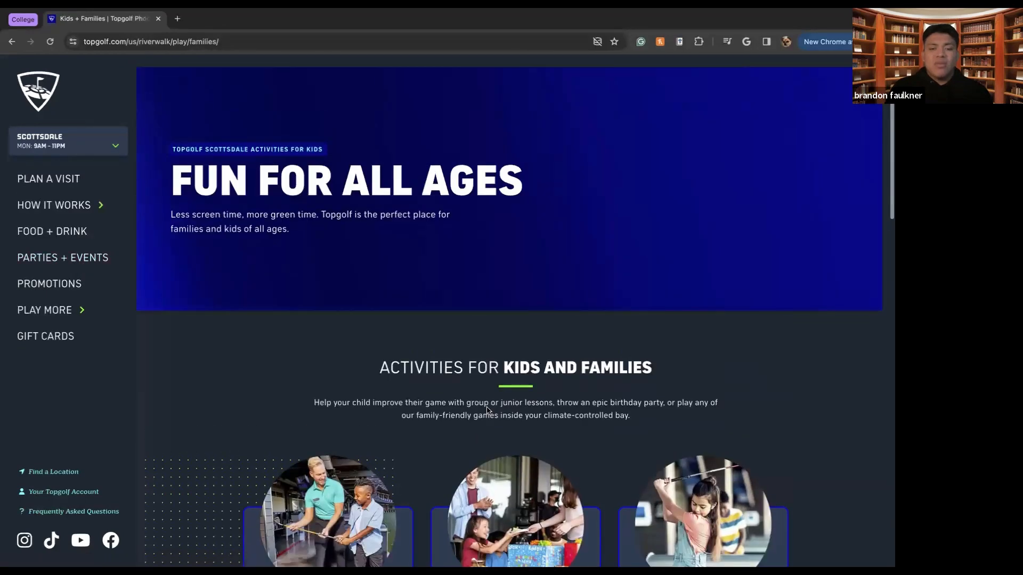
# Step: Scroll through the Kids + Families activity cards from Coach + Game Play Packages to Field Trips
pyautogui.scroll(-3)
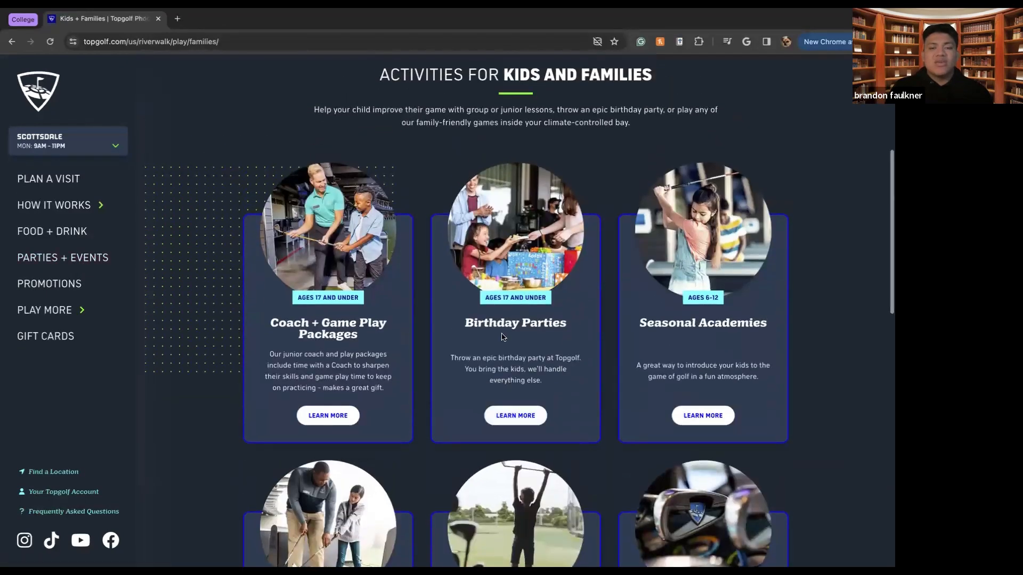
pyautogui.scroll(3)
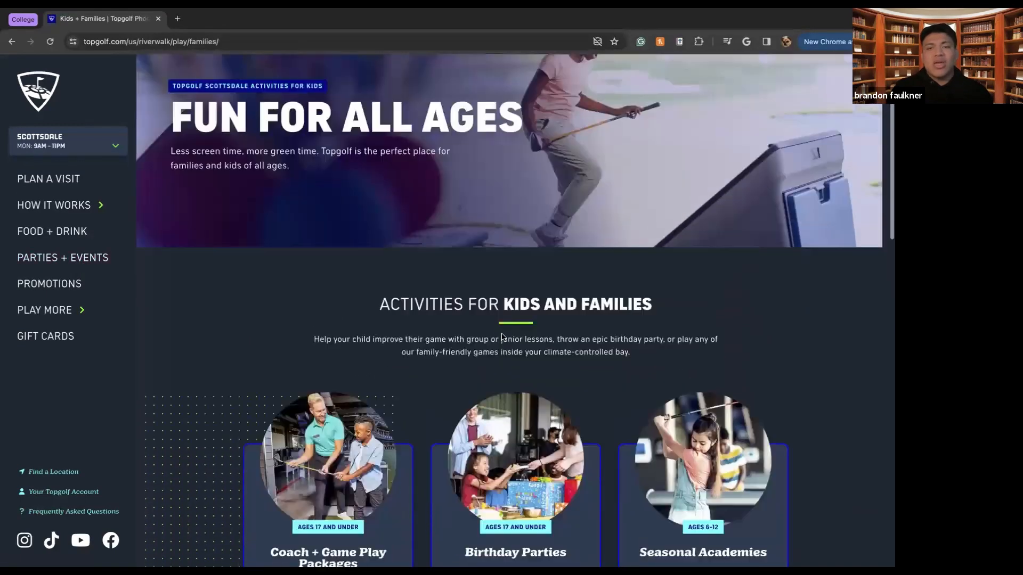
pyautogui.scroll(-3)
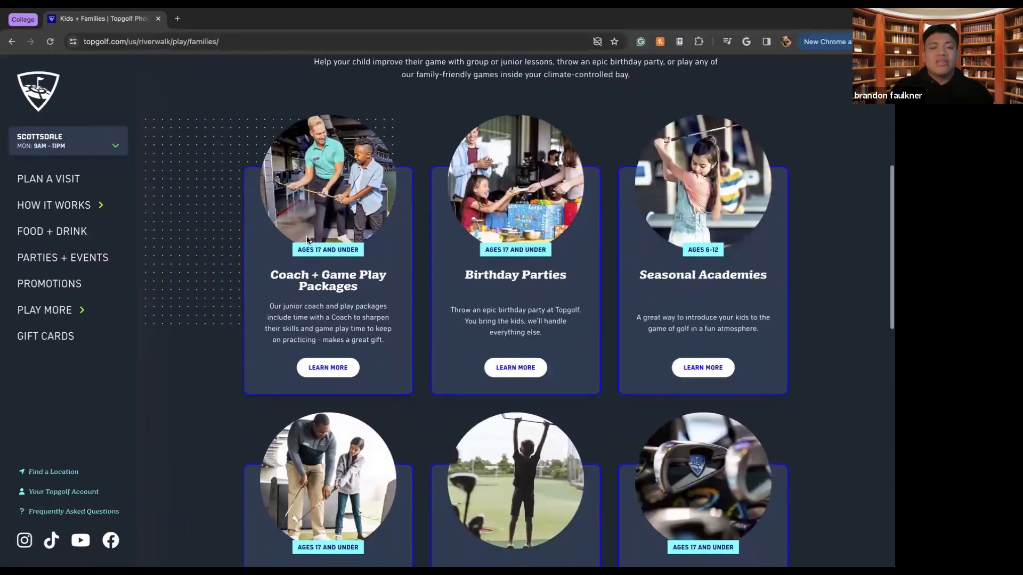
pyautogui.moveTo(598, 323)
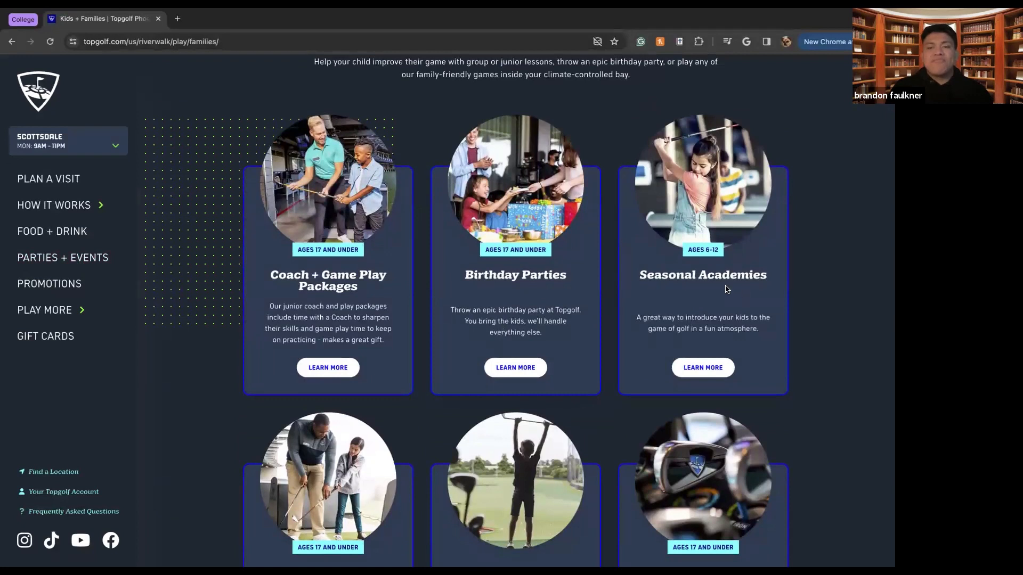
pyautogui.moveTo(720, 309)
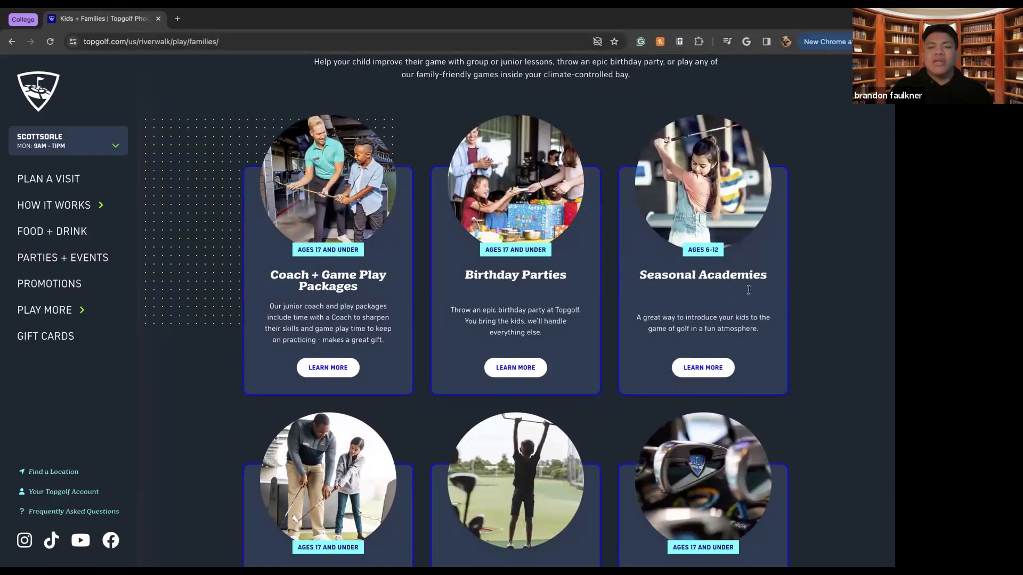
pyautogui.scroll(-3)
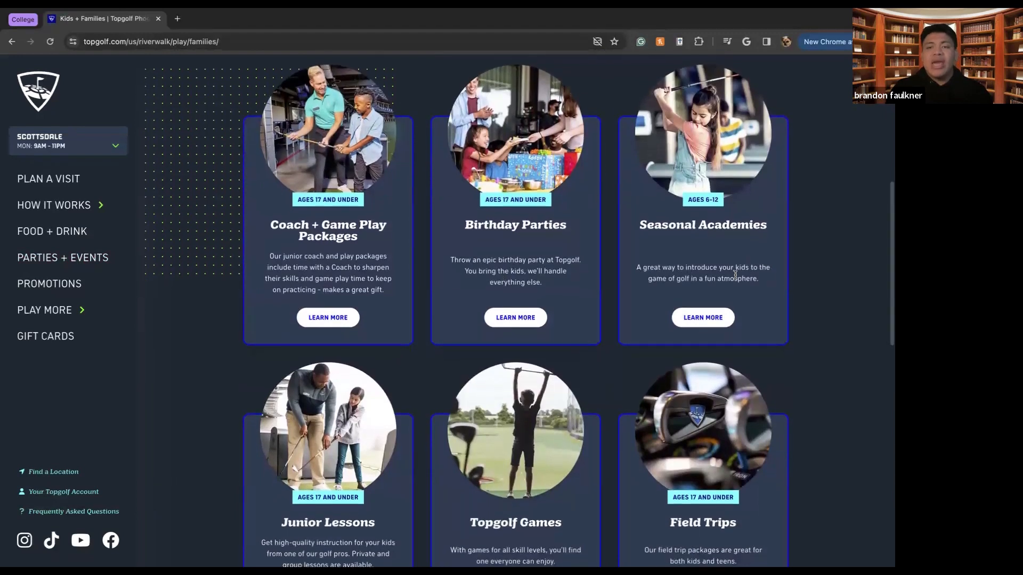
pyautogui.scroll(-3)
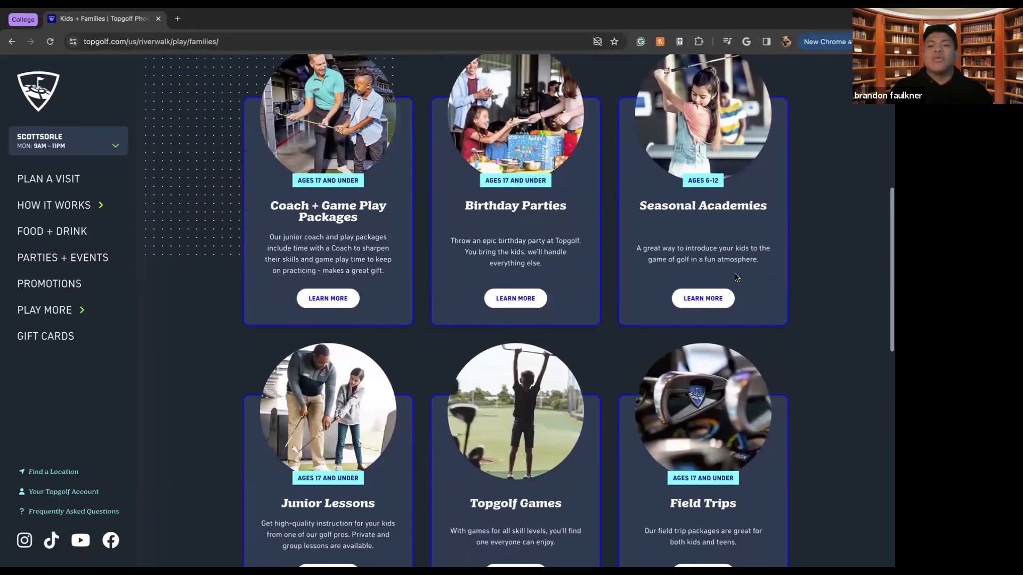
pyautogui.scroll(-3)
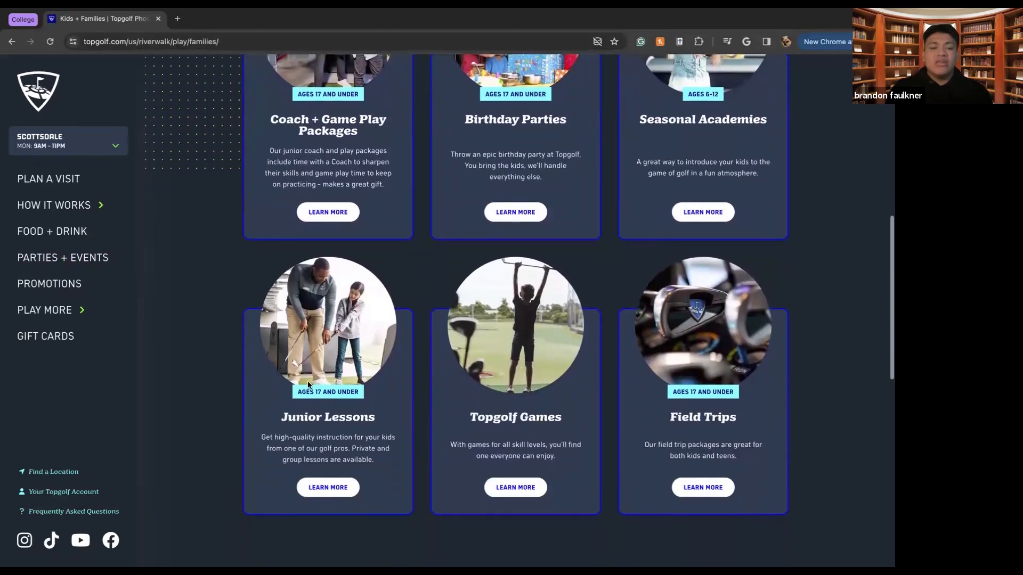
pyautogui.moveTo(362, 432)
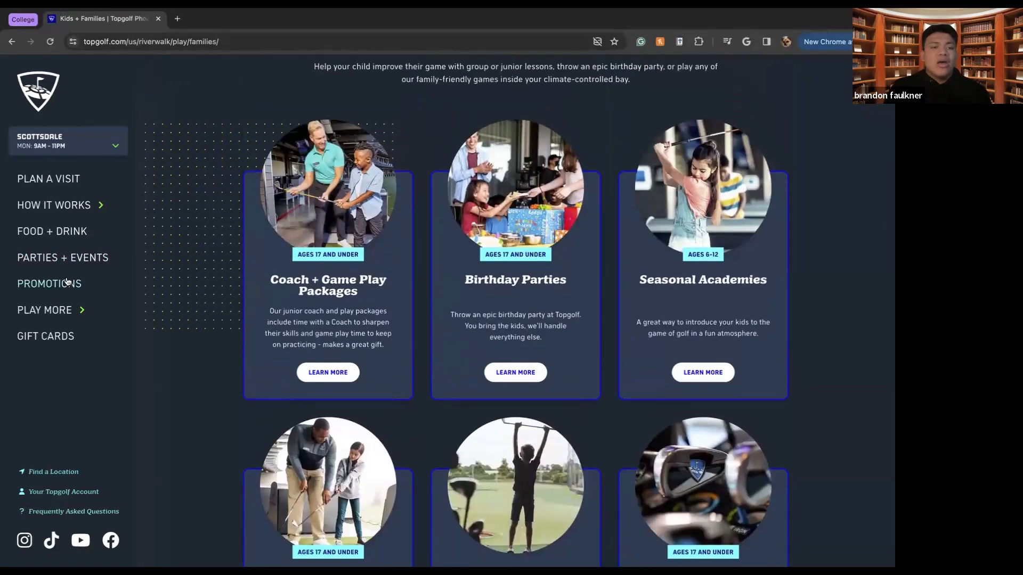
pyautogui.moveTo(52, 313)
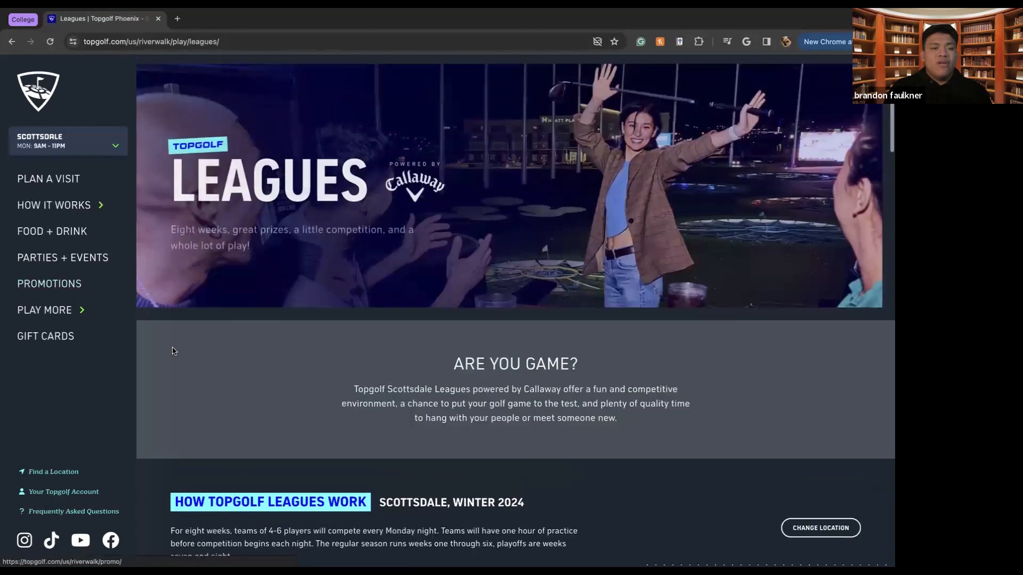
# Step: Scroll down the Scottsdale Leagues page to the Leagues Pricing section for teams and free agents
pyautogui.scroll(-3)
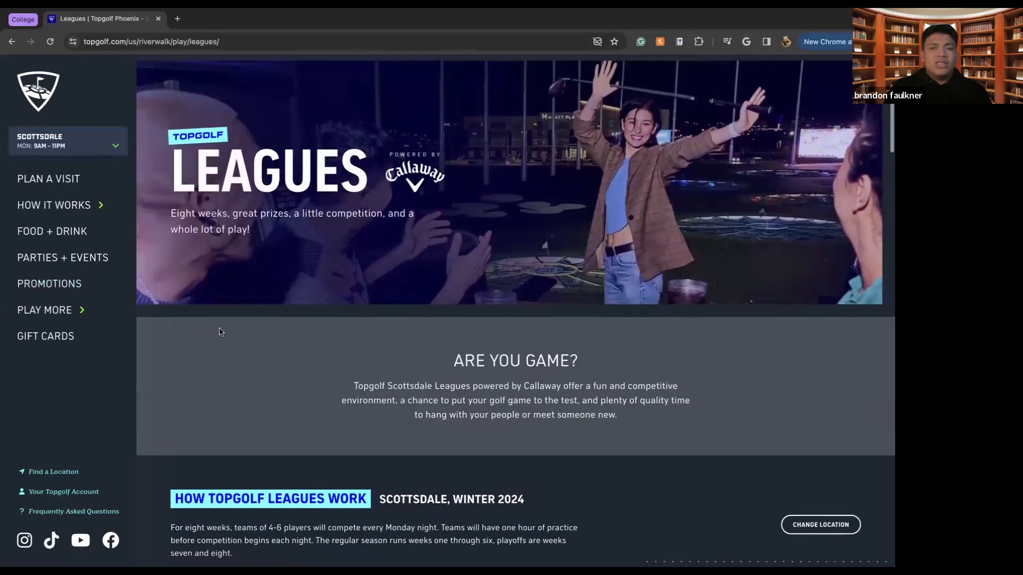
pyautogui.scroll(-3)
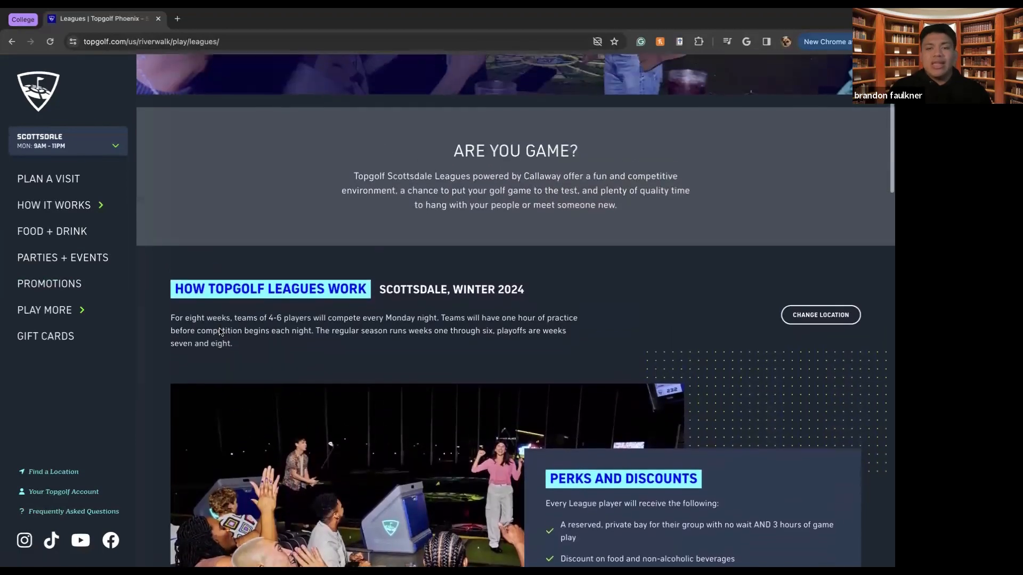
pyautogui.scroll(-3)
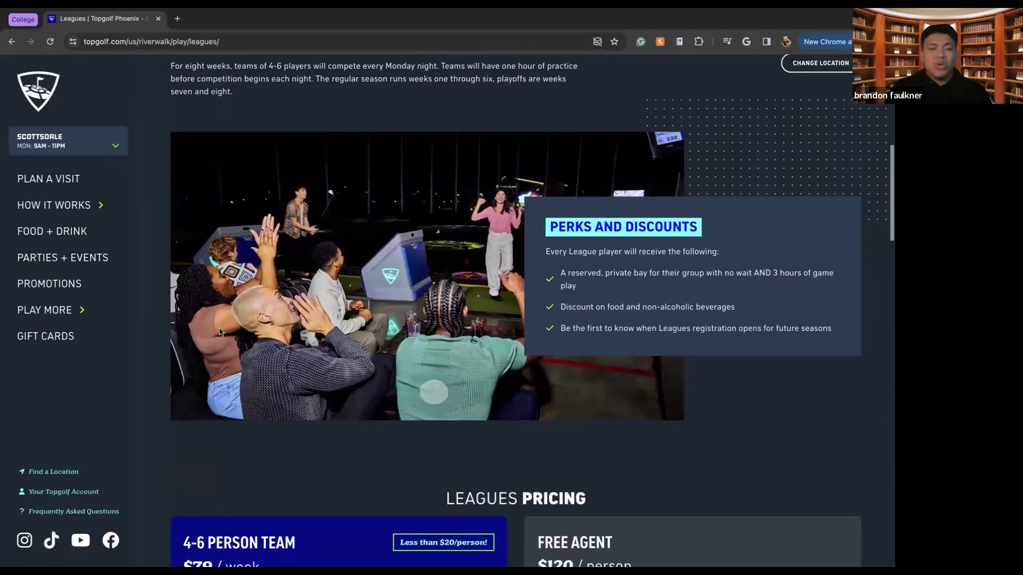
pyautogui.scroll(-3)
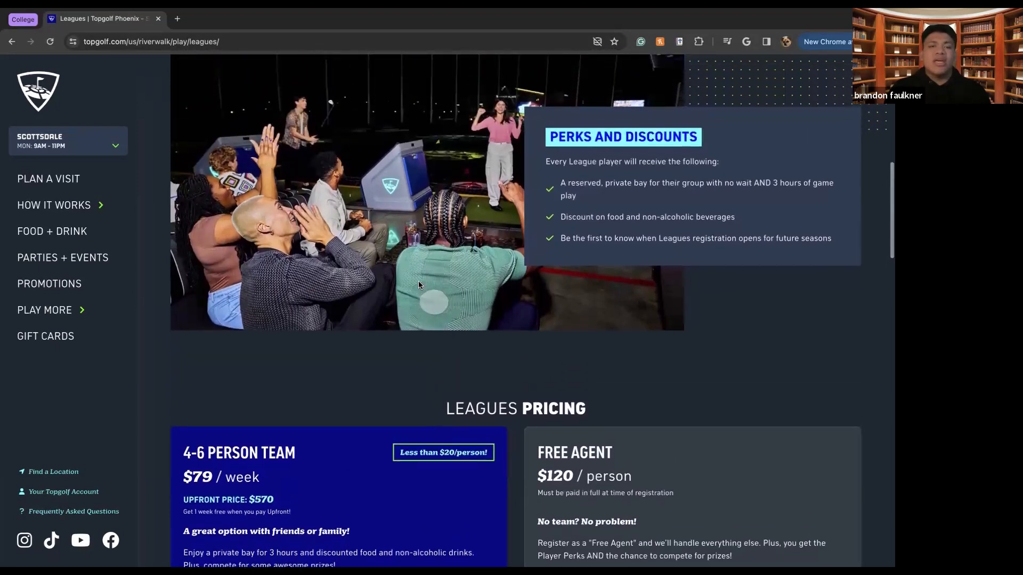
pyautogui.scroll(-3)
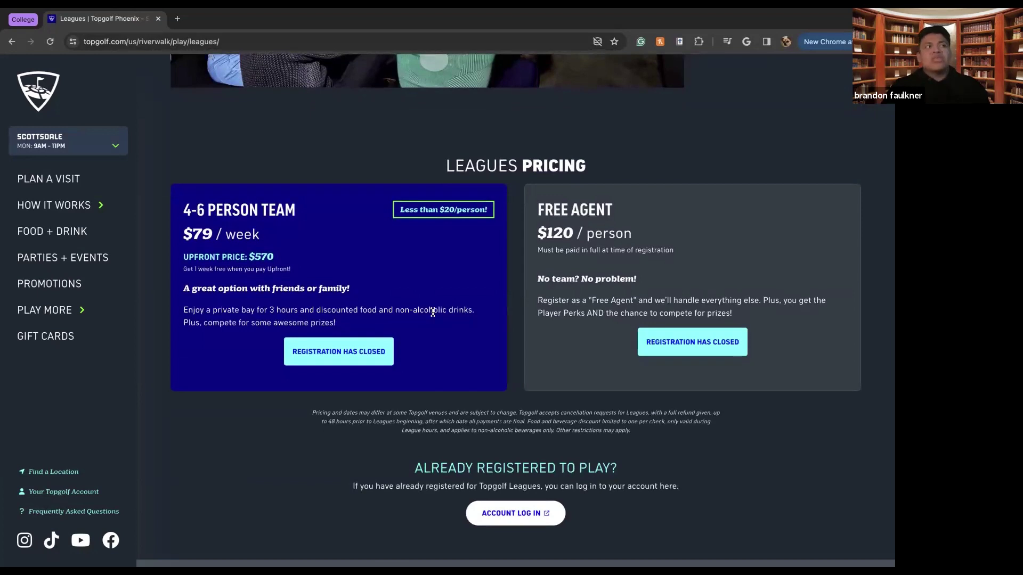
pyautogui.moveTo(248, 283)
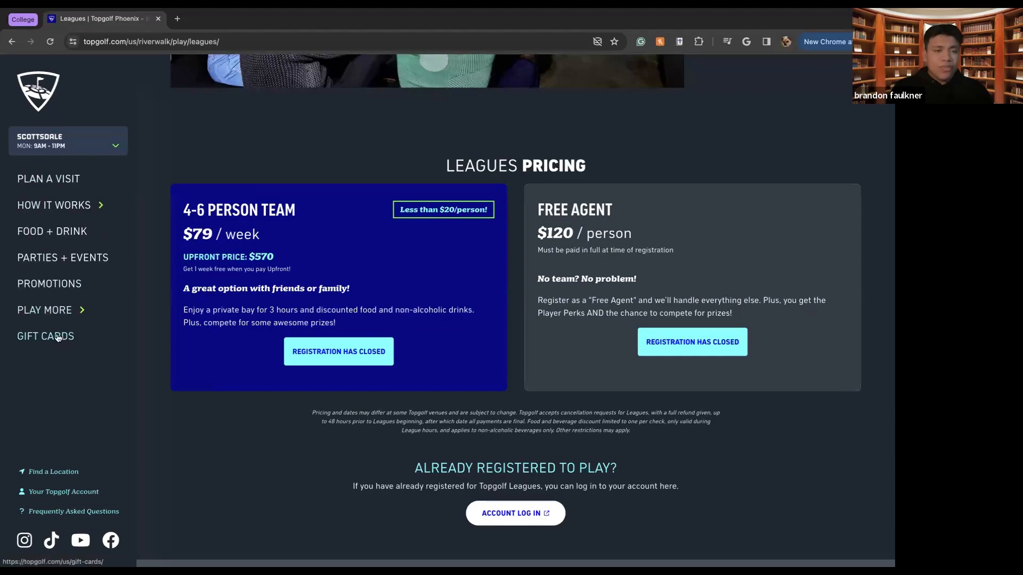
pyautogui.click(46, 335)
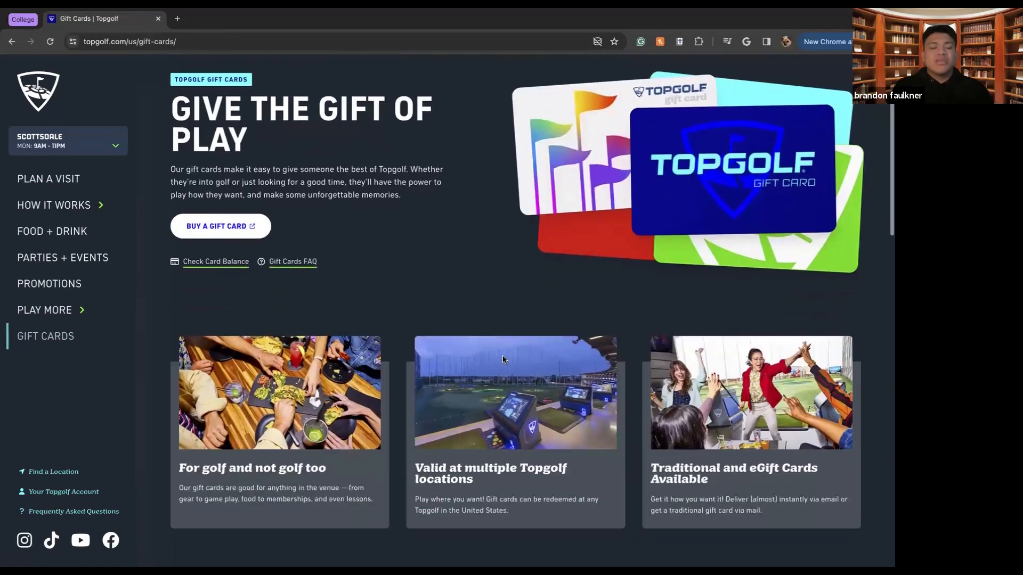
pyautogui.scroll(-3)
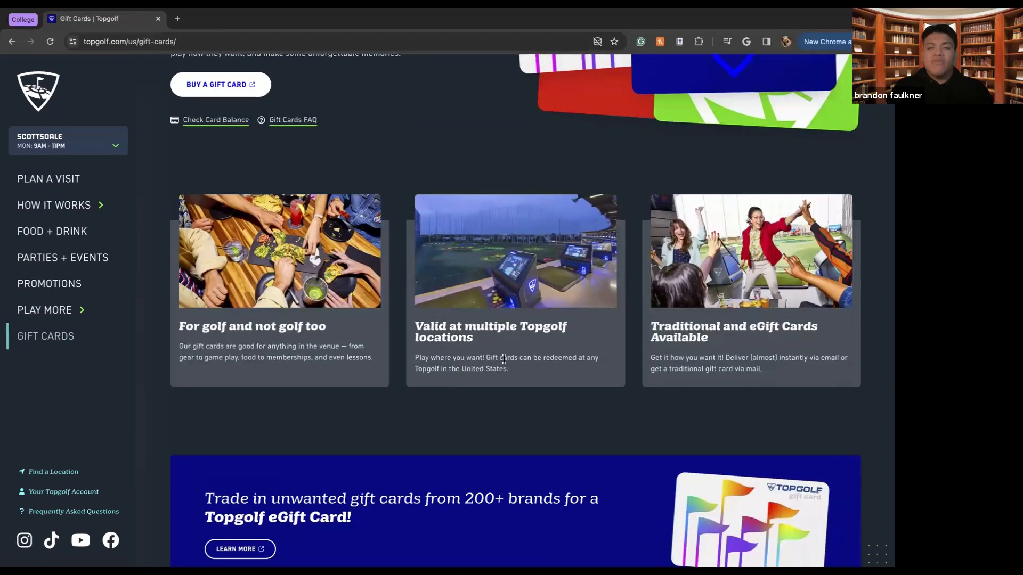
pyautogui.scroll(3)
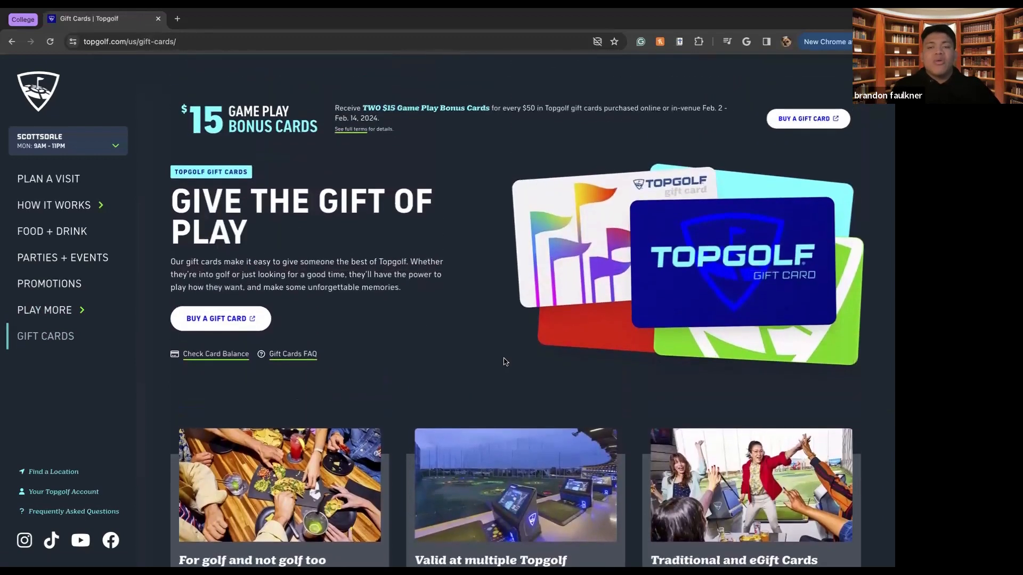
pyautogui.scroll(-3)
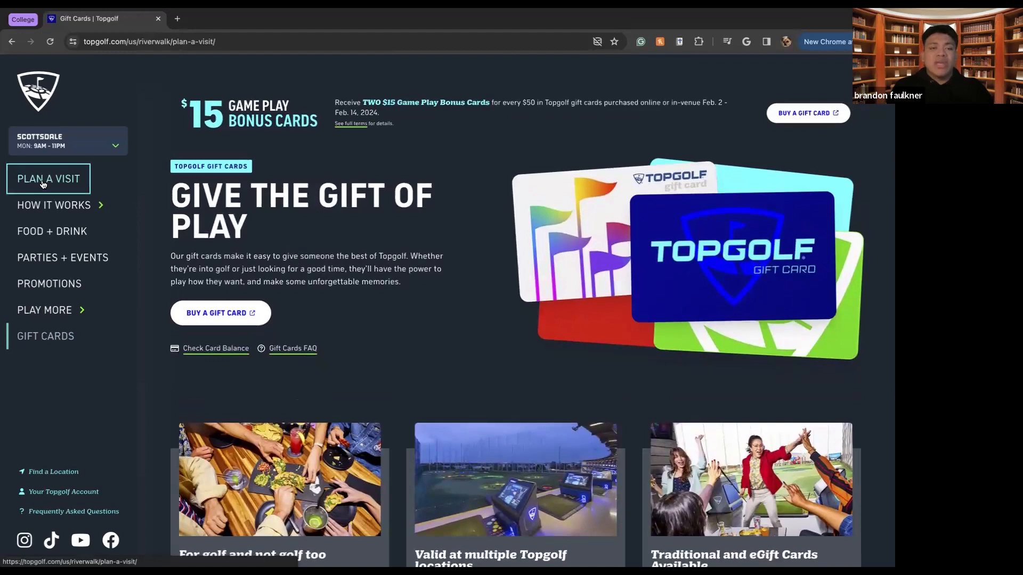
# Step: Go to Plan A Visit for Scottsdale and scroll down to the Group Parties & Events section
pyautogui.click(48, 179)
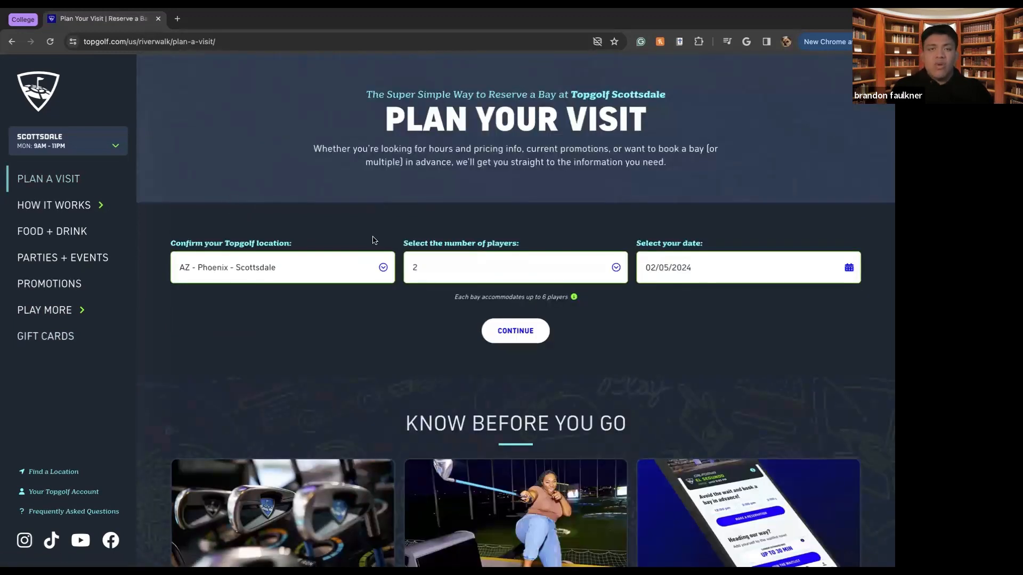
pyautogui.moveTo(405, 222)
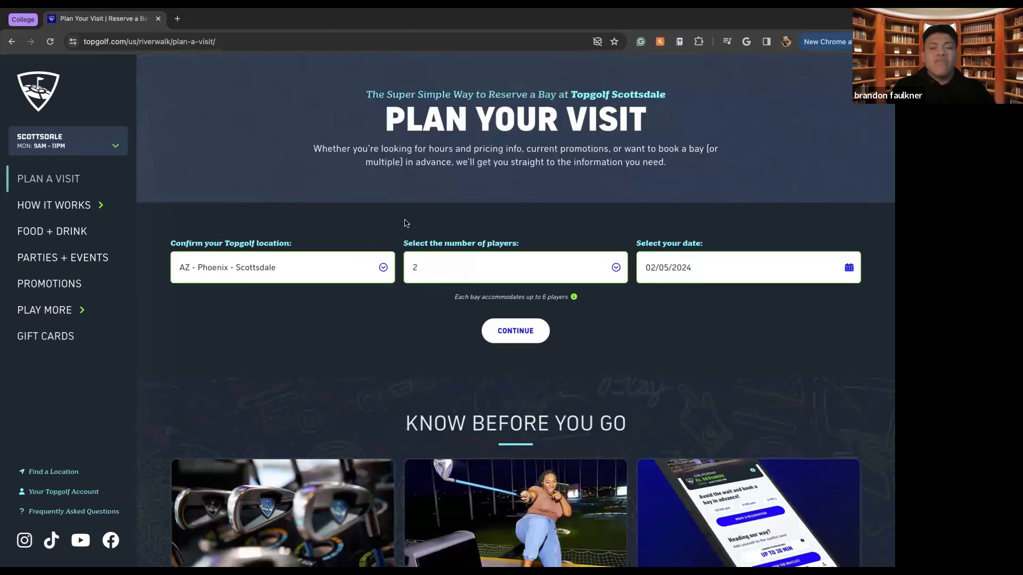
pyautogui.moveTo(409, 226)
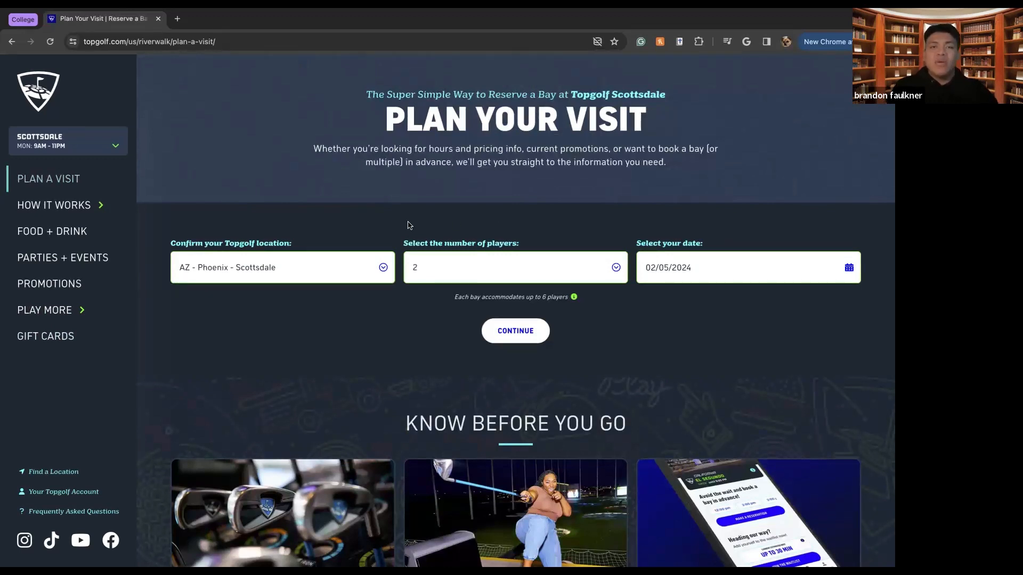
pyautogui.scroll(-3)
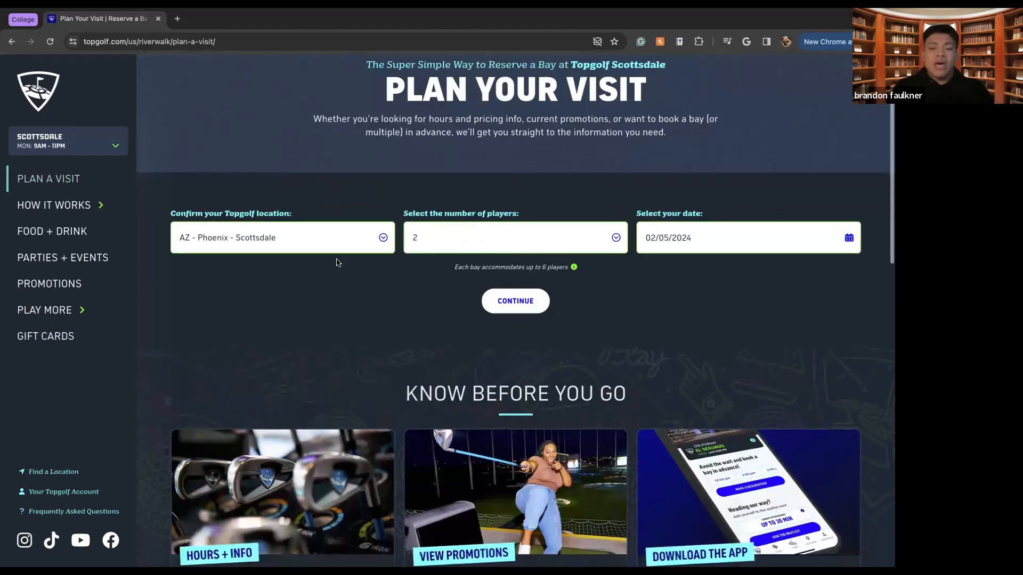
pyautogui.scroll(-3)
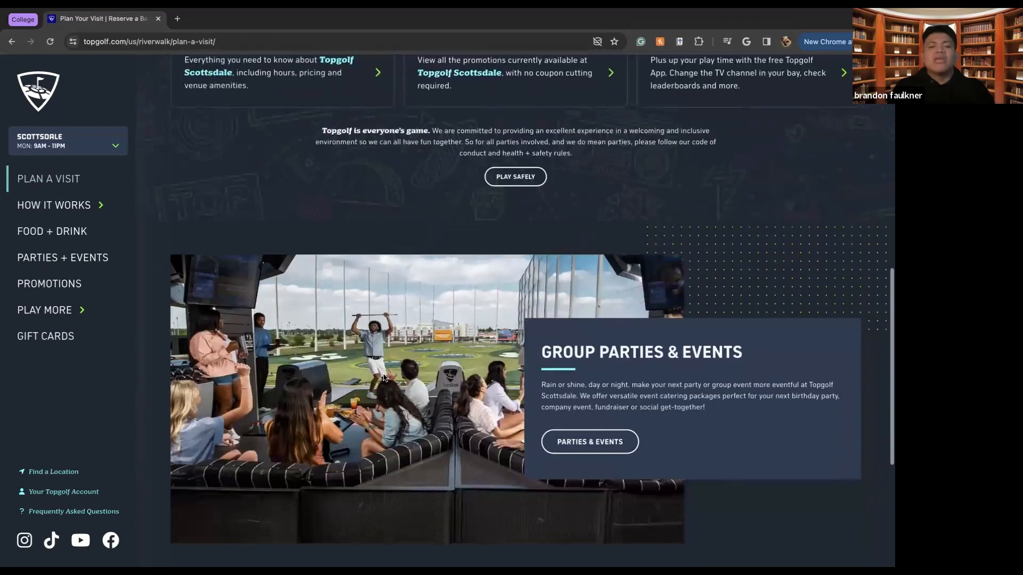
pyautogui.scroll(-3)
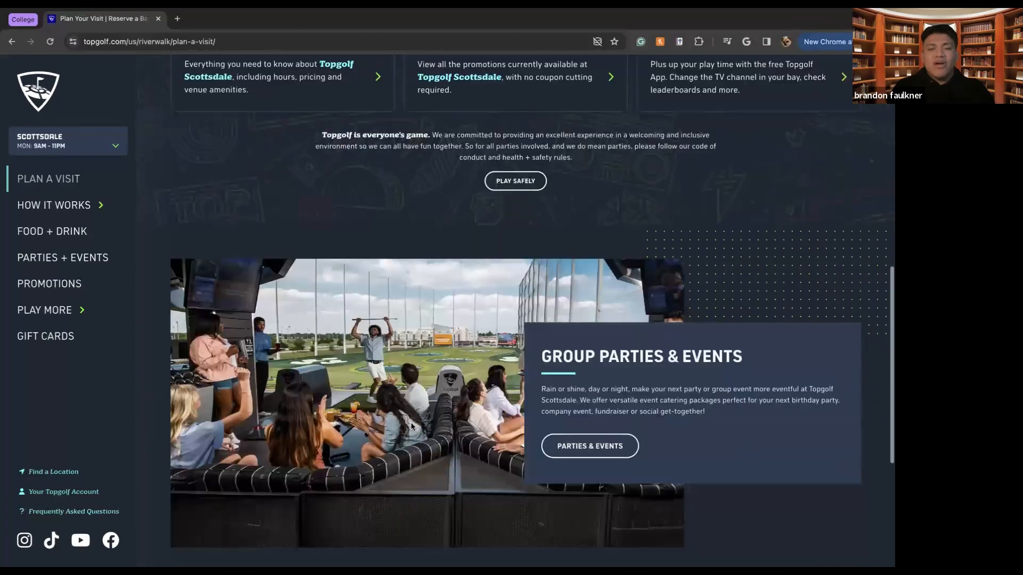
pyautogui.scroll(-3)
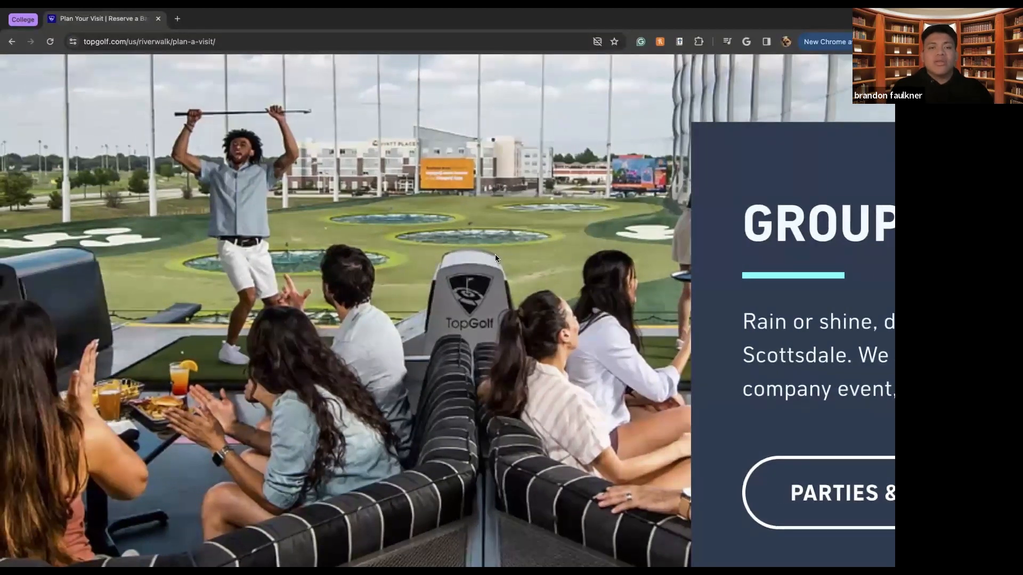
pyautogui.moveTo(480, 226)
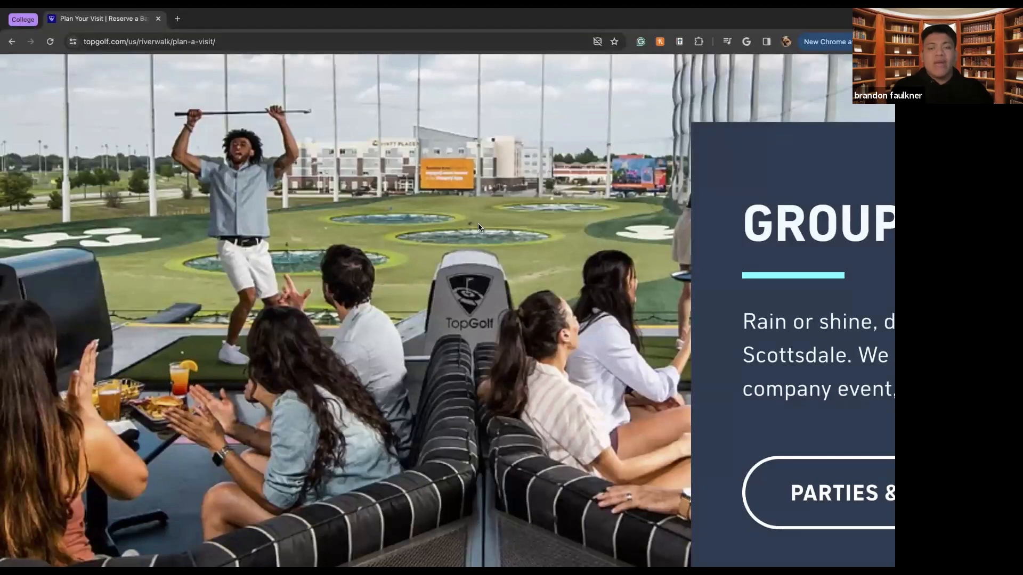
pyautogui.moveTo(422, 328)
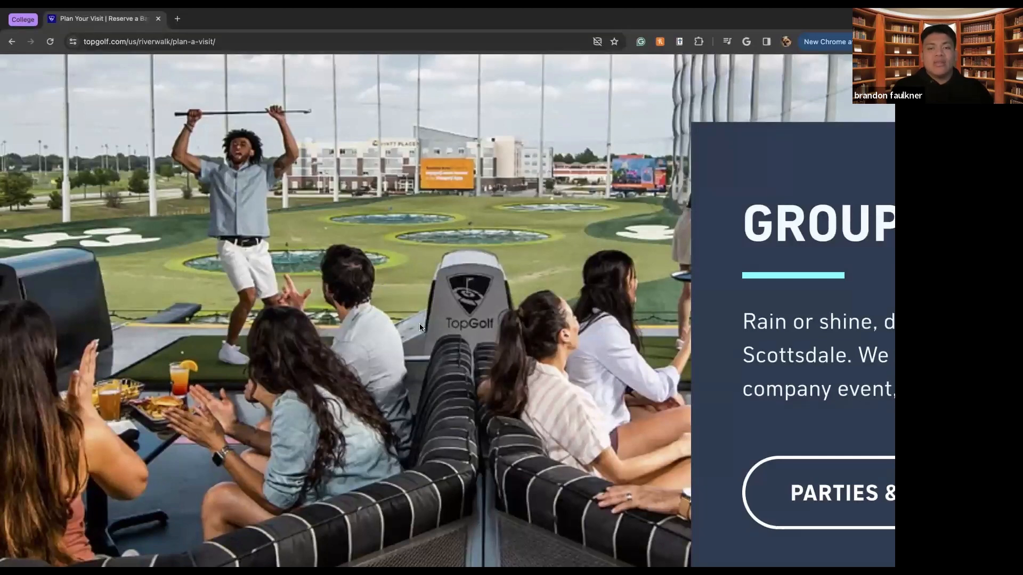
pyautogui.moveTo(480, 311)
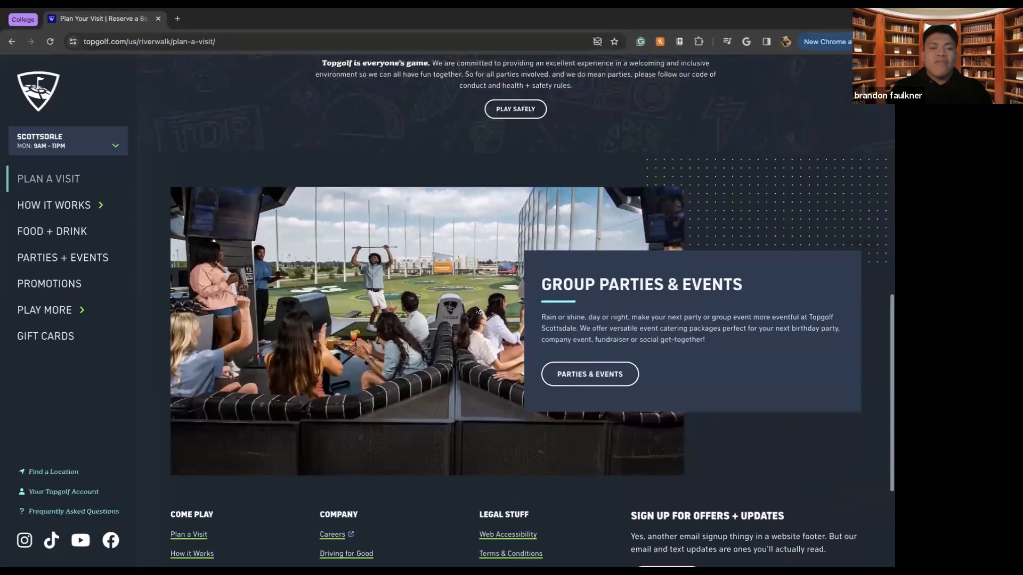
# Step: Scroll up on the US Locations page with Phoenix - Scottsdale chosen as the venue
pyautogui.scroll(3)
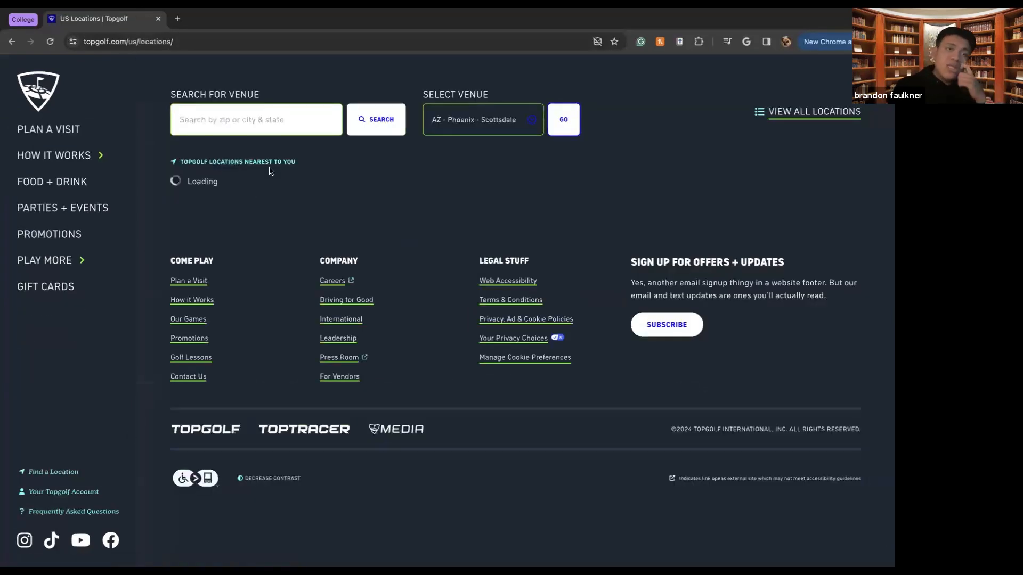
# Step: Browse the nearest venue cards from Wichita to DFW - Allen, then return to the top
pyautogui.click(255, 119)
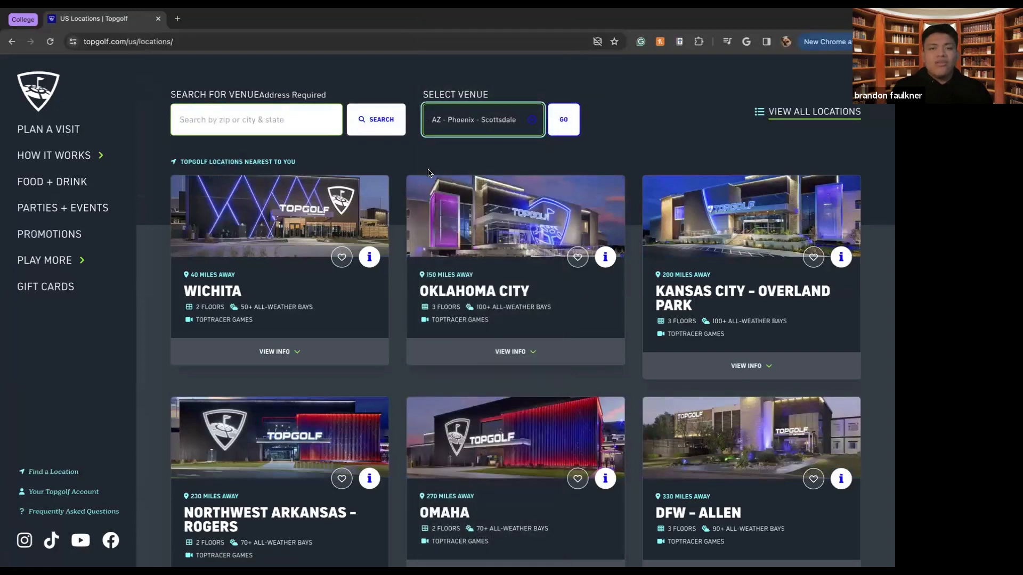
pyautogui.scroll(-3)
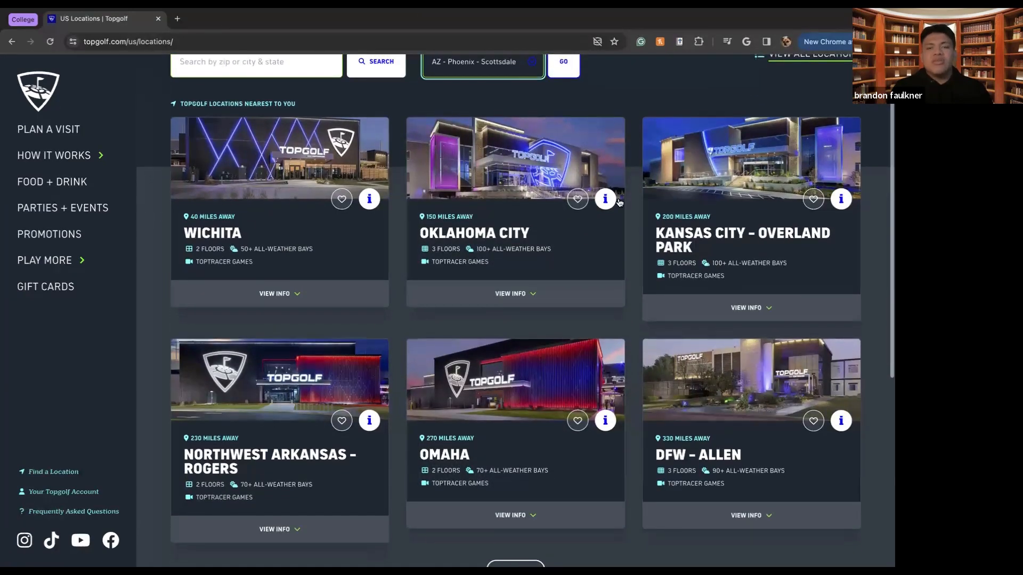
pyautogui.moveTo(705, 249)
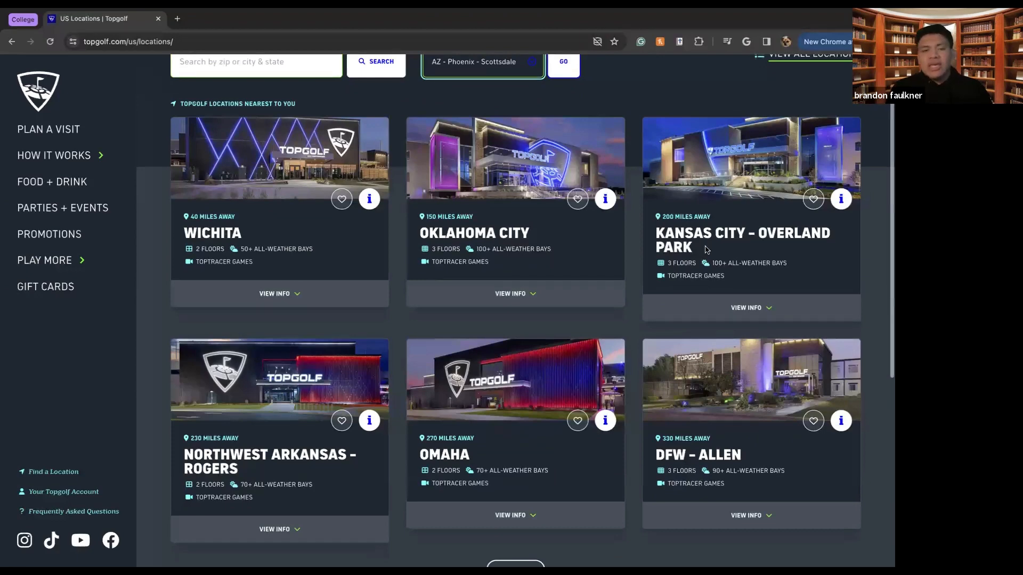
pyautogui.scroll(-3)
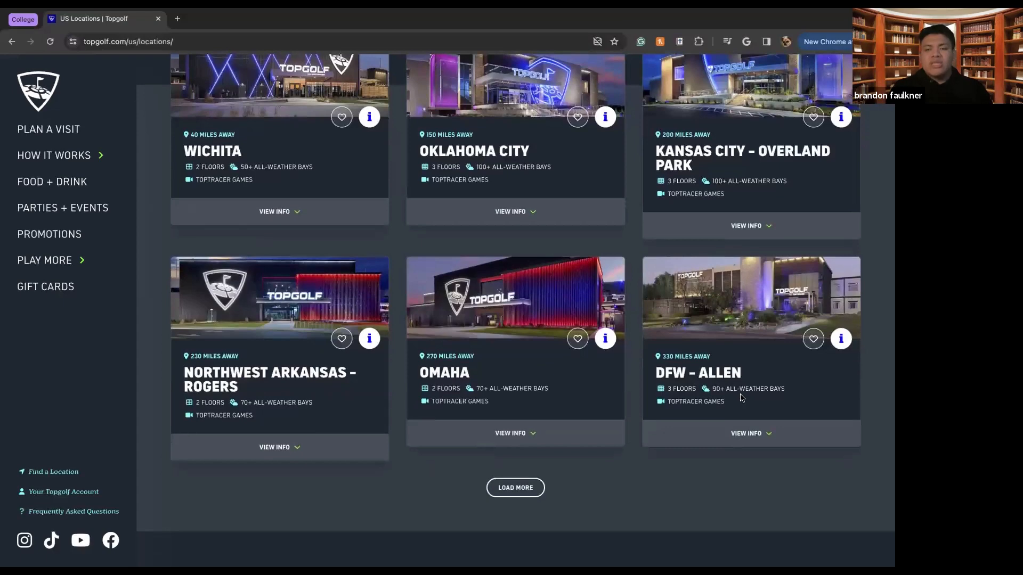
pyautogui.moveTo(592, 305)
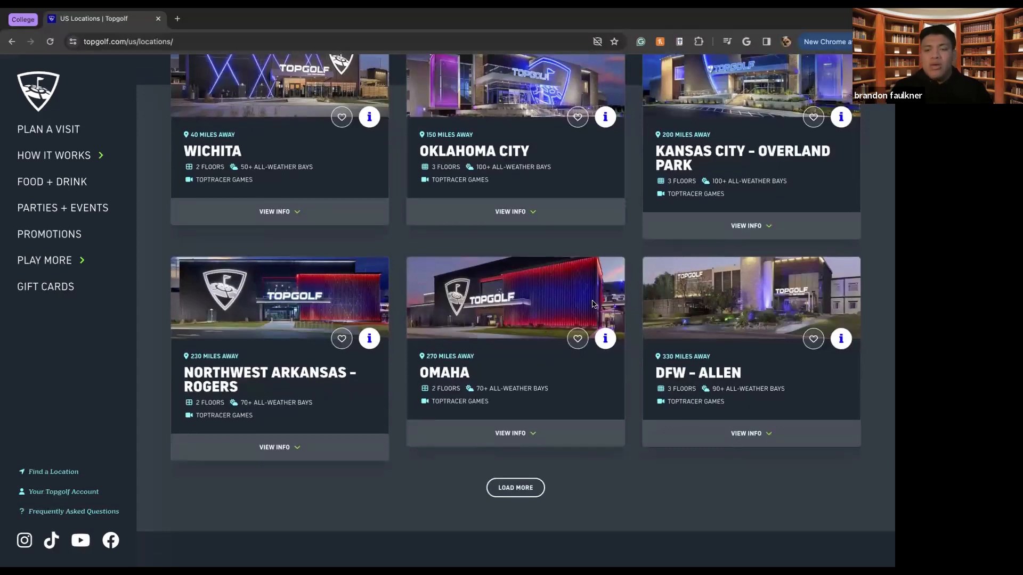
pyautogui.scroll(3)
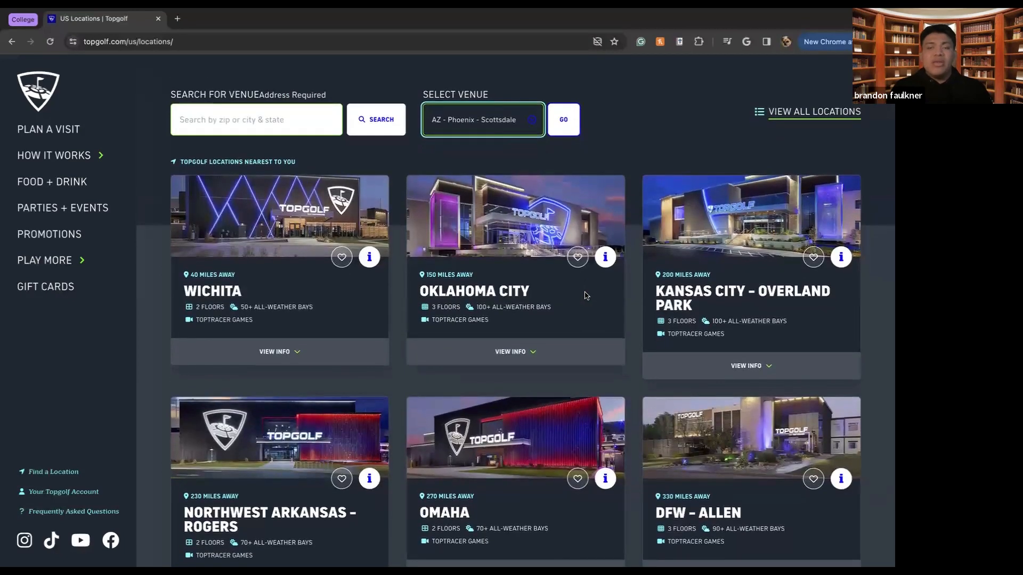
pyautogui.moveTo(633, 154)
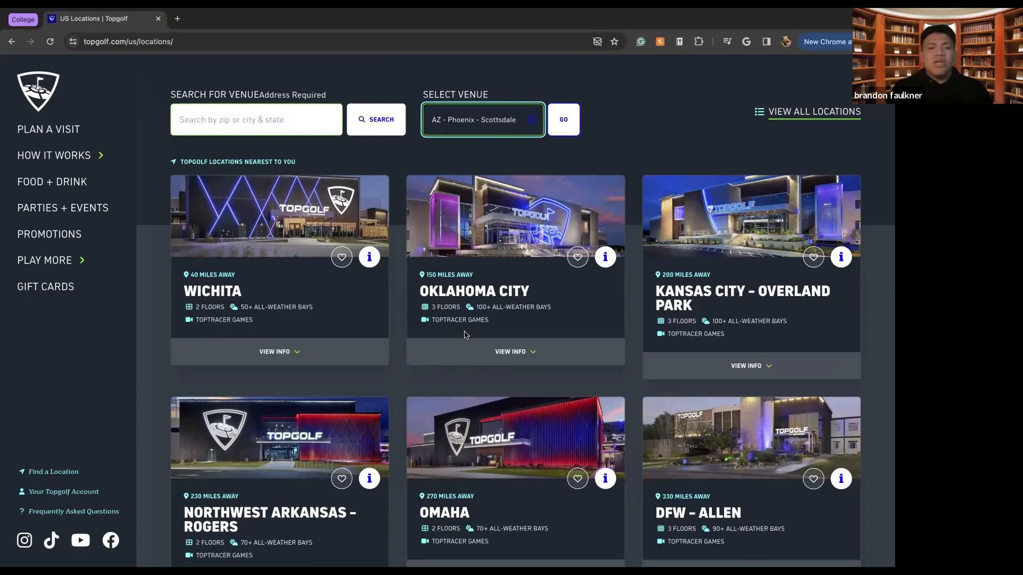
pyautogui.moveTo(463, 356)
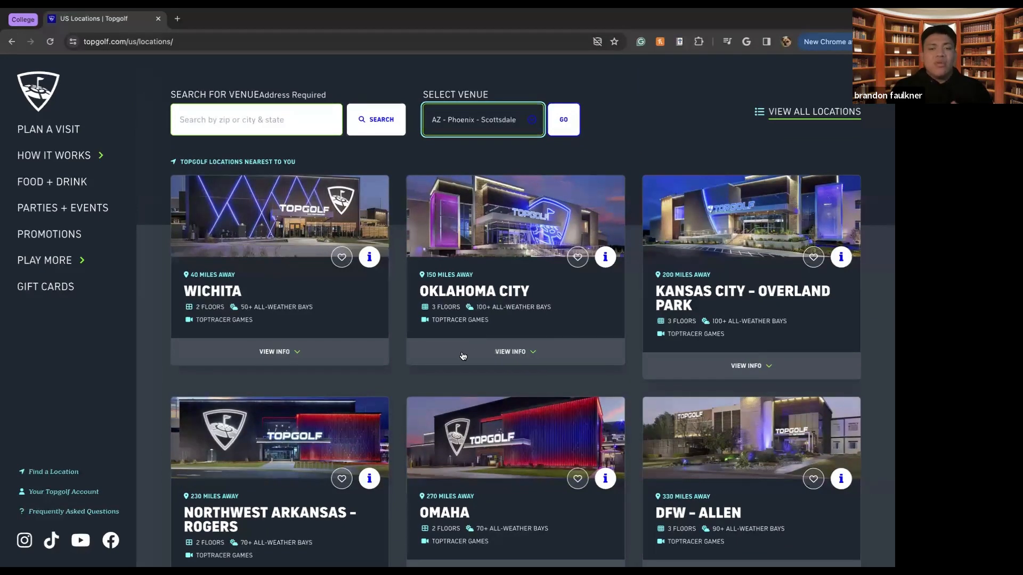
# Step: Expand View Info on the Oklahoma City card to show phone, address, hours and wait time
pyautogui.click(516, 351)
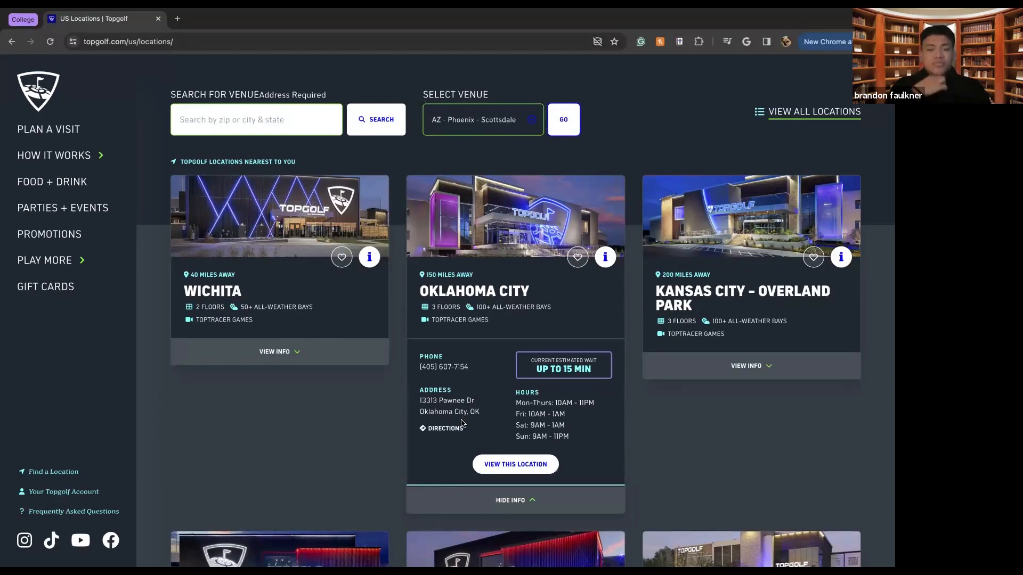
pyautogui.moveTo(275, 386)
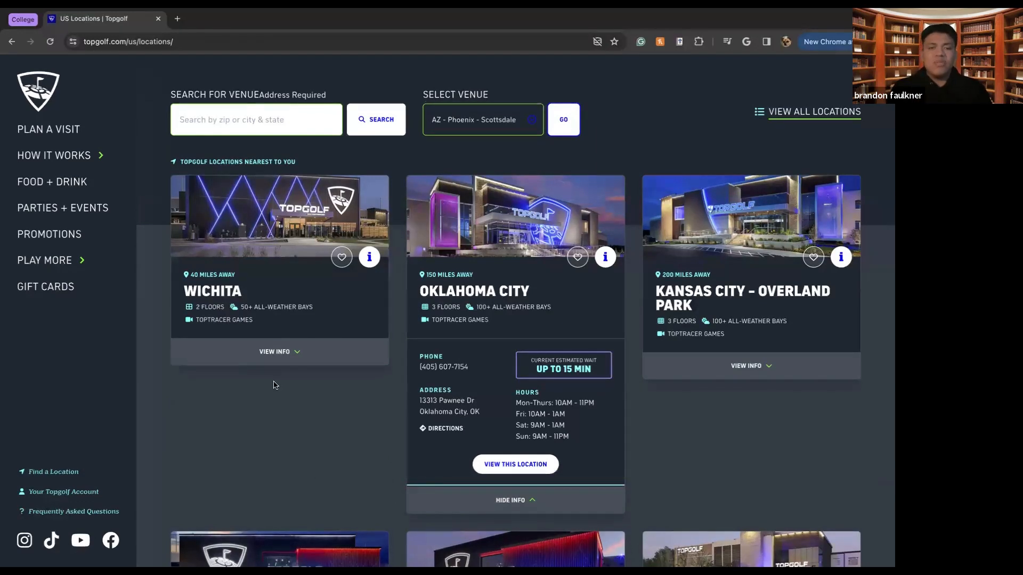